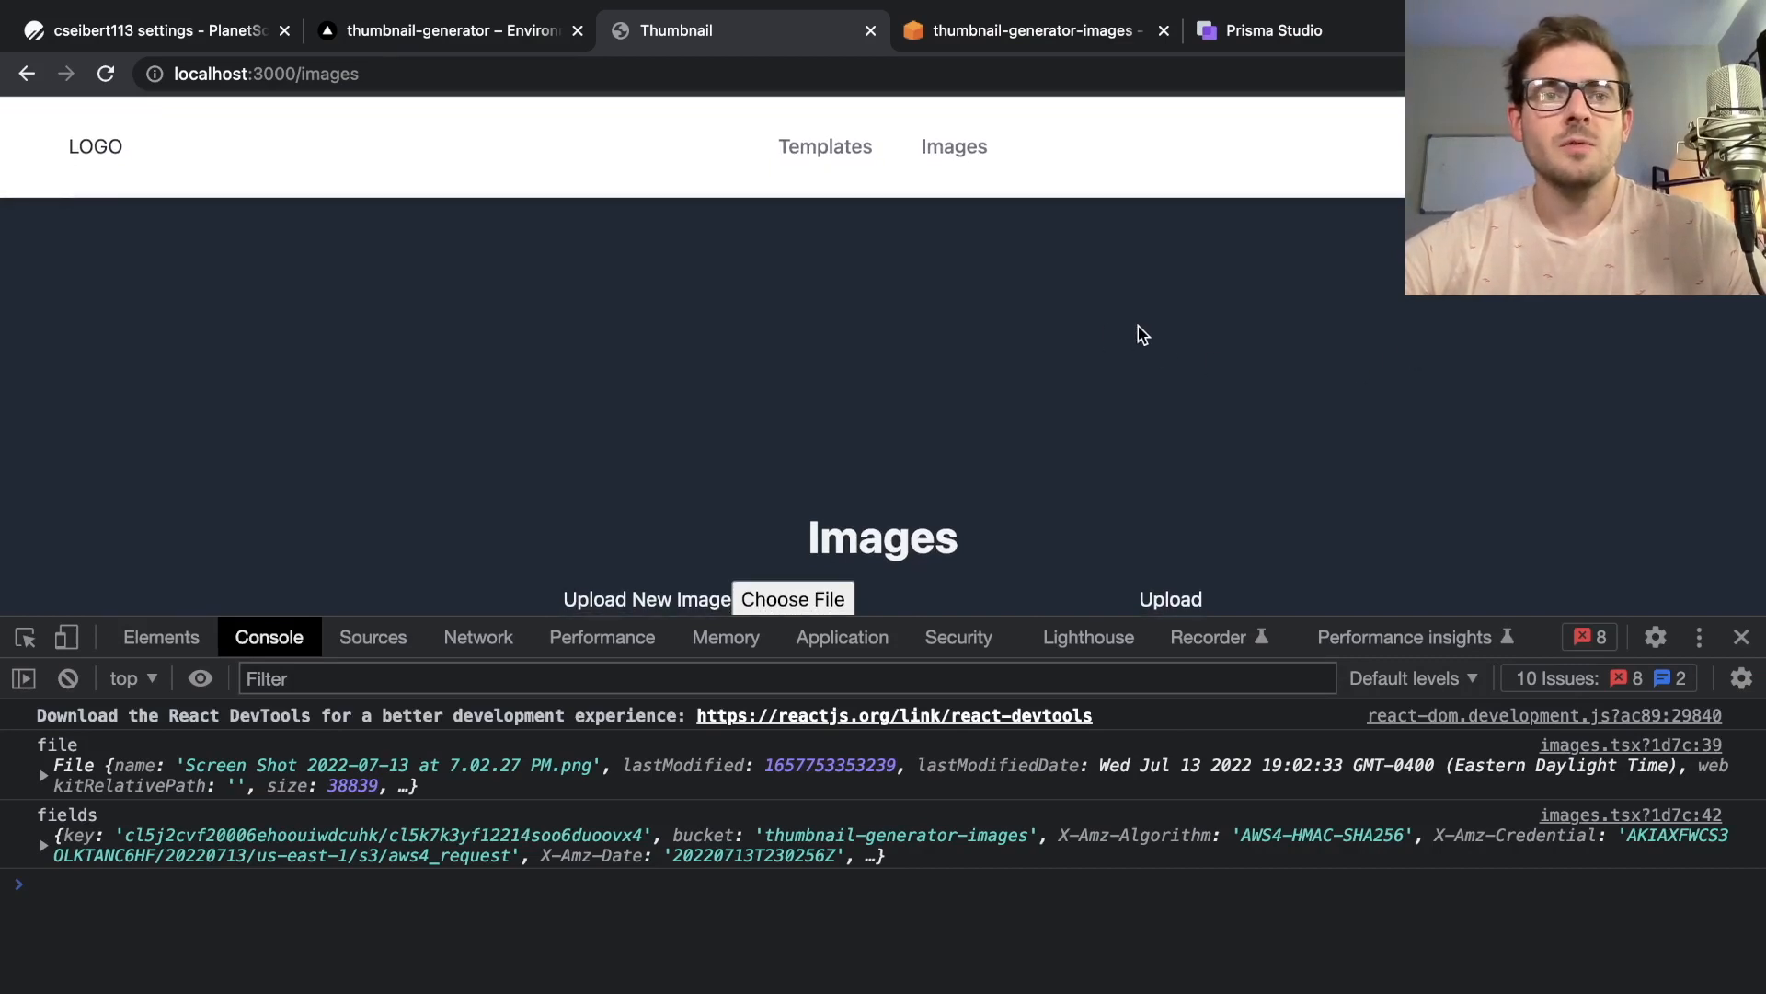
mouse_move(1018, 437)
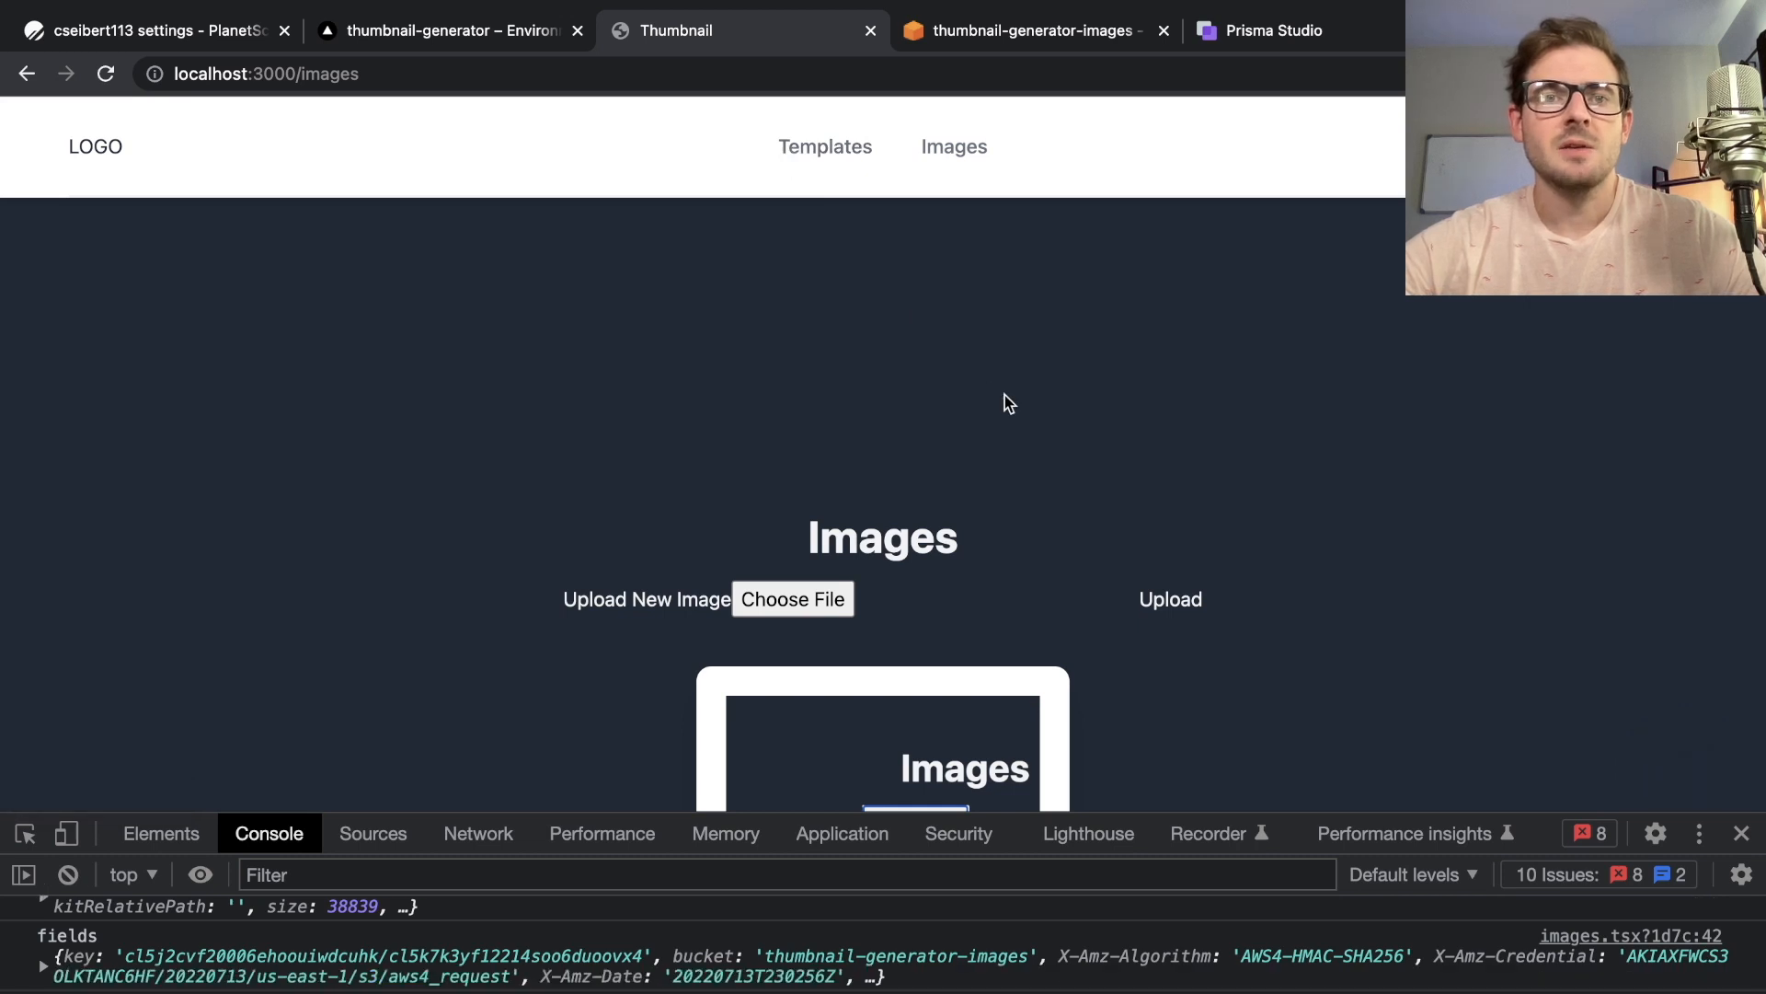
Visit the Templates page, then return to the Images page and browse it
click(824, 146)
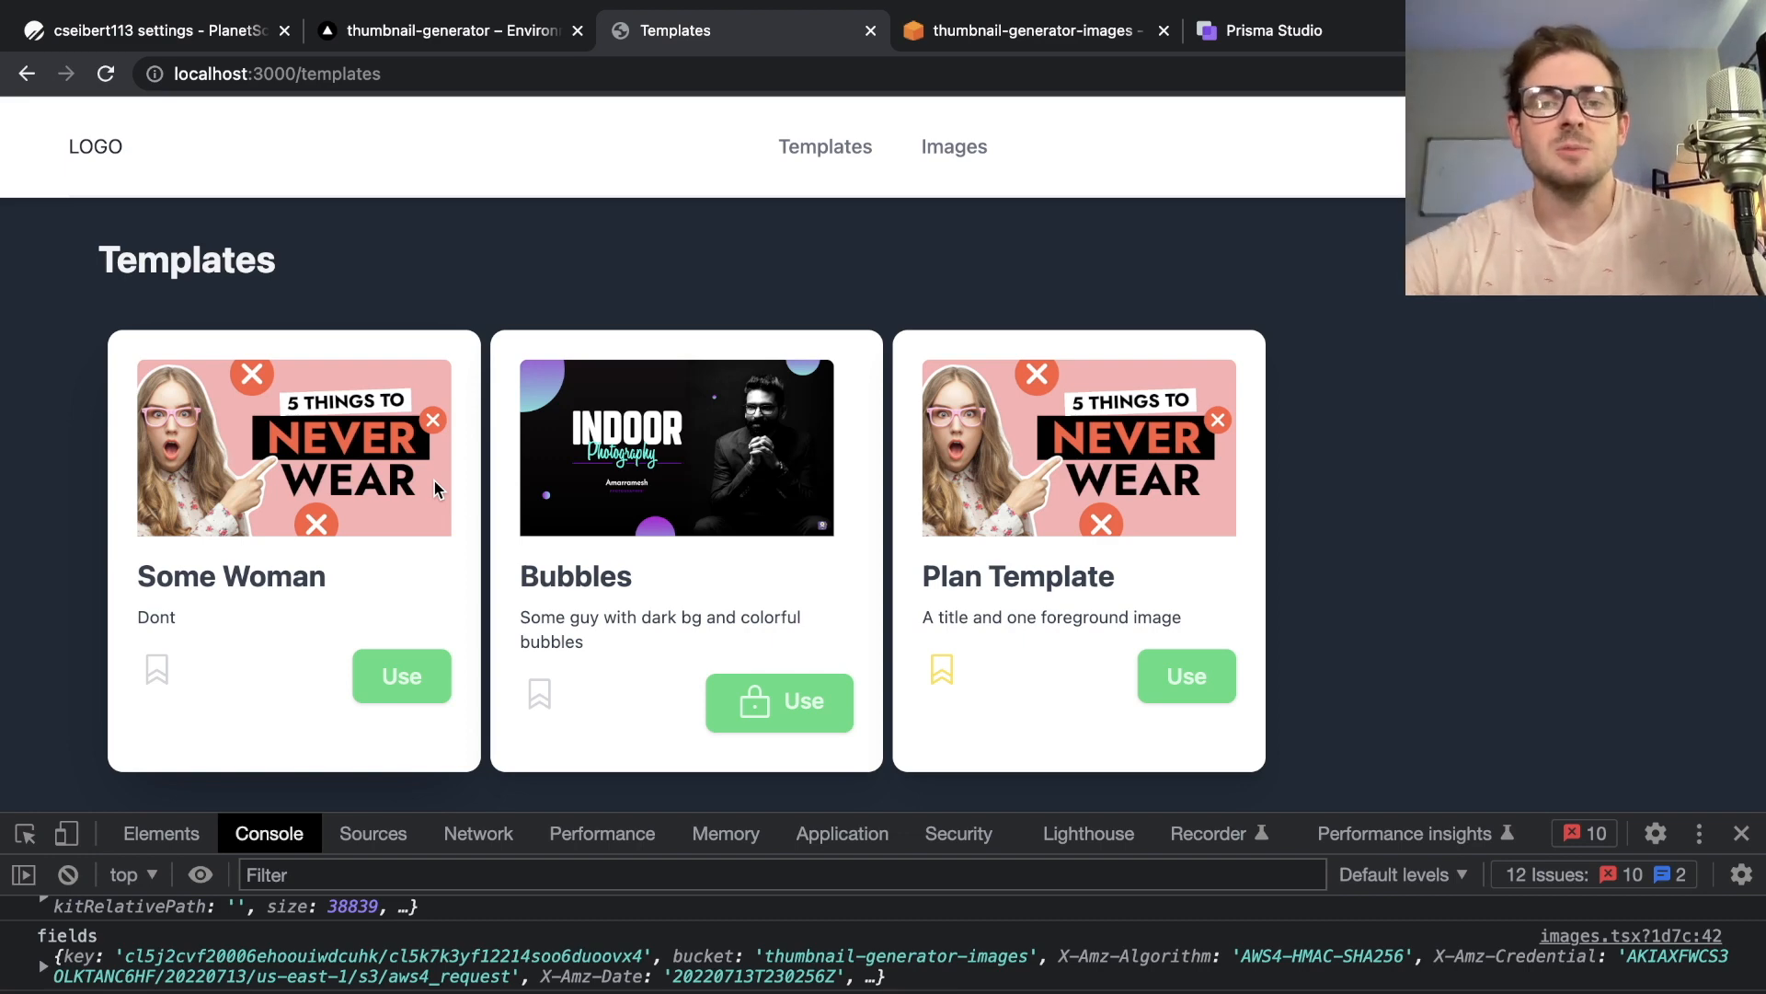
mouse_move(953, 147)
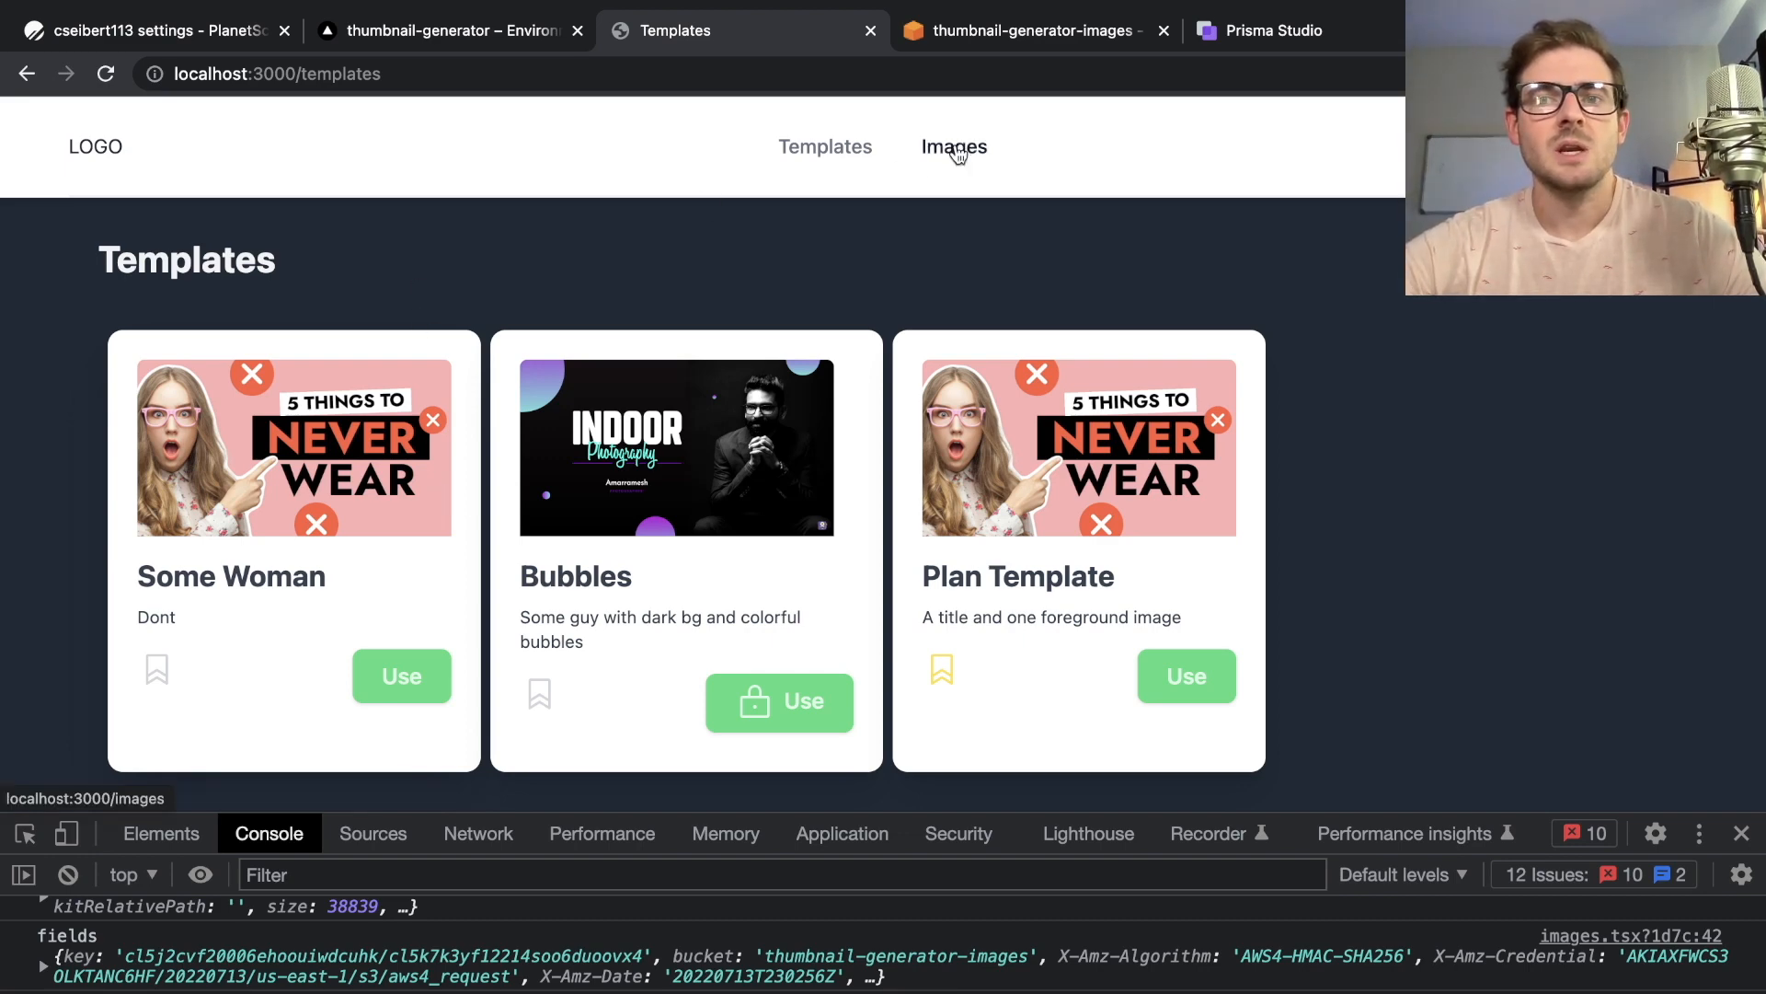
click(953, 146)
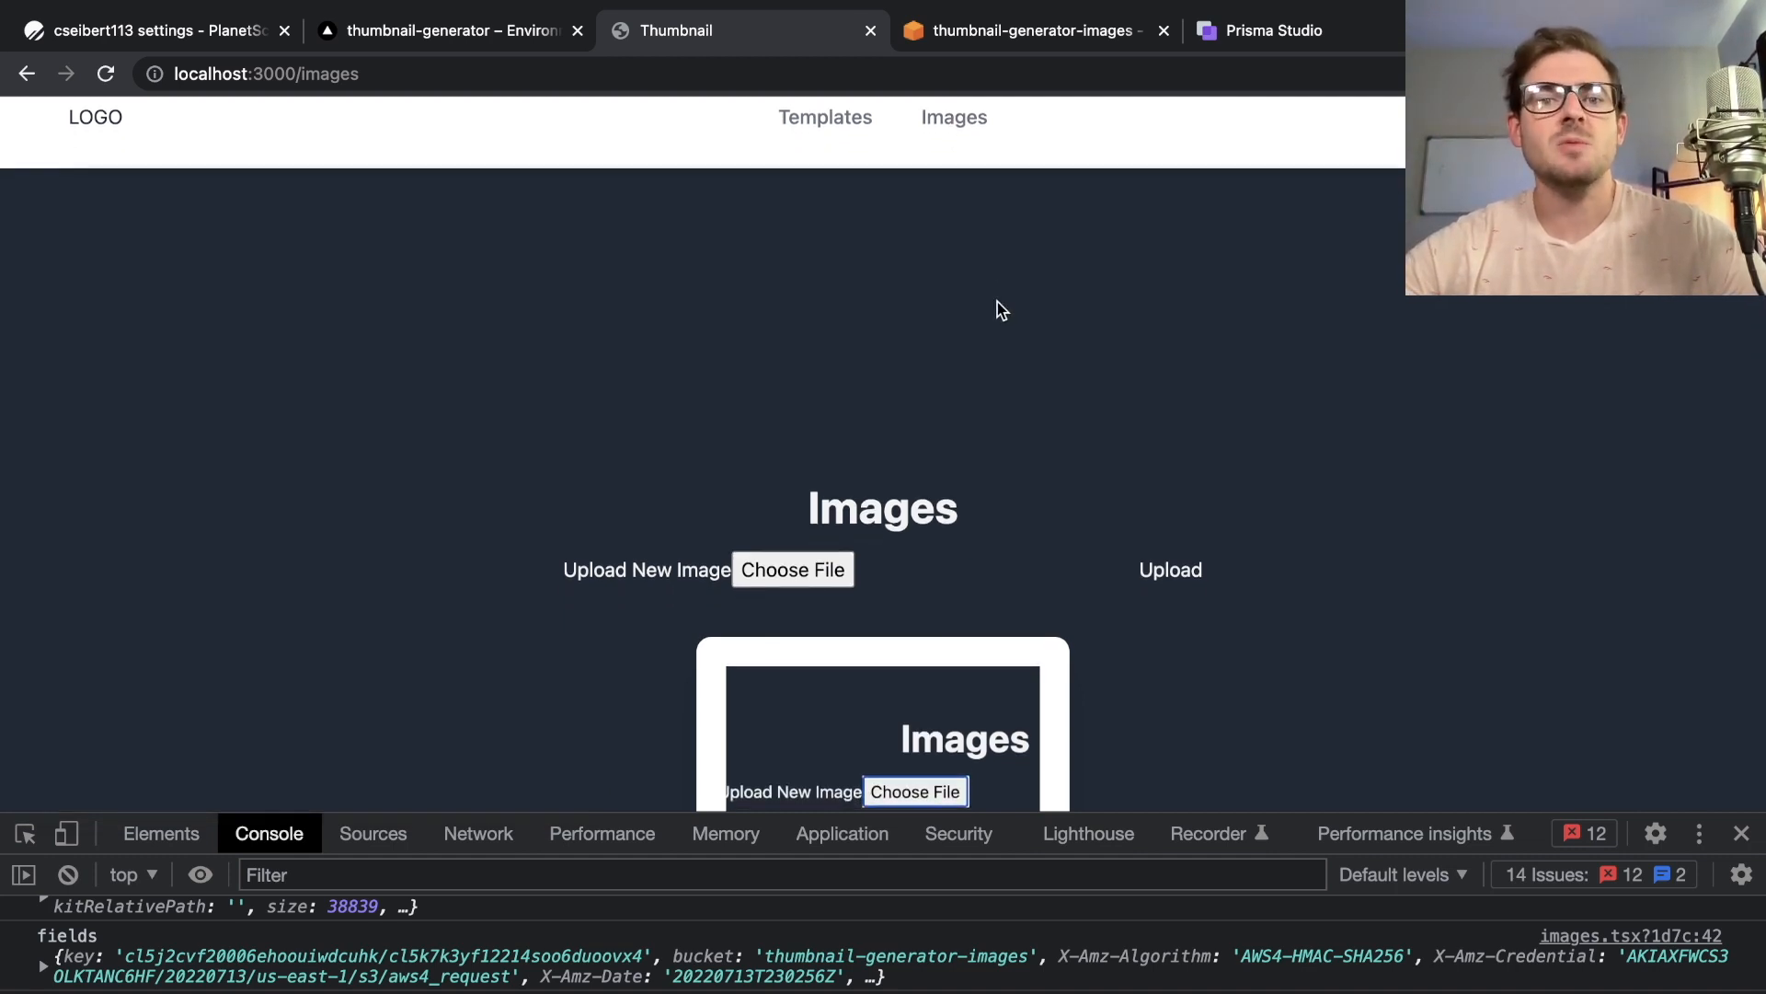
mouse_move(1002, 366)
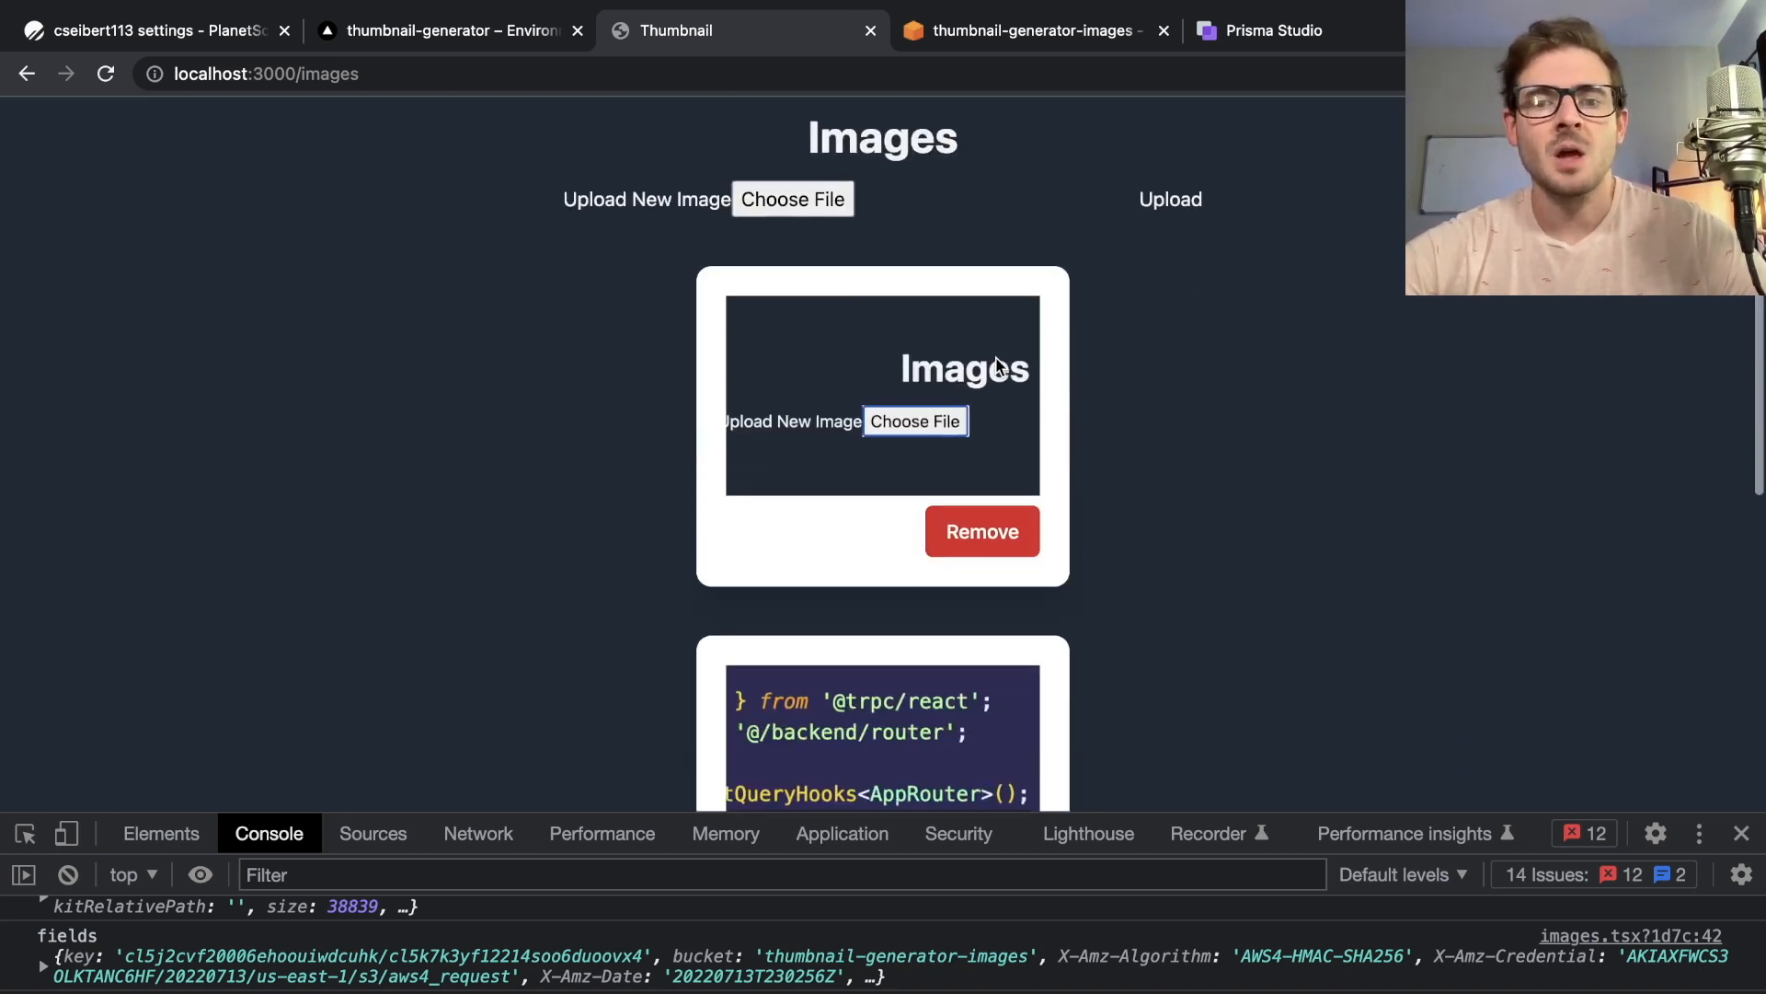
scroll(down, 3)
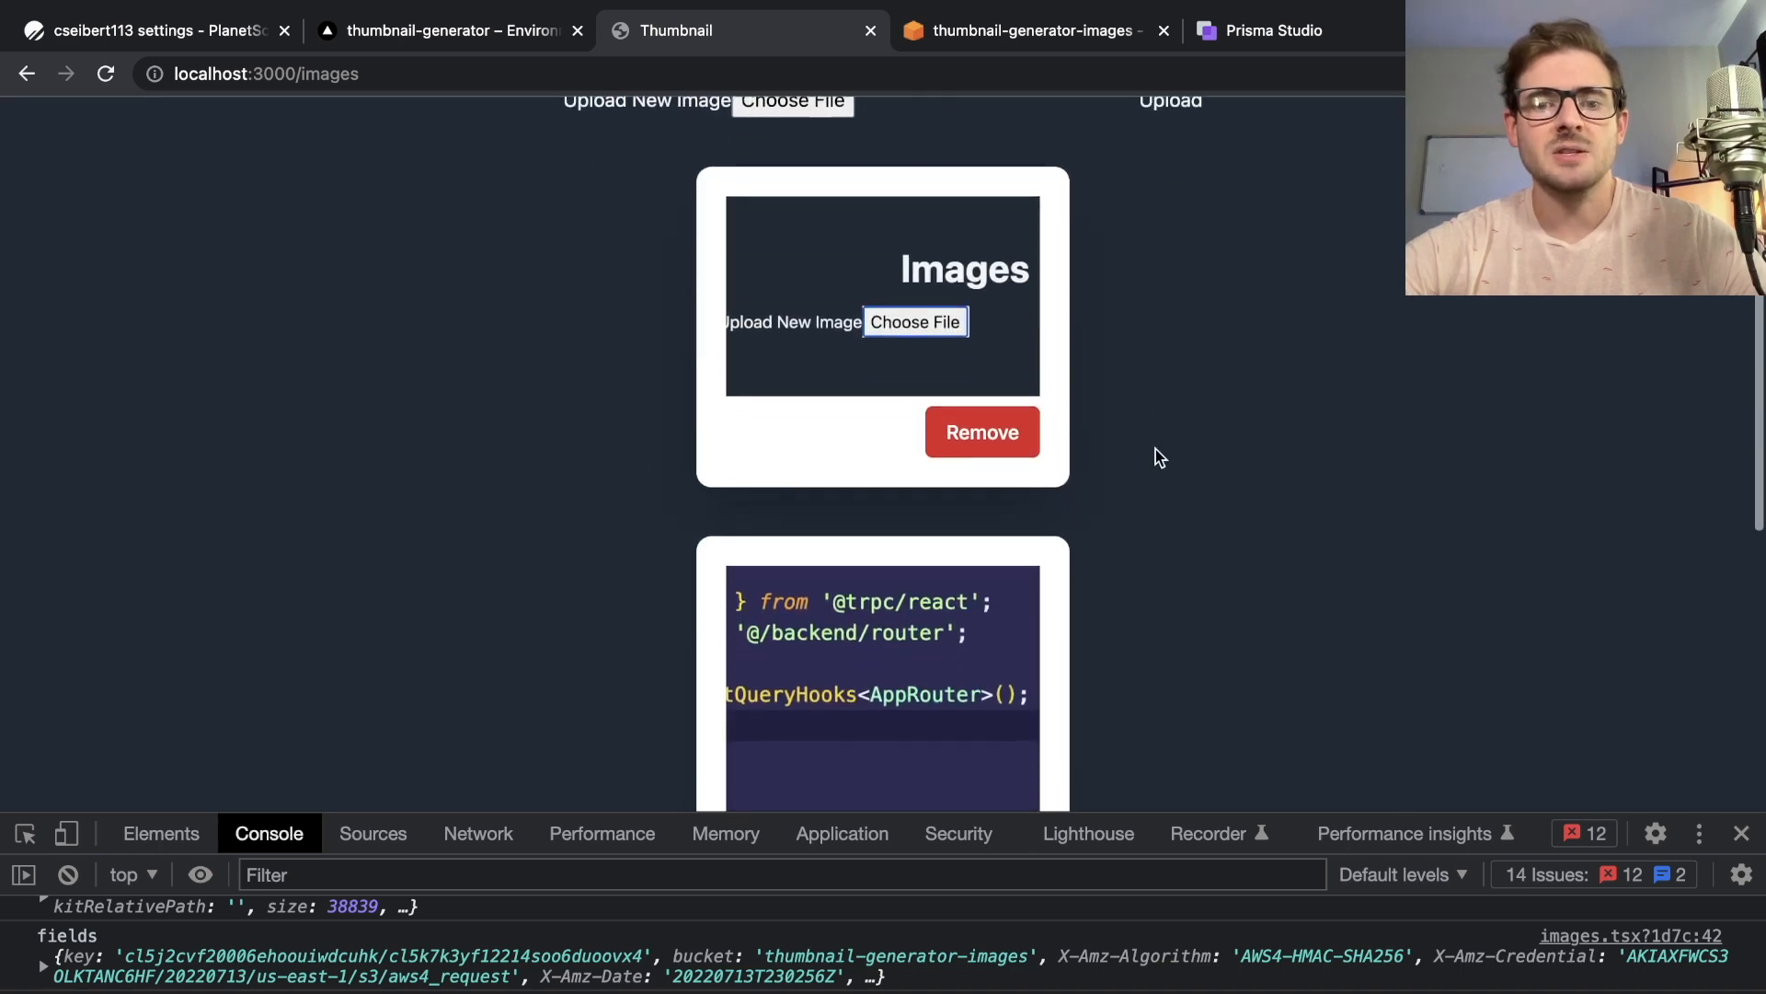
scroll(up, 3)
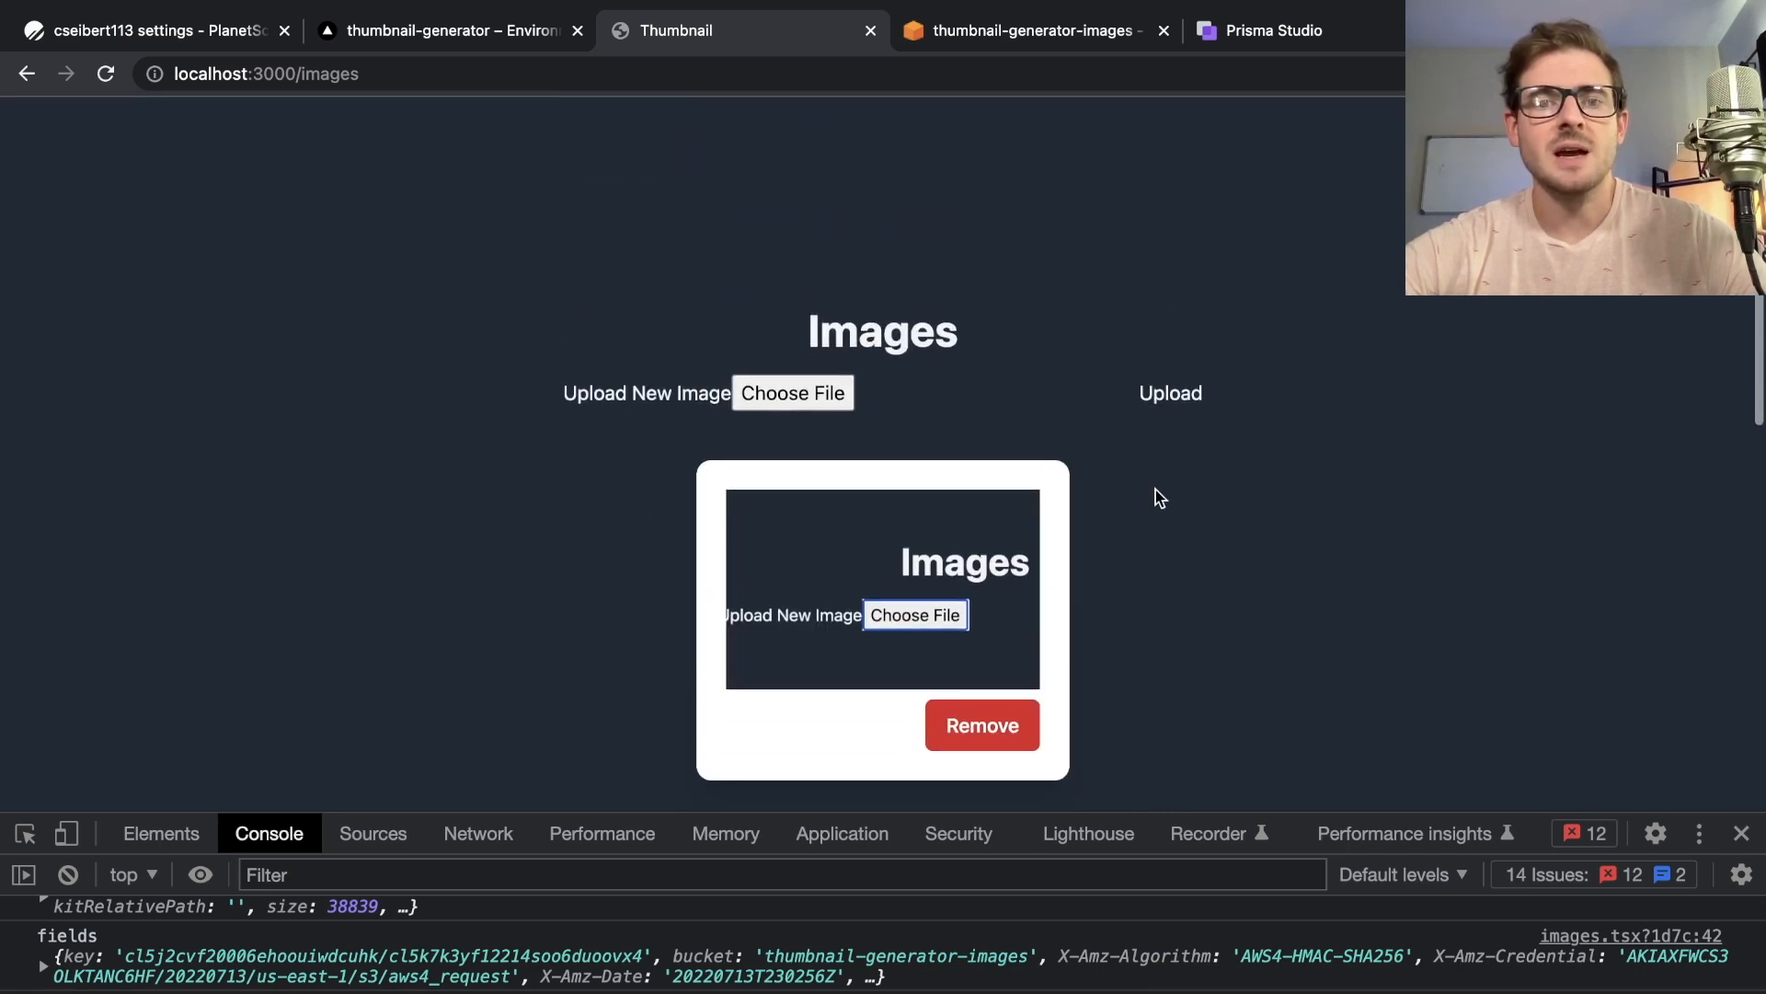
Upload the 7.05.44 PM Desktop screenshot and scroll to its new image card
click(792, 393)
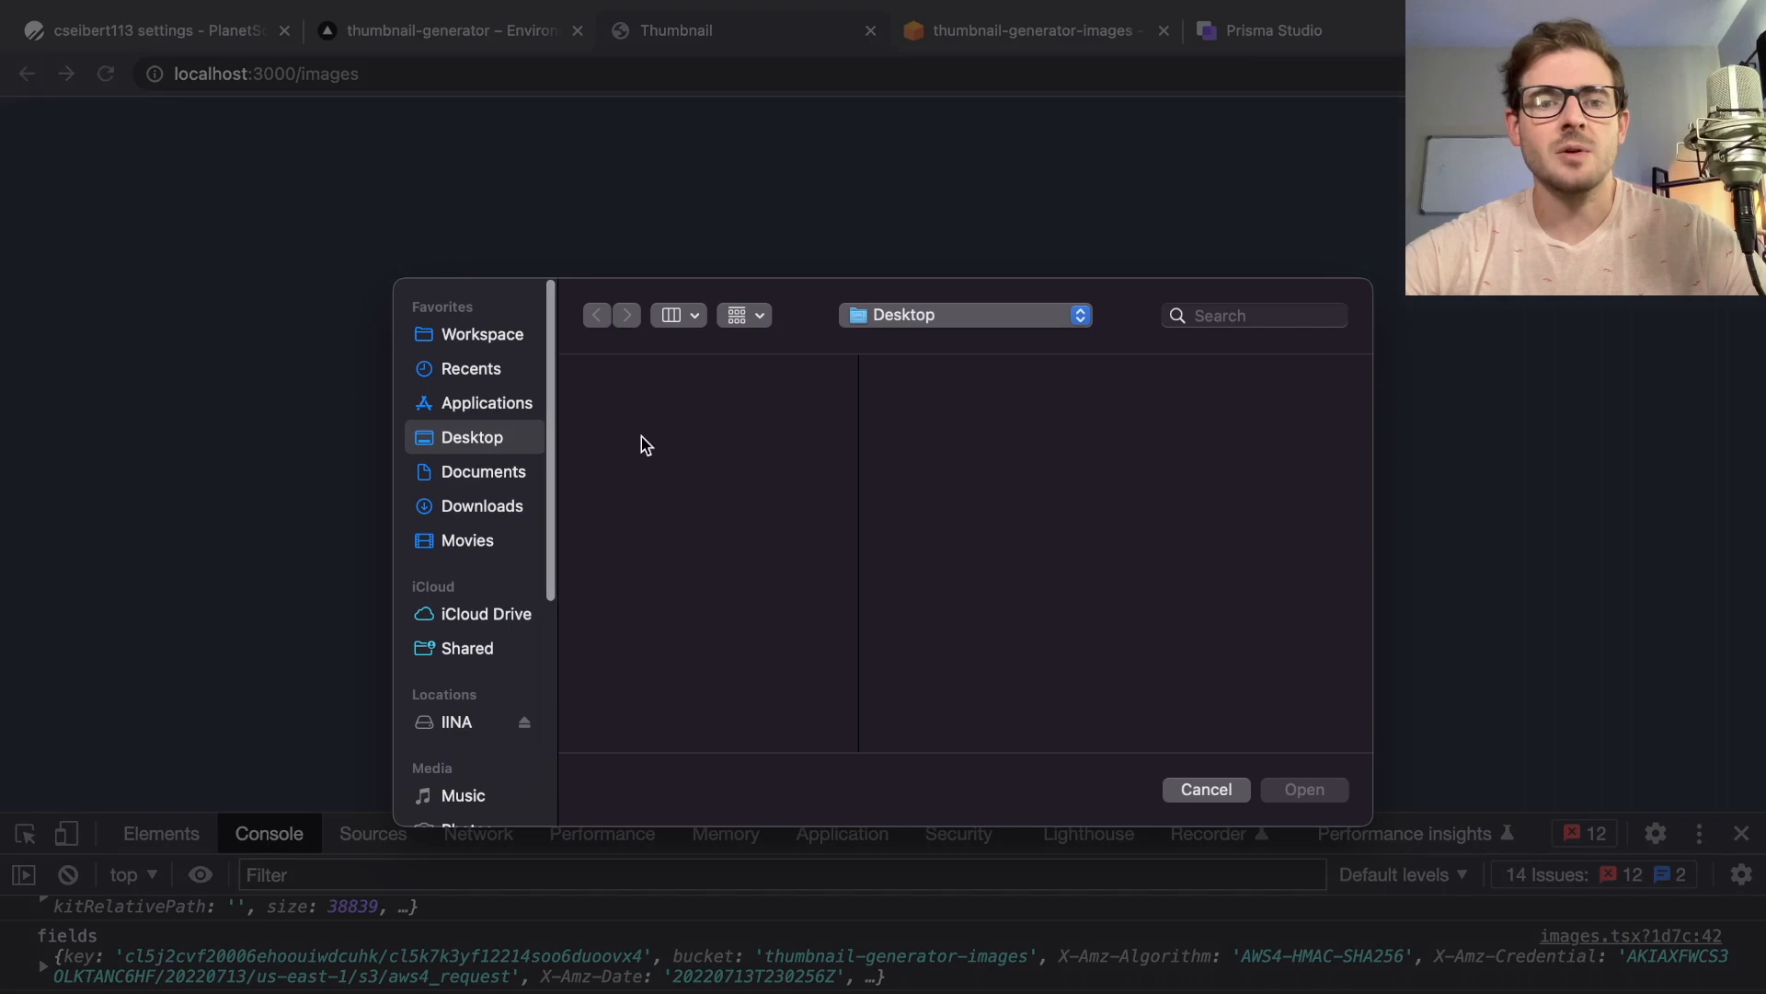
click(1205, 788)
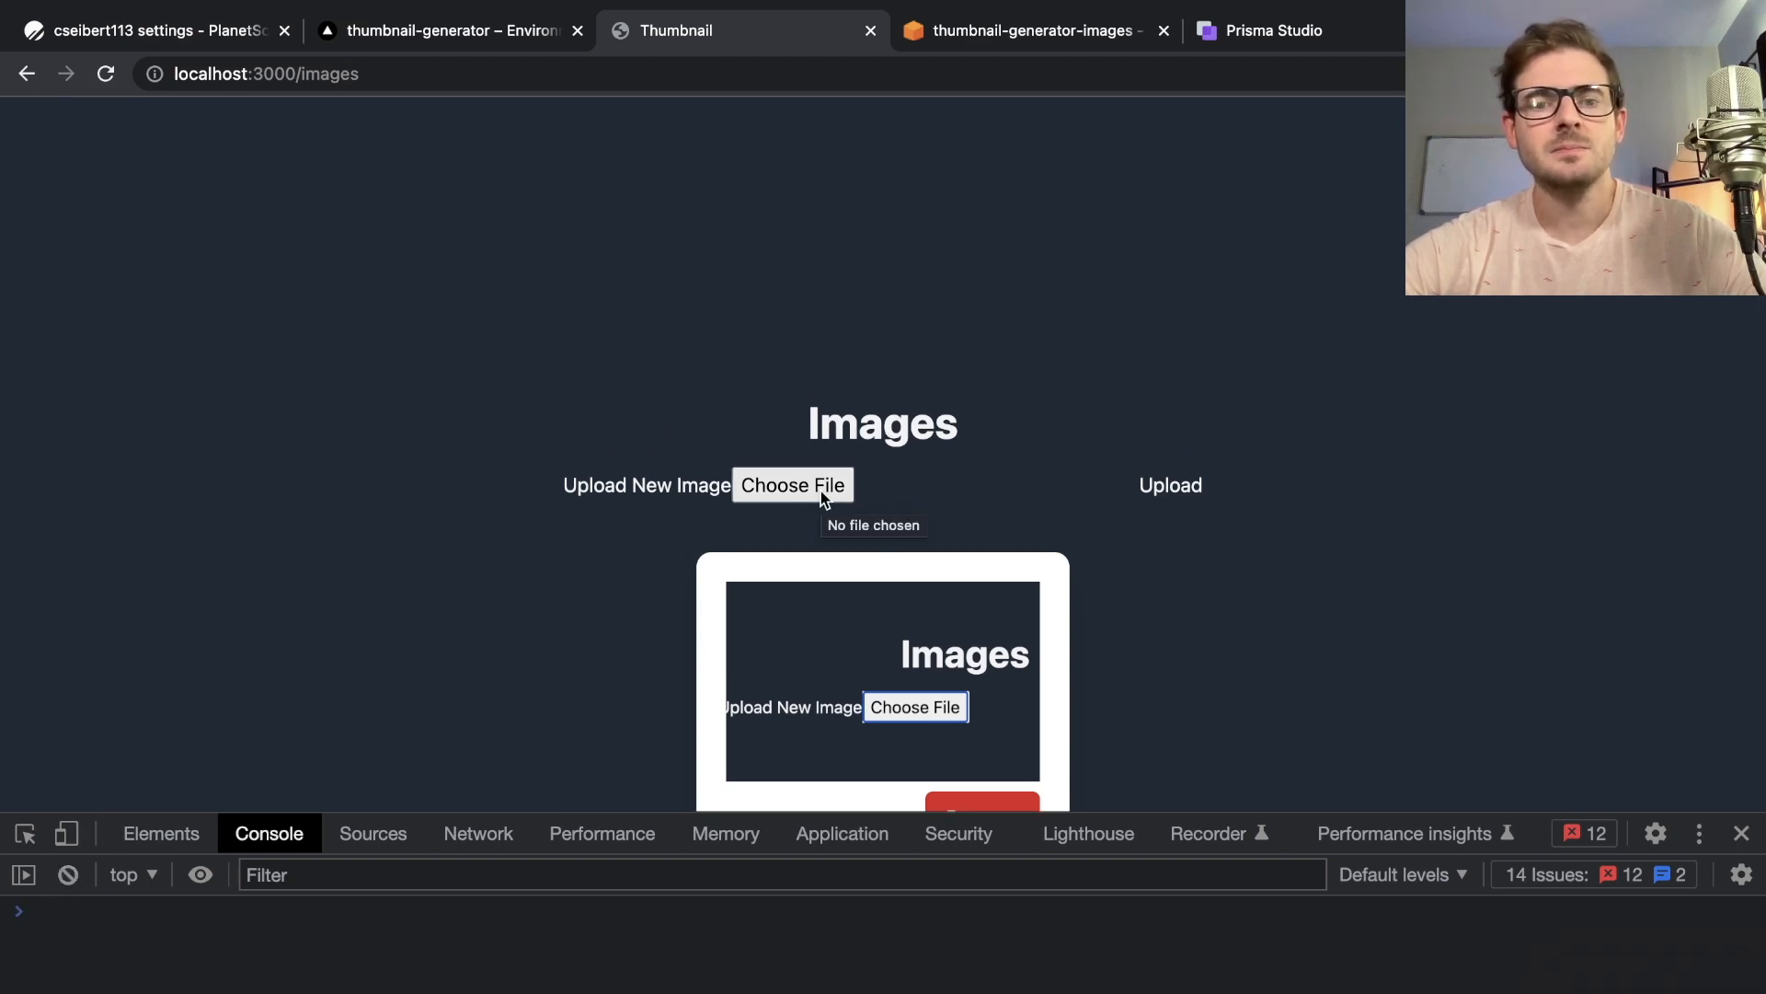
click(792, 485)
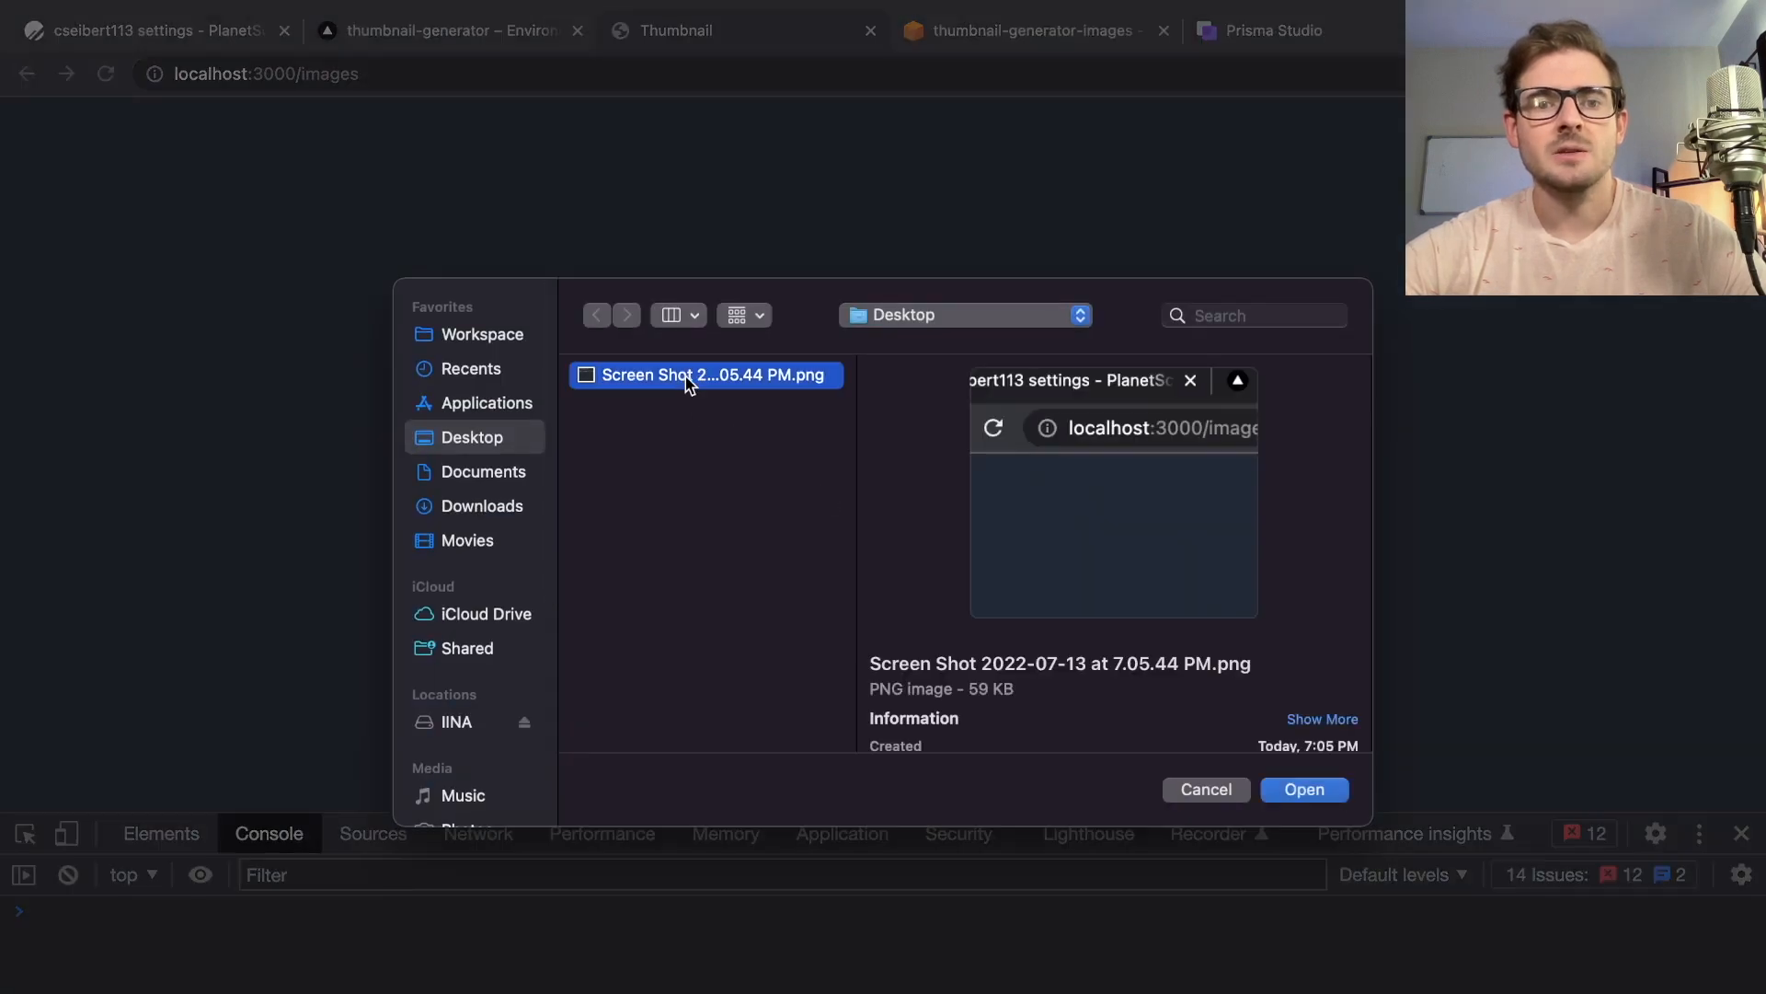
click(1304, 788)
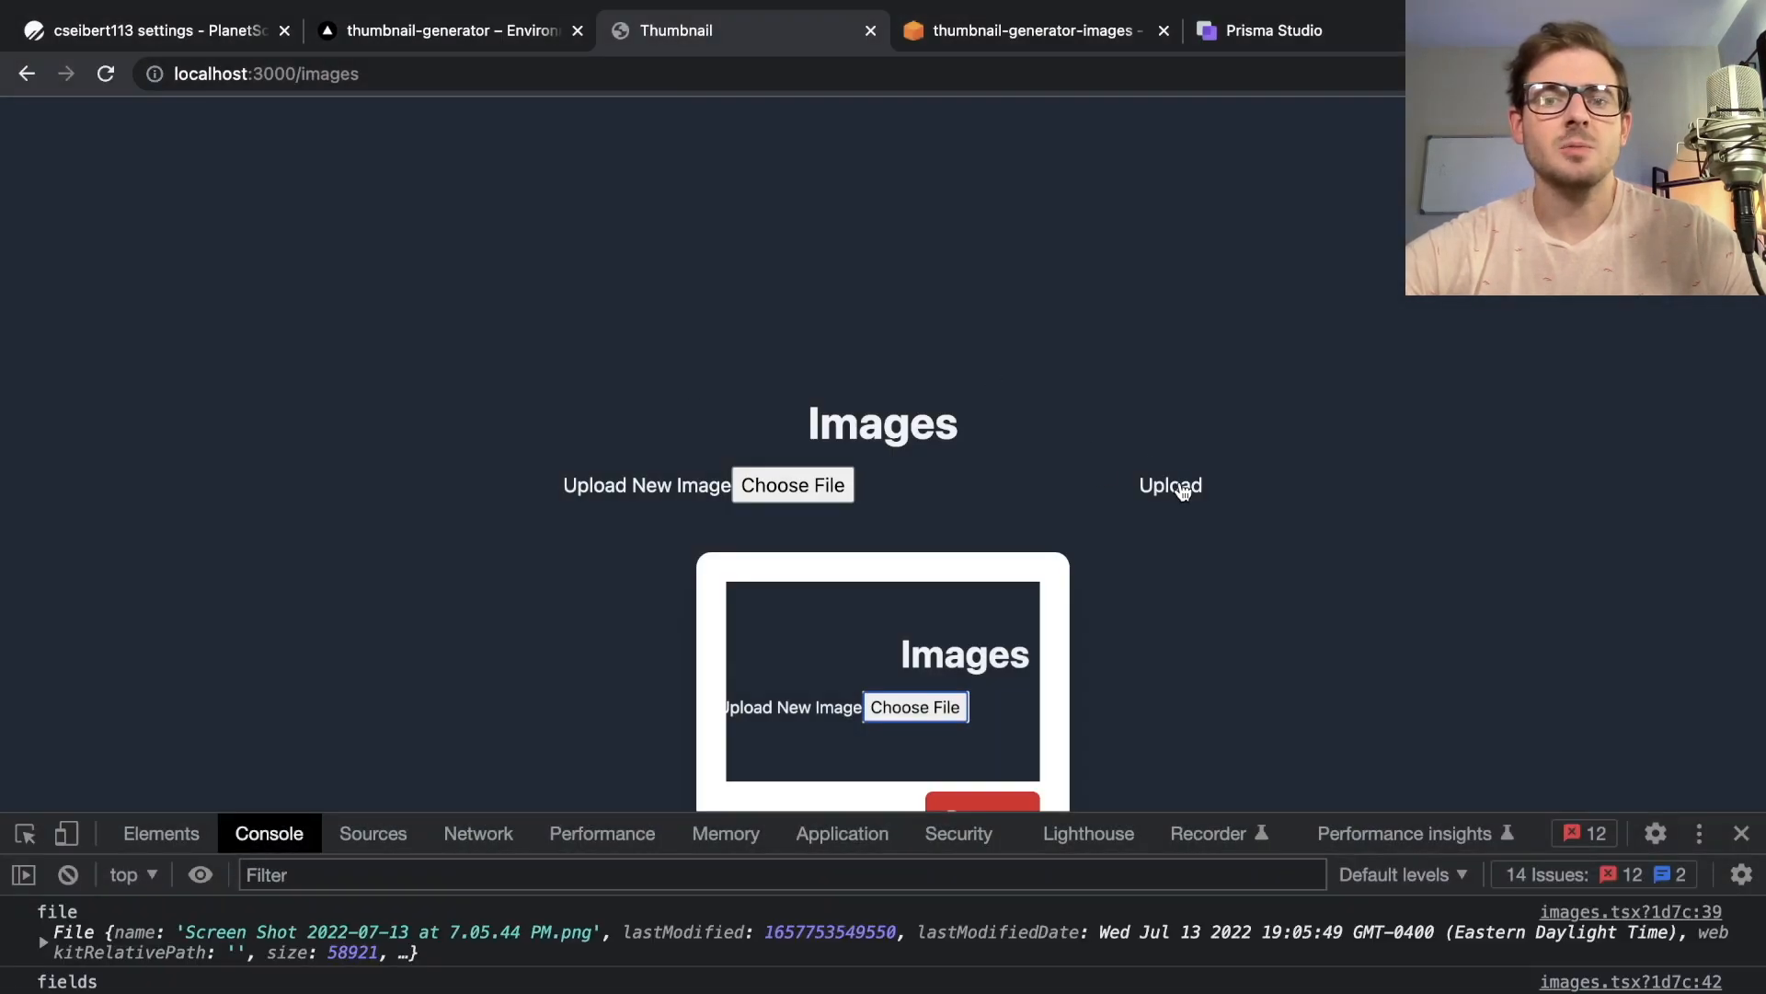
mouse_move(1418, 456)
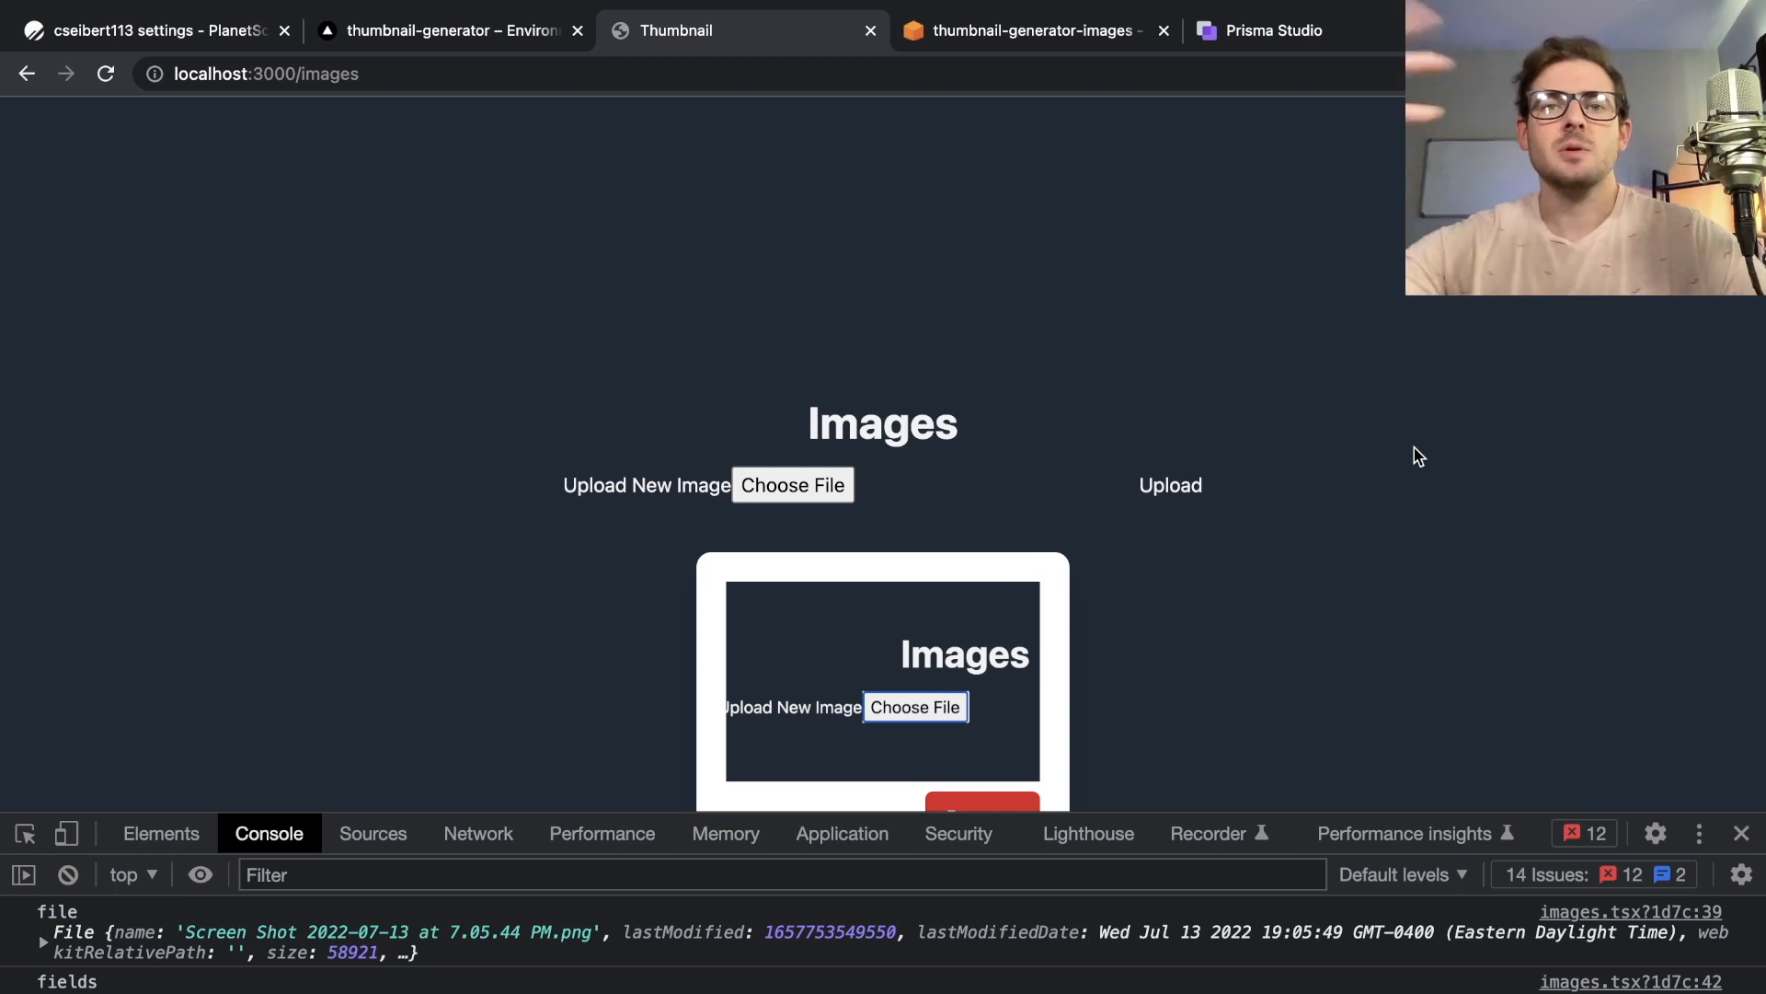
scroll(down, 3)
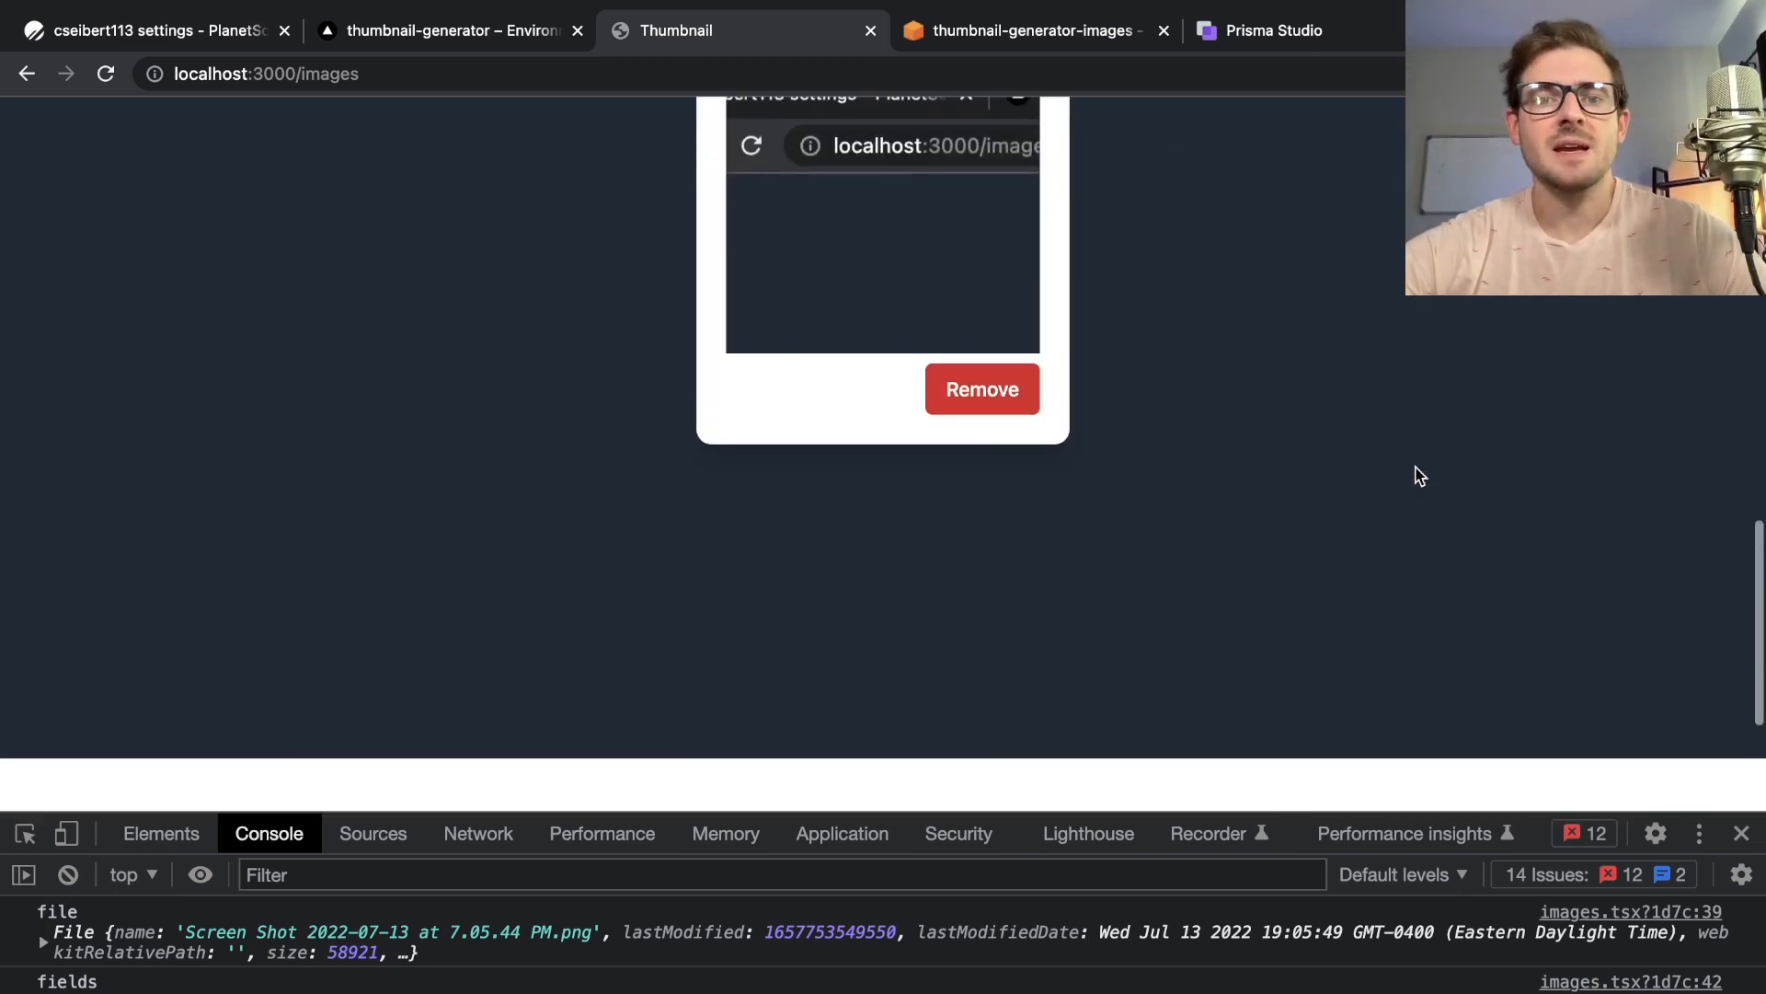
scroll(down, 3)
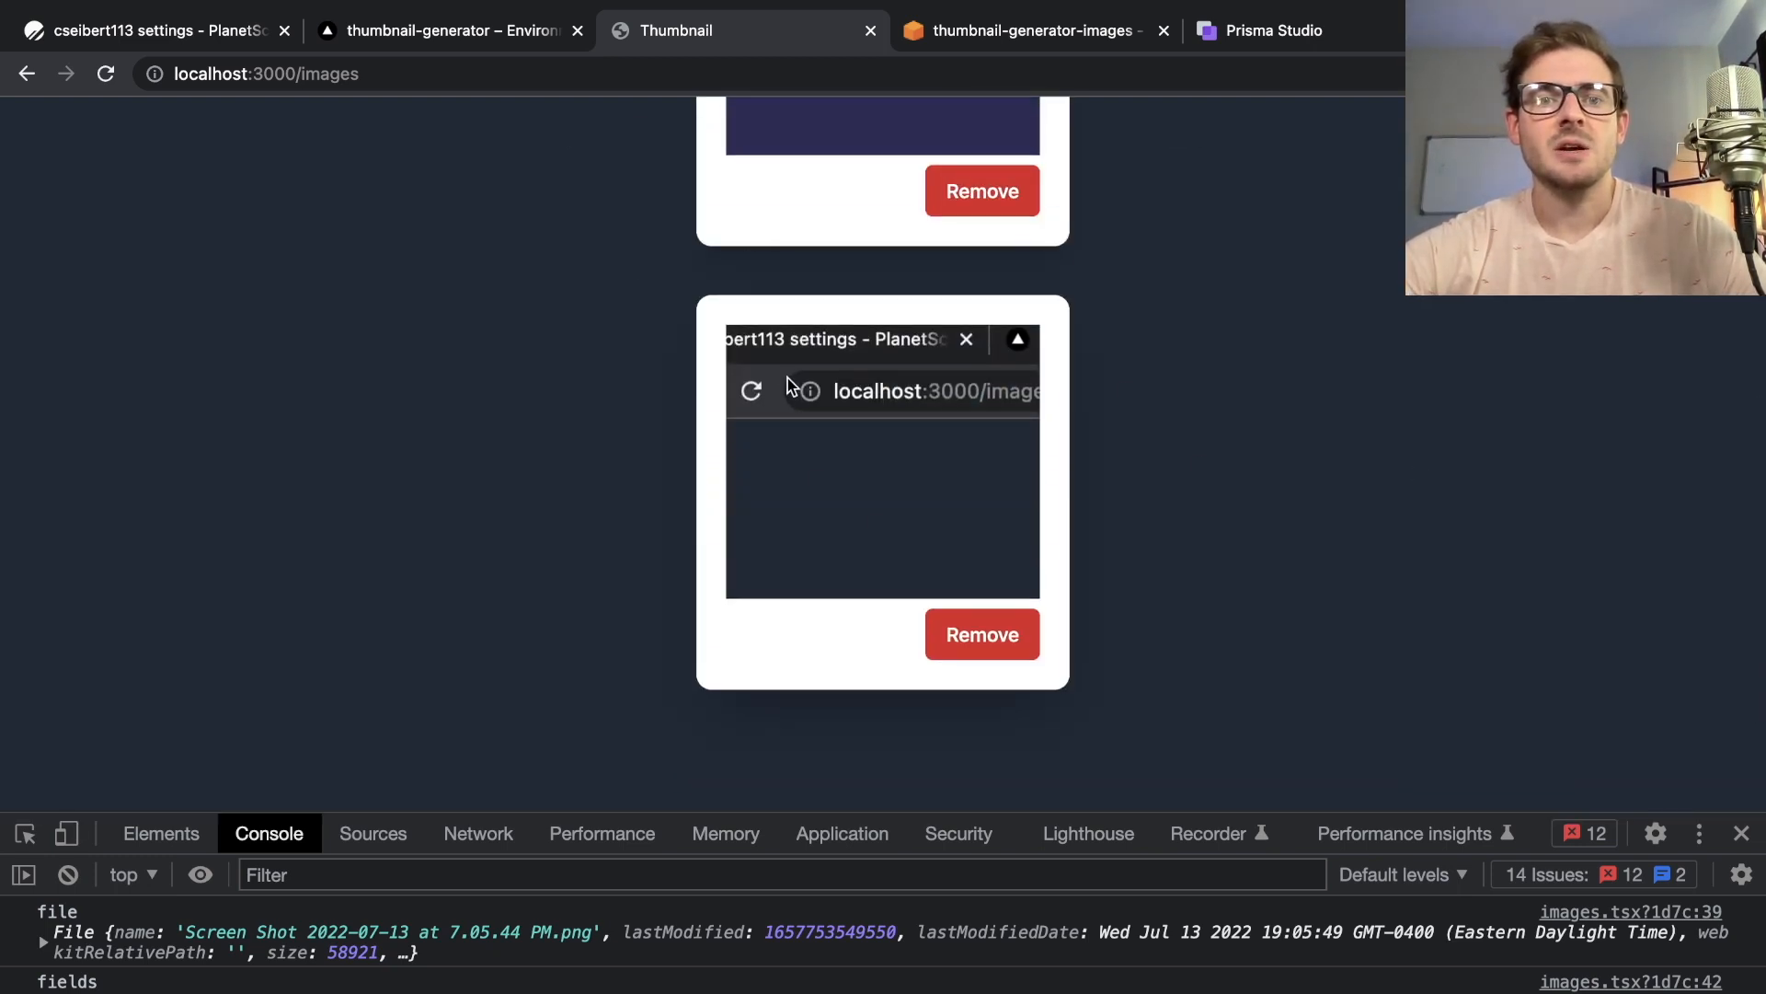
scroll(up, 3)
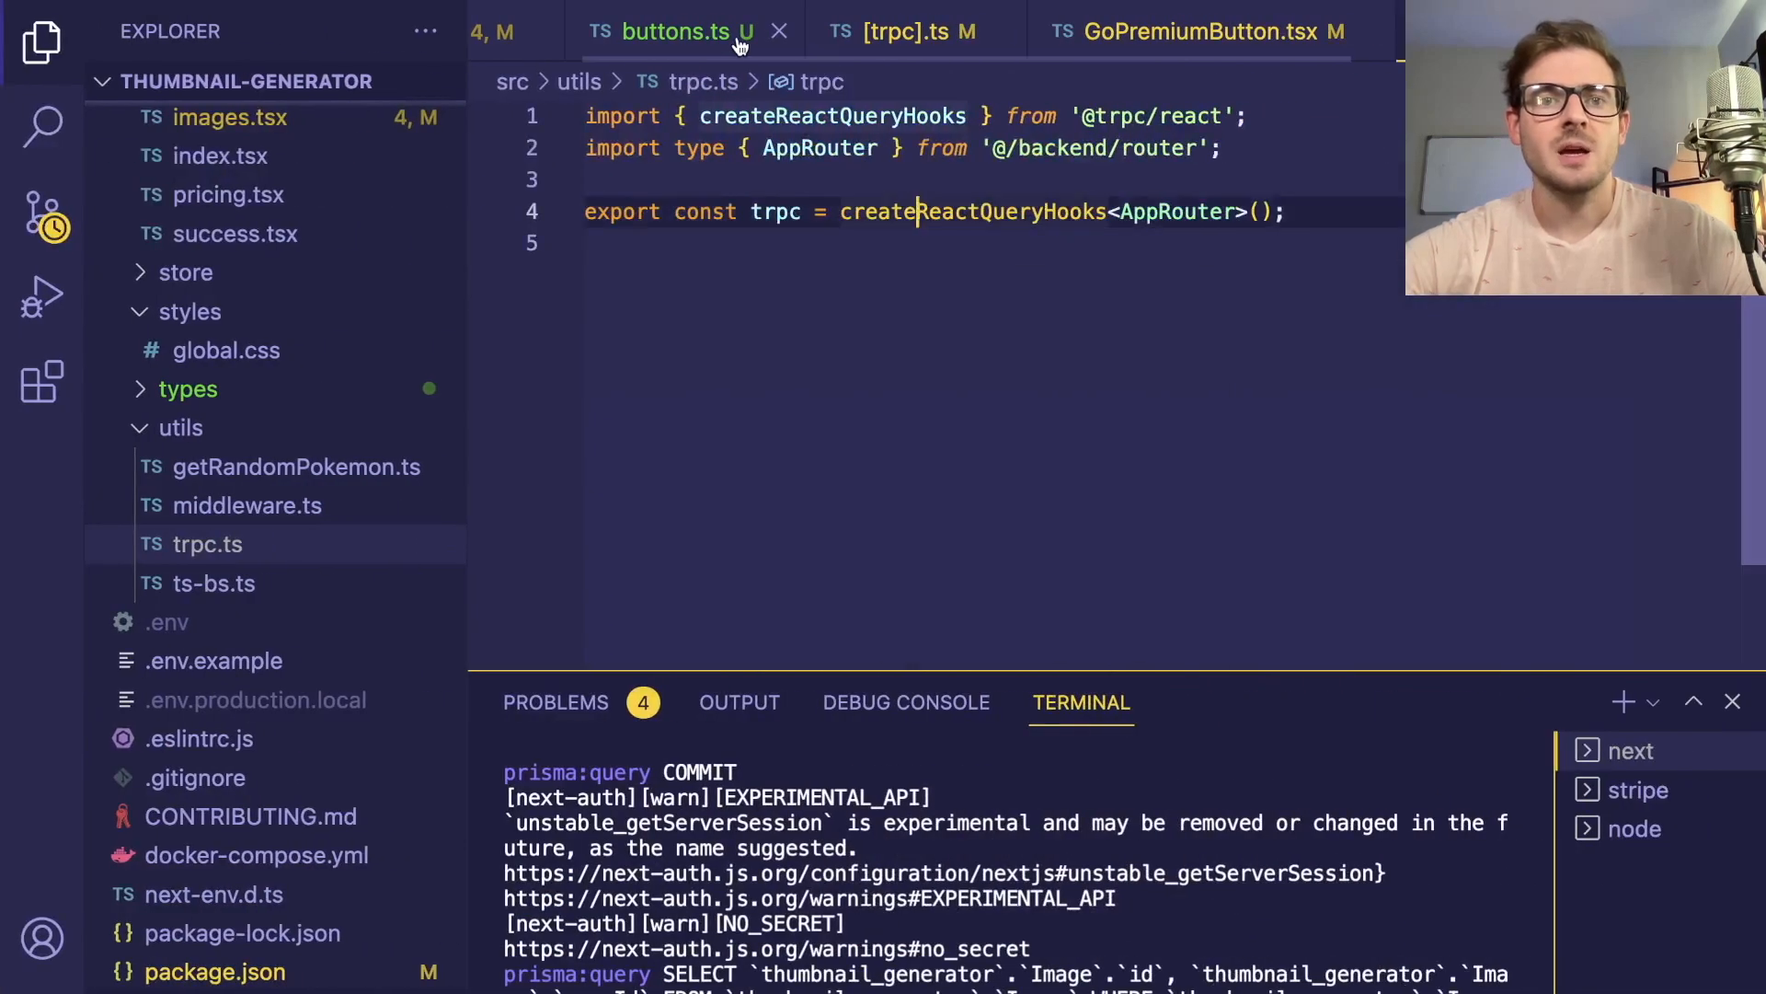
Open images.tsx, check the templates page's grid grid-cols-4 layout, and return to images.tsx
key(Ctrl+p)
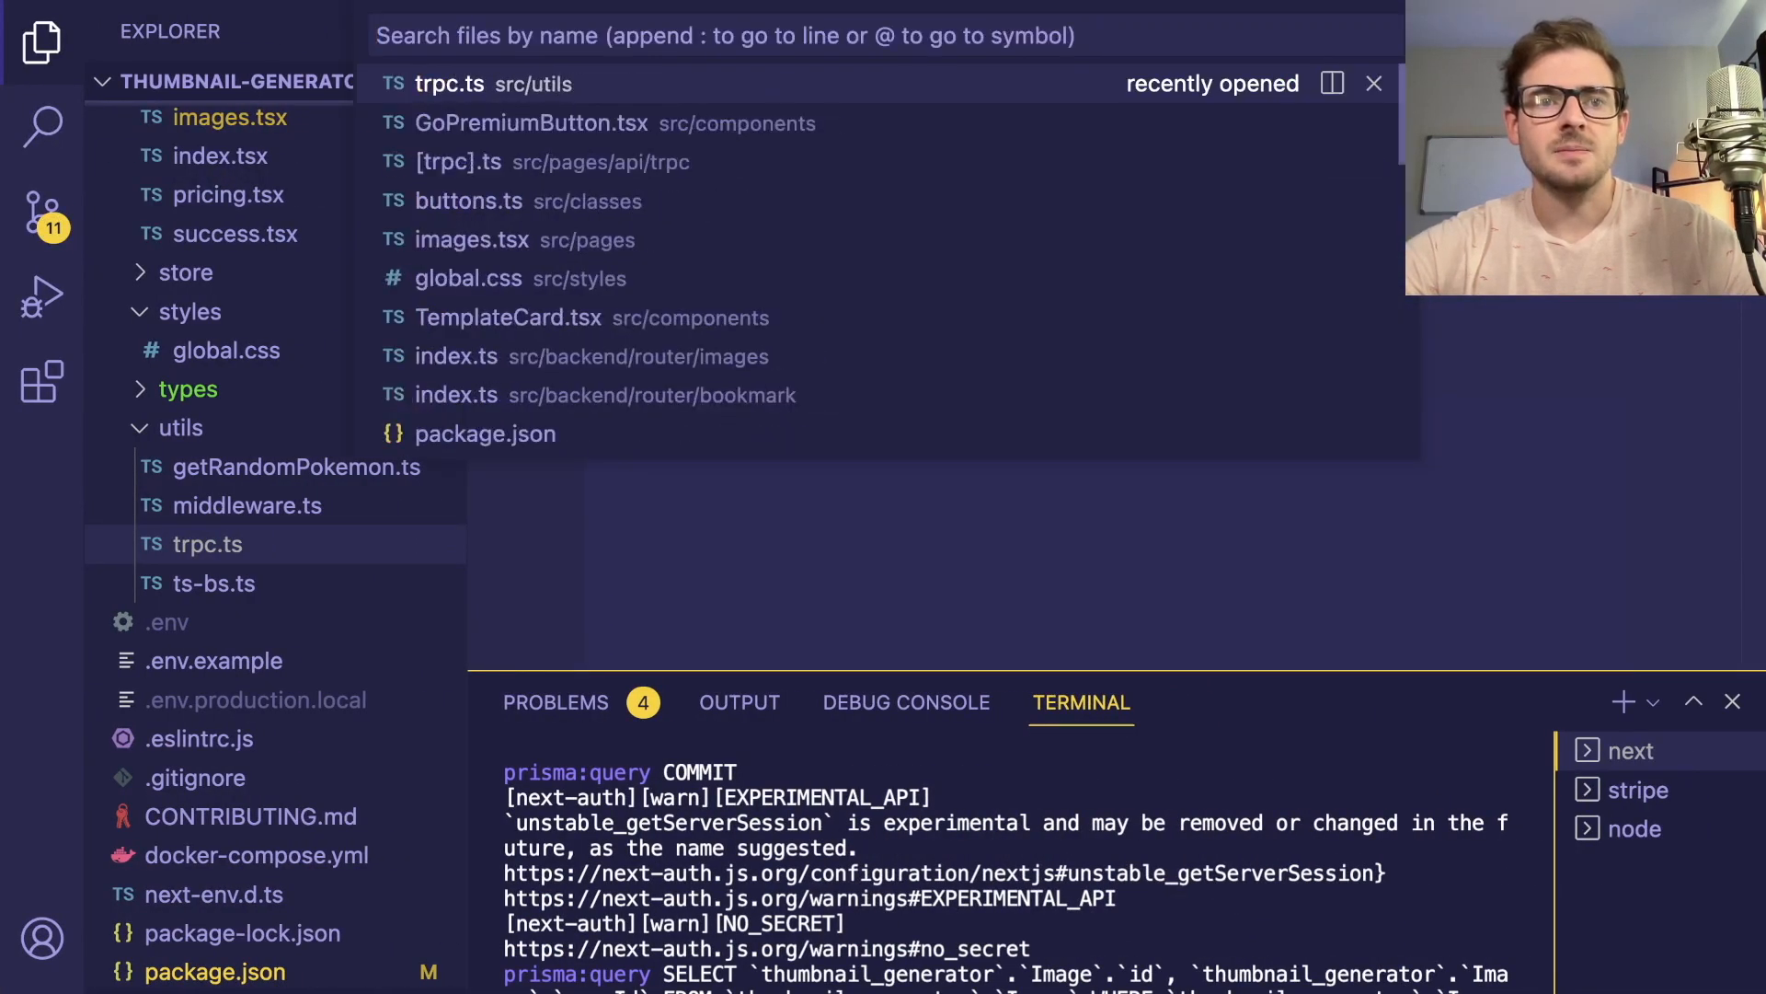
click(471, 240)
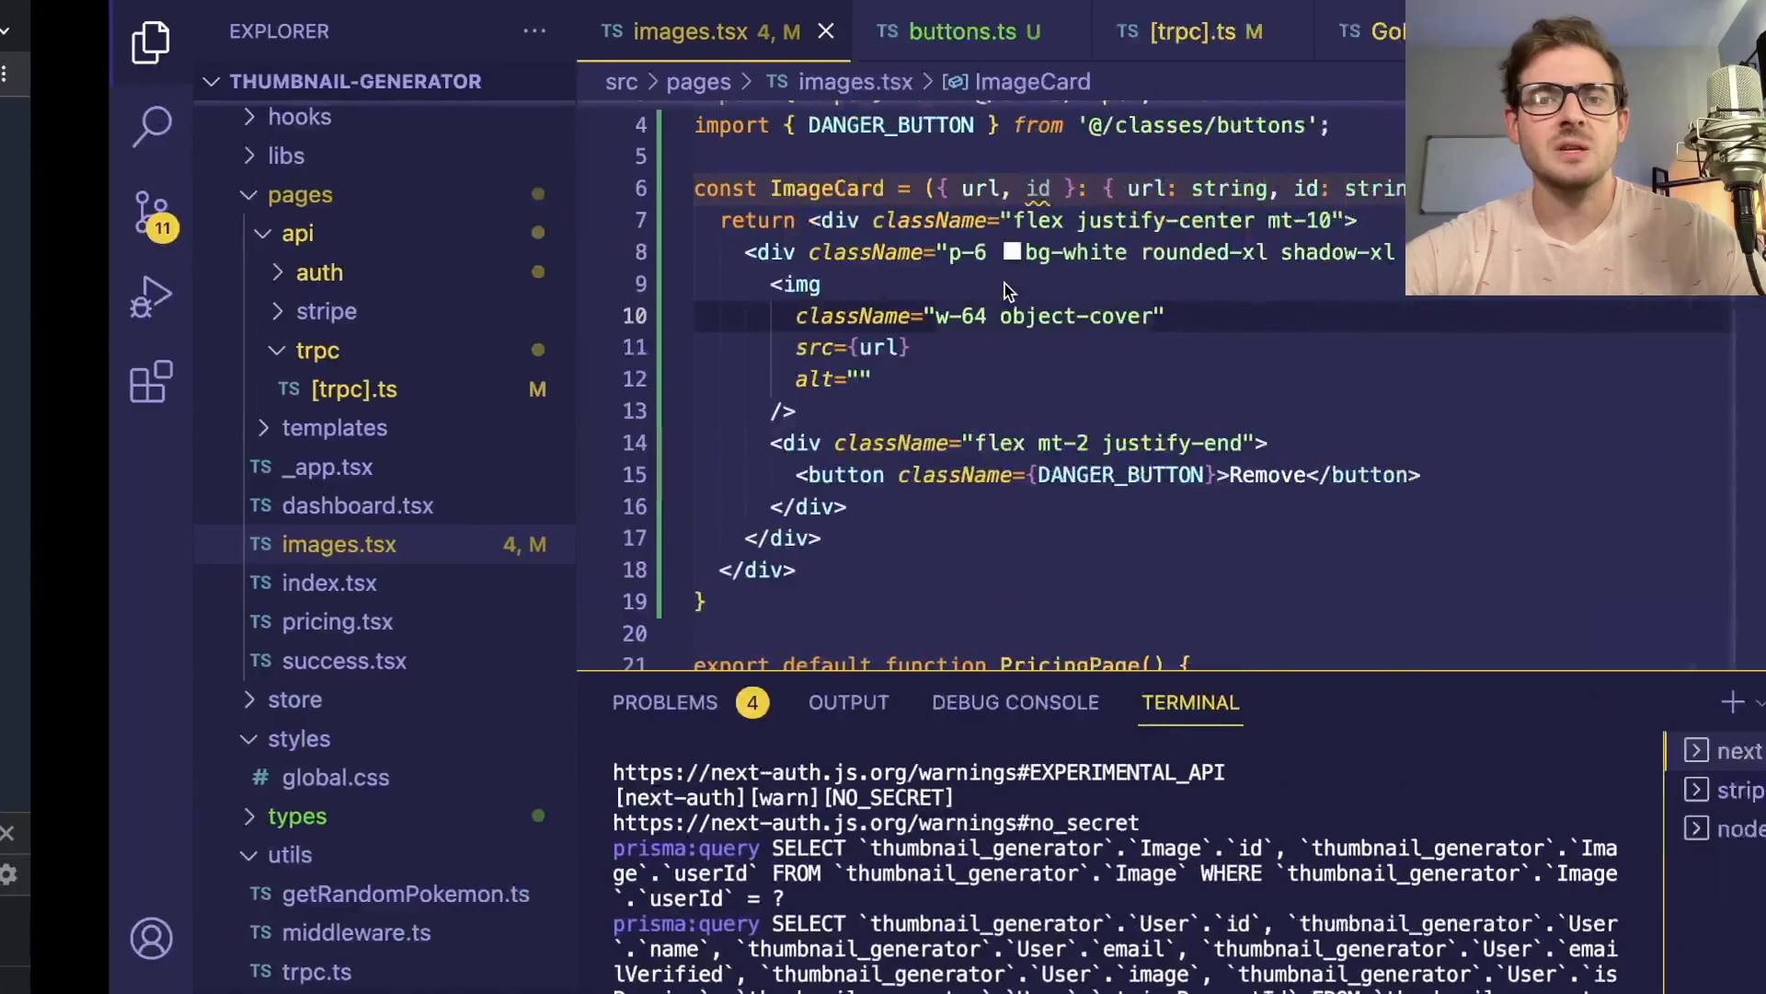
click(868, 32)
text(pages/)
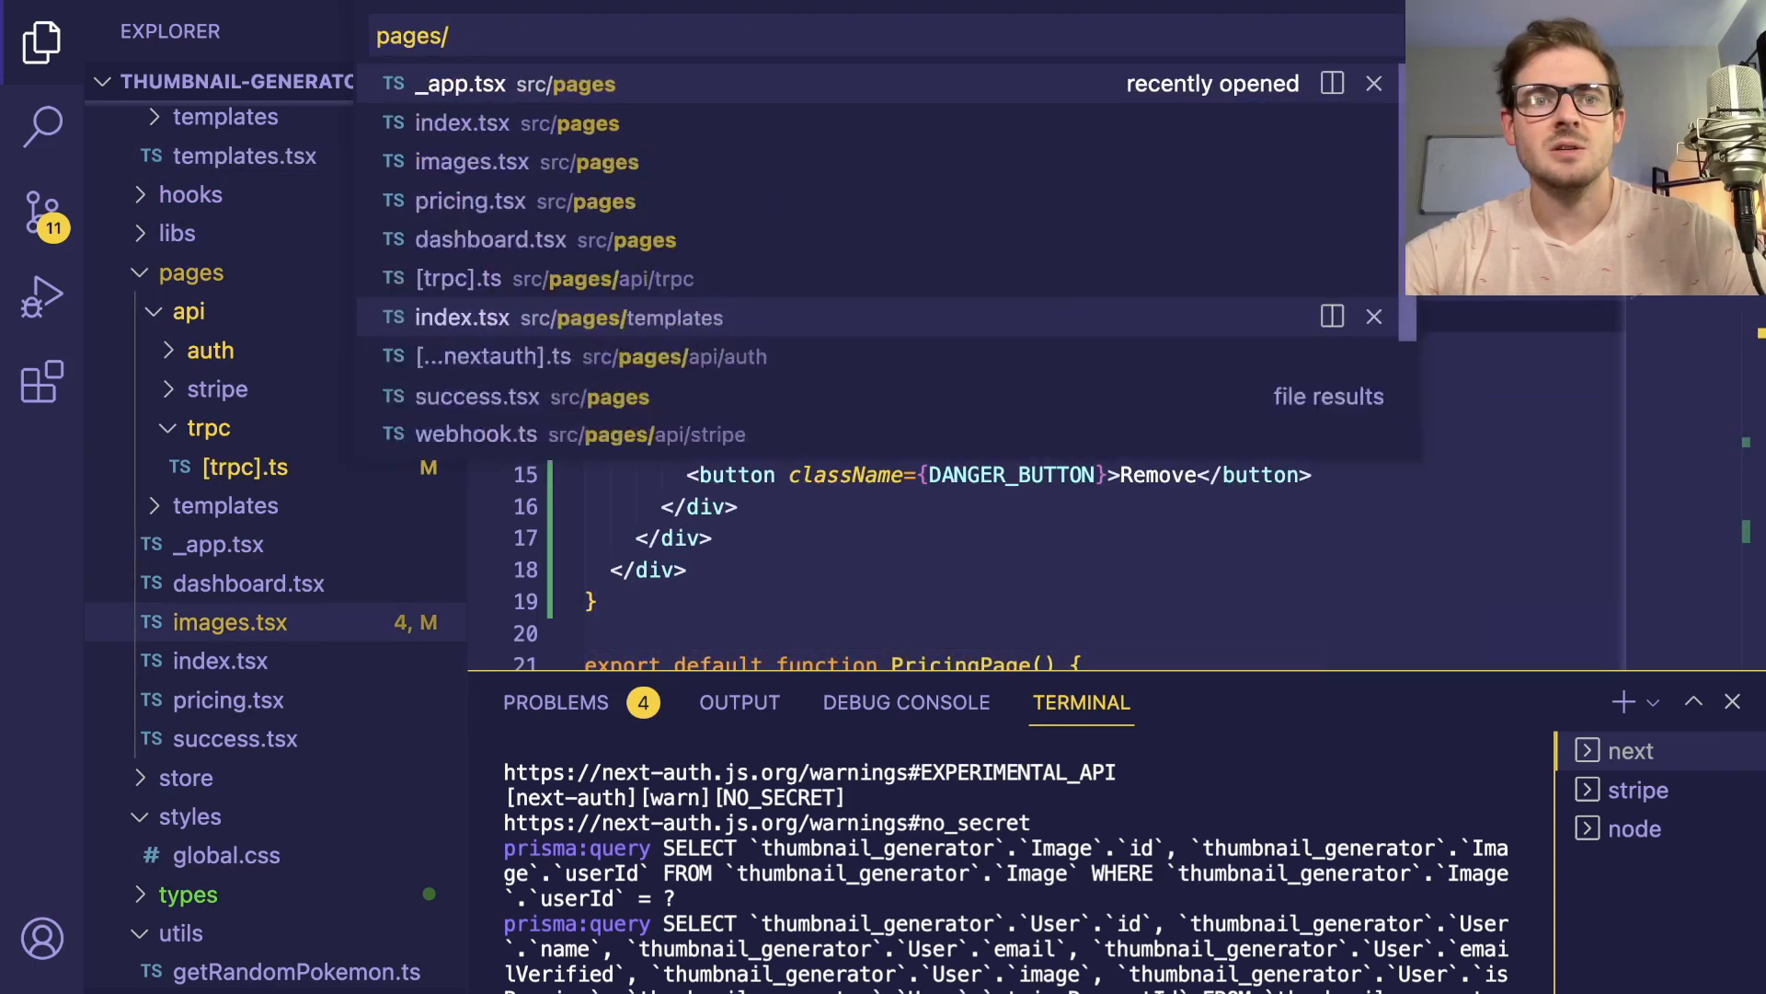
click(619, 317)
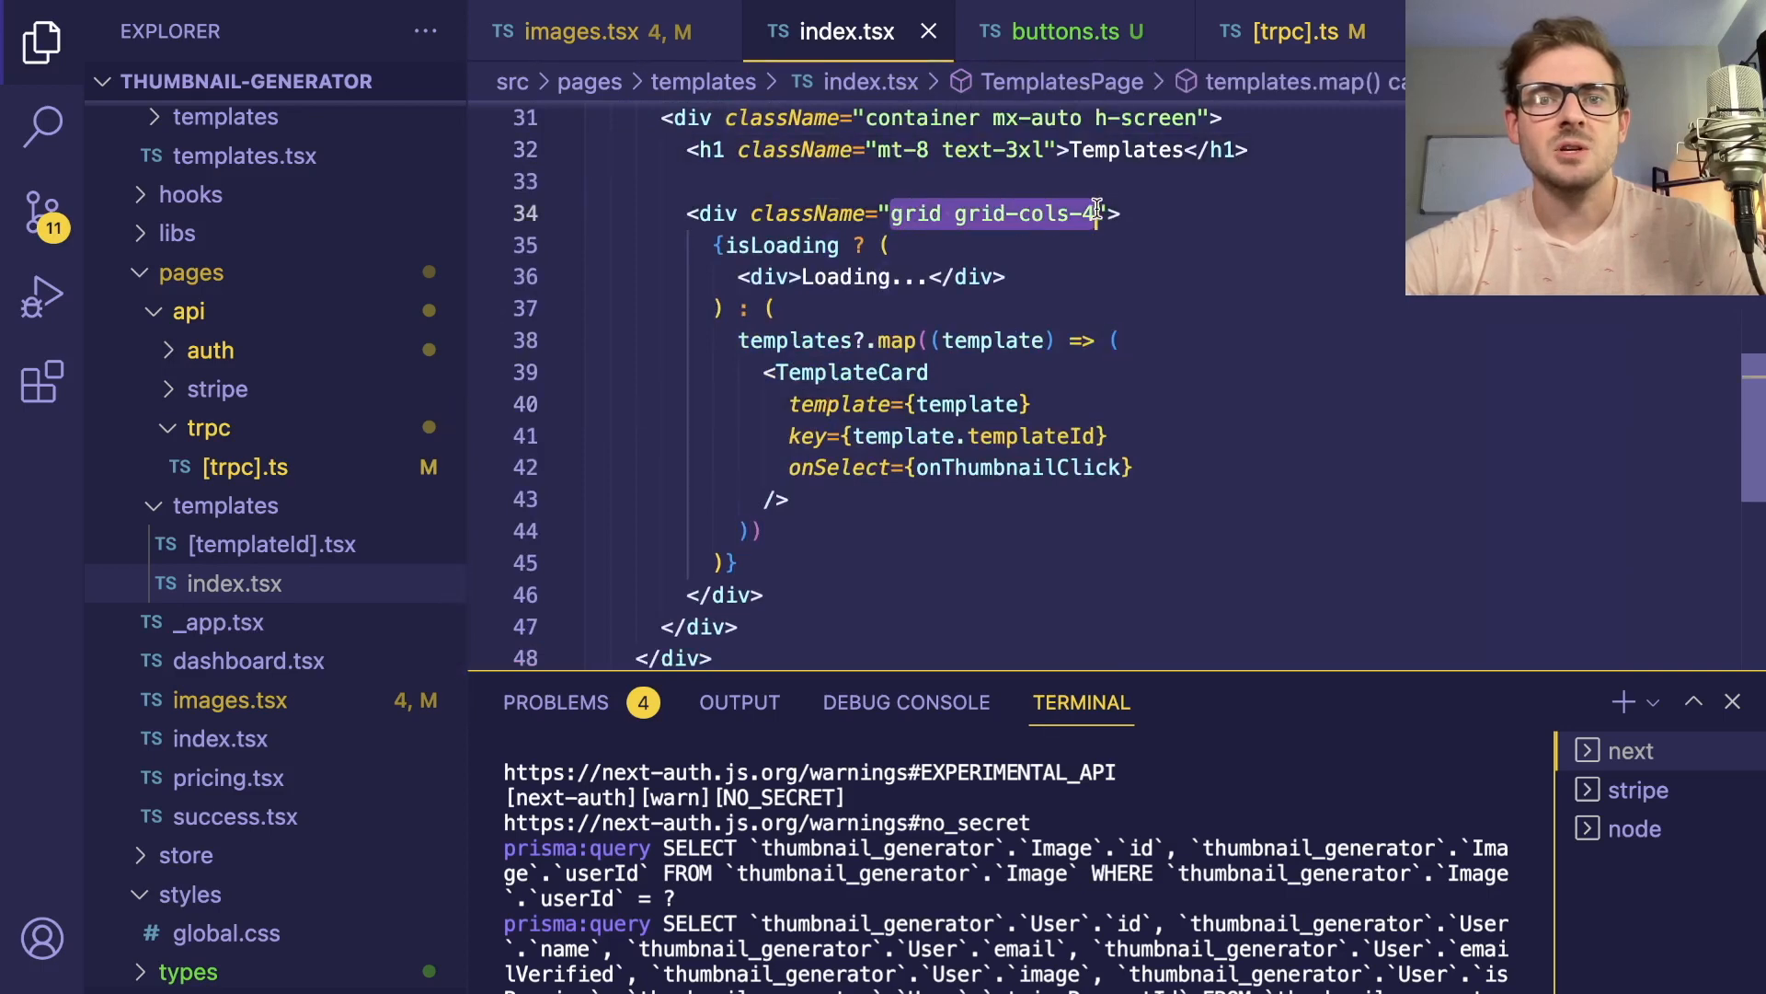
click(593, 31)
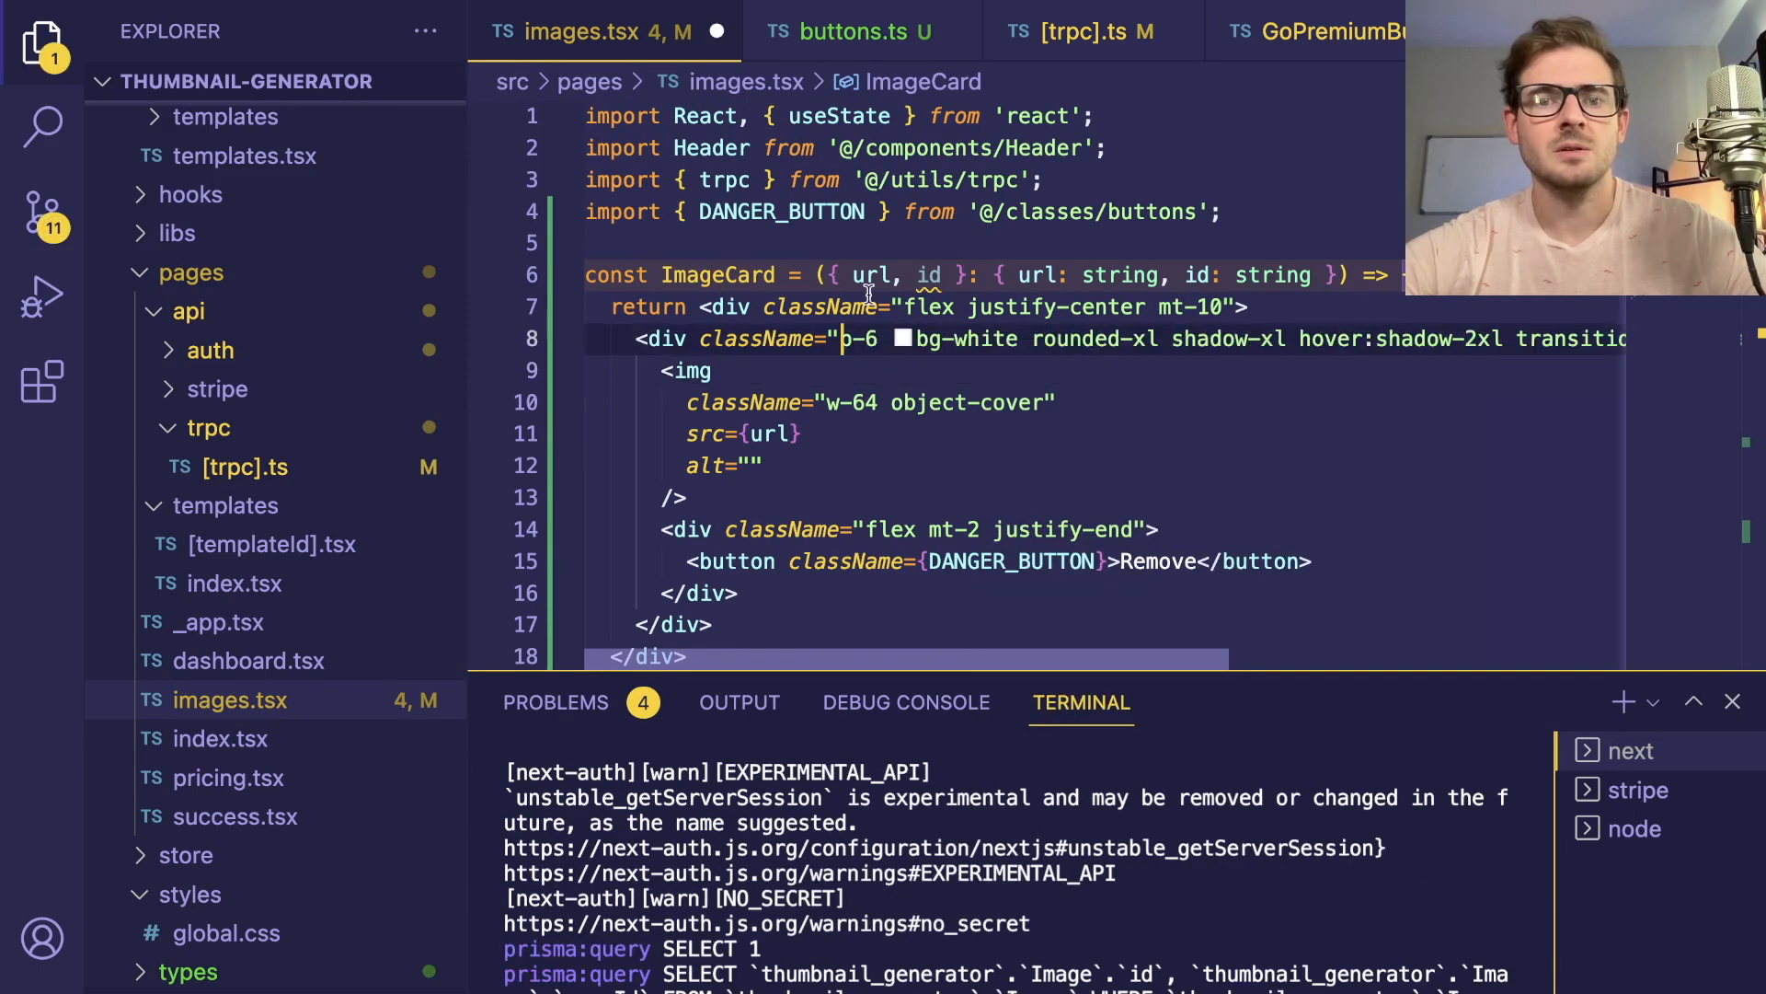
Wrap the images.map cards in images.tsx with <div className="grid grid-cols-4">
scroll(down, 3)
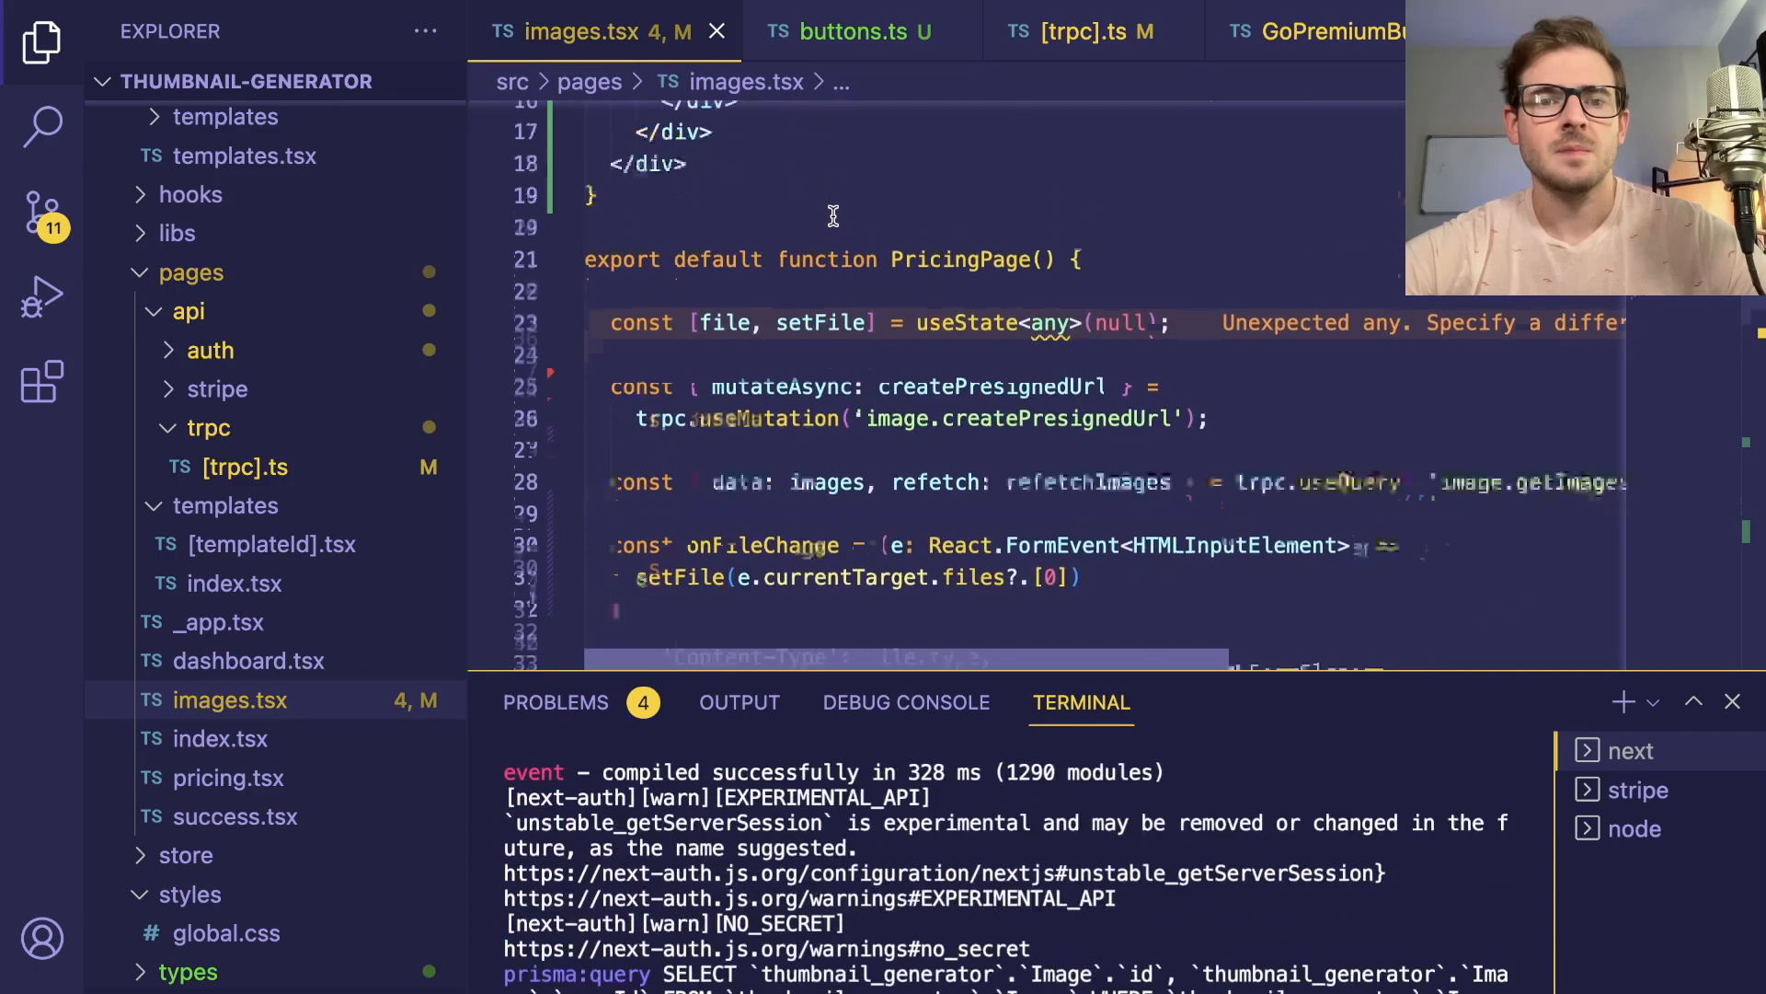
scroll(down, 3)
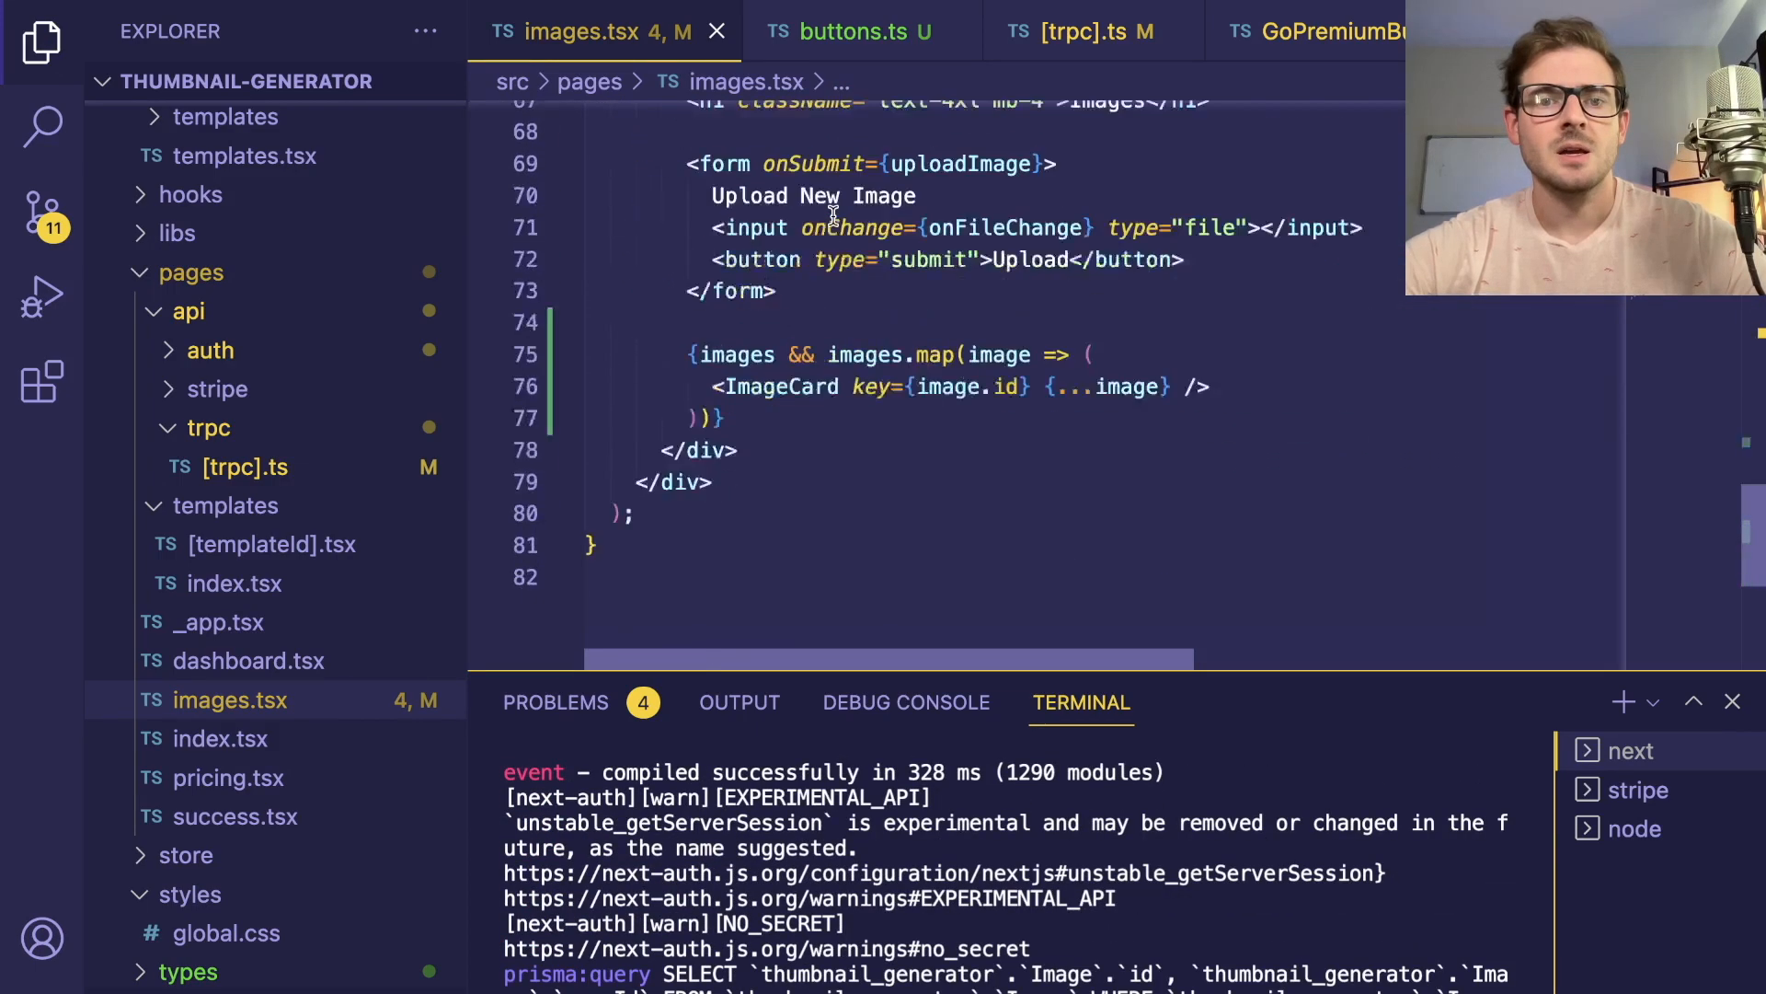
scroll(up, 3)
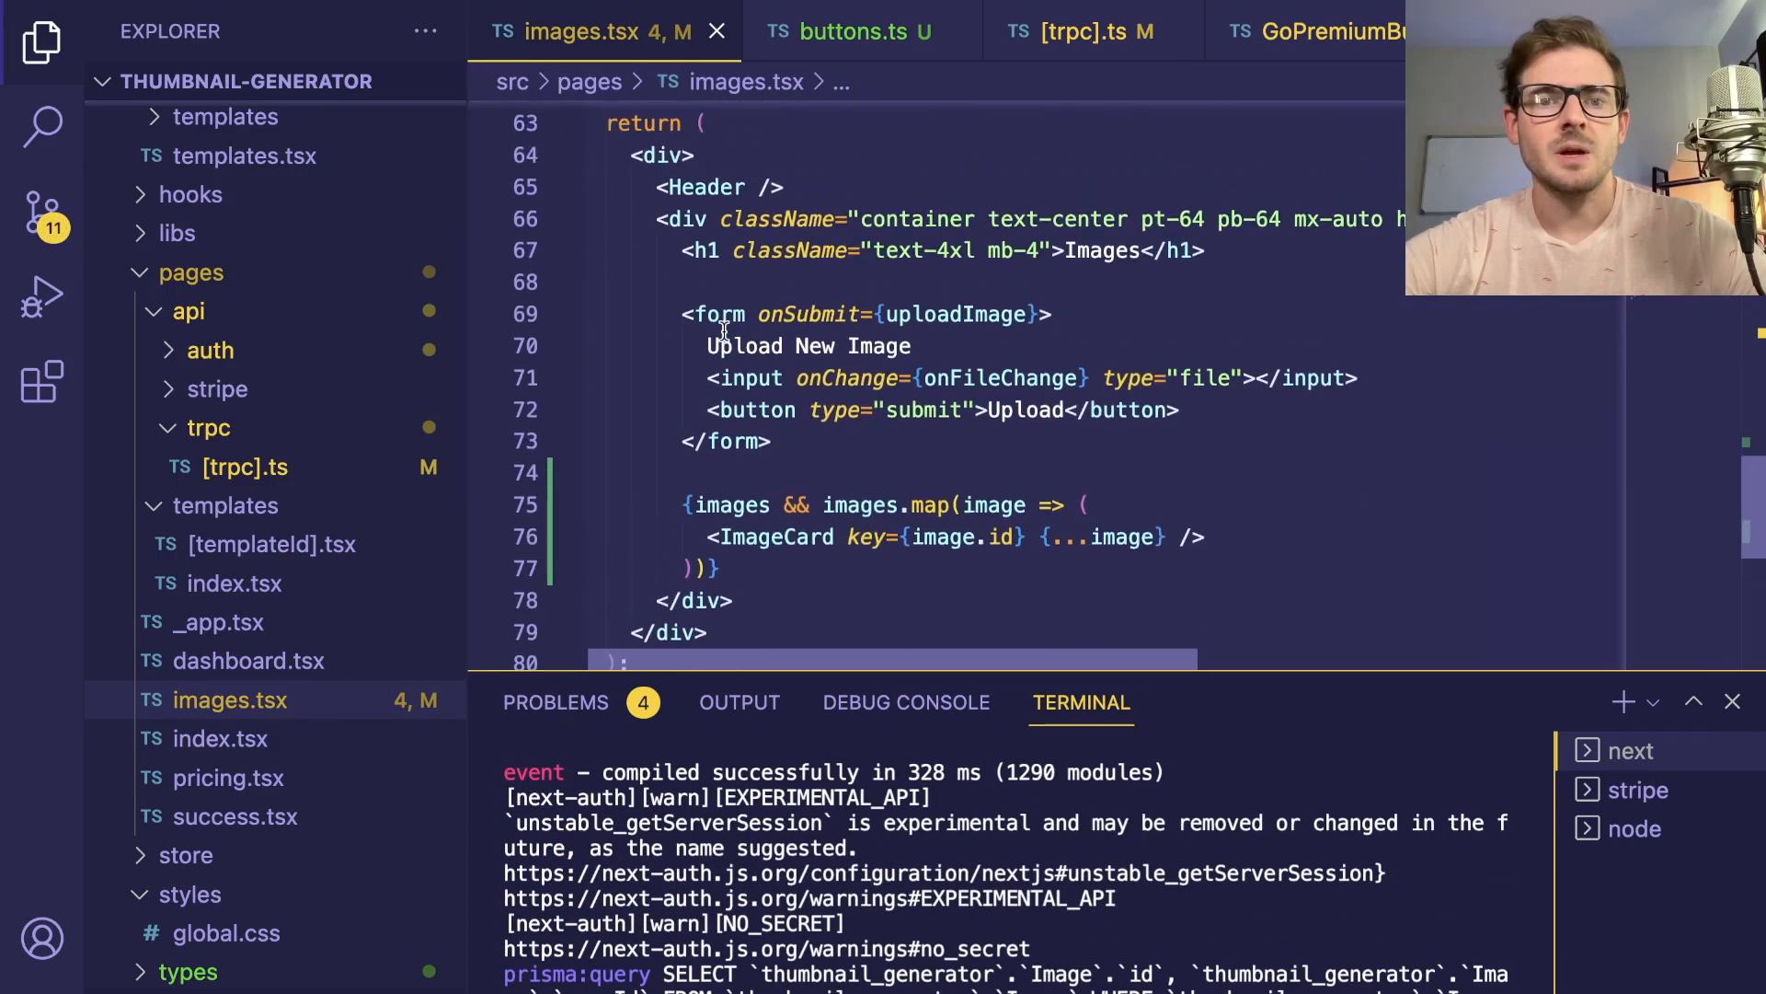
text(<div)
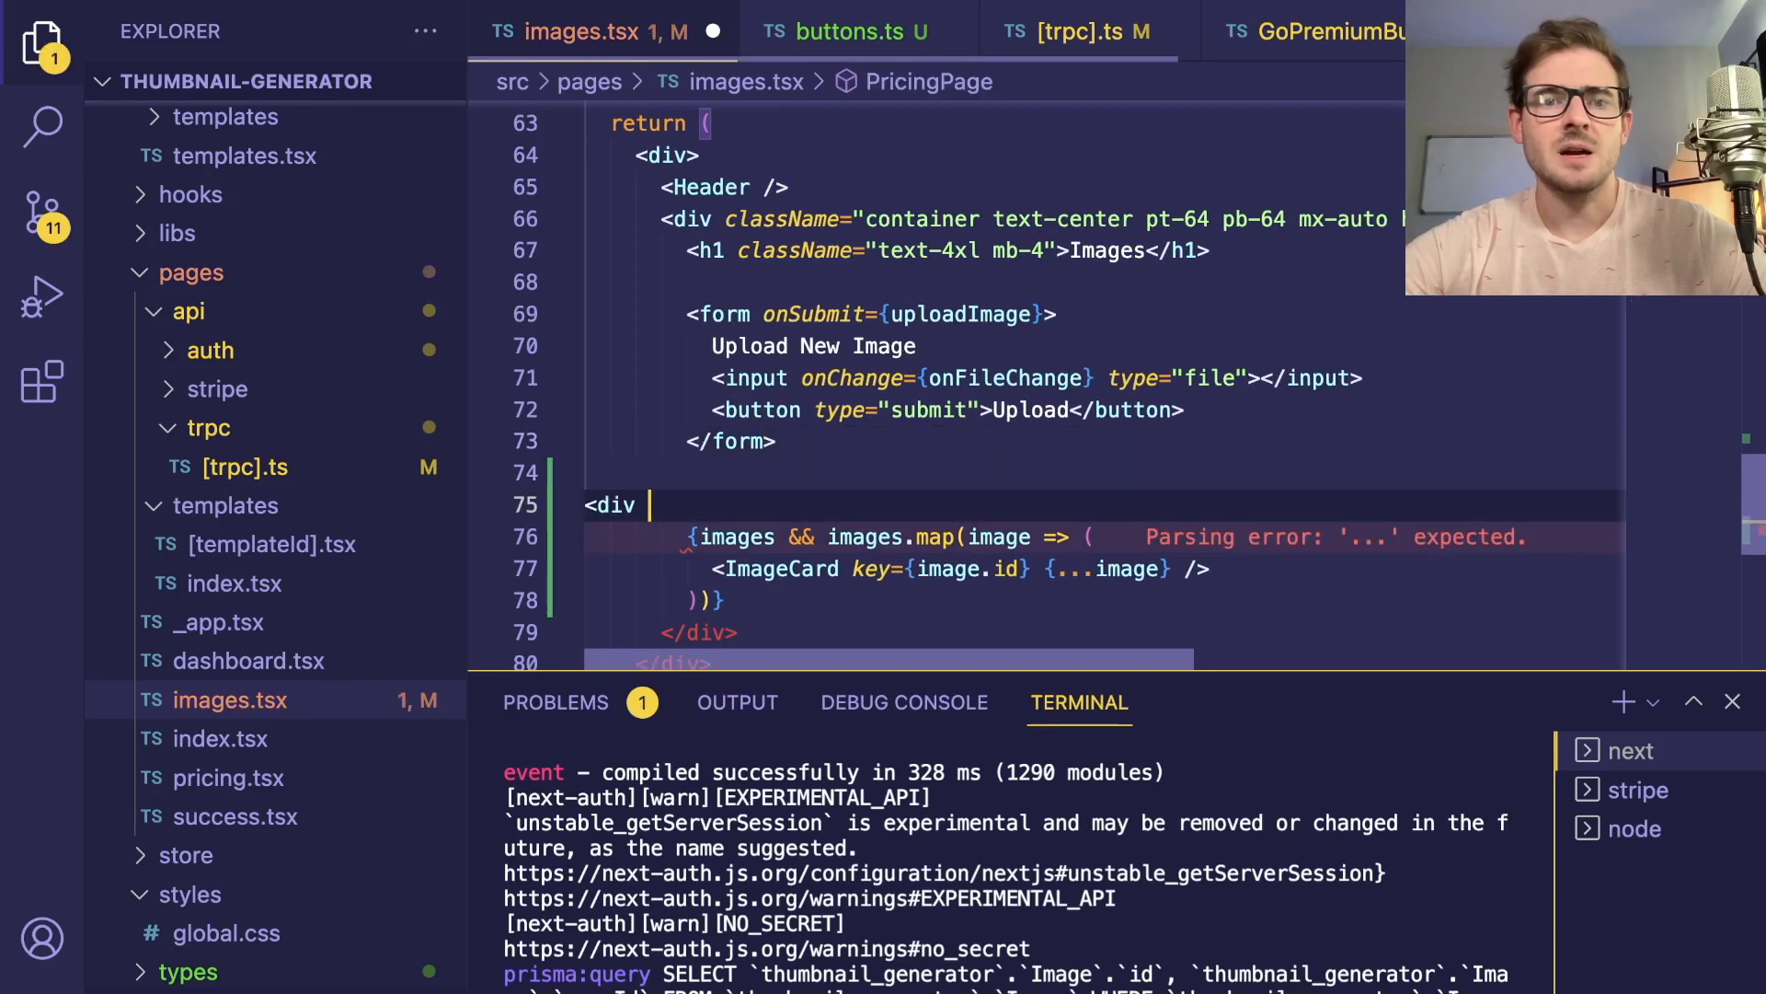
text(className="grid grid-cols-4")
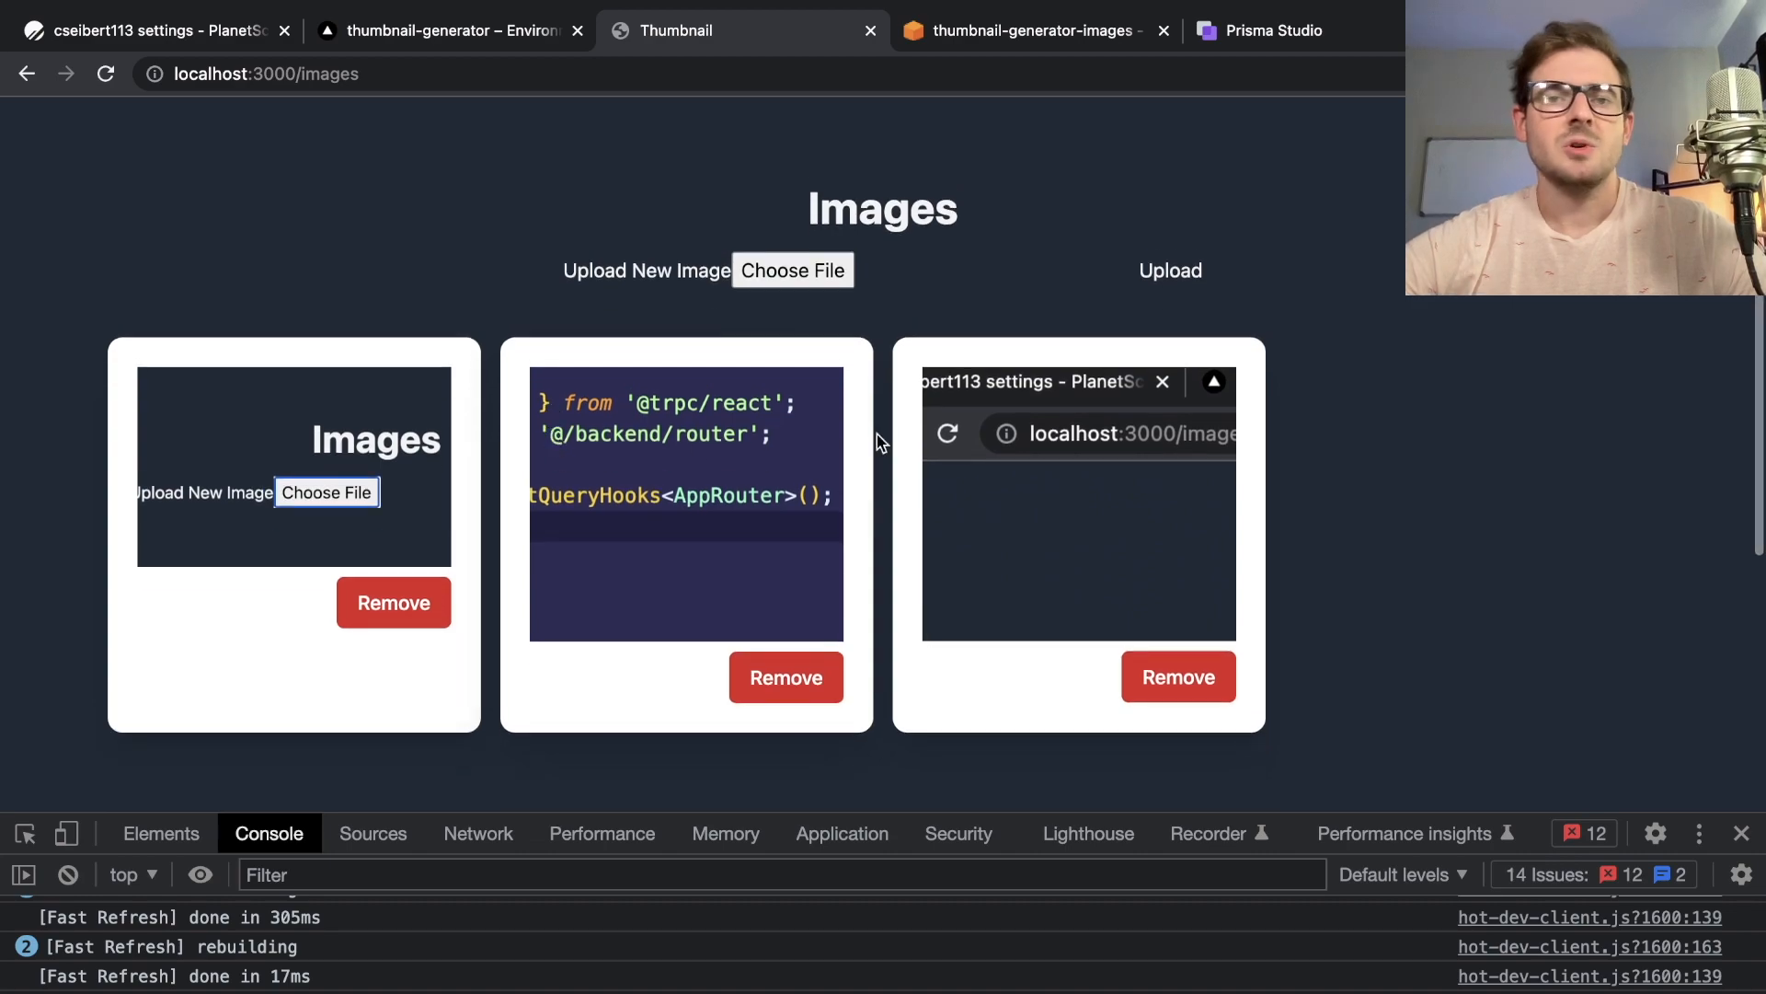
mouse_move(926, 376)
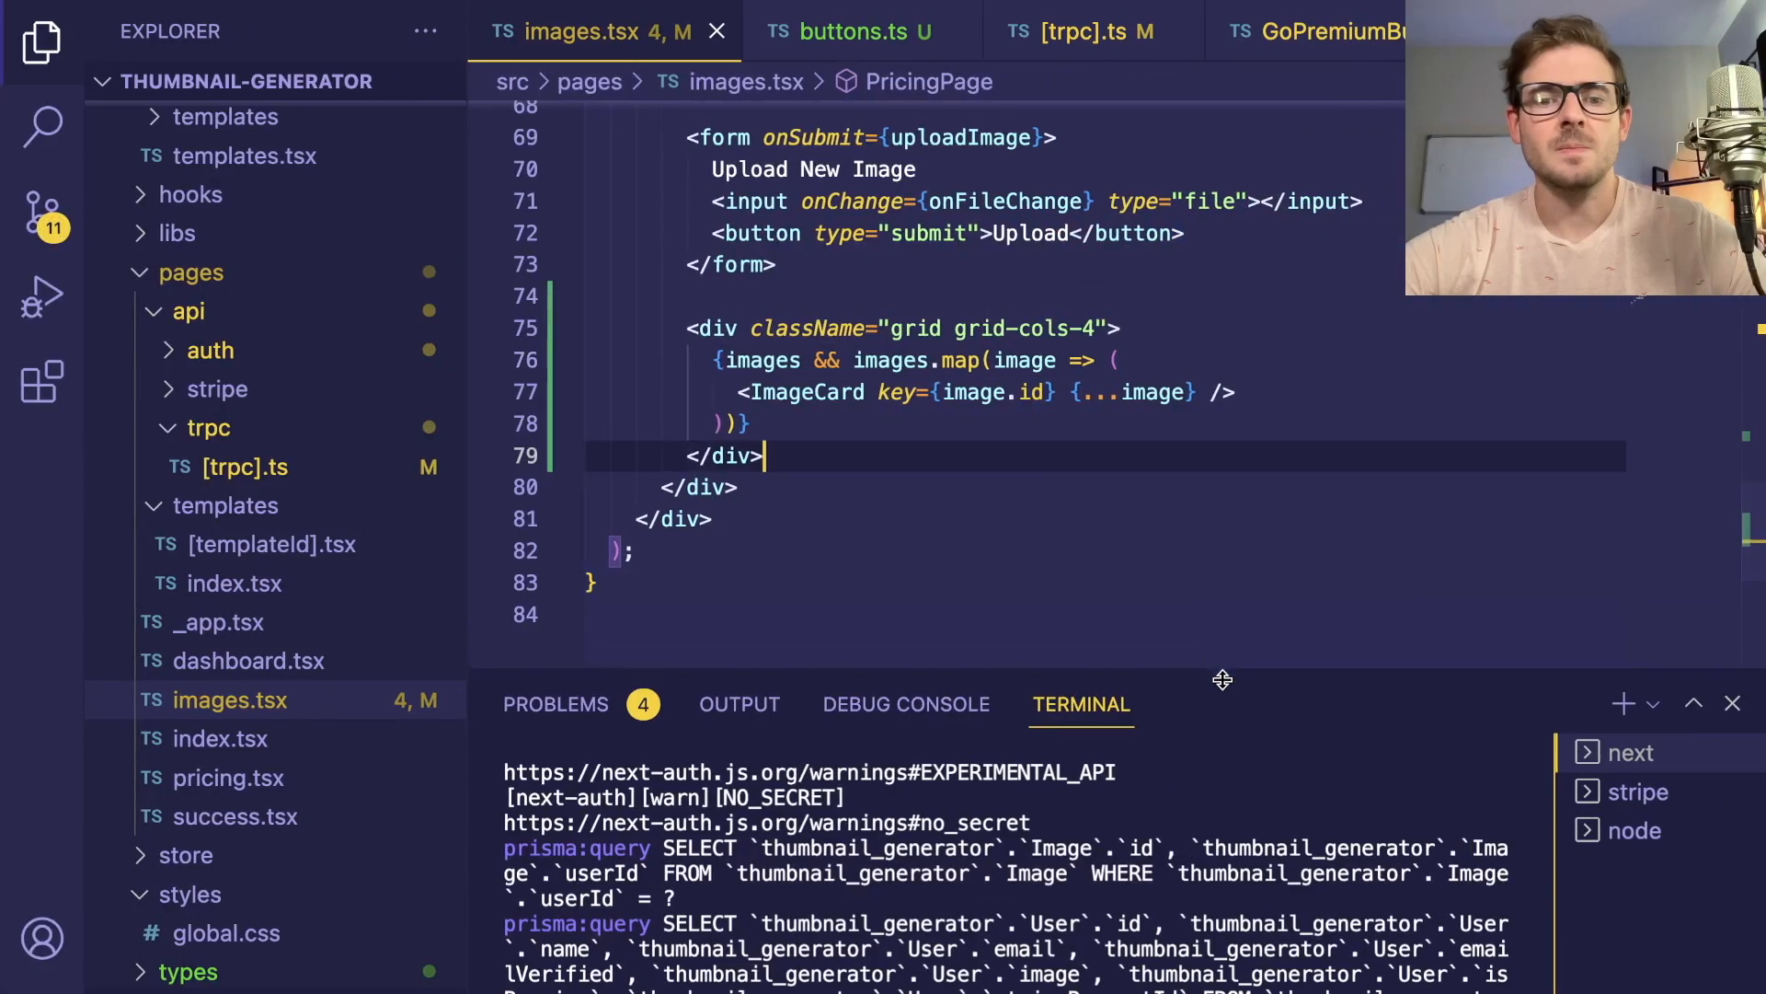
Remove the console.log and blank lines from the uploadImage handler in images.tsx
scroll(up, 3)
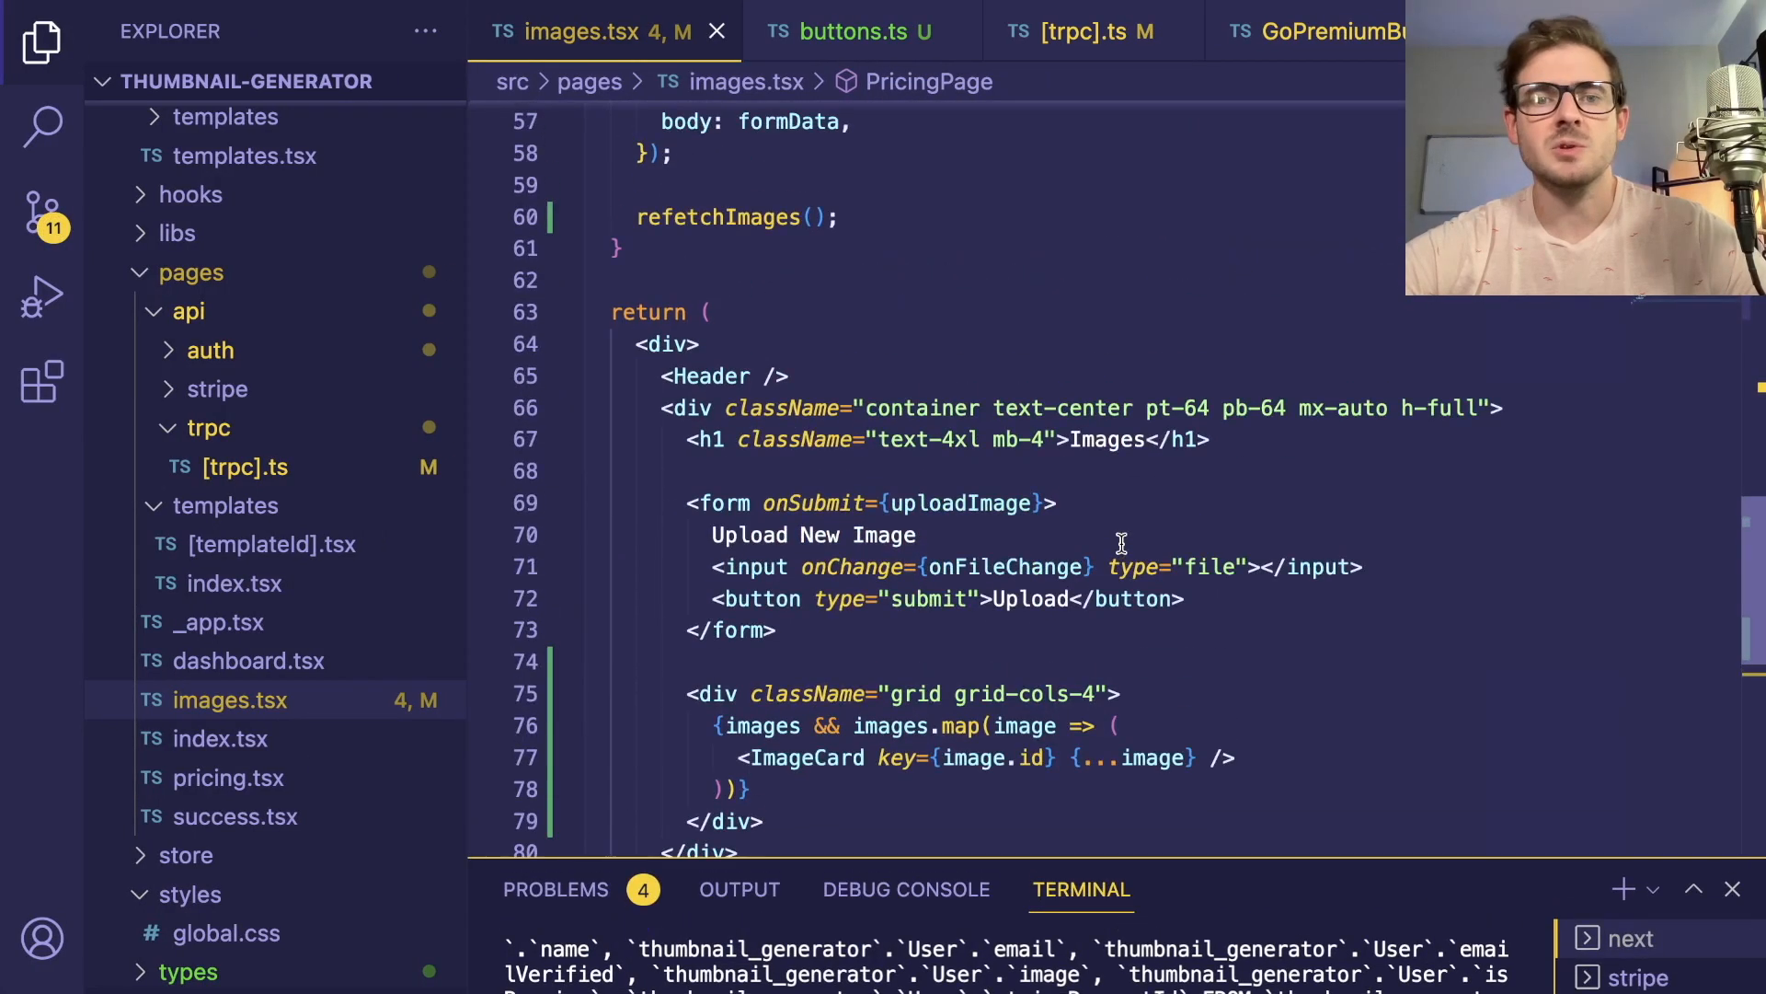
scroll(up, 3)
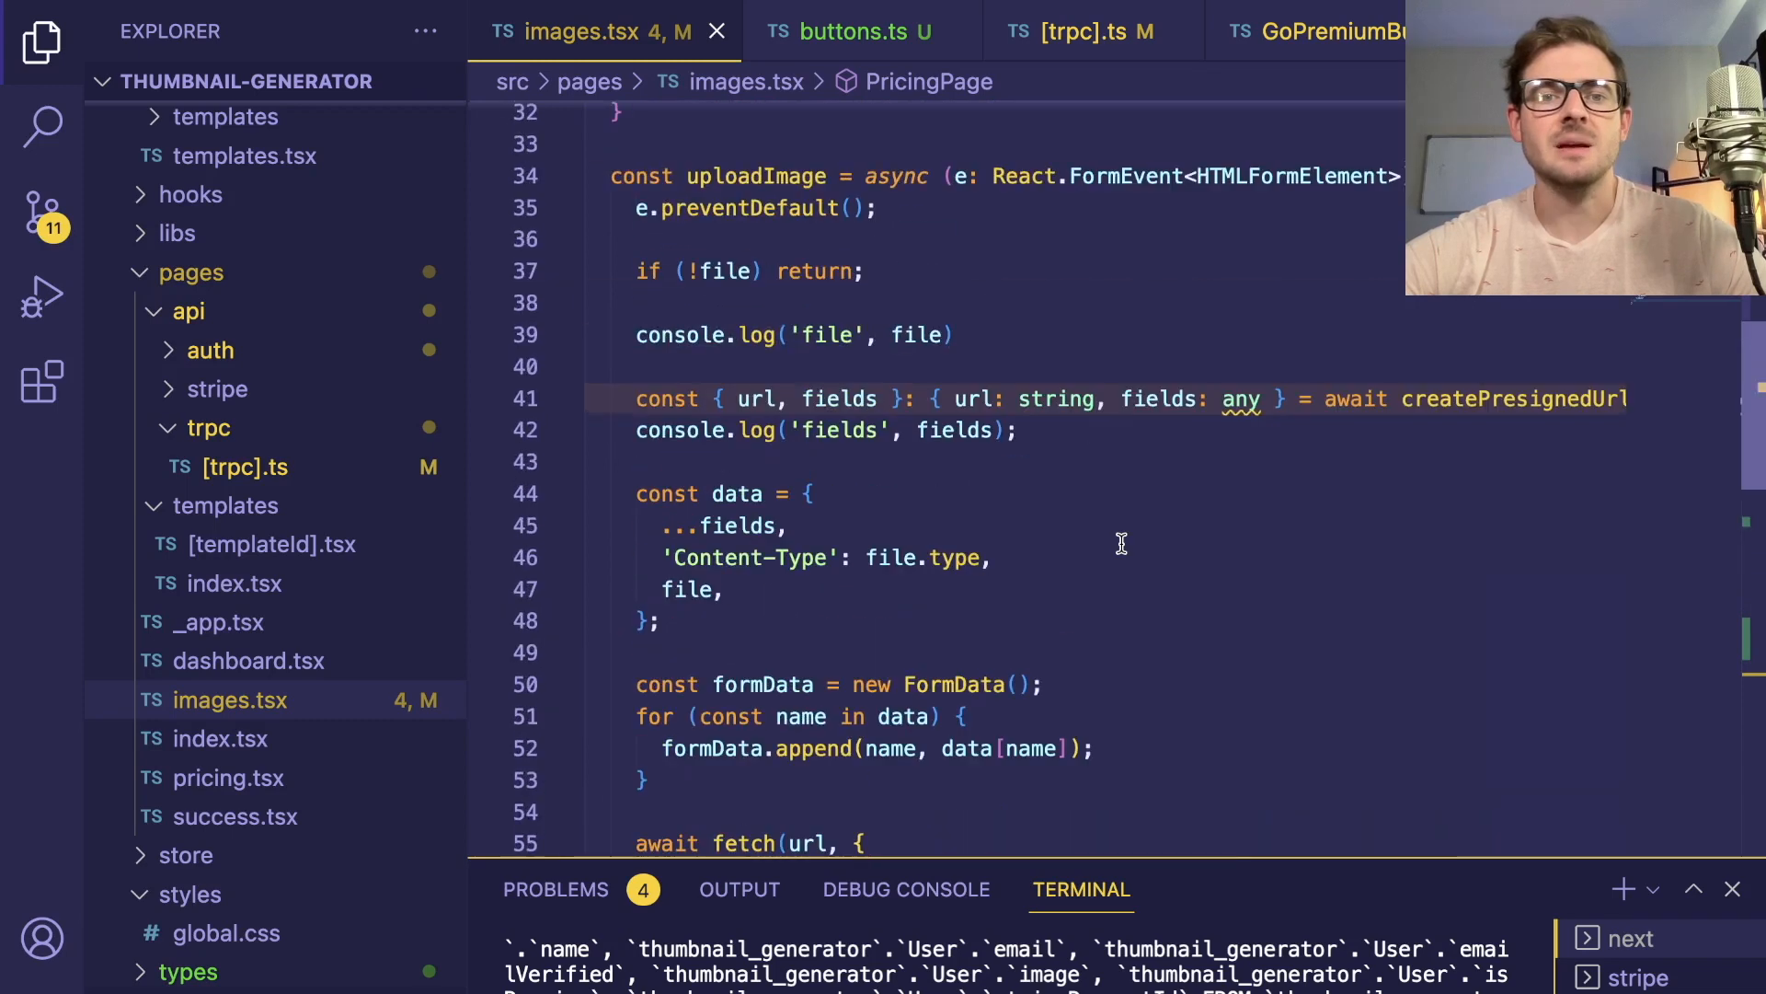
scroll(up, 3)
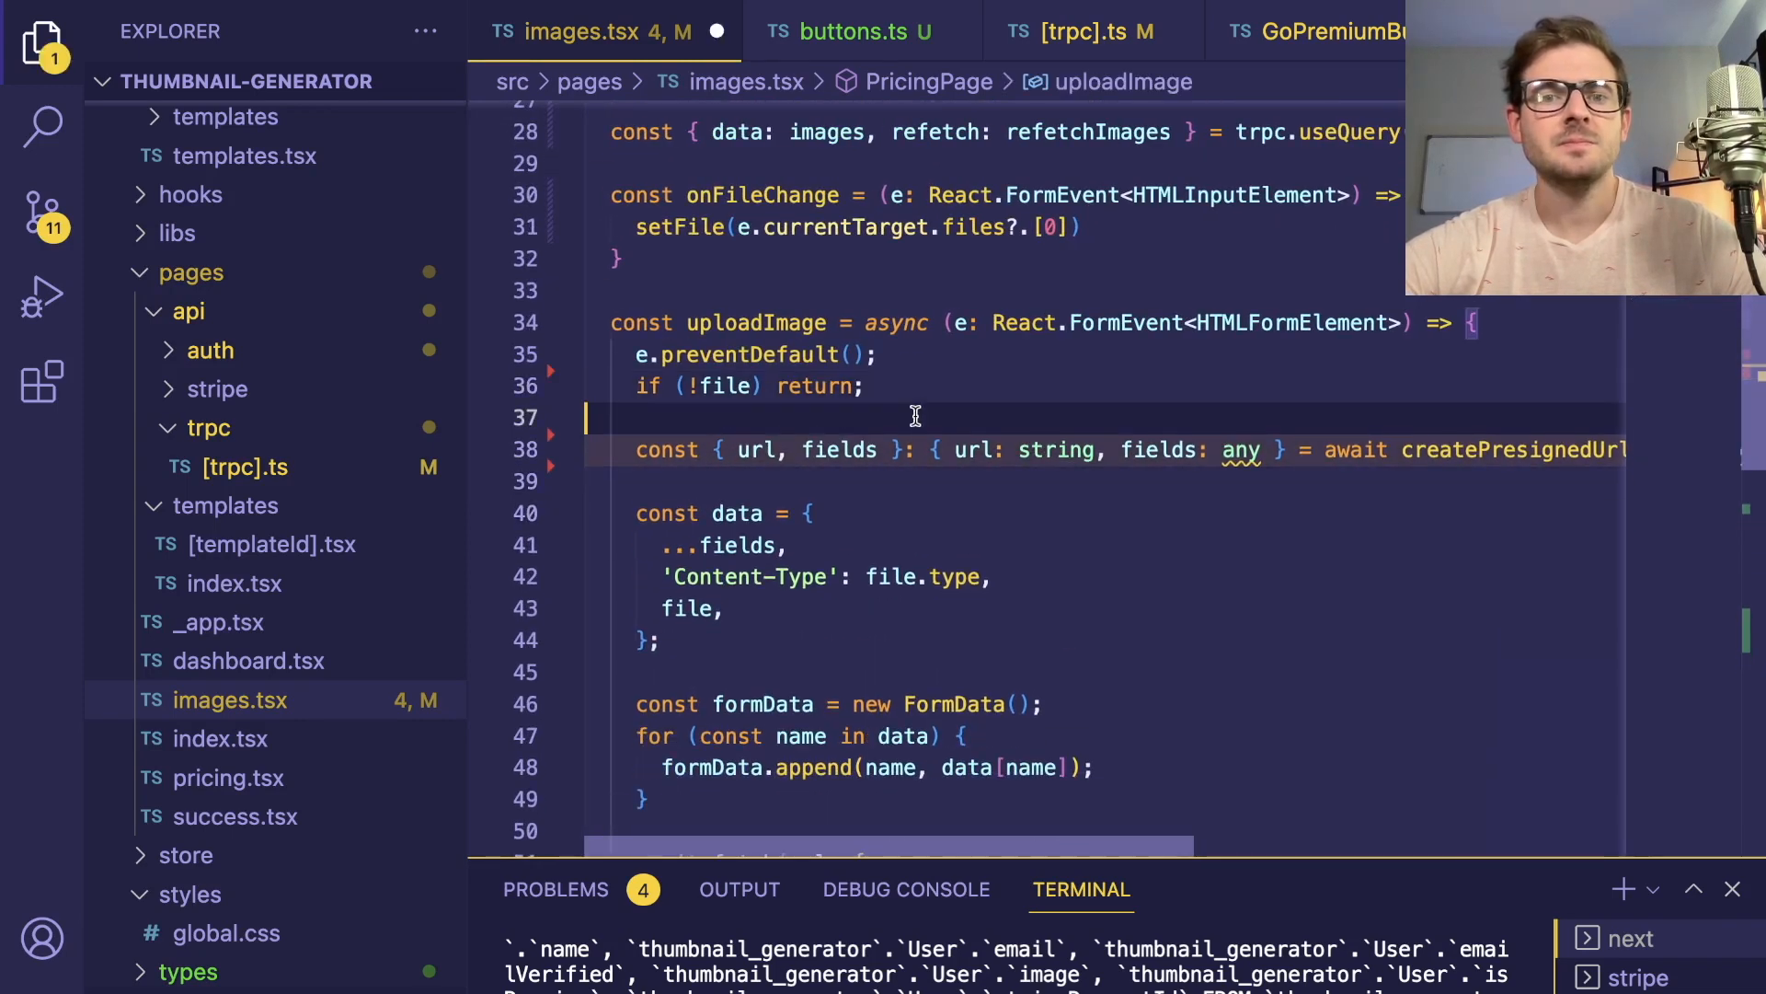
scroll(down, 3)
text(refetchImages();)
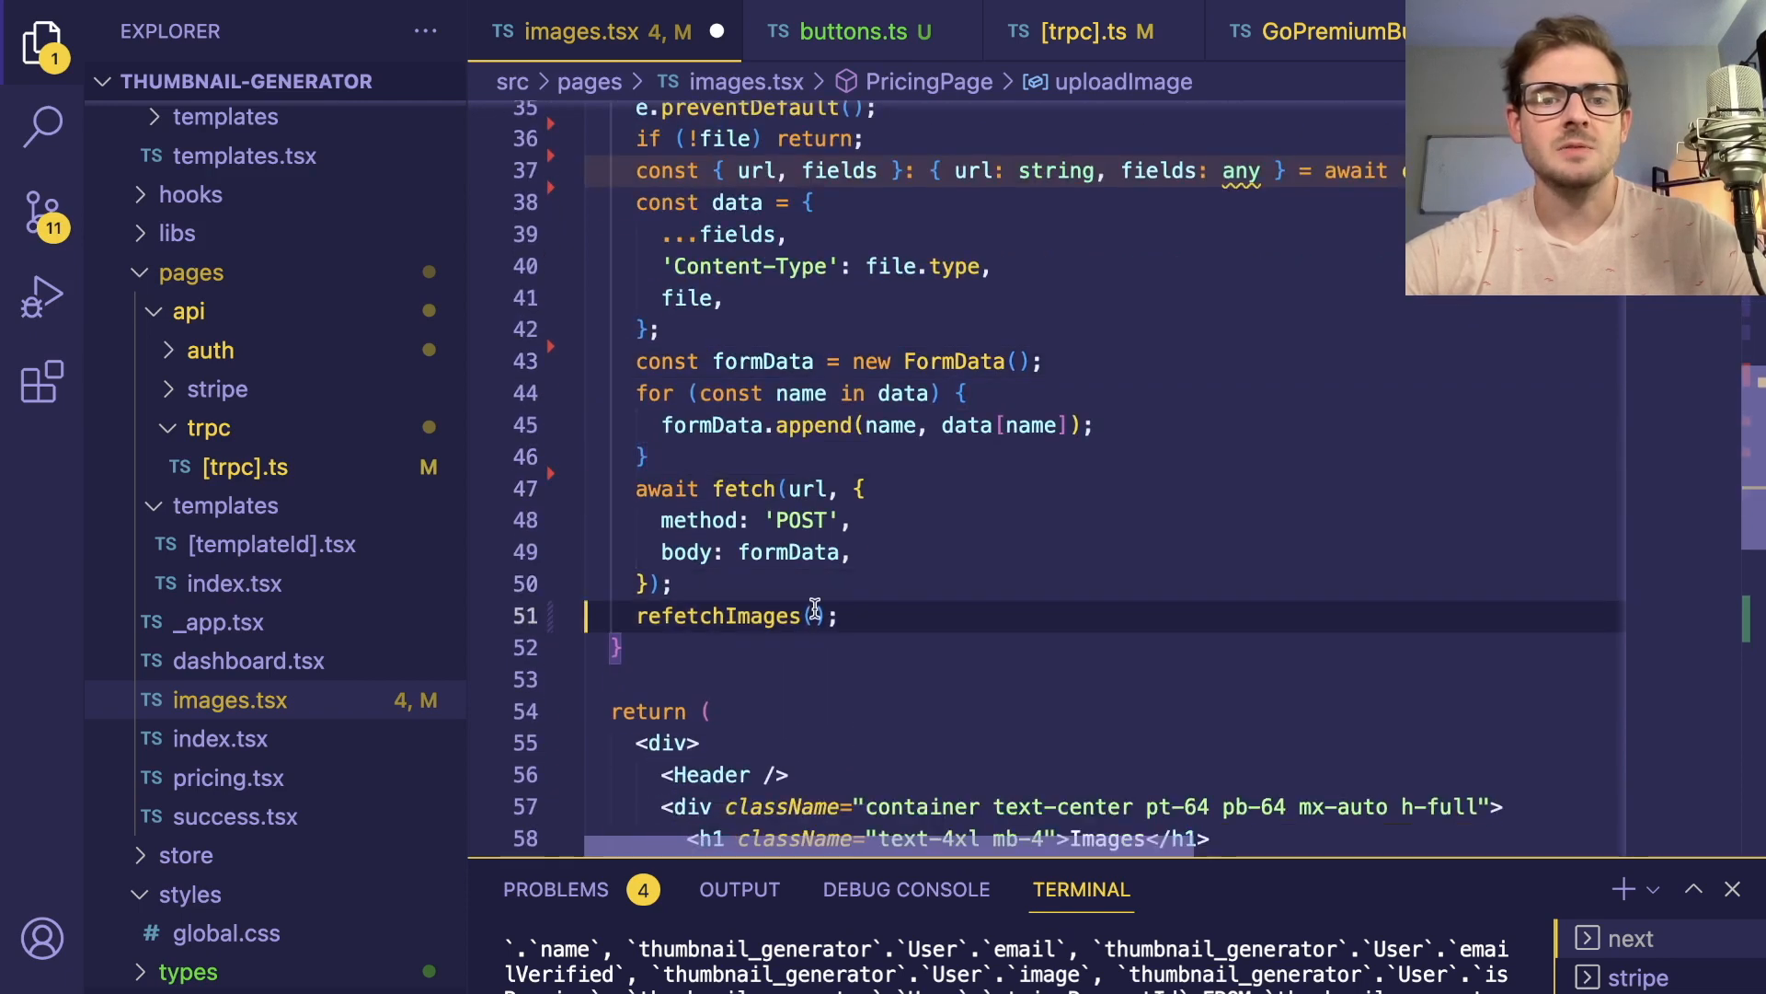
scroll(down, 3)
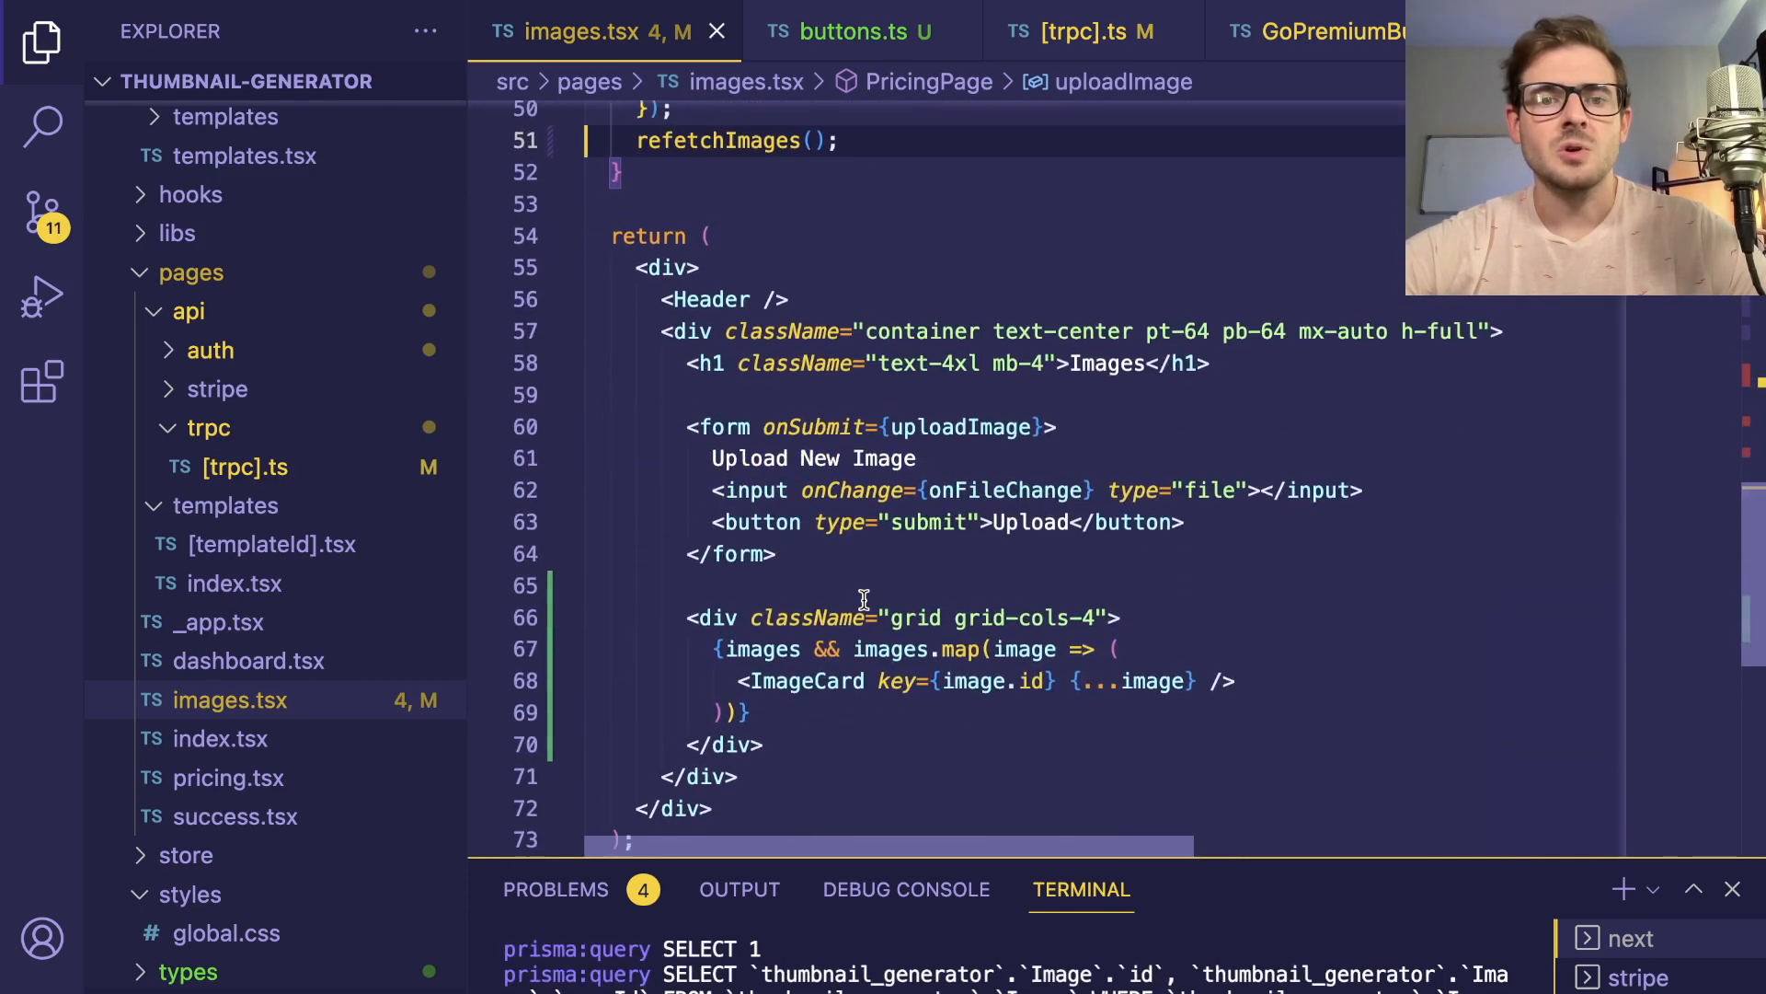
click(778, 549)
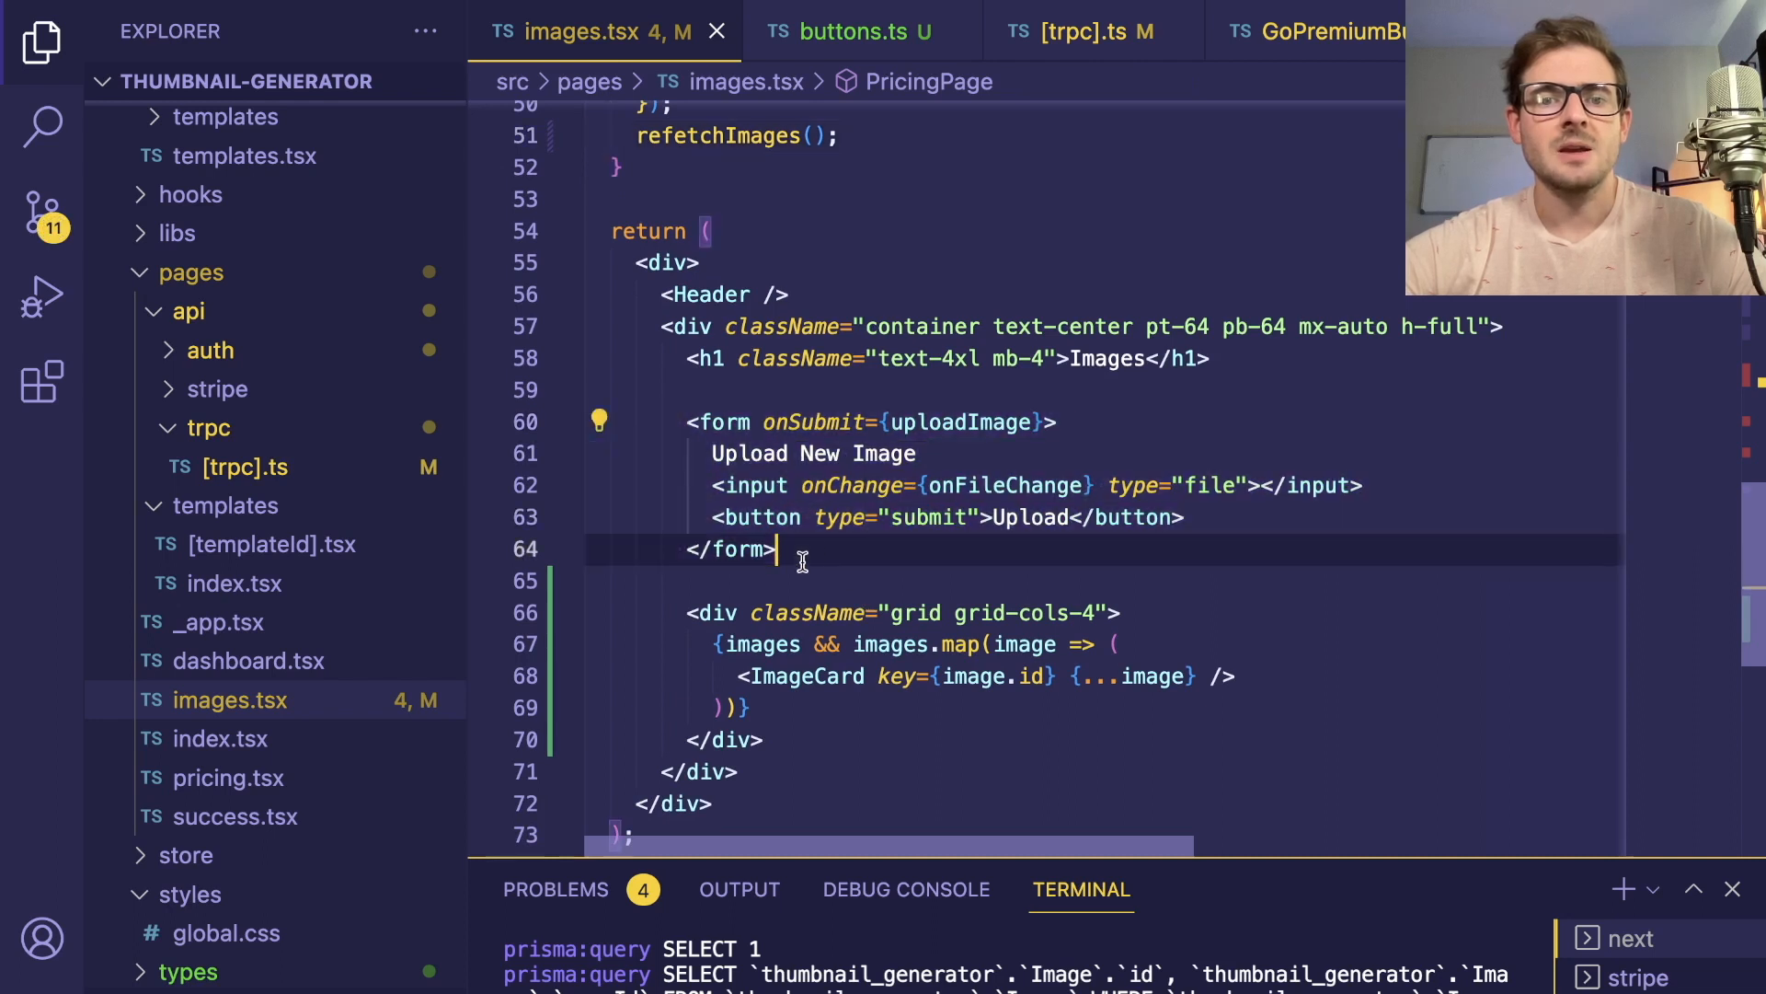
mouse_move(954, 475)
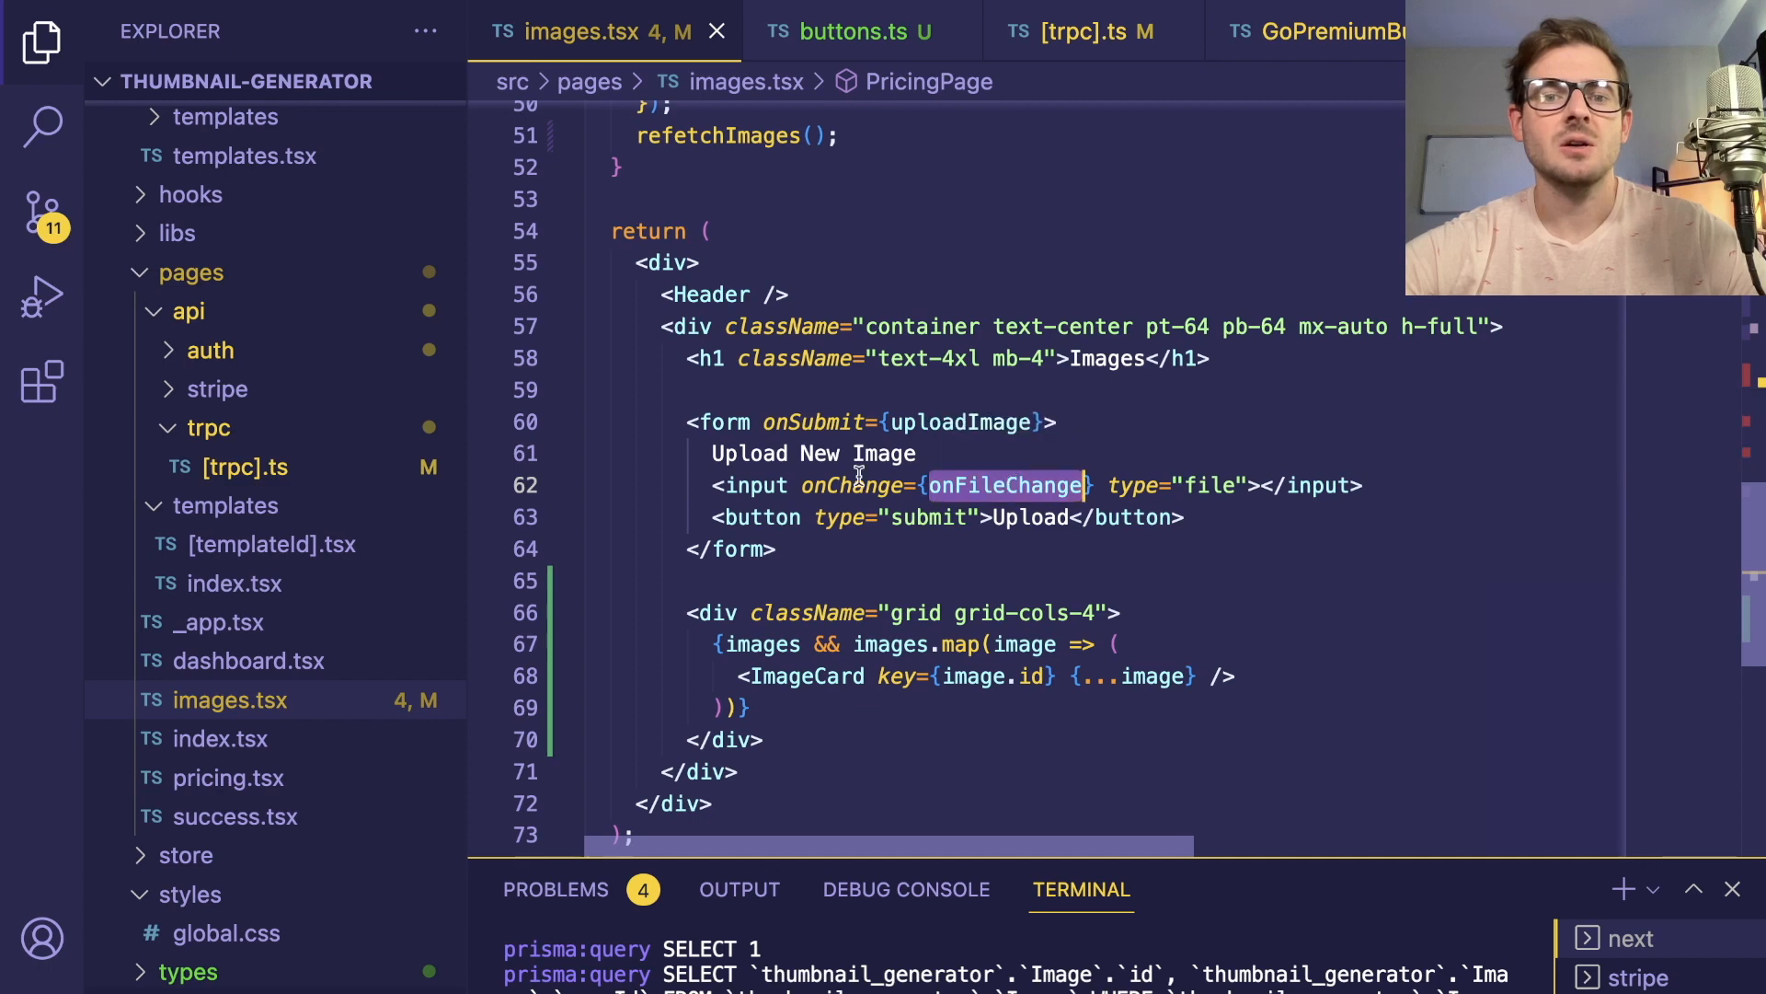
click(1003, 485)
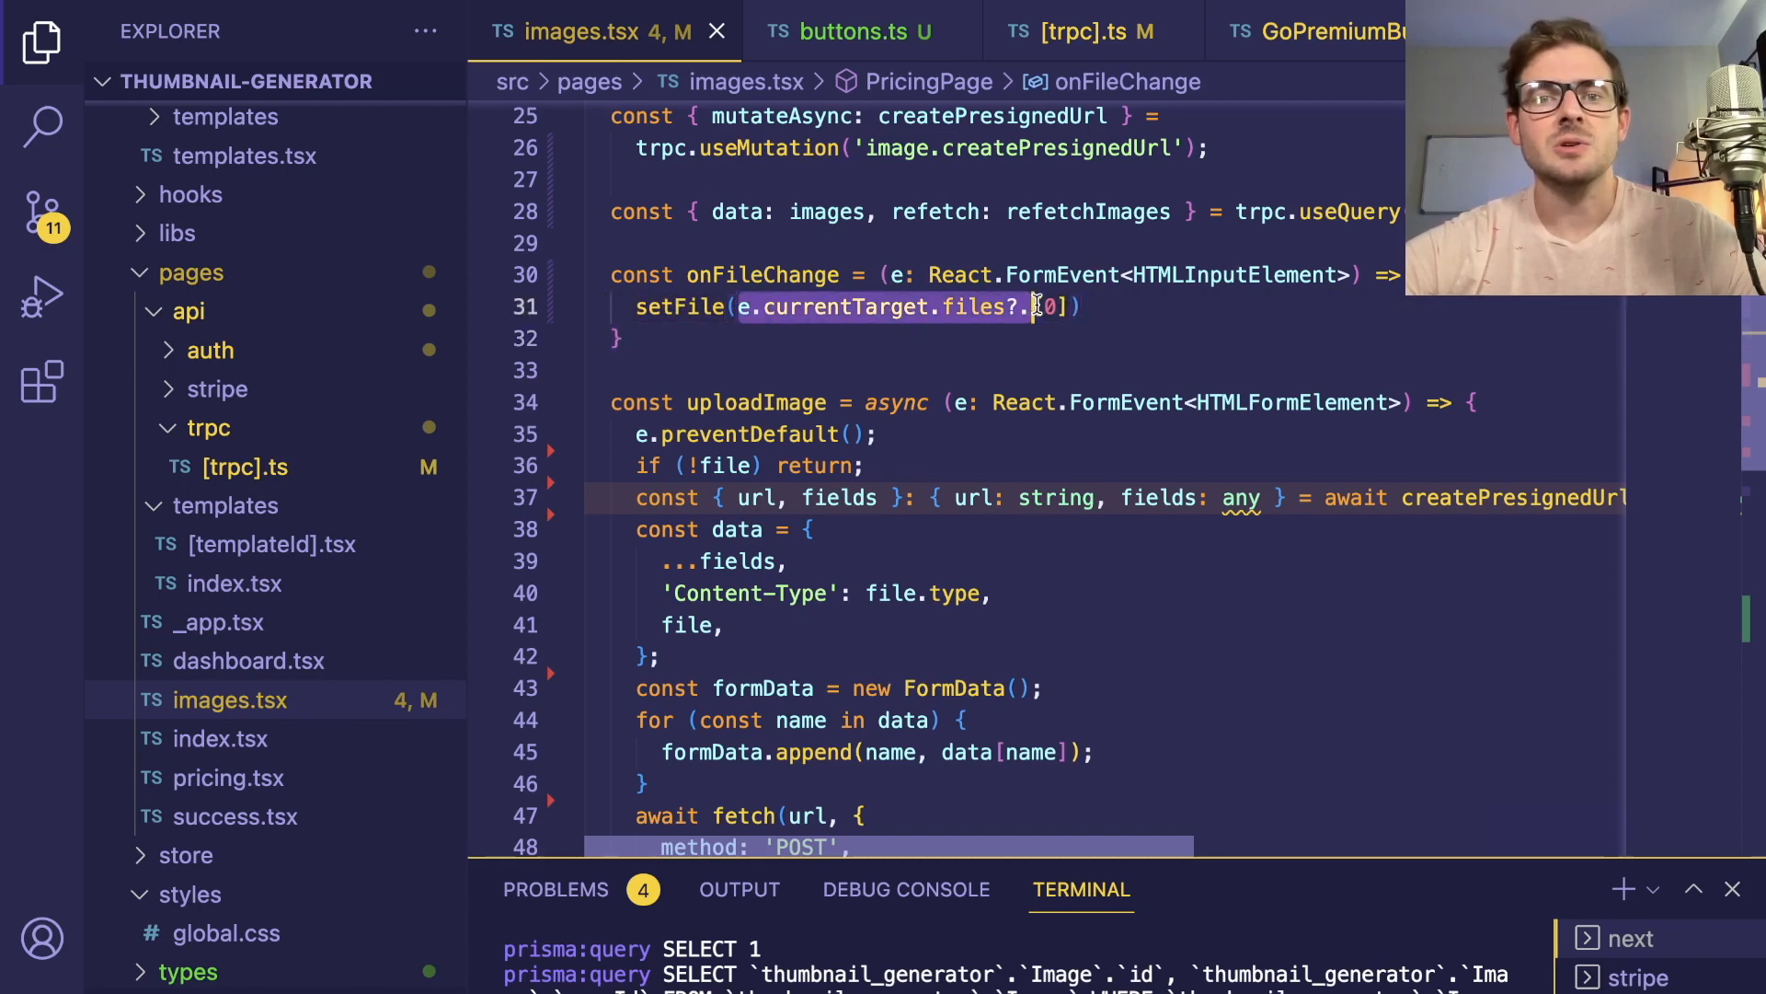
scroll(up, 3)
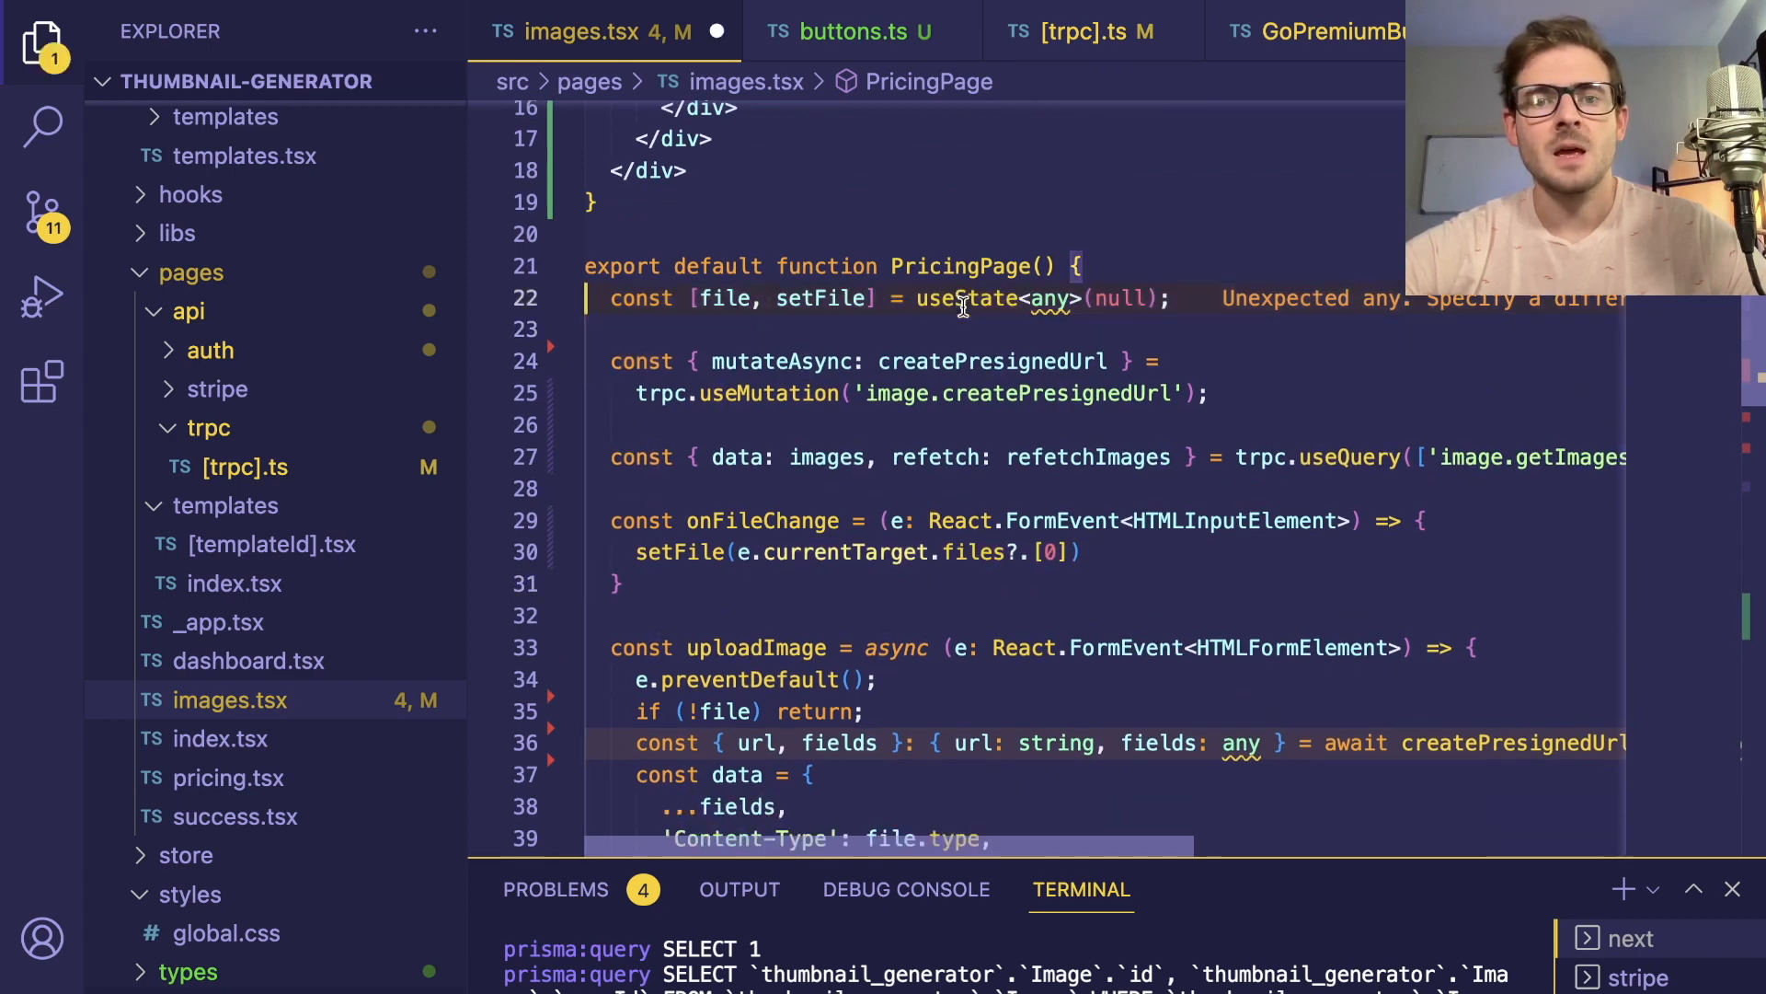
Rename PricingPage to ImagesPage and add 'as any' to the createPresignedUrl call
text(ImagesP)
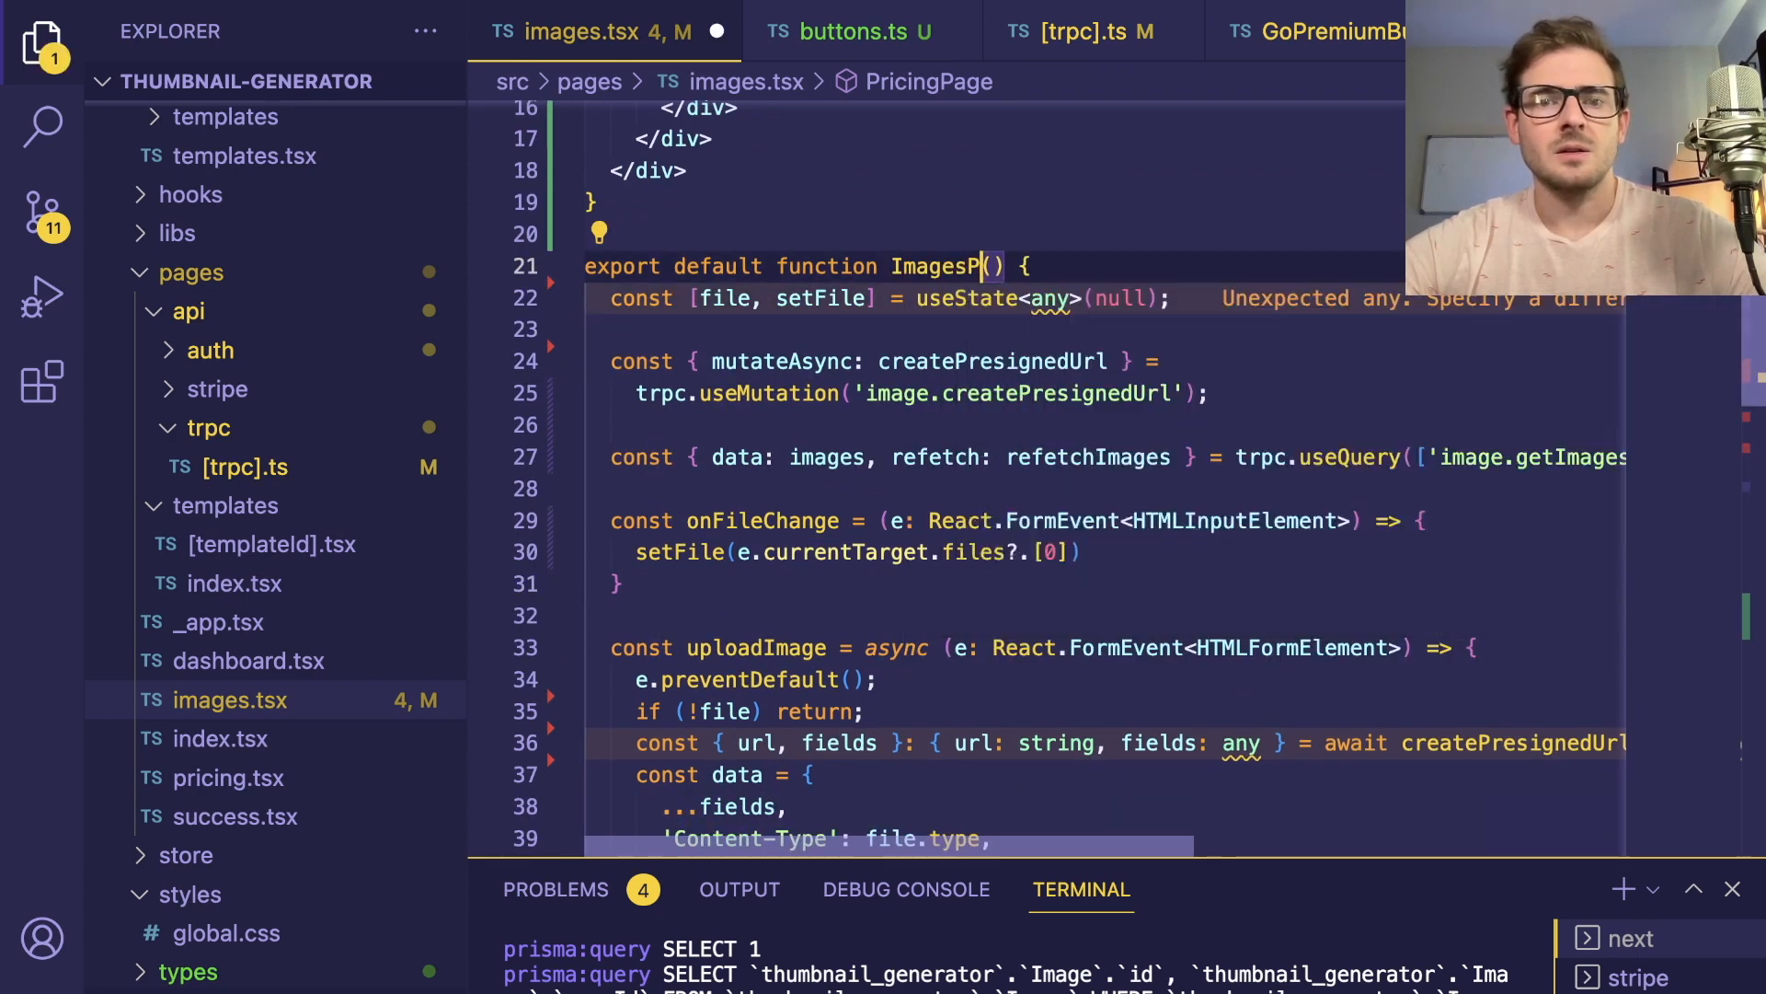
scroll(down, 3)
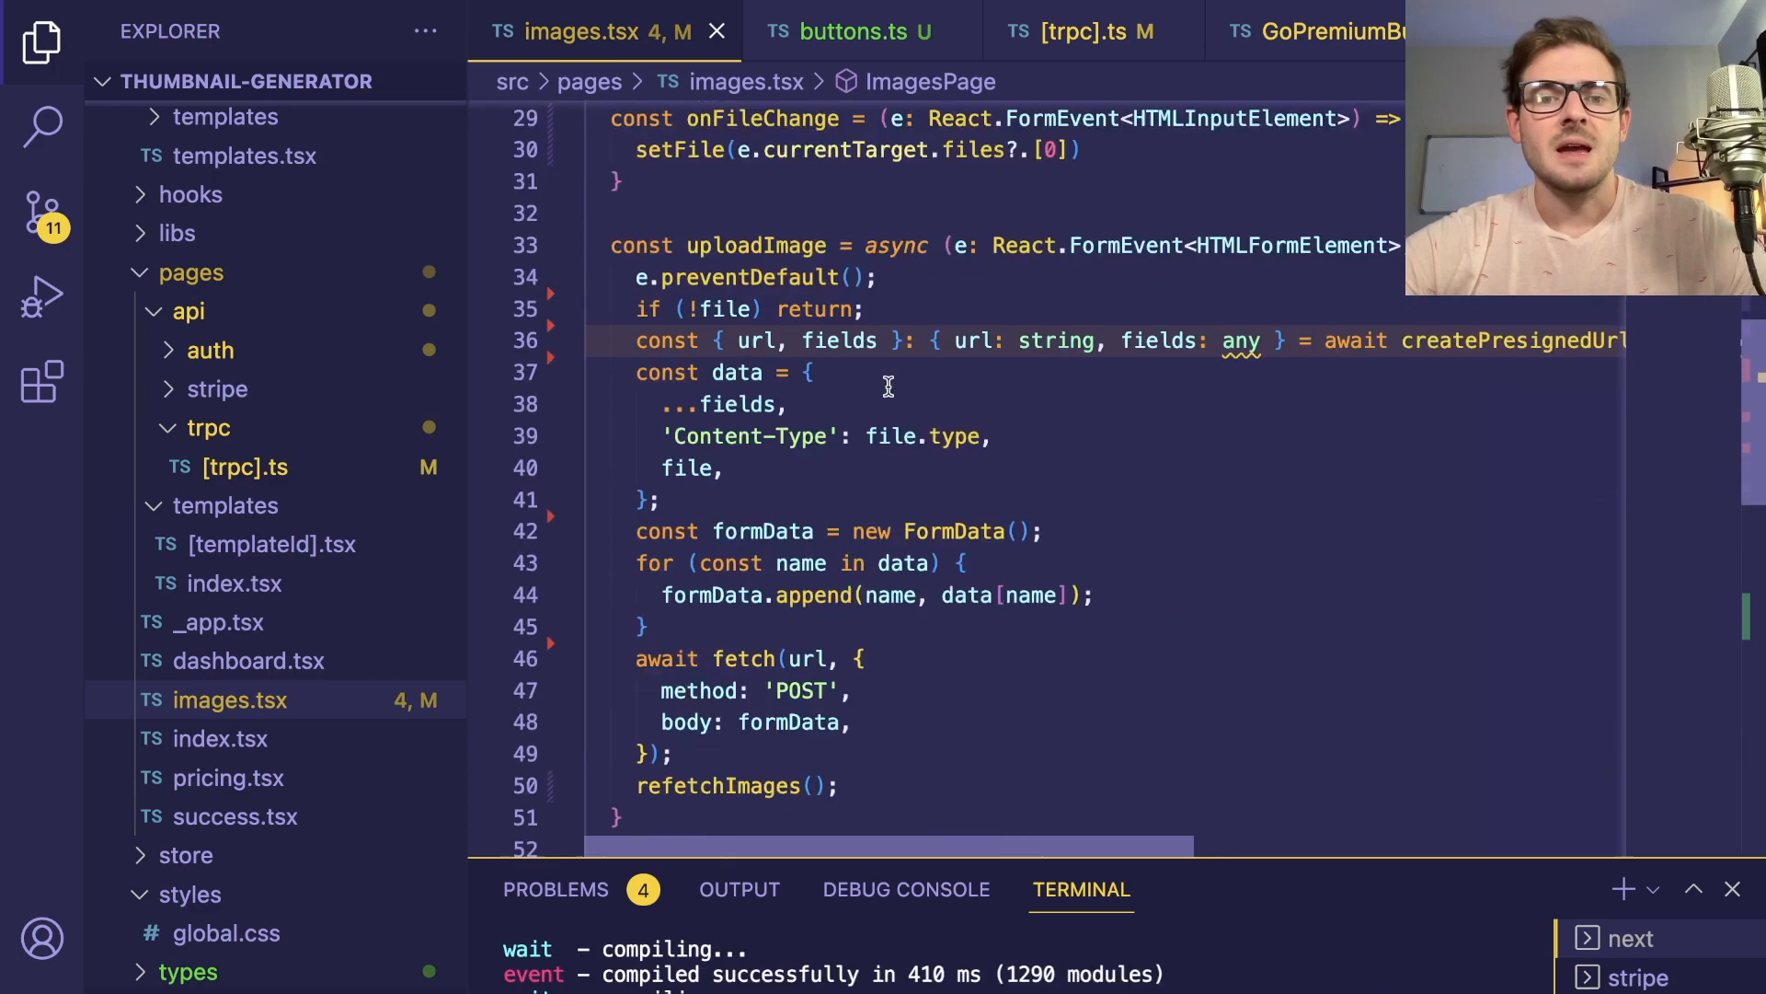
scroll(down, 3)
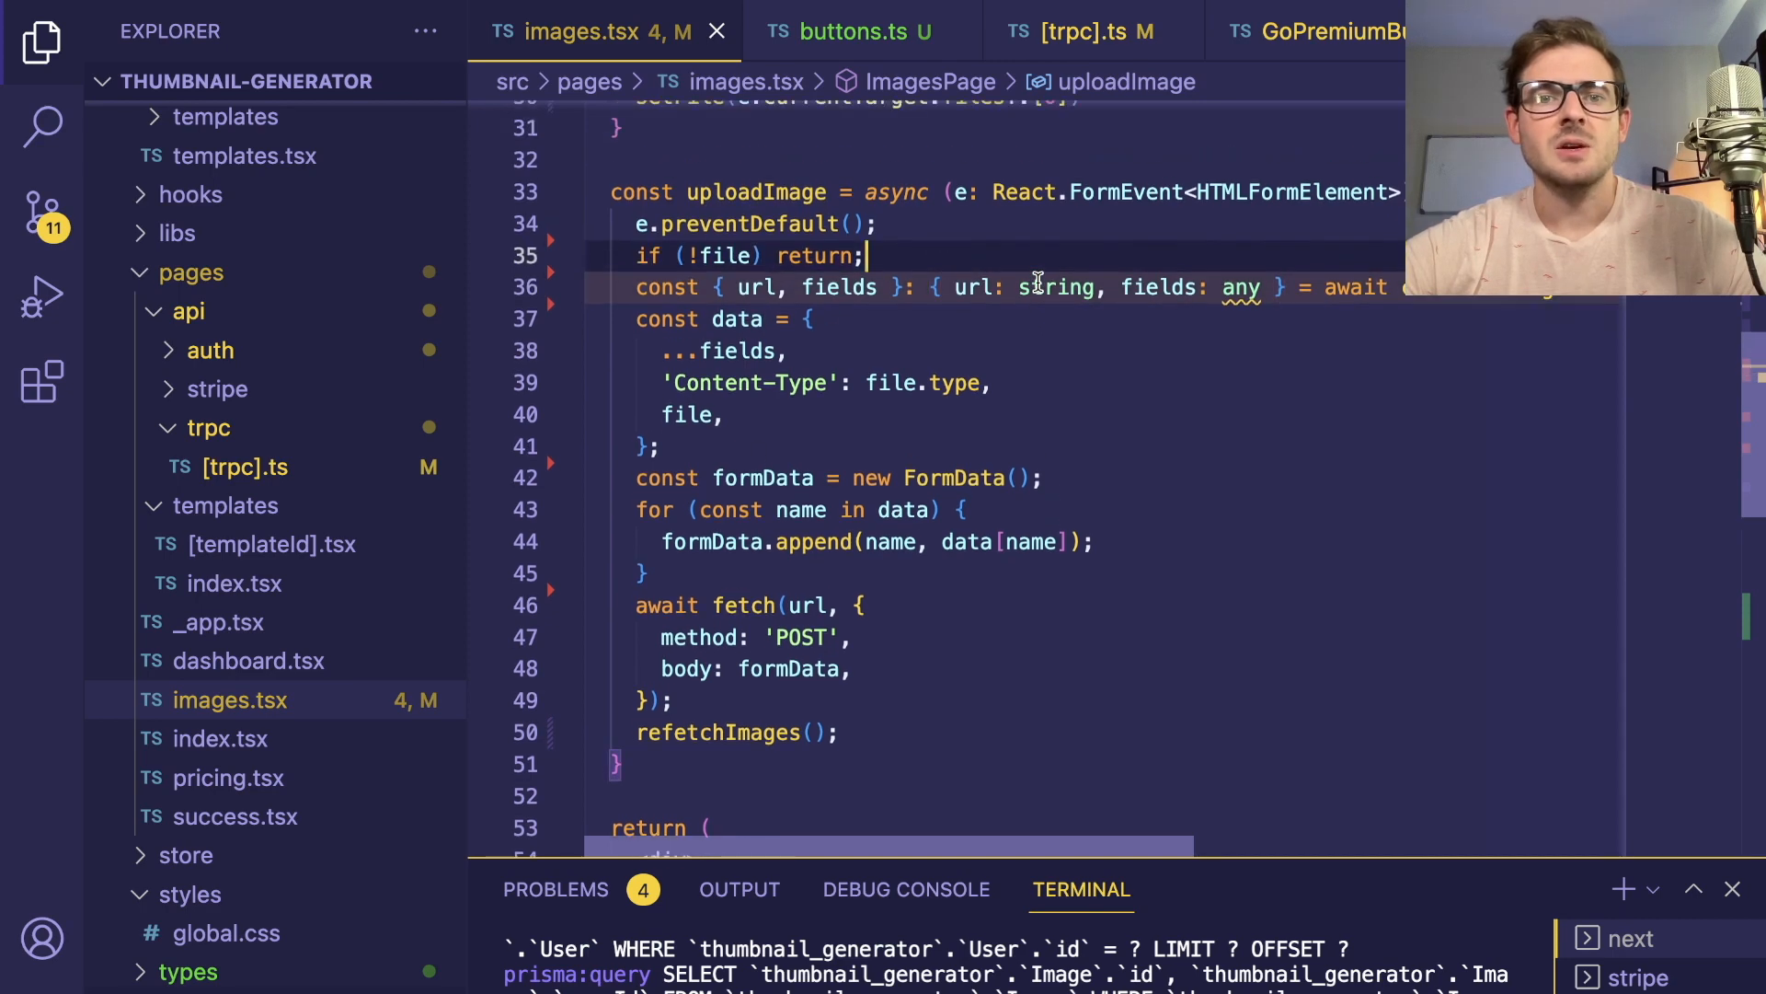
scroll(up, 3)
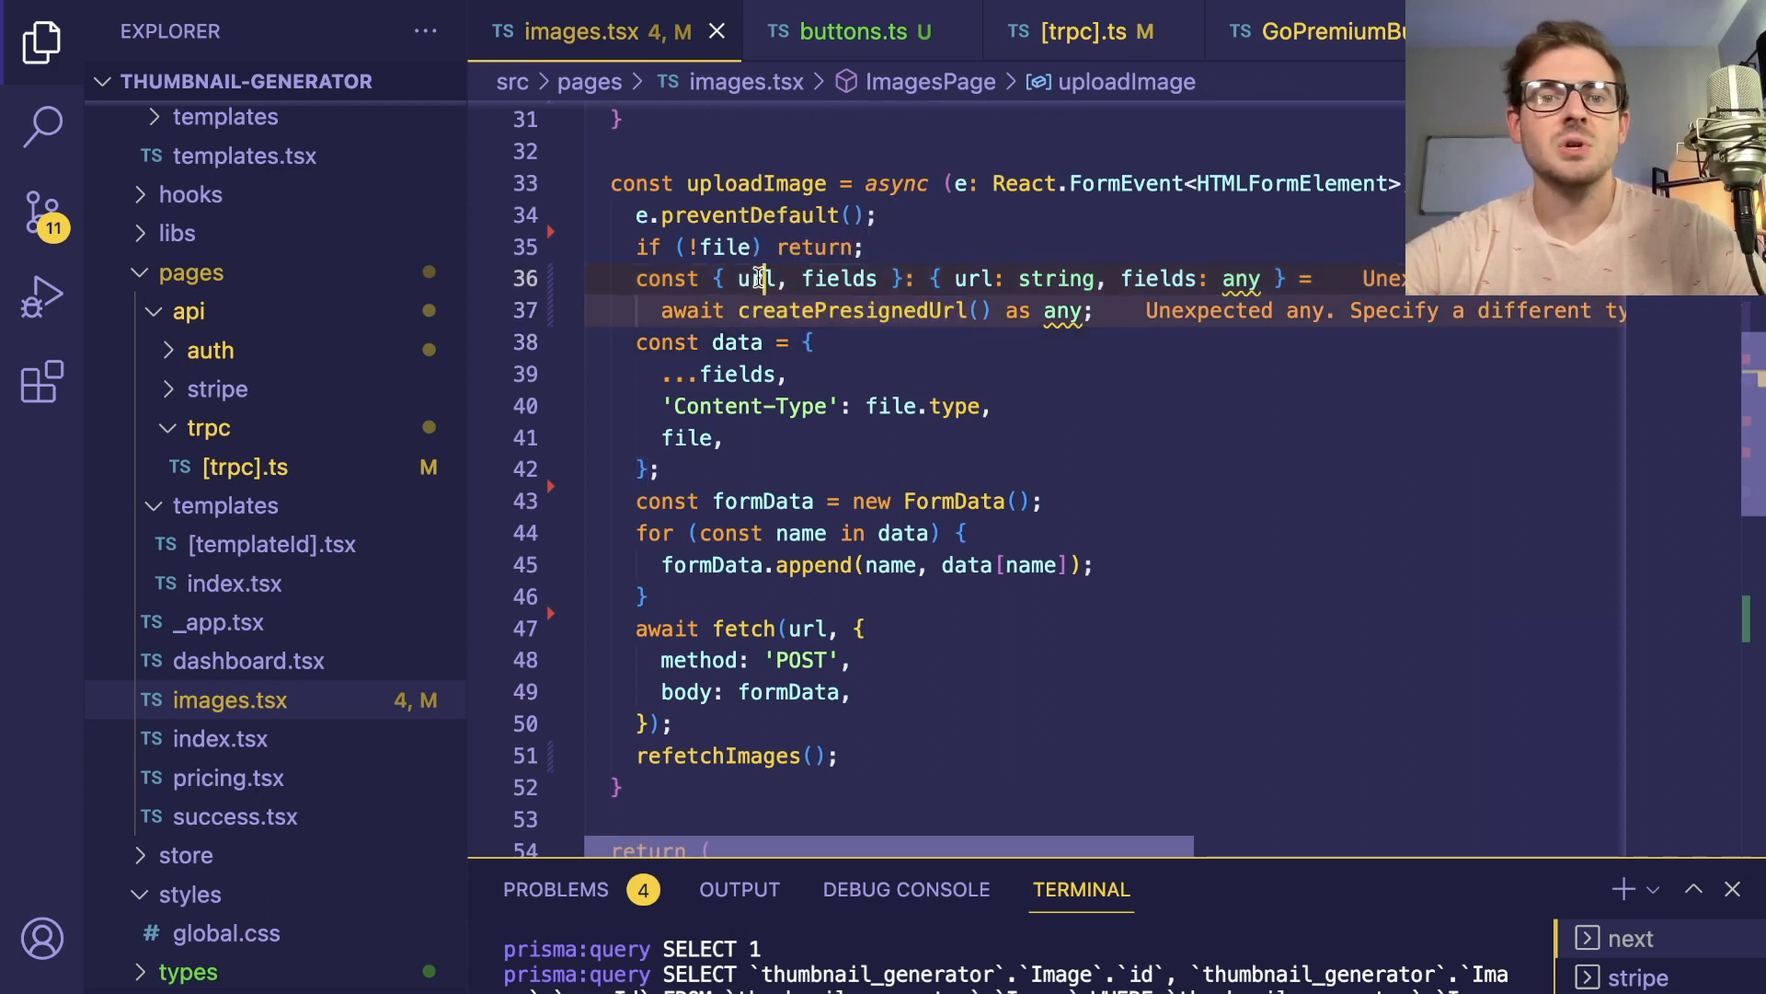
Find the createPresignedUrl mutation in src/backend/router/images/index.ts
click(802, 502)
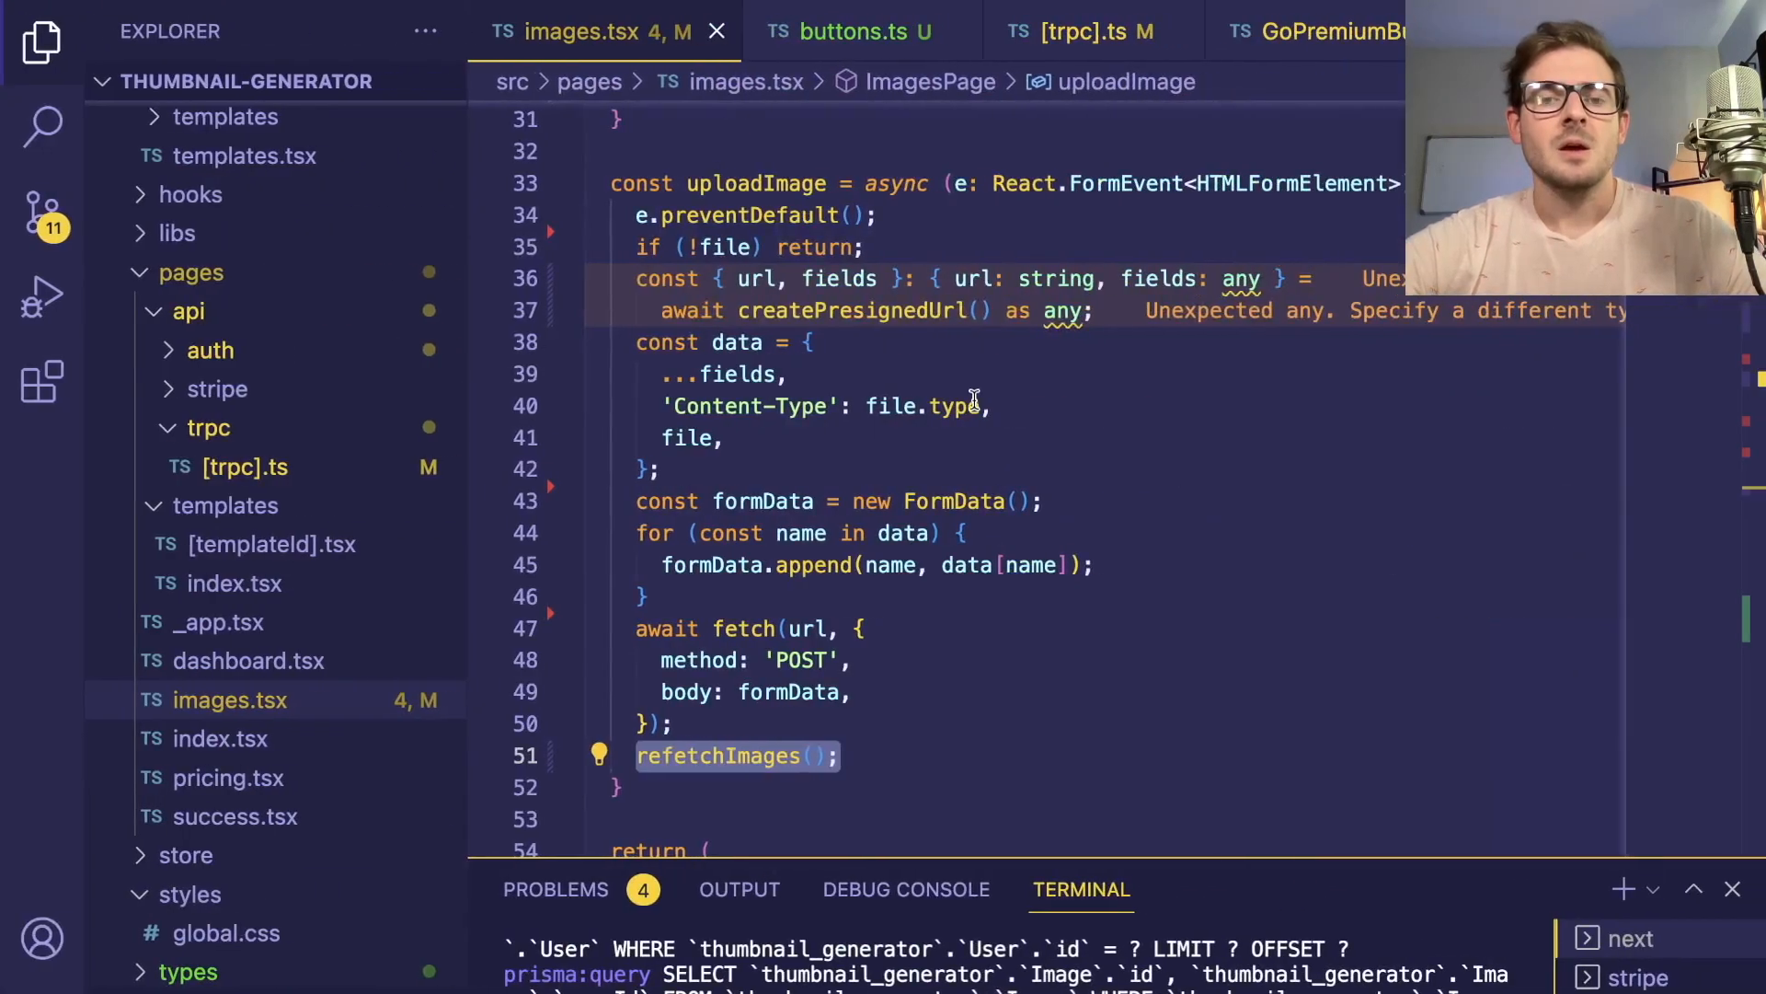
scroll(up, 3)
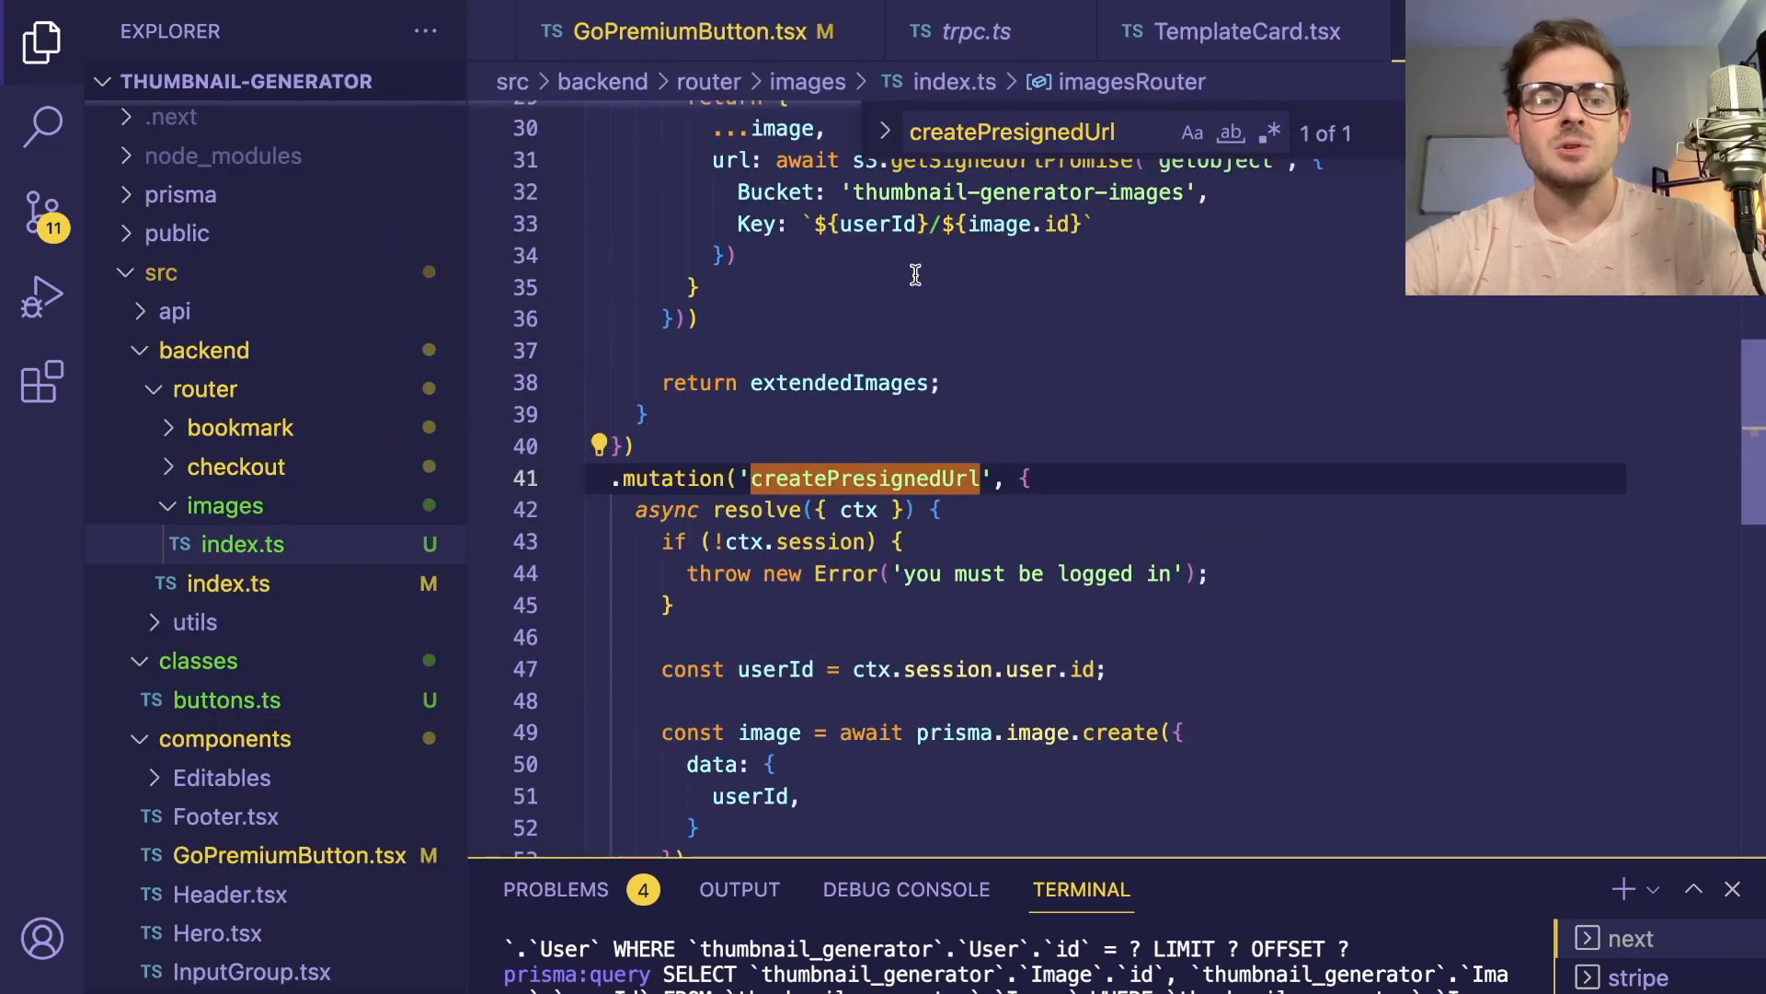
scroll(down, 3)
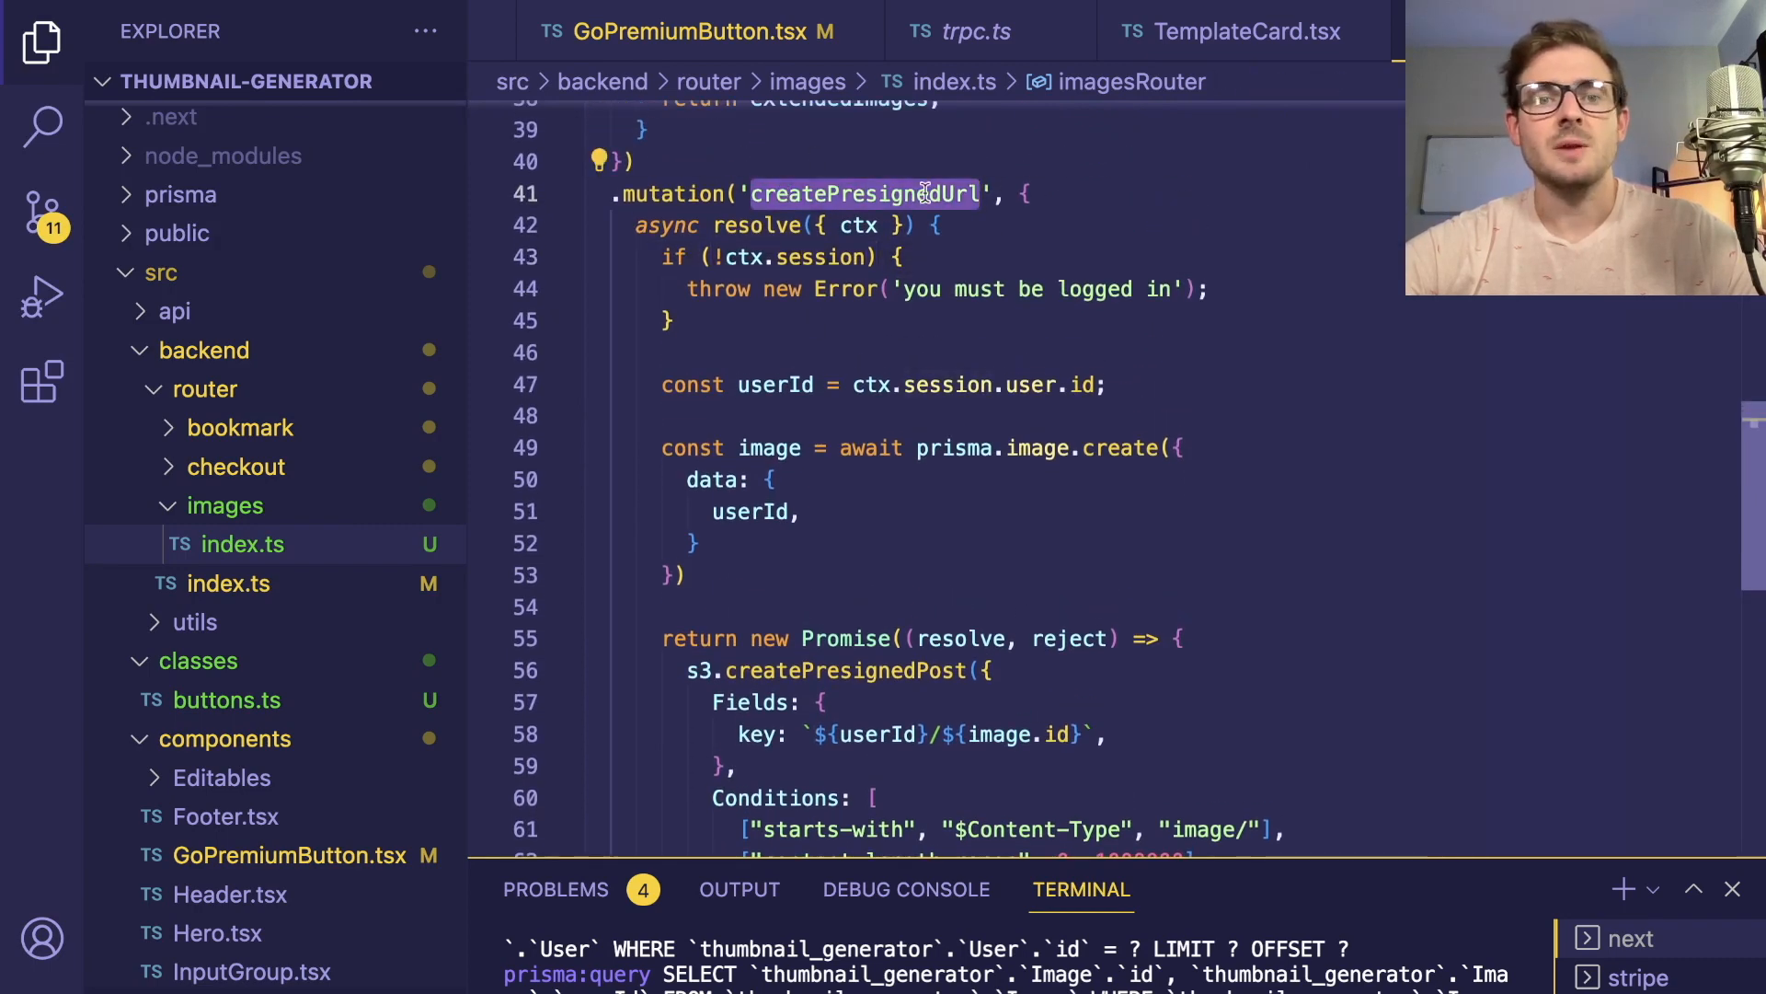
scroll(down, 3)
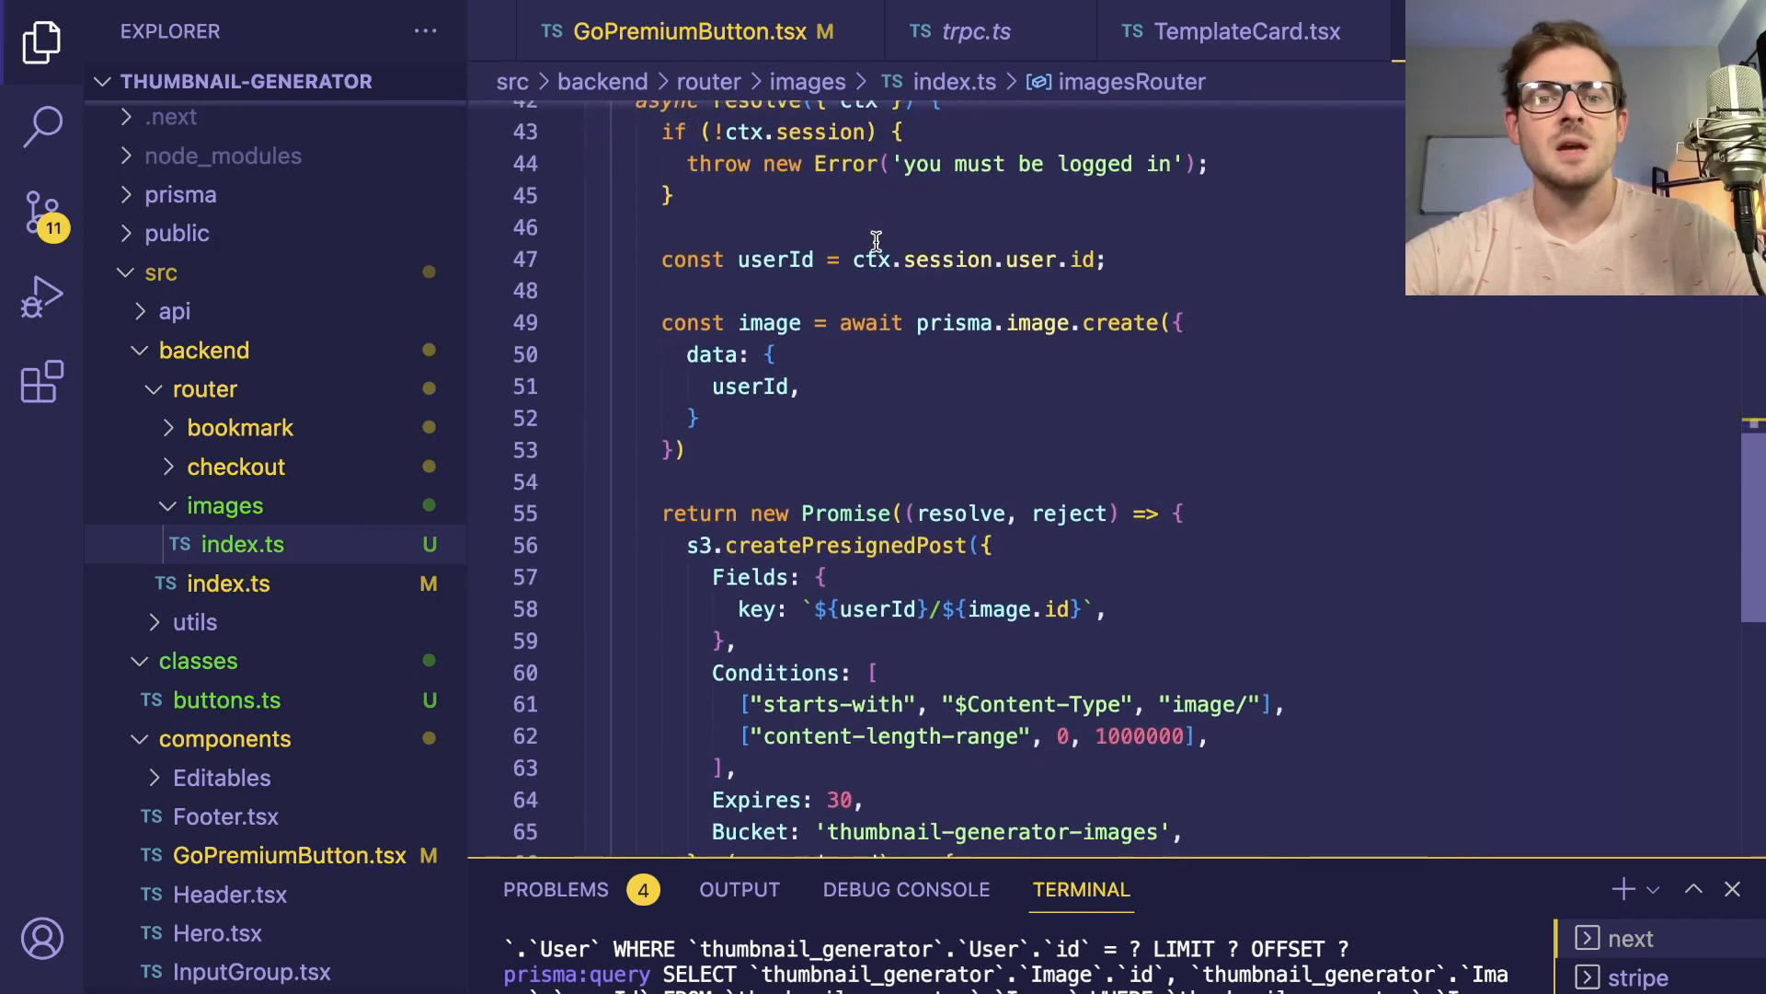
scroll(up, 3)
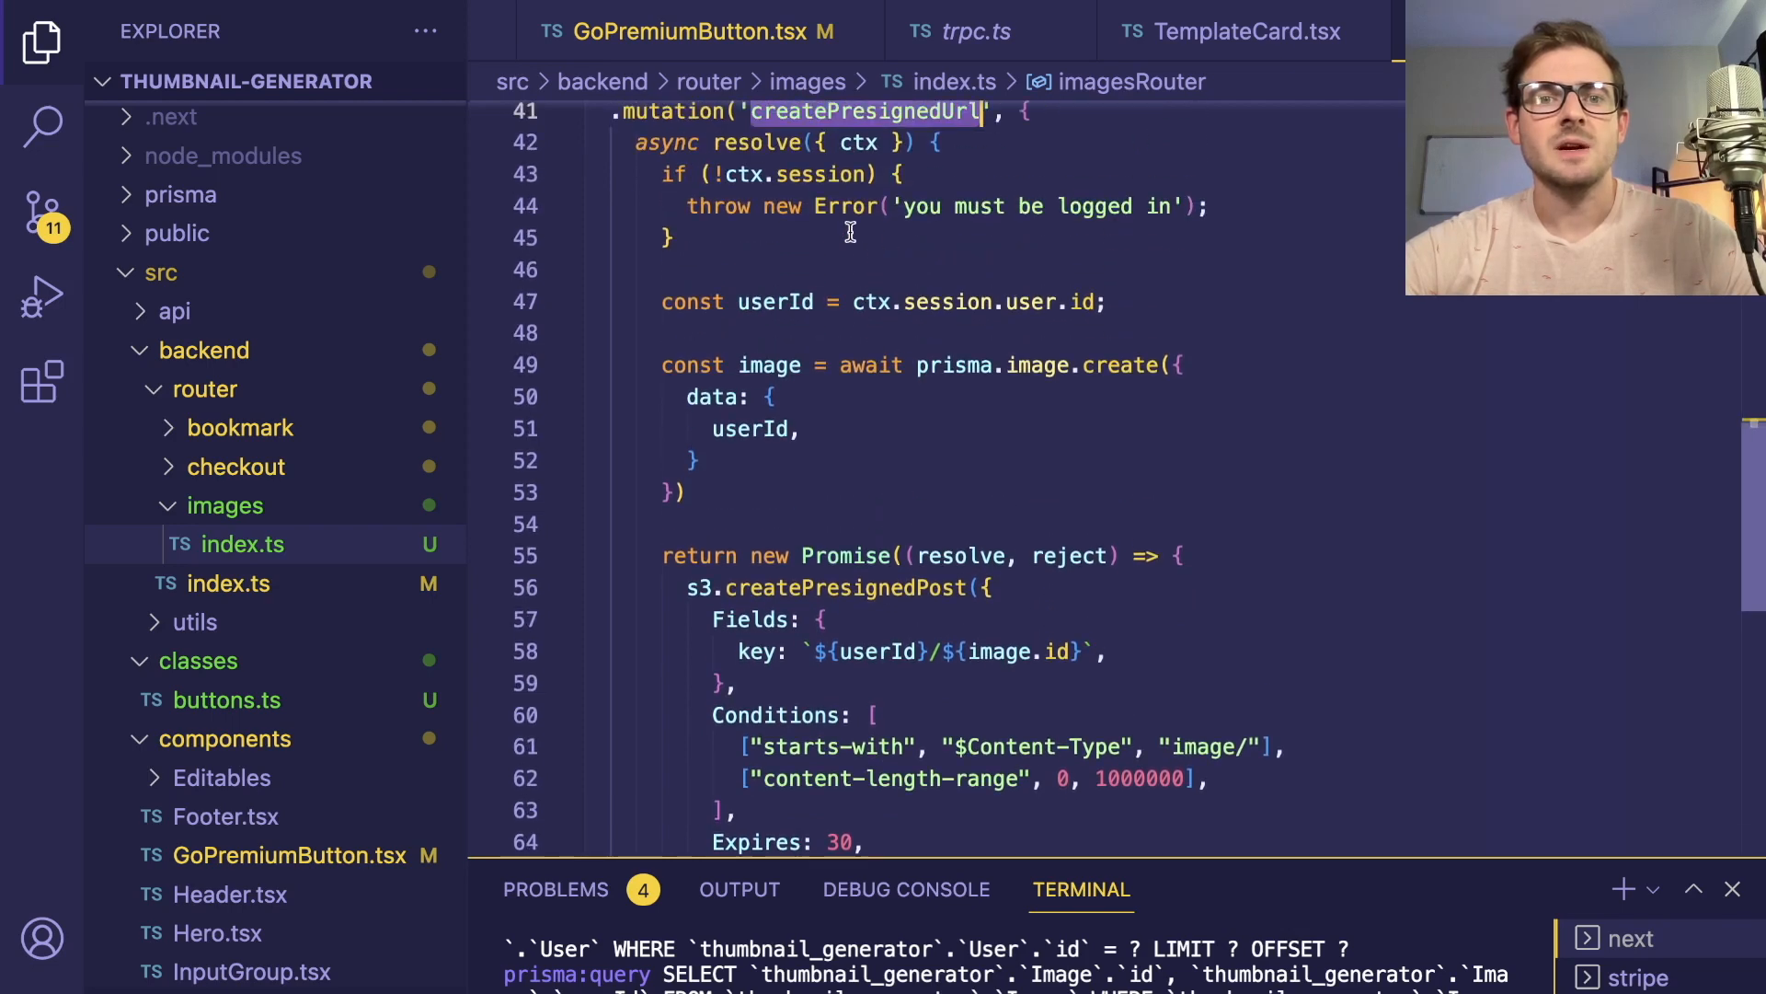
scroll(down, 3)
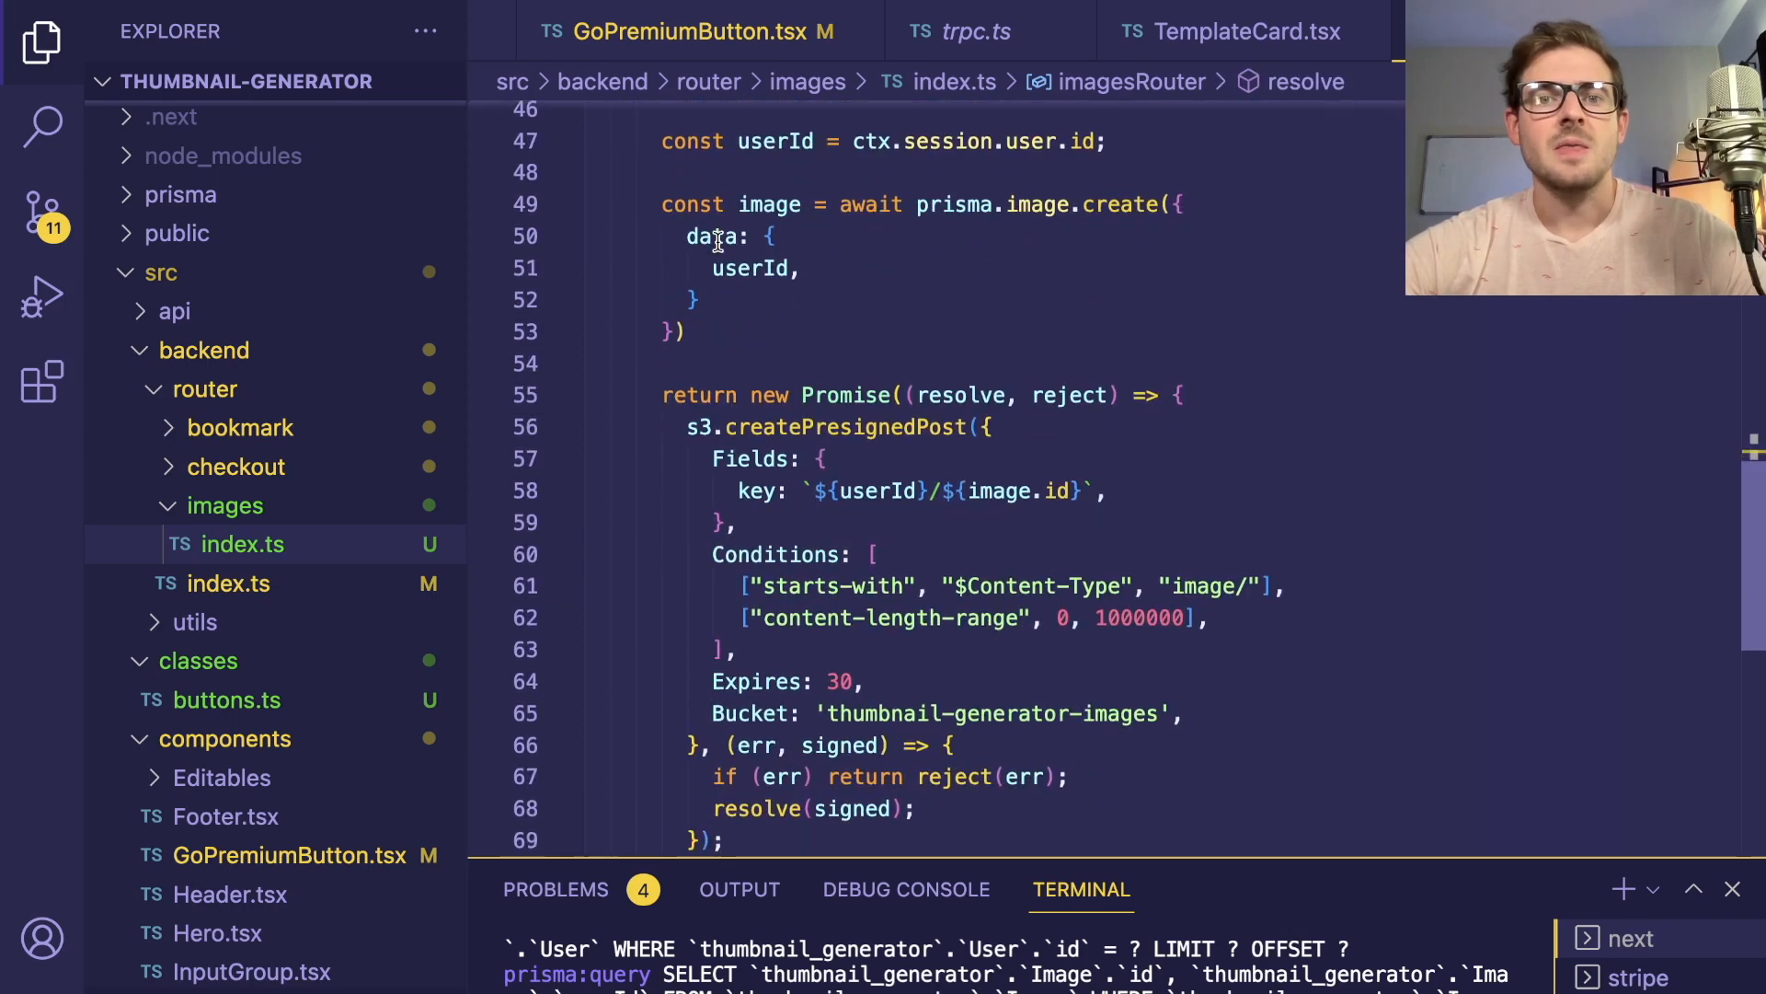
drag(663, 204, 699, 299)
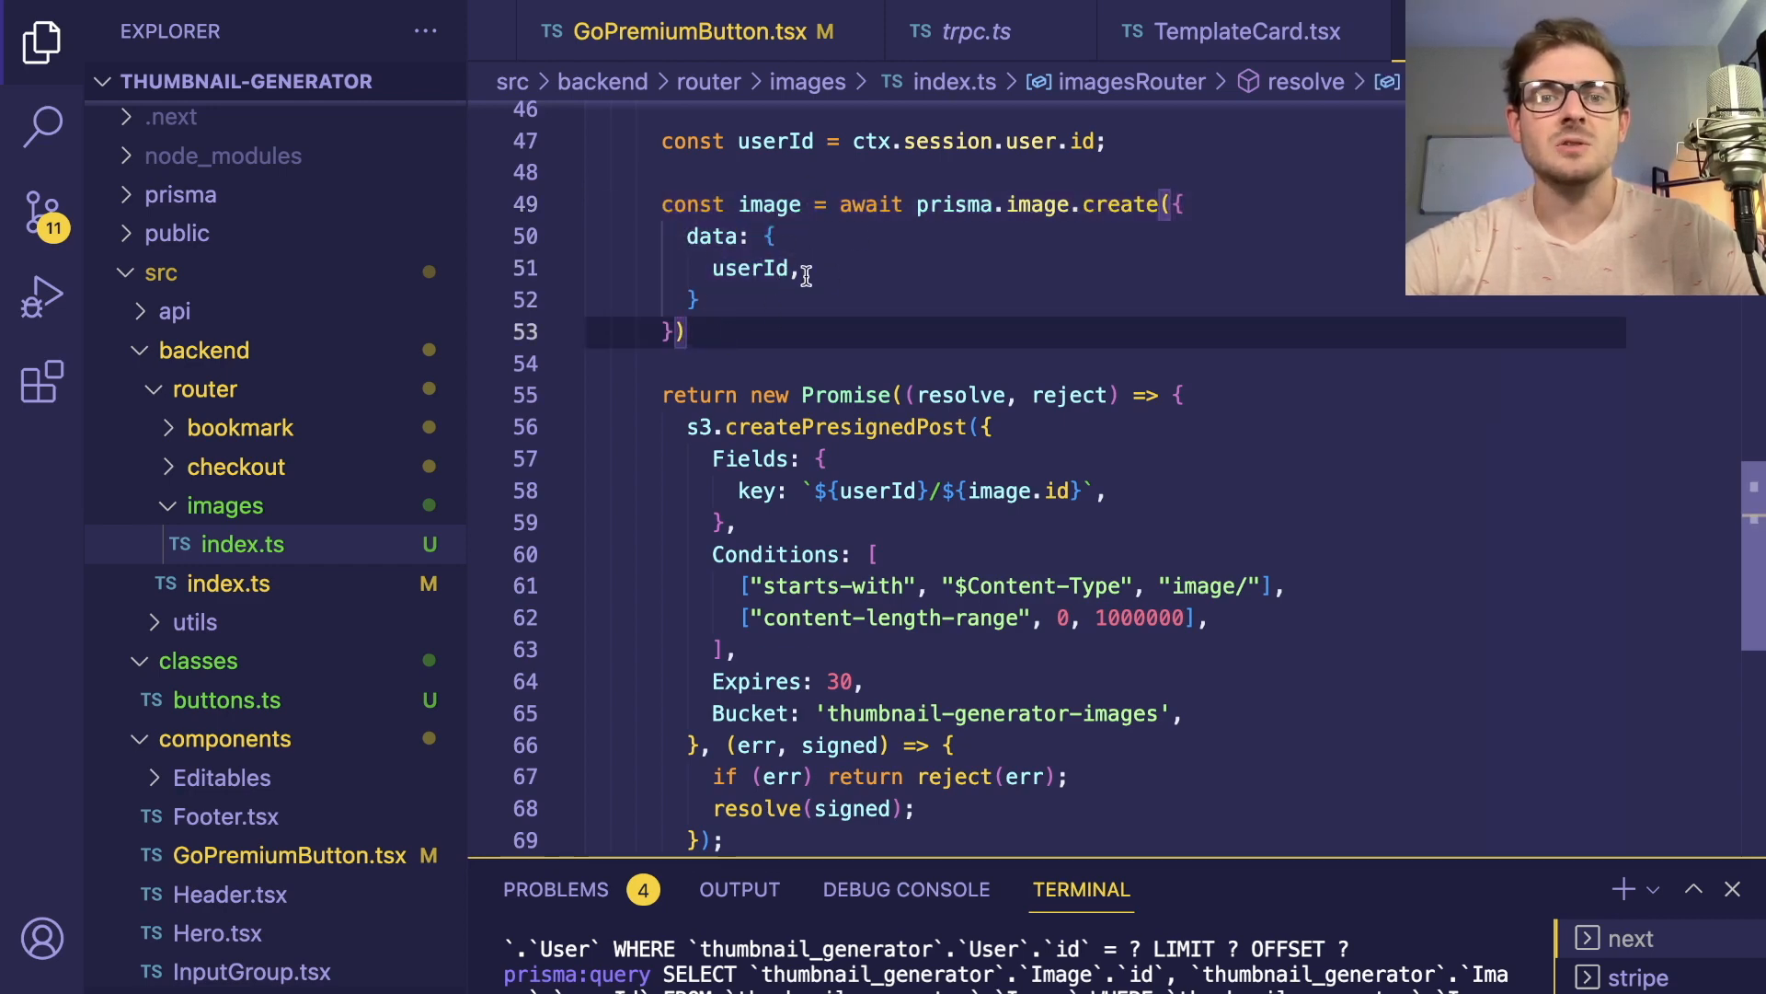
scroll(down, 3)
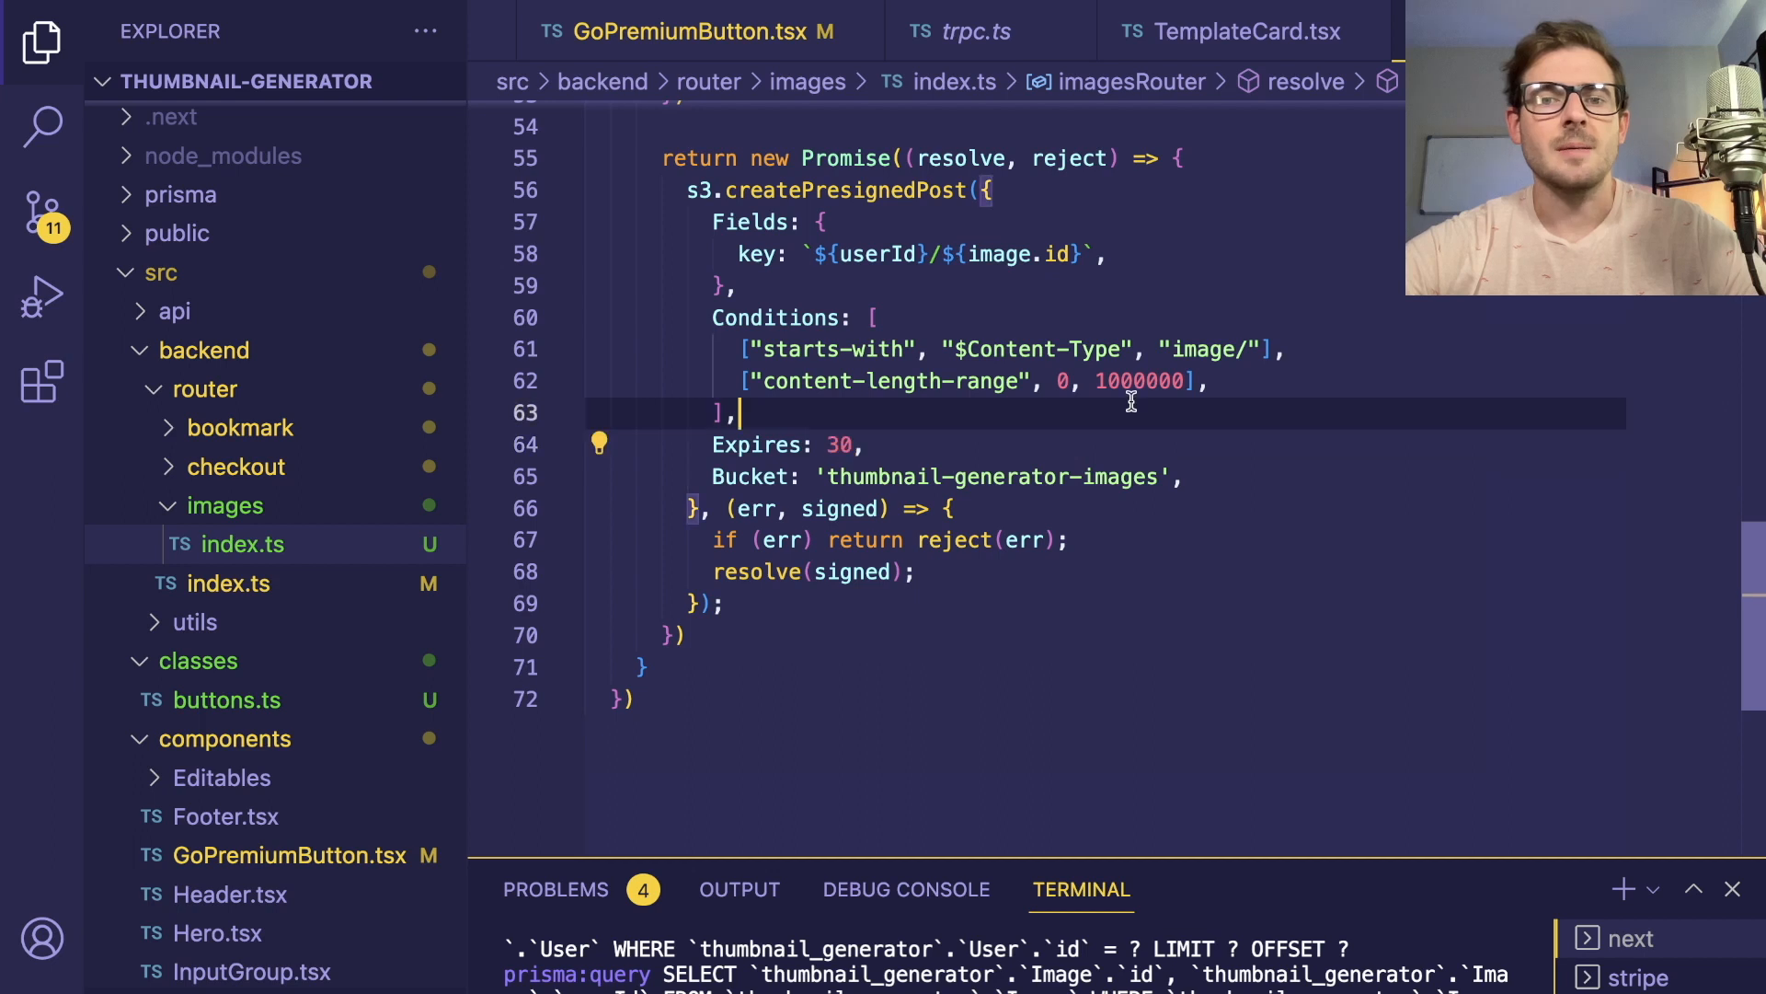
double_click(1138, 381)
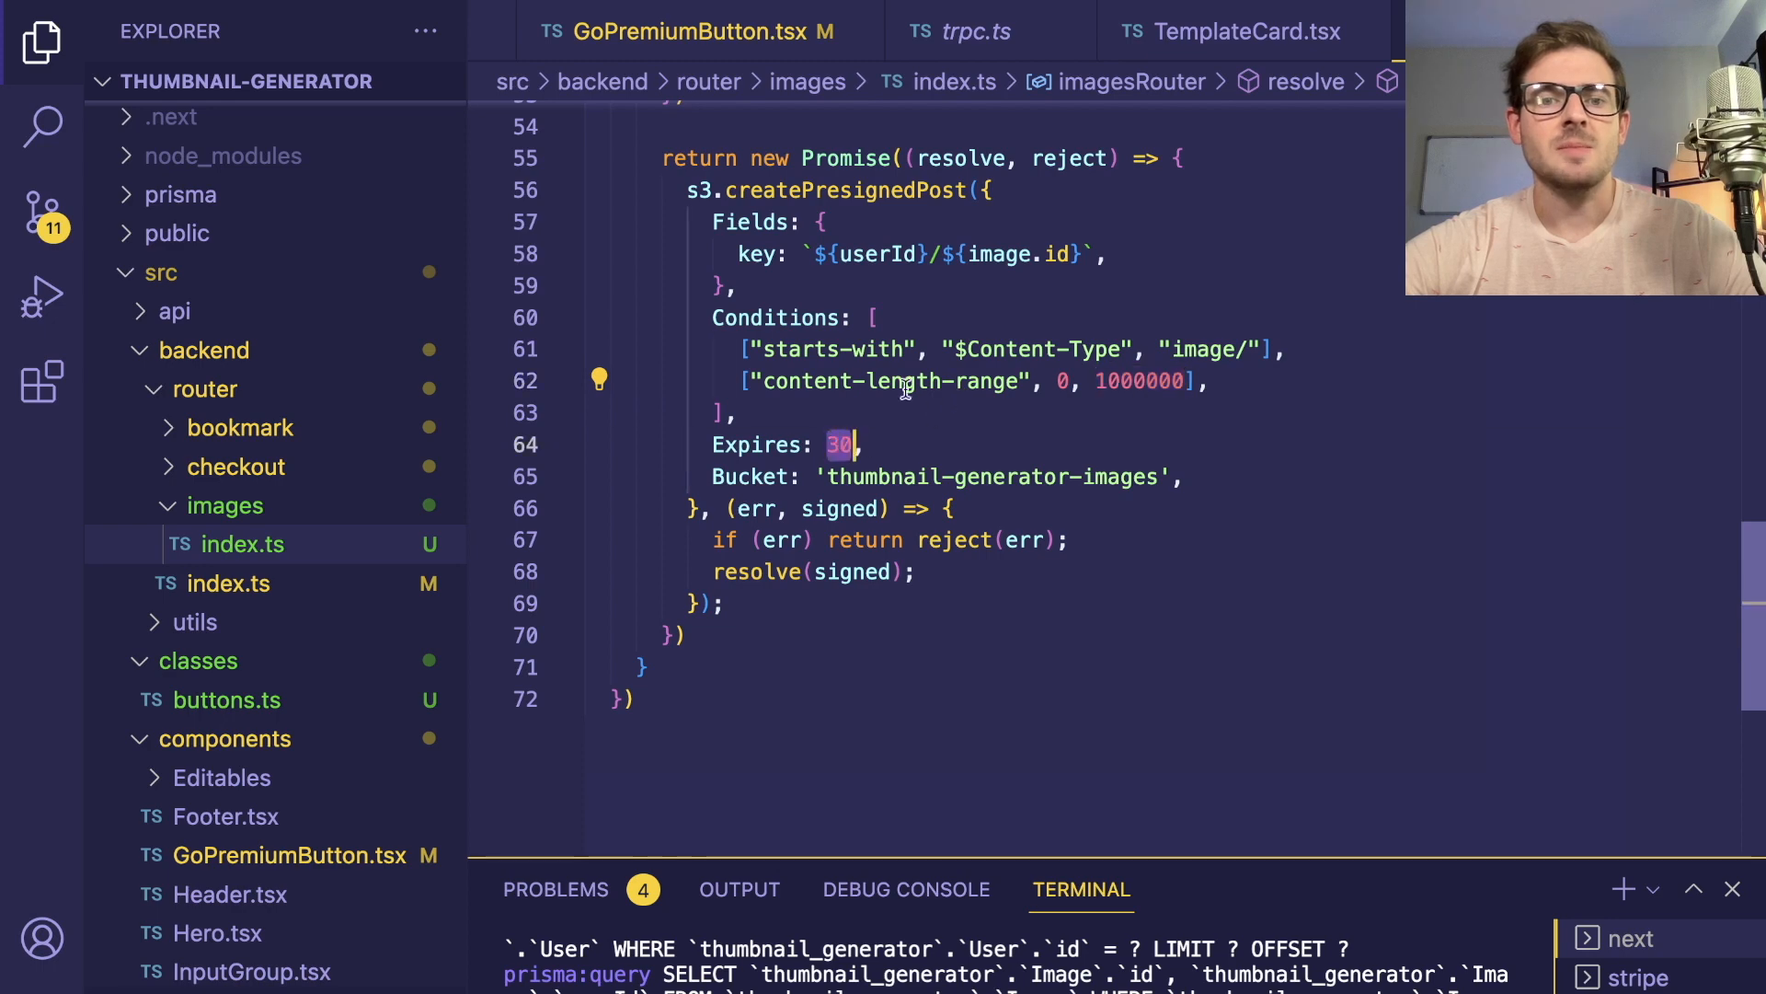
click(868, 445)
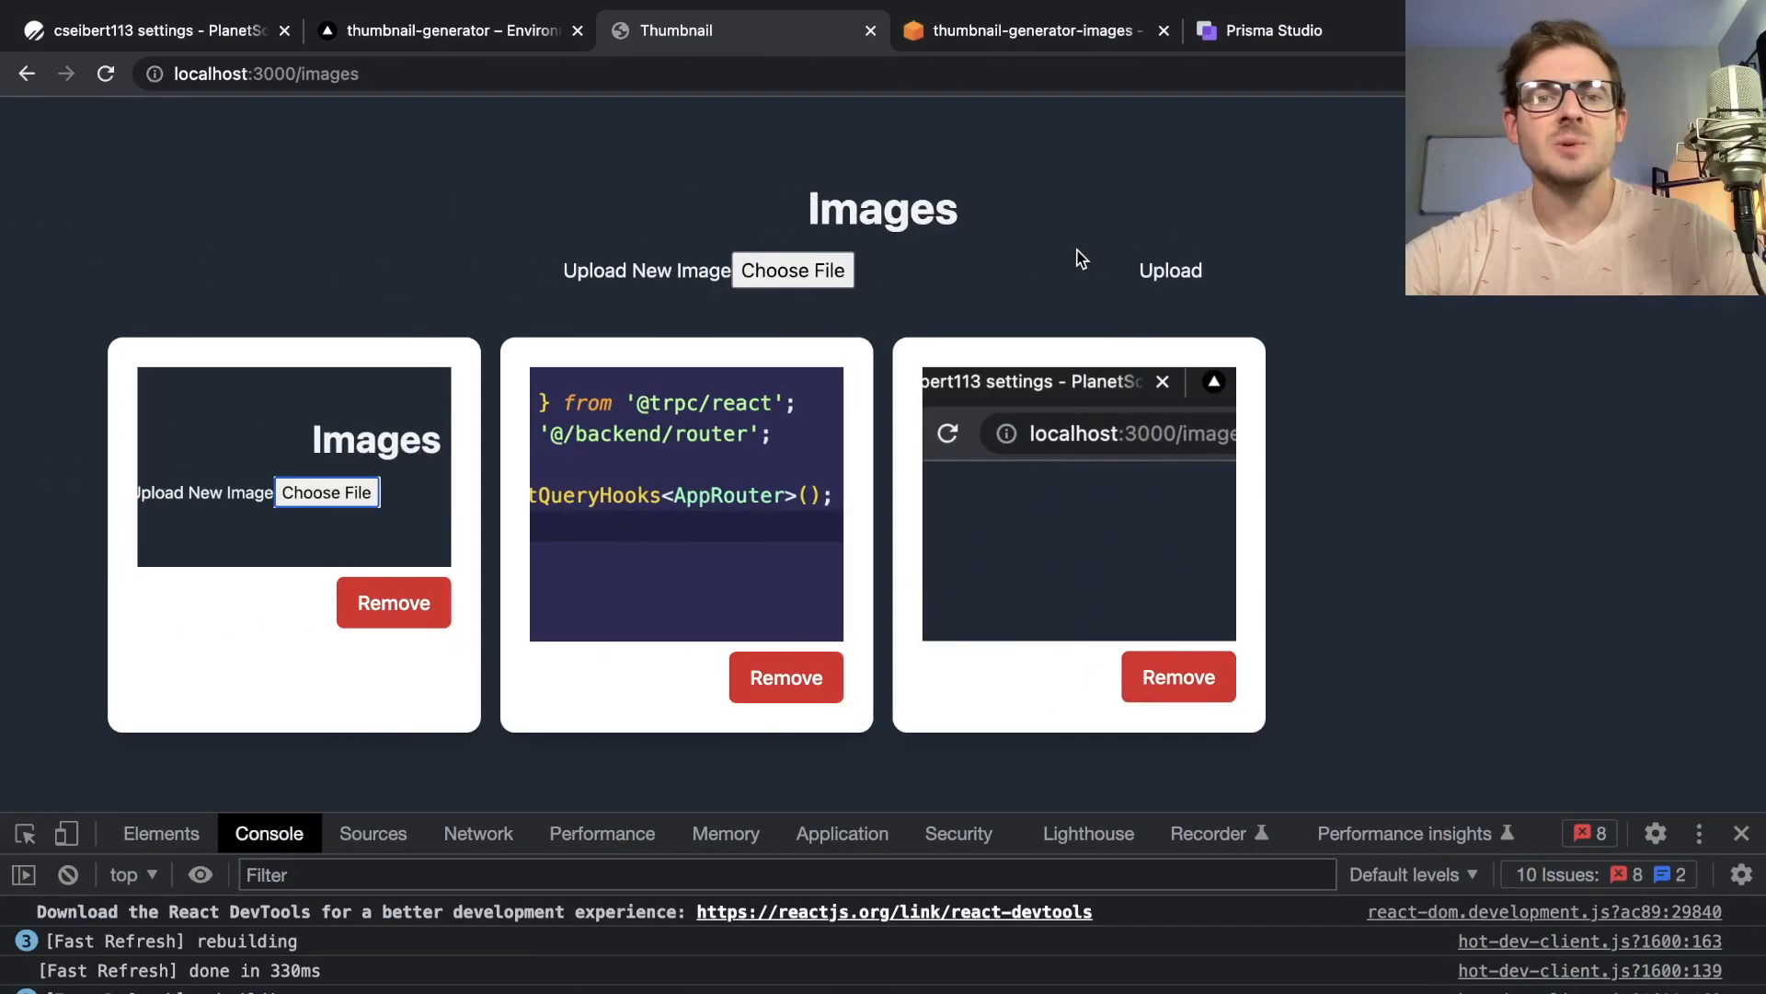
mouse_move(1224, 66)
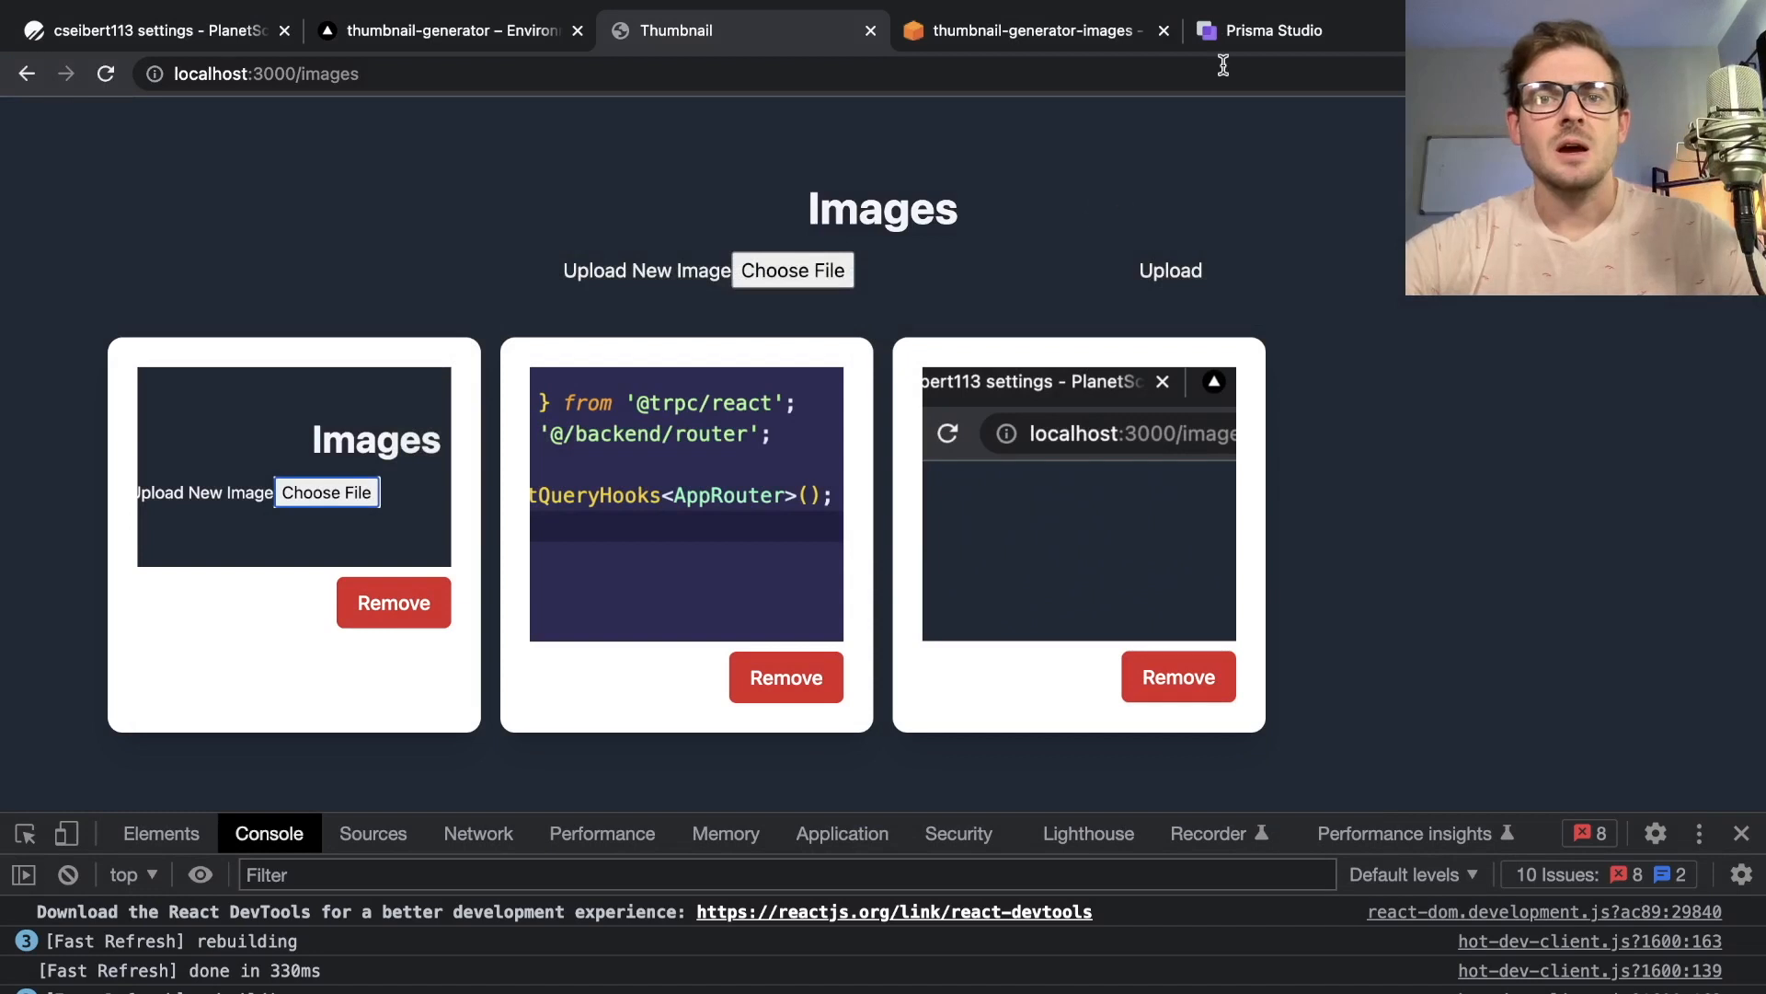
Switch to Prisma Studio and select all three Image records for deletion
click(1273, 30)
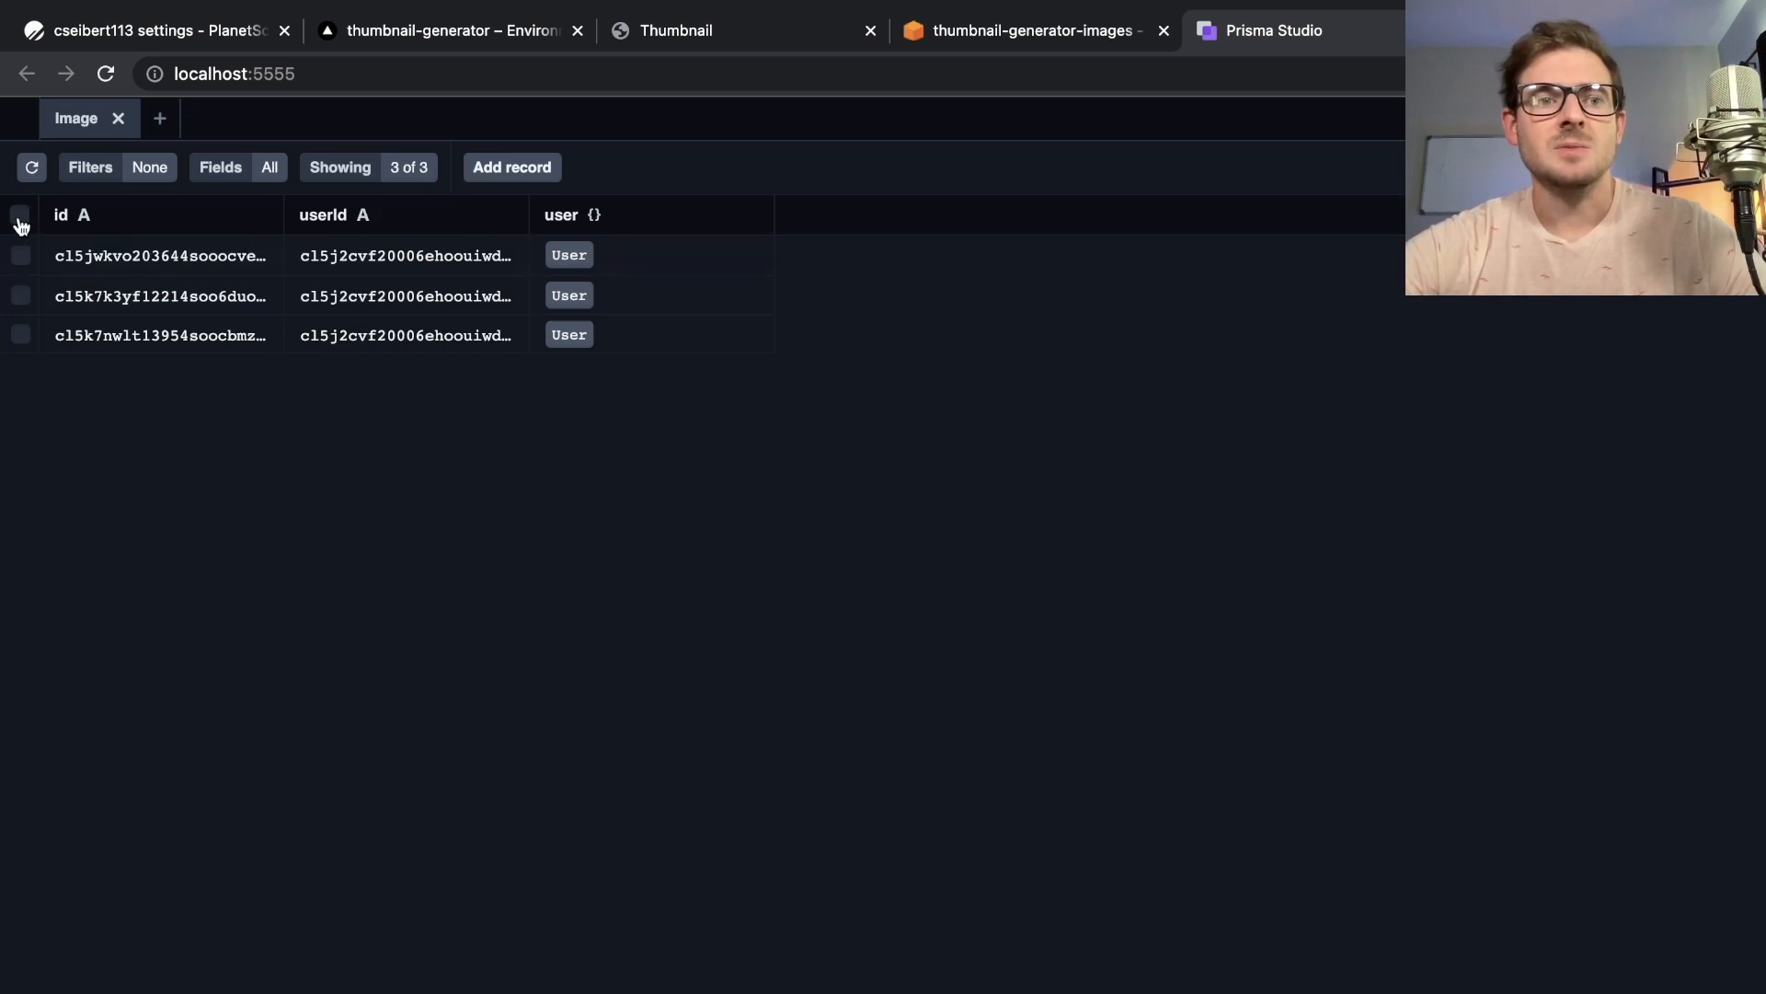
click(20, 214)
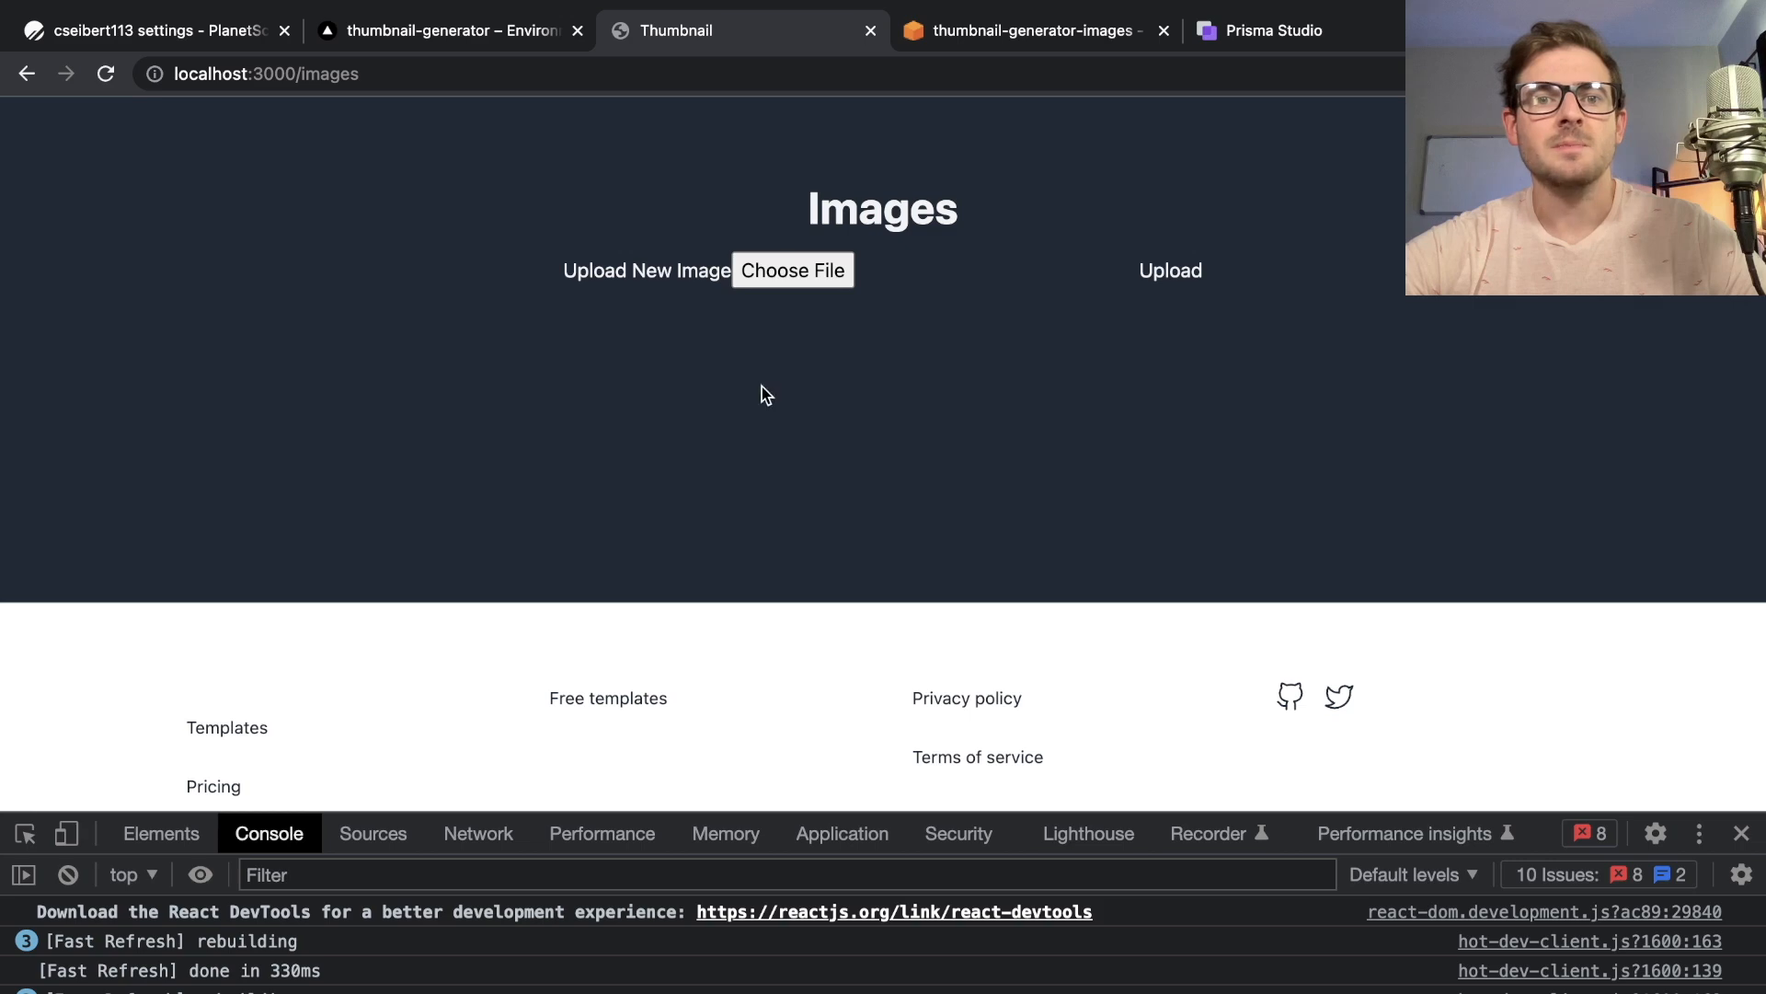
Upload a new screenshot, then widen the Image id column in Prisma Studio
click(792, 269)
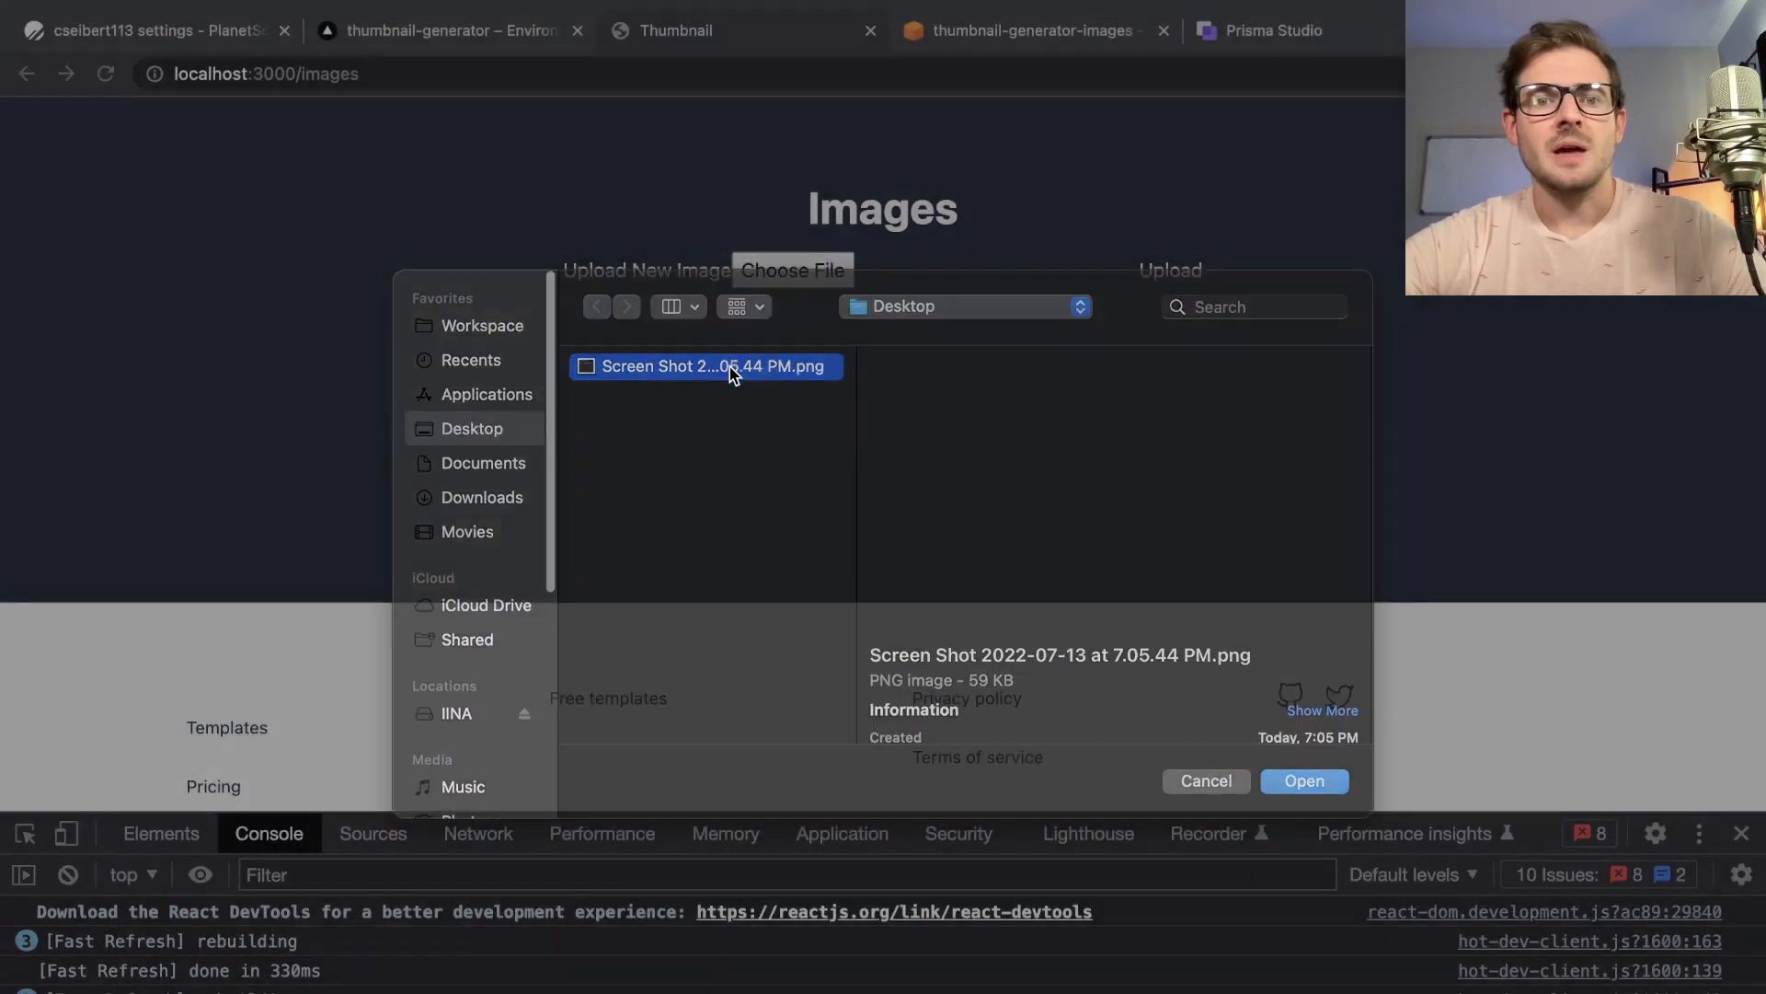
click(1304, 781)
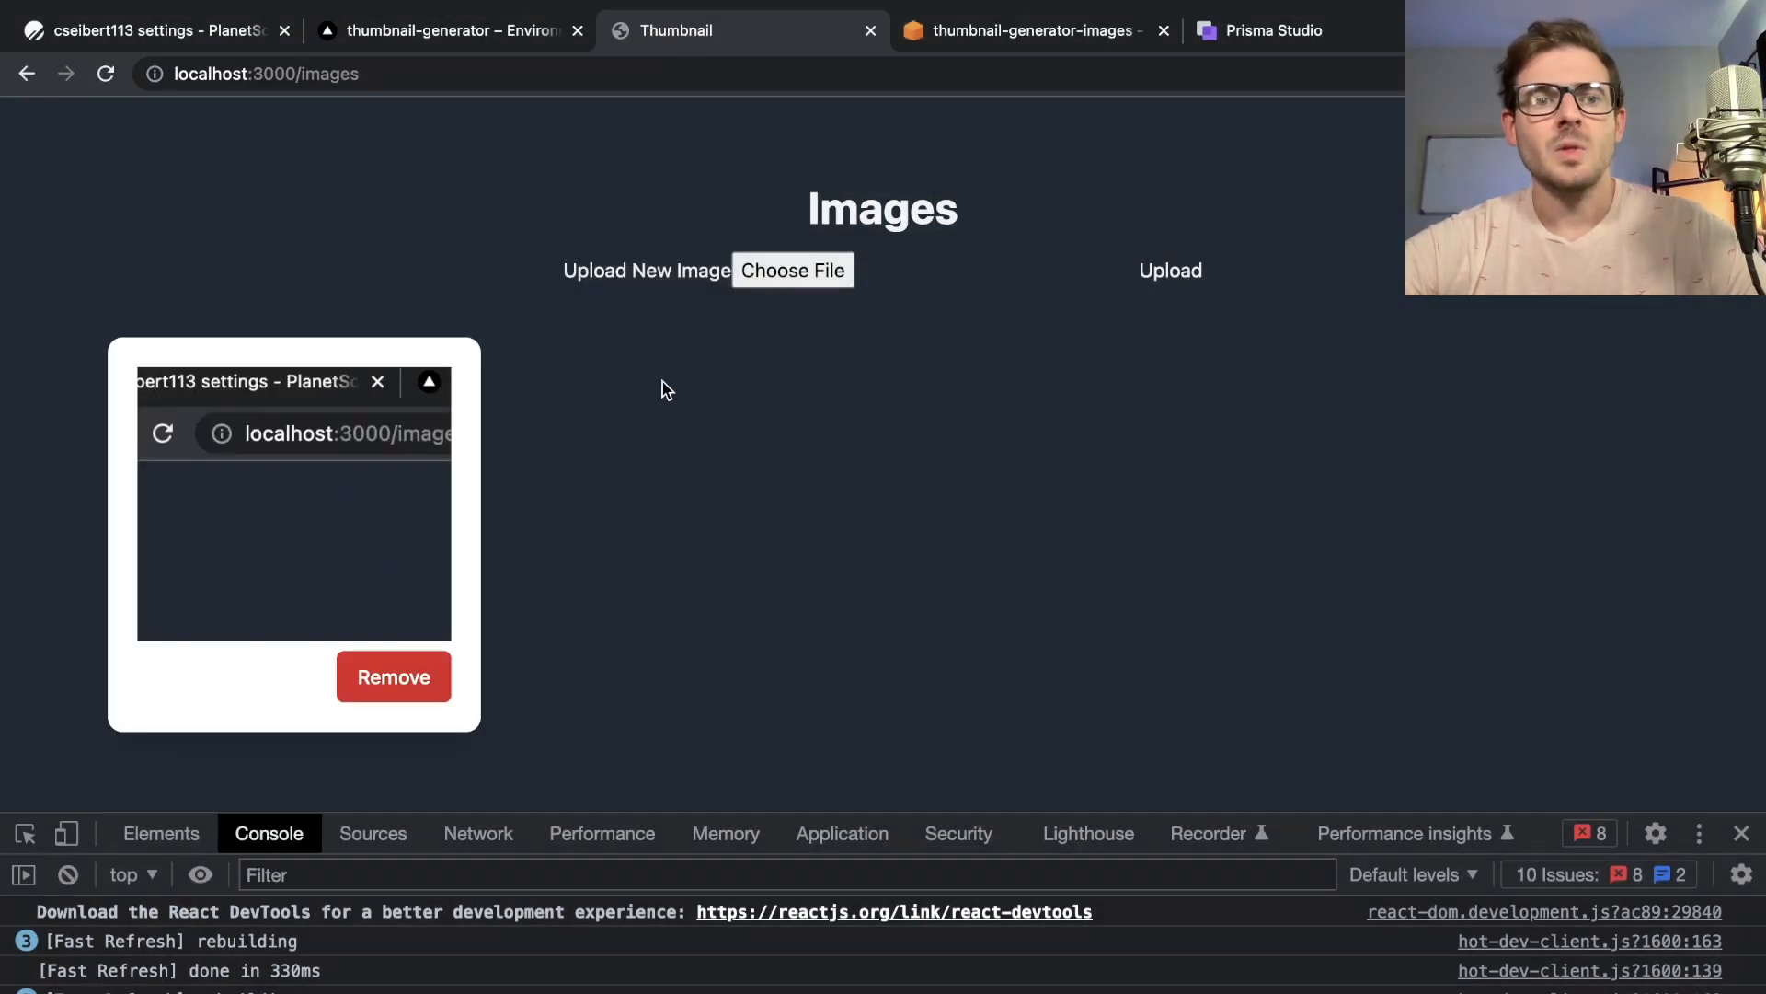
click(1273, 31)
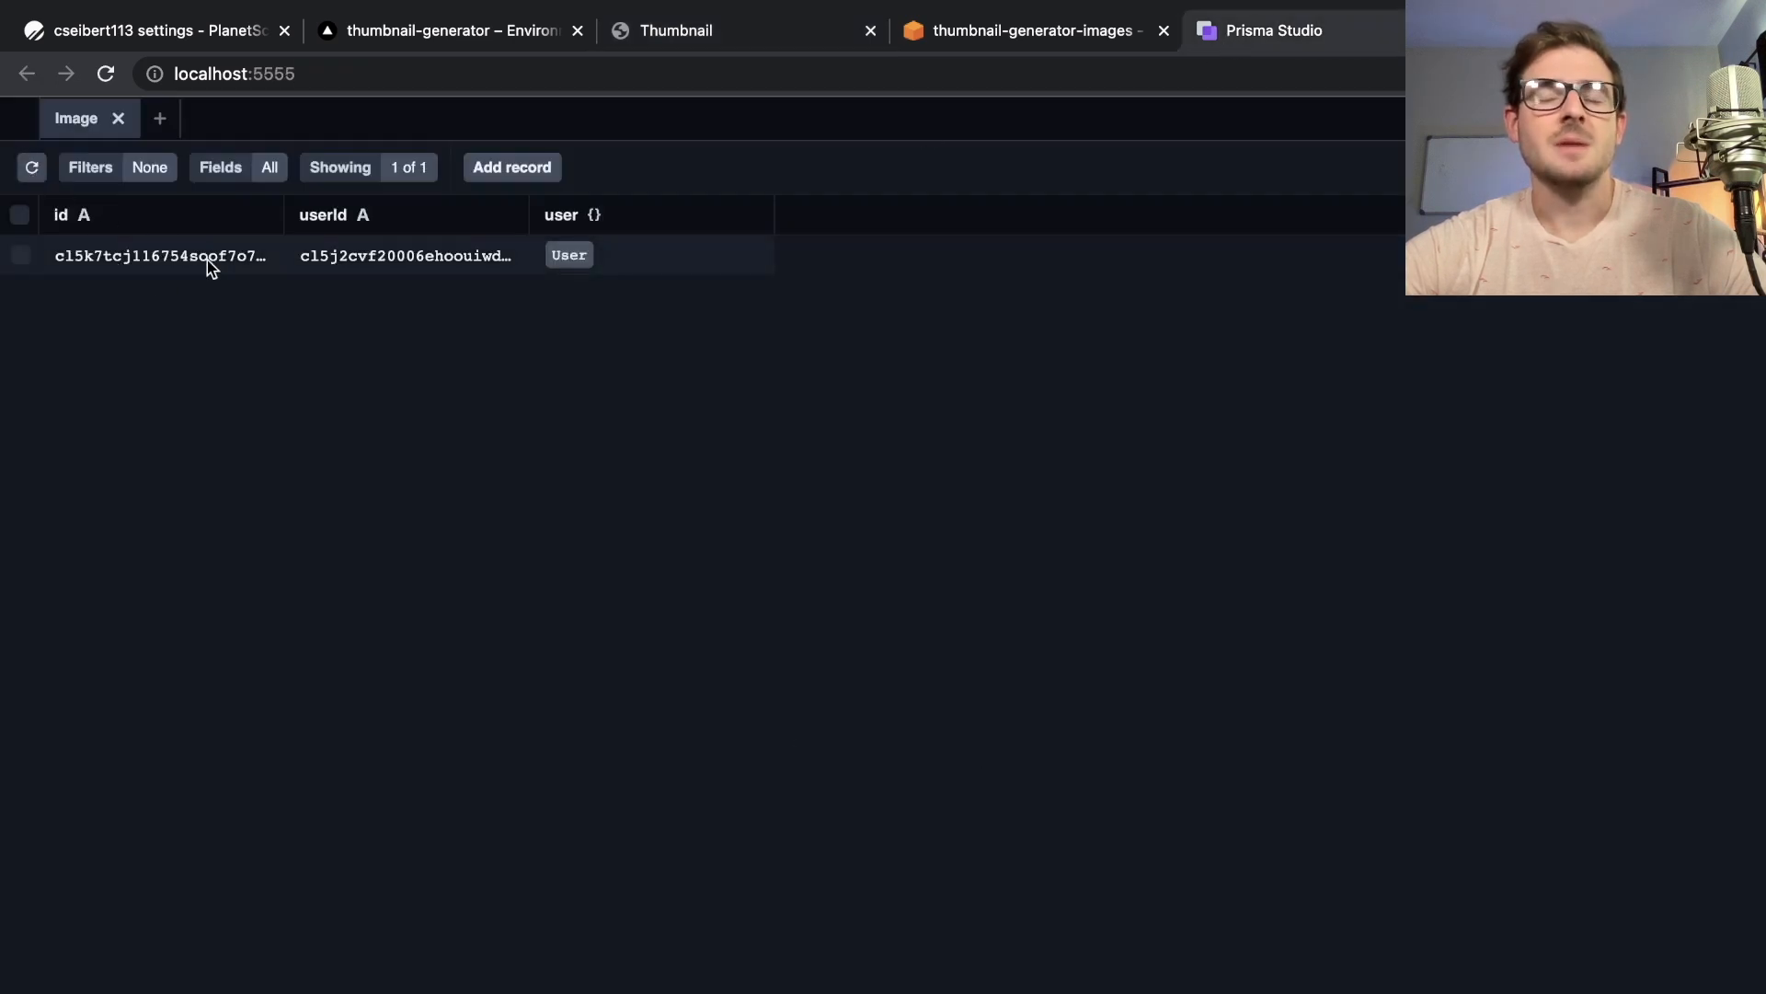
drag(287, 214, 406, 214)
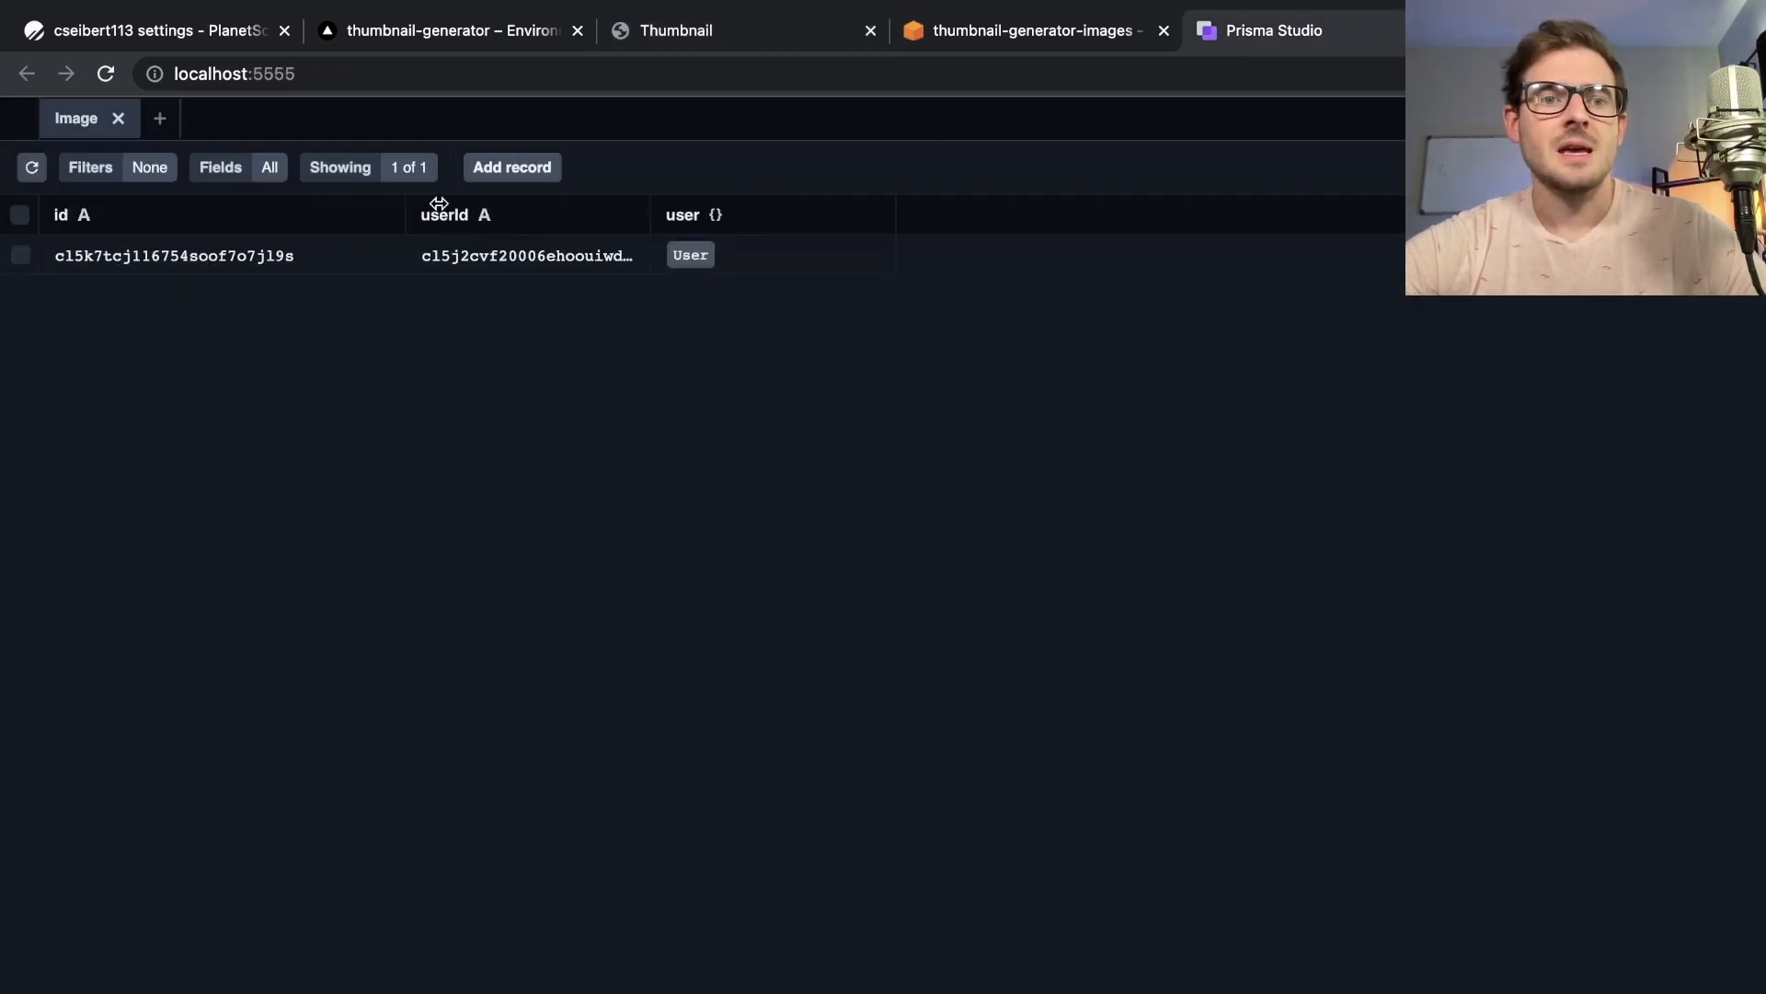
double_click(175, 255)
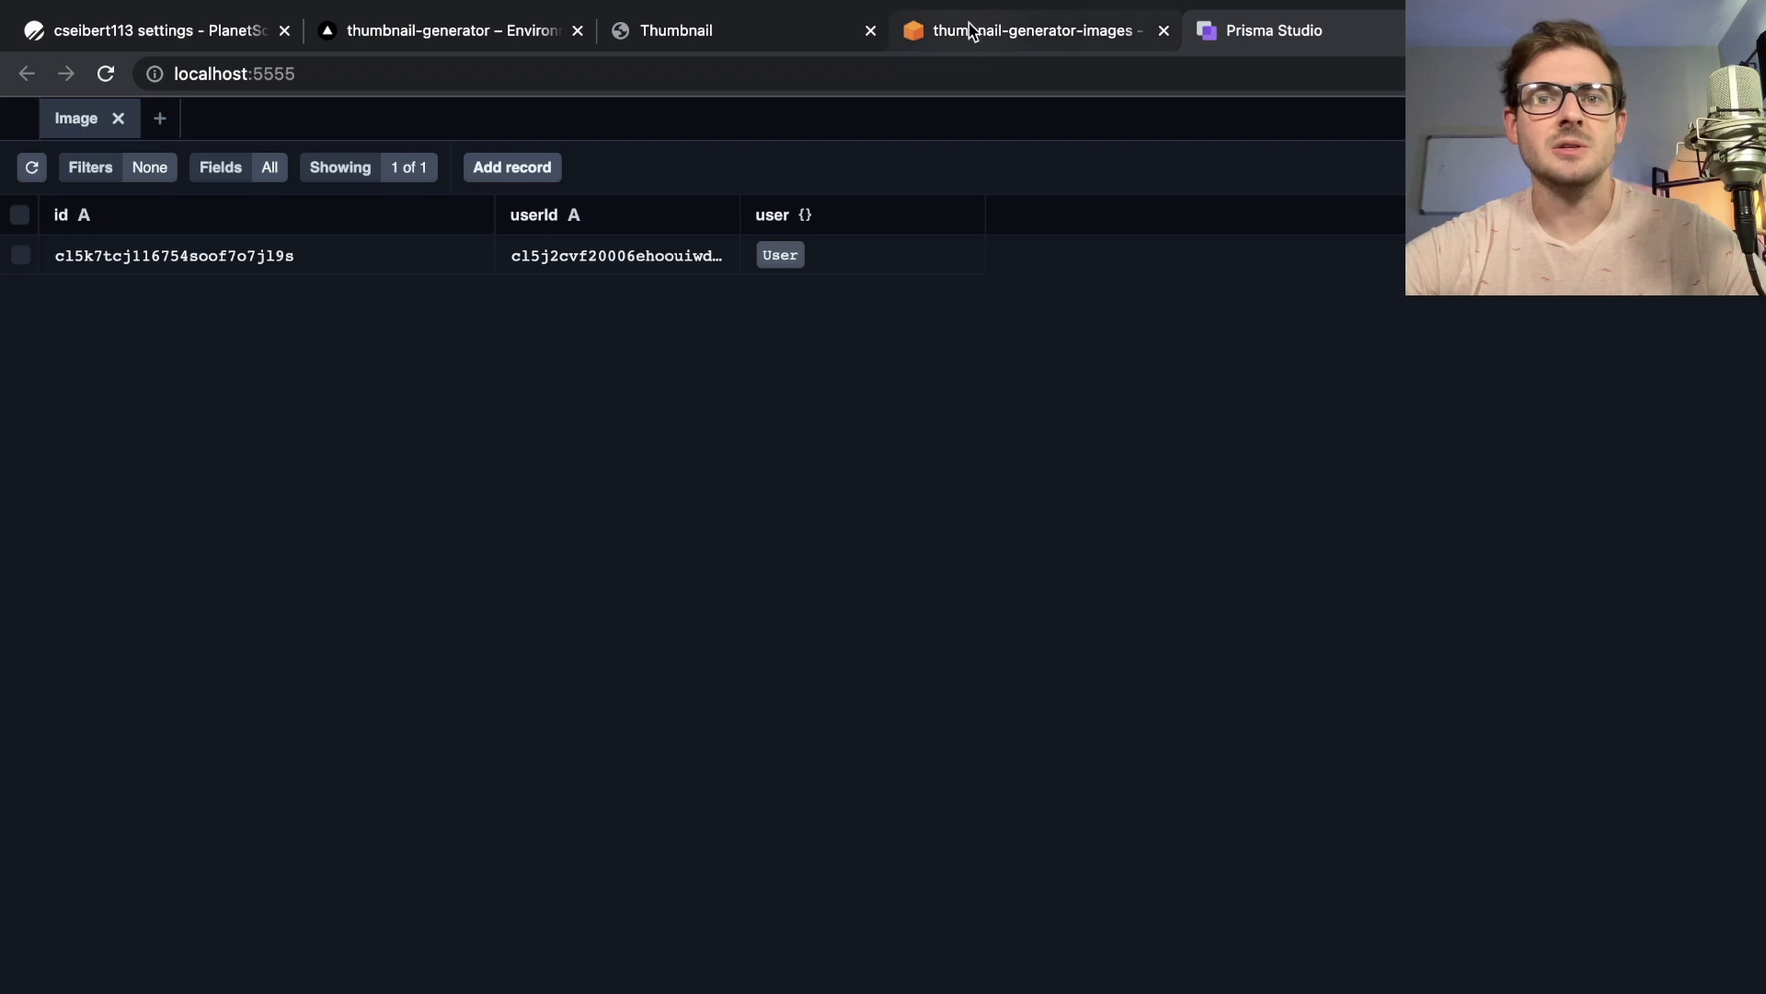
Refresh thumbnail-generator-images and permanently delete its two loose image files
click(1028, 30)
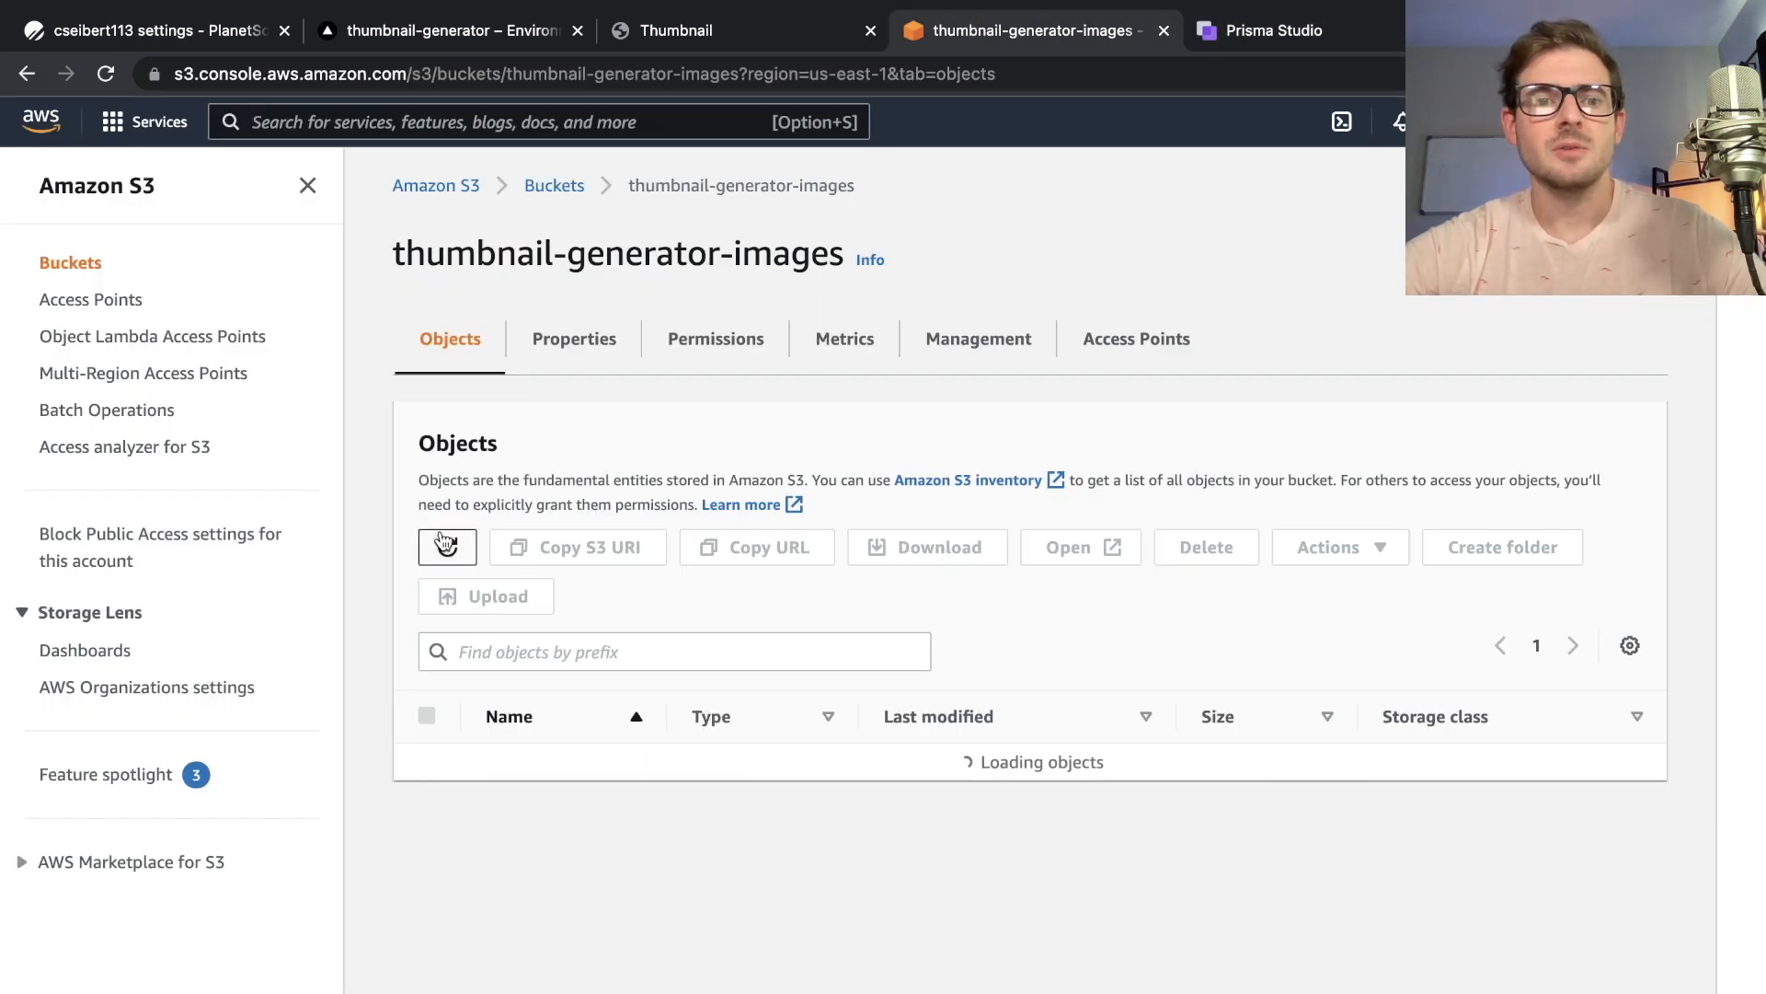
click(448, 546)
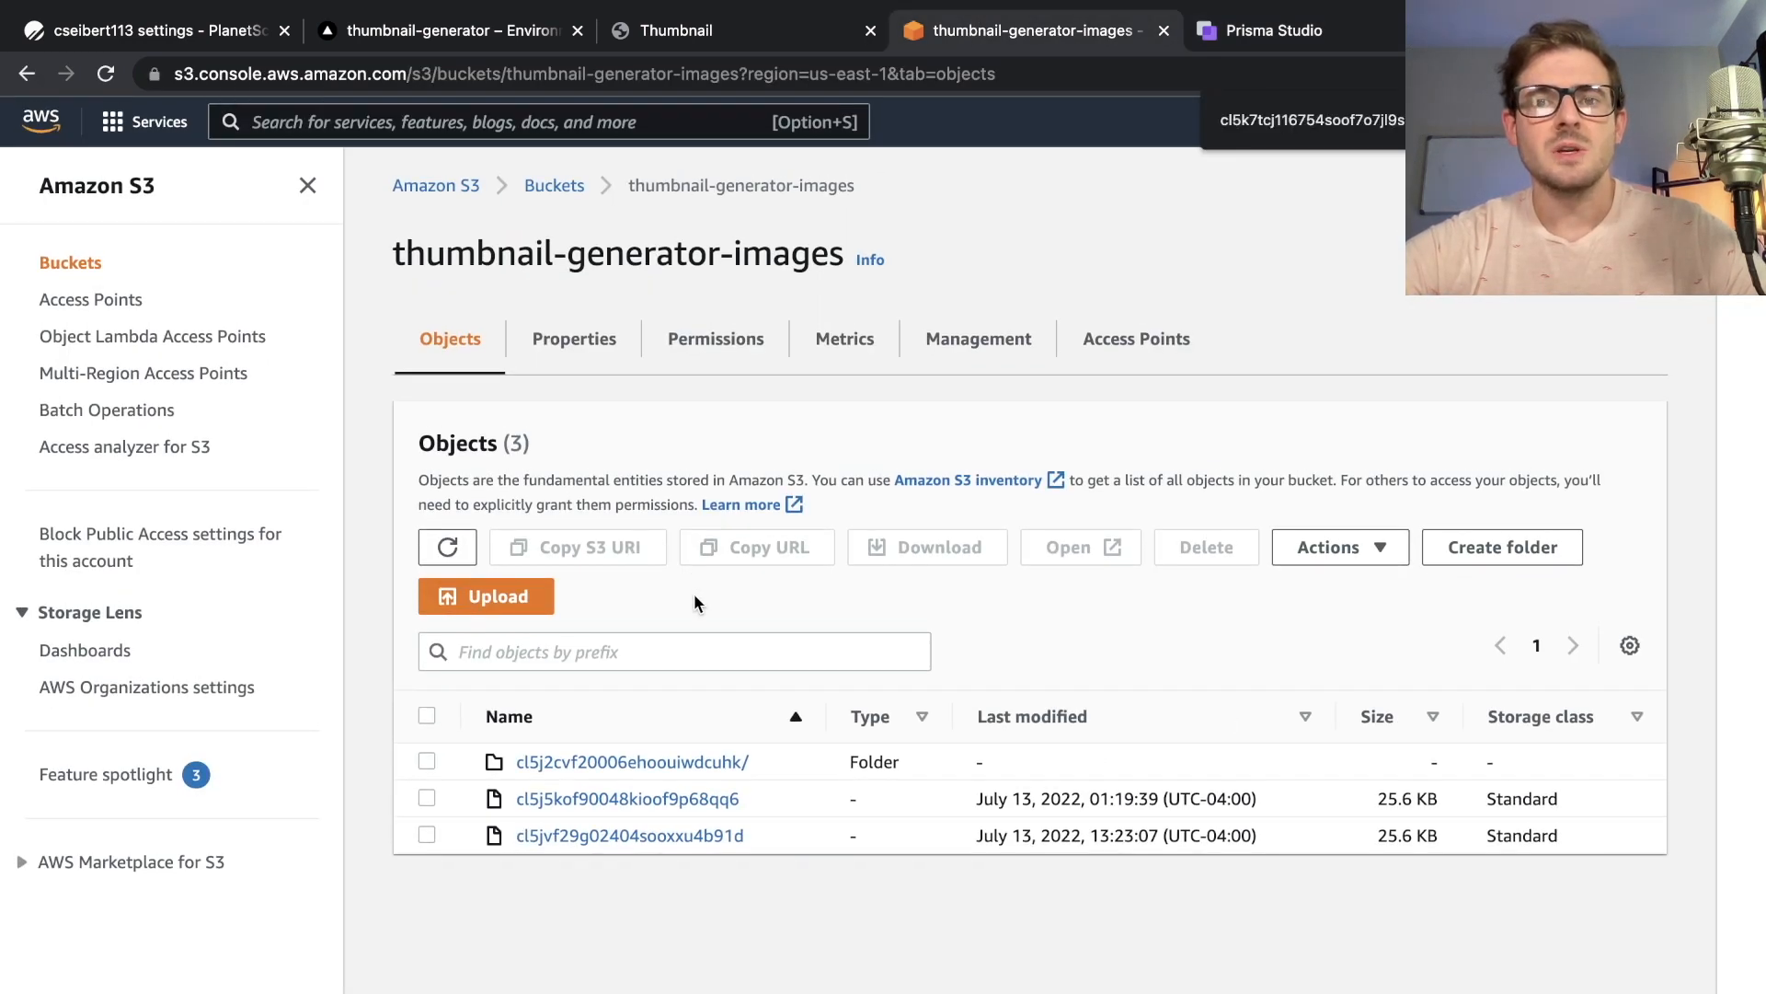
mouse_move(632, 761)
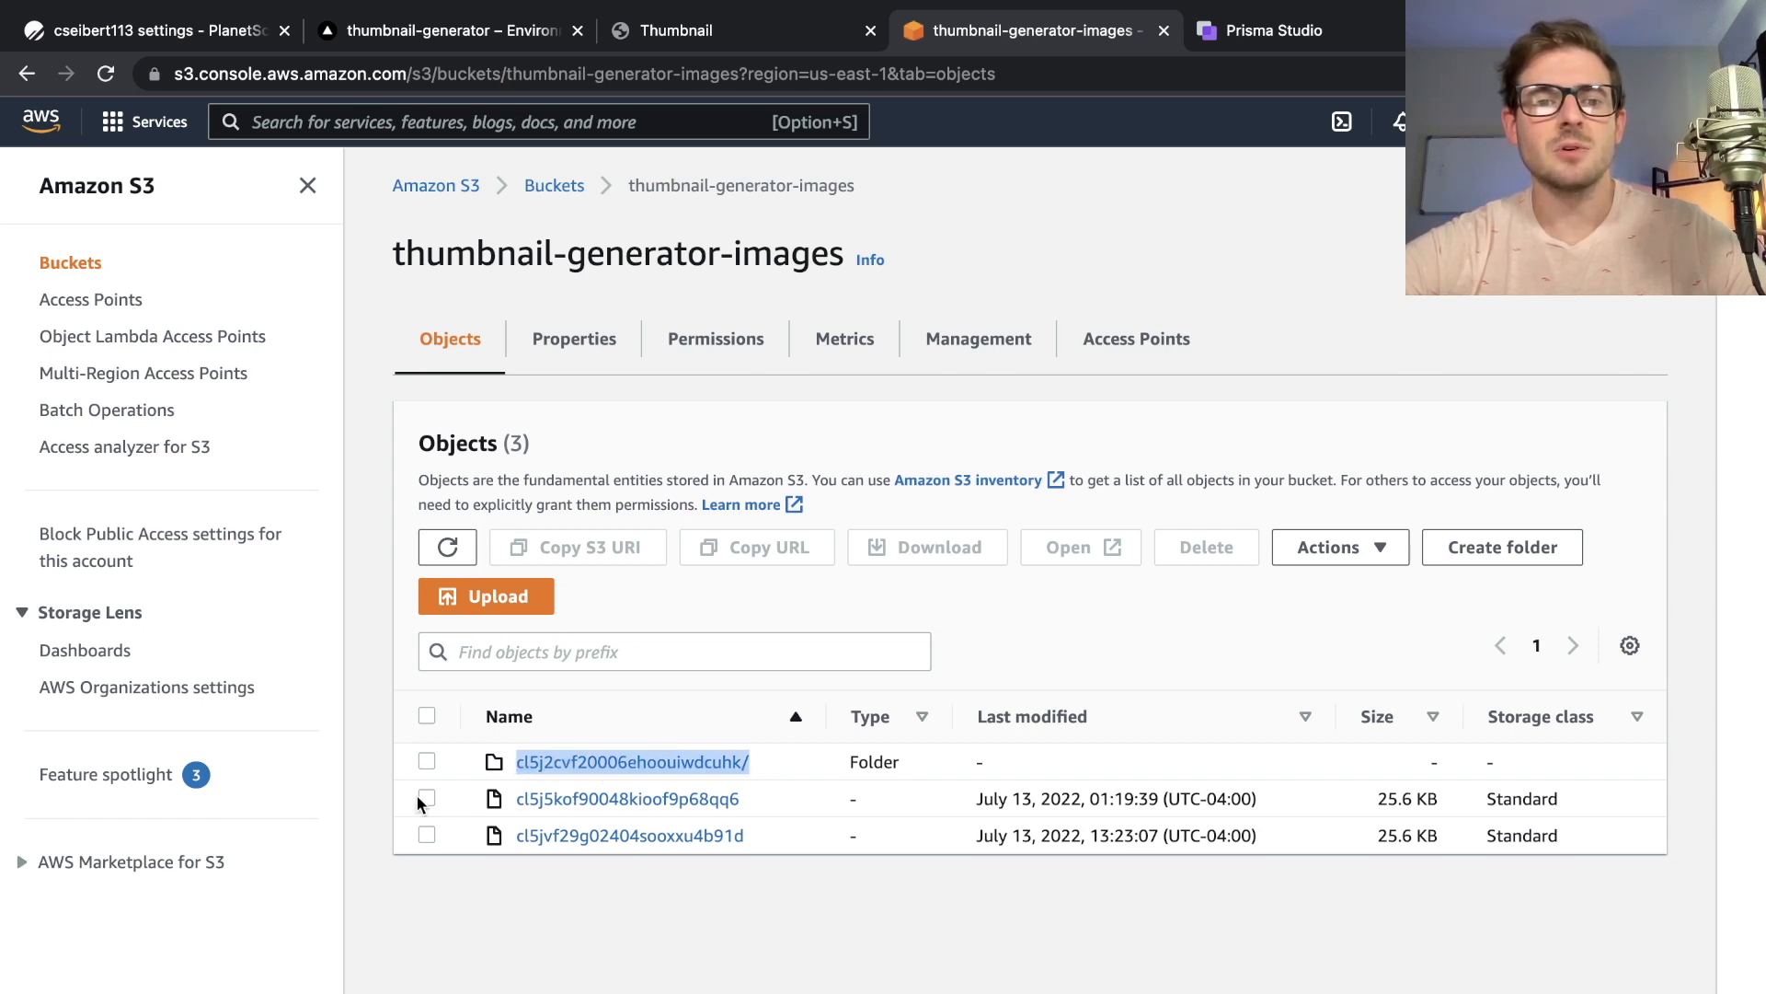
click(1205, 547)
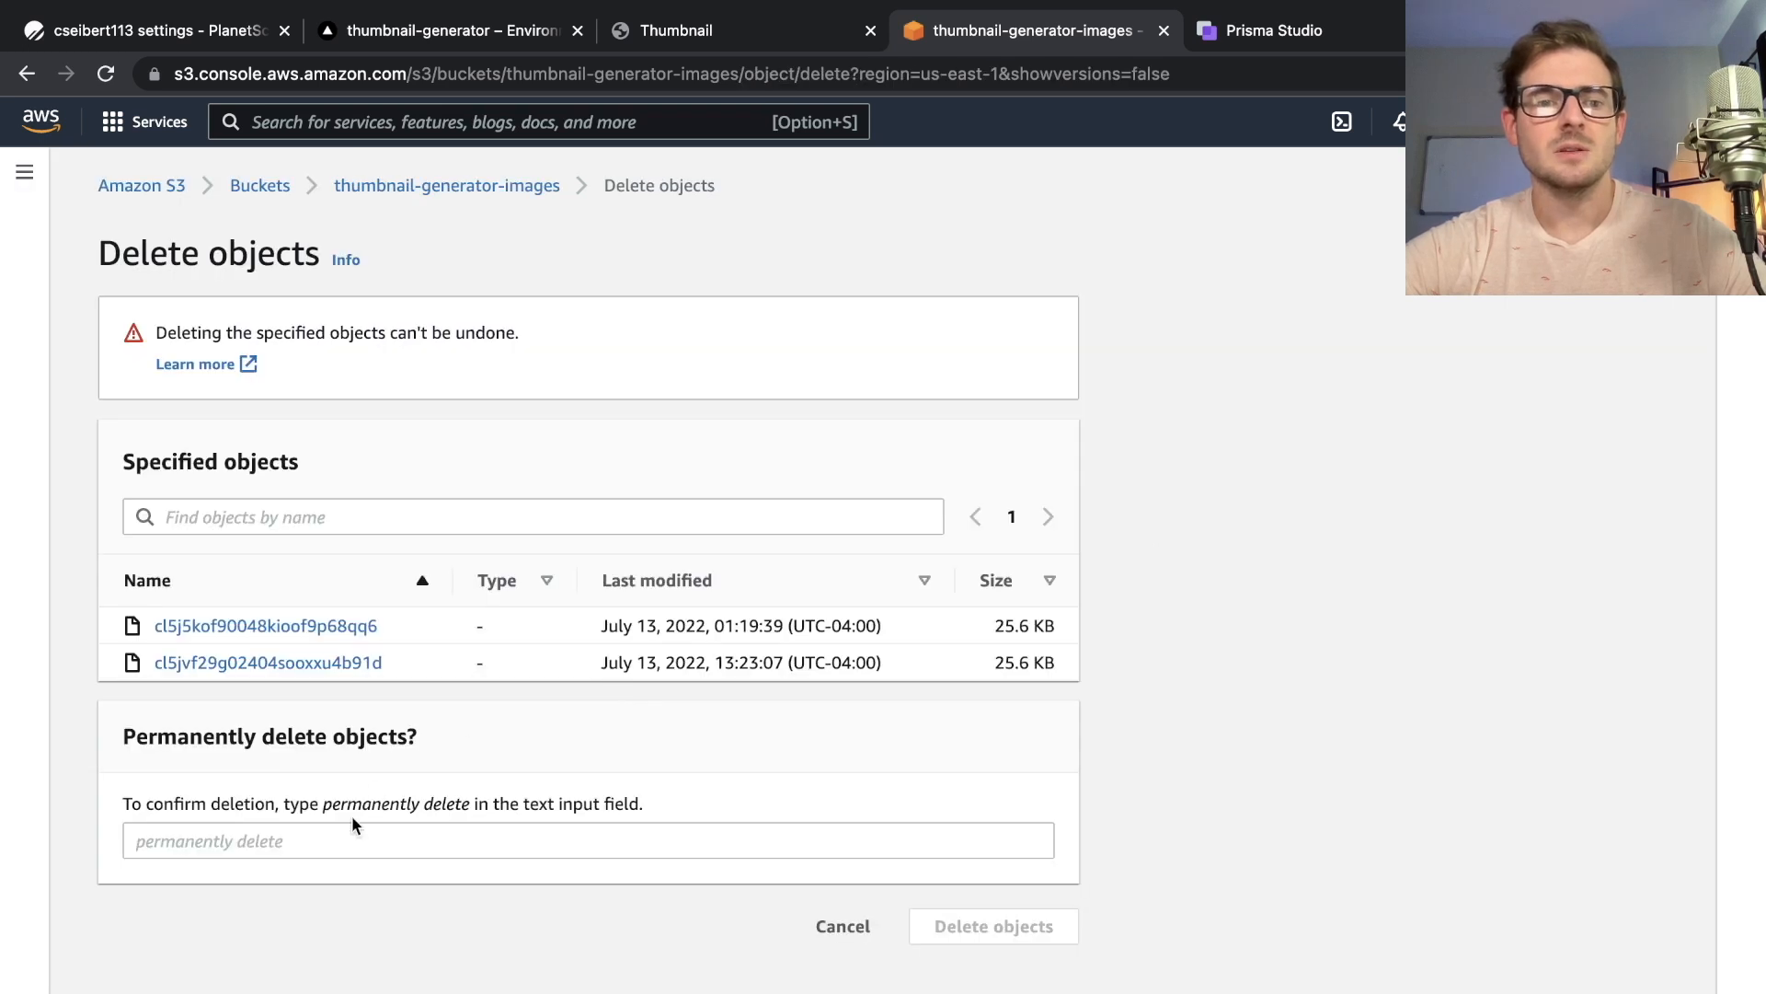
text(permanently delete)
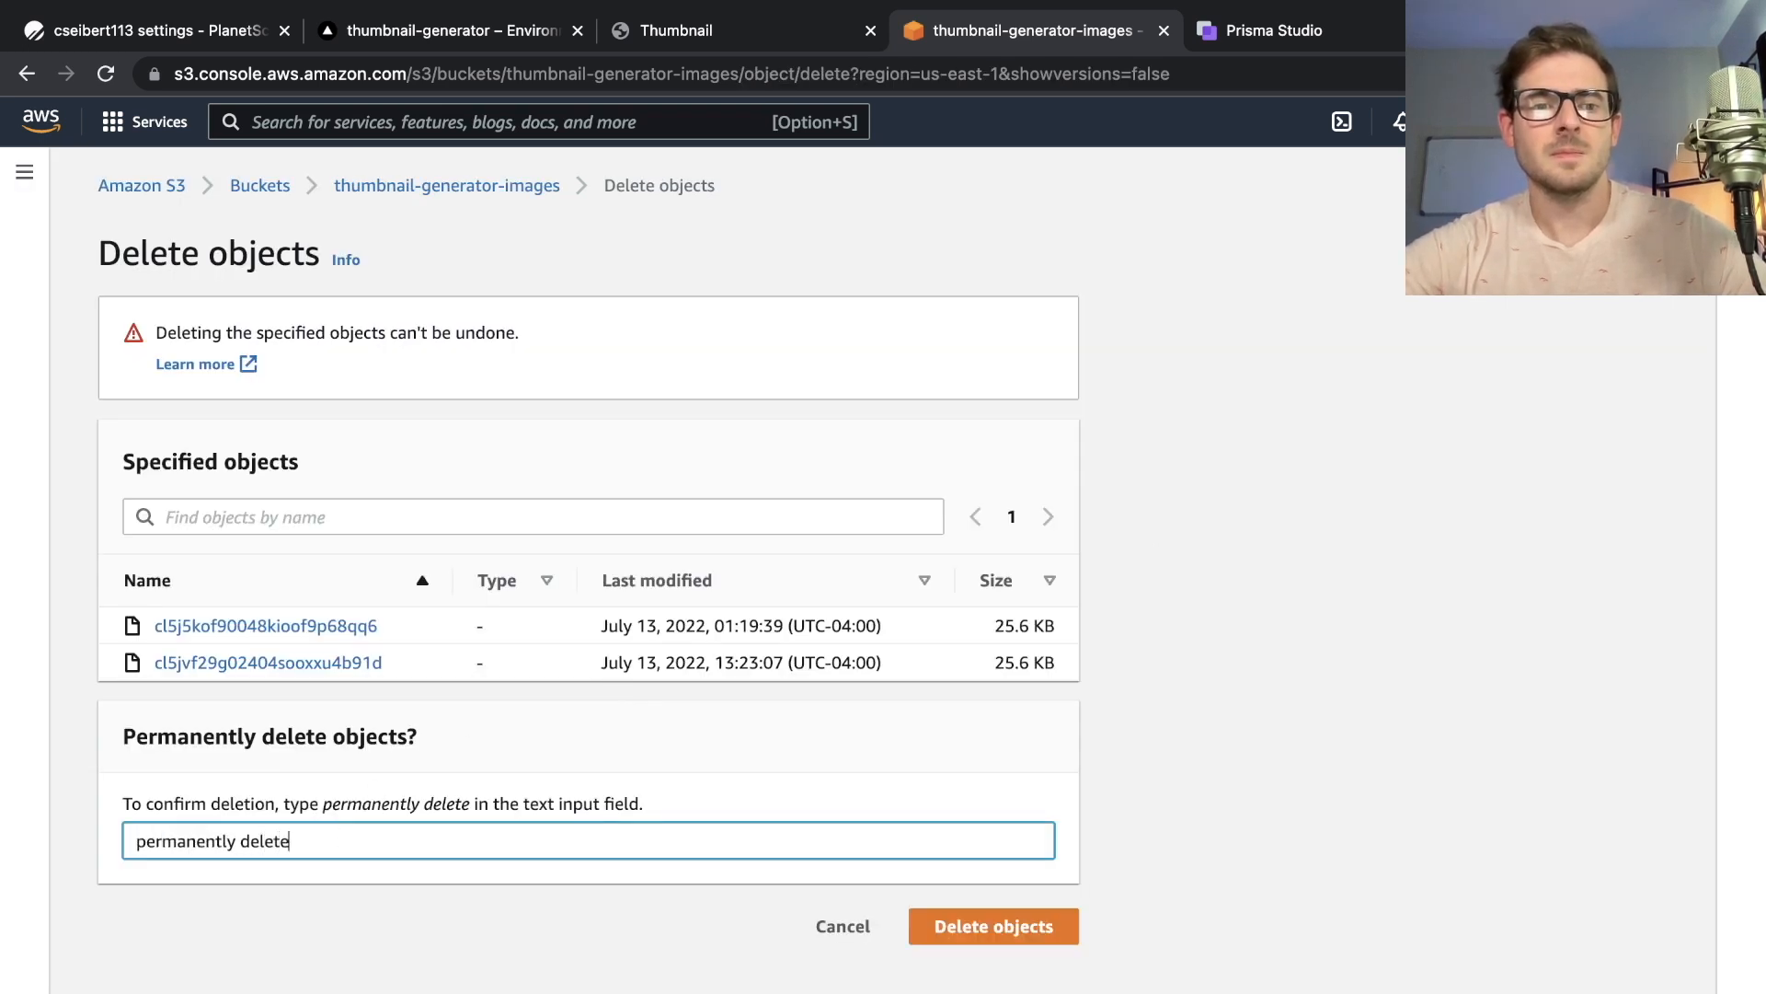
click(993, 924)
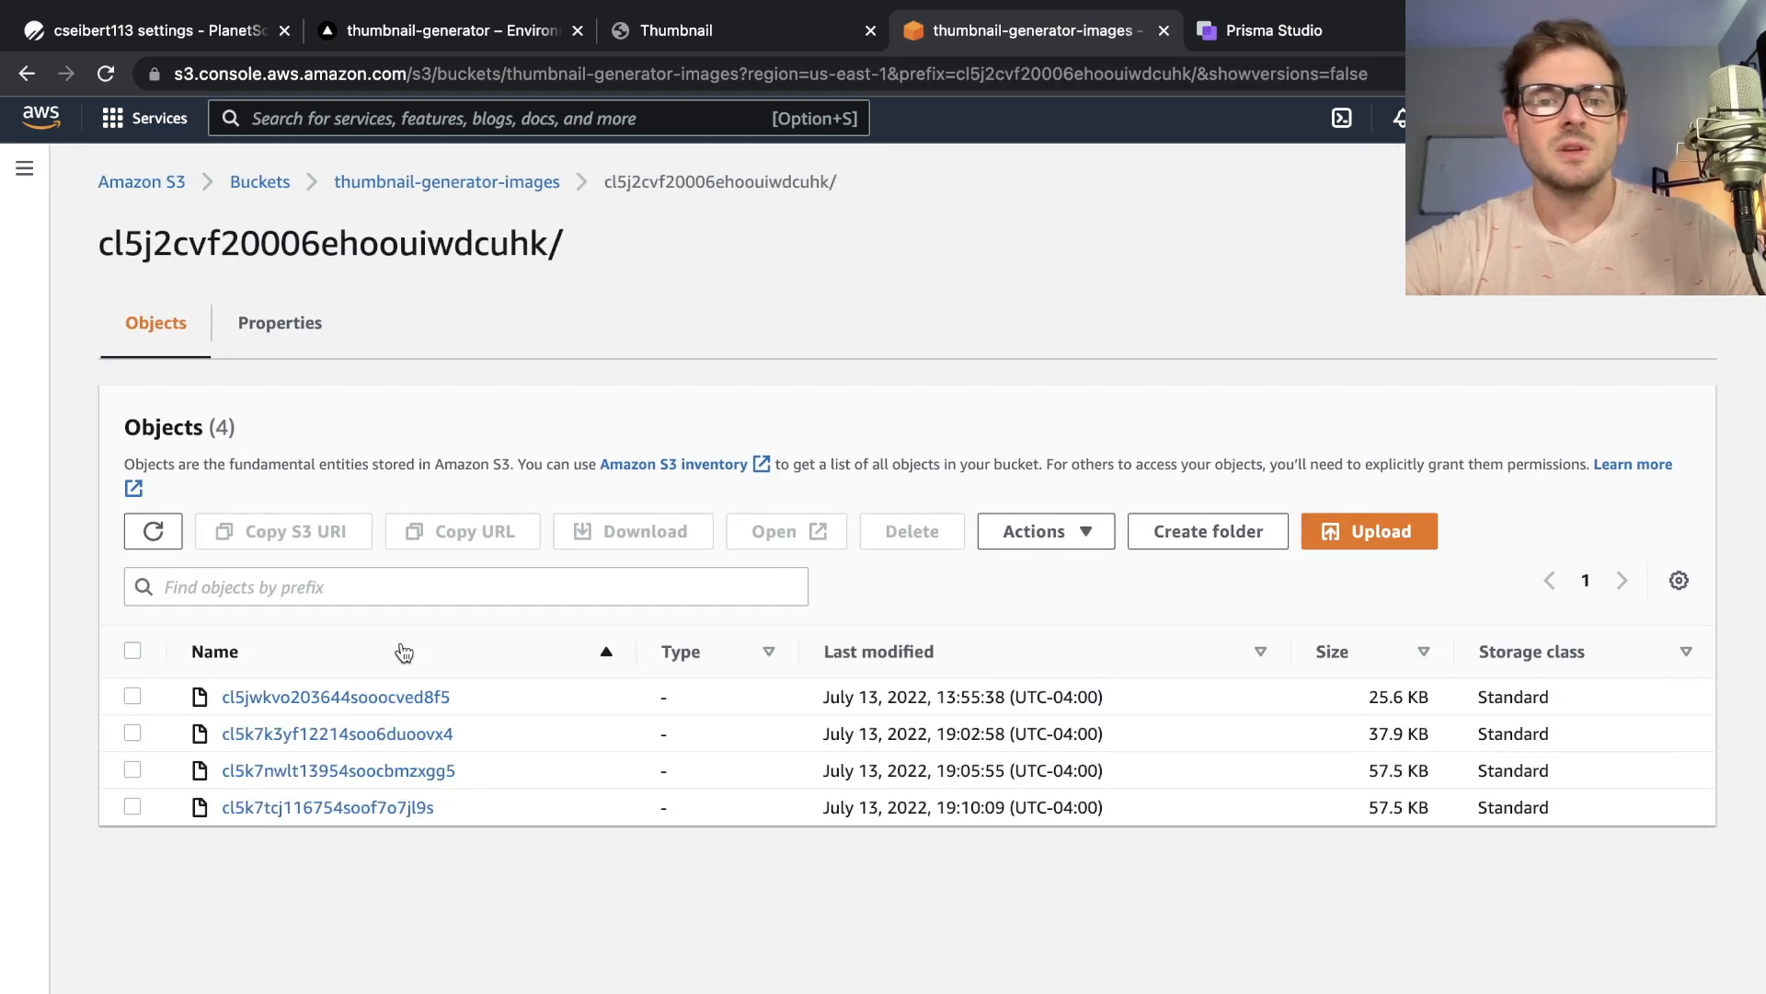
Open the details page of the cl5k7tcj116754soof7o7jl9s image object
double_click(327, 807)
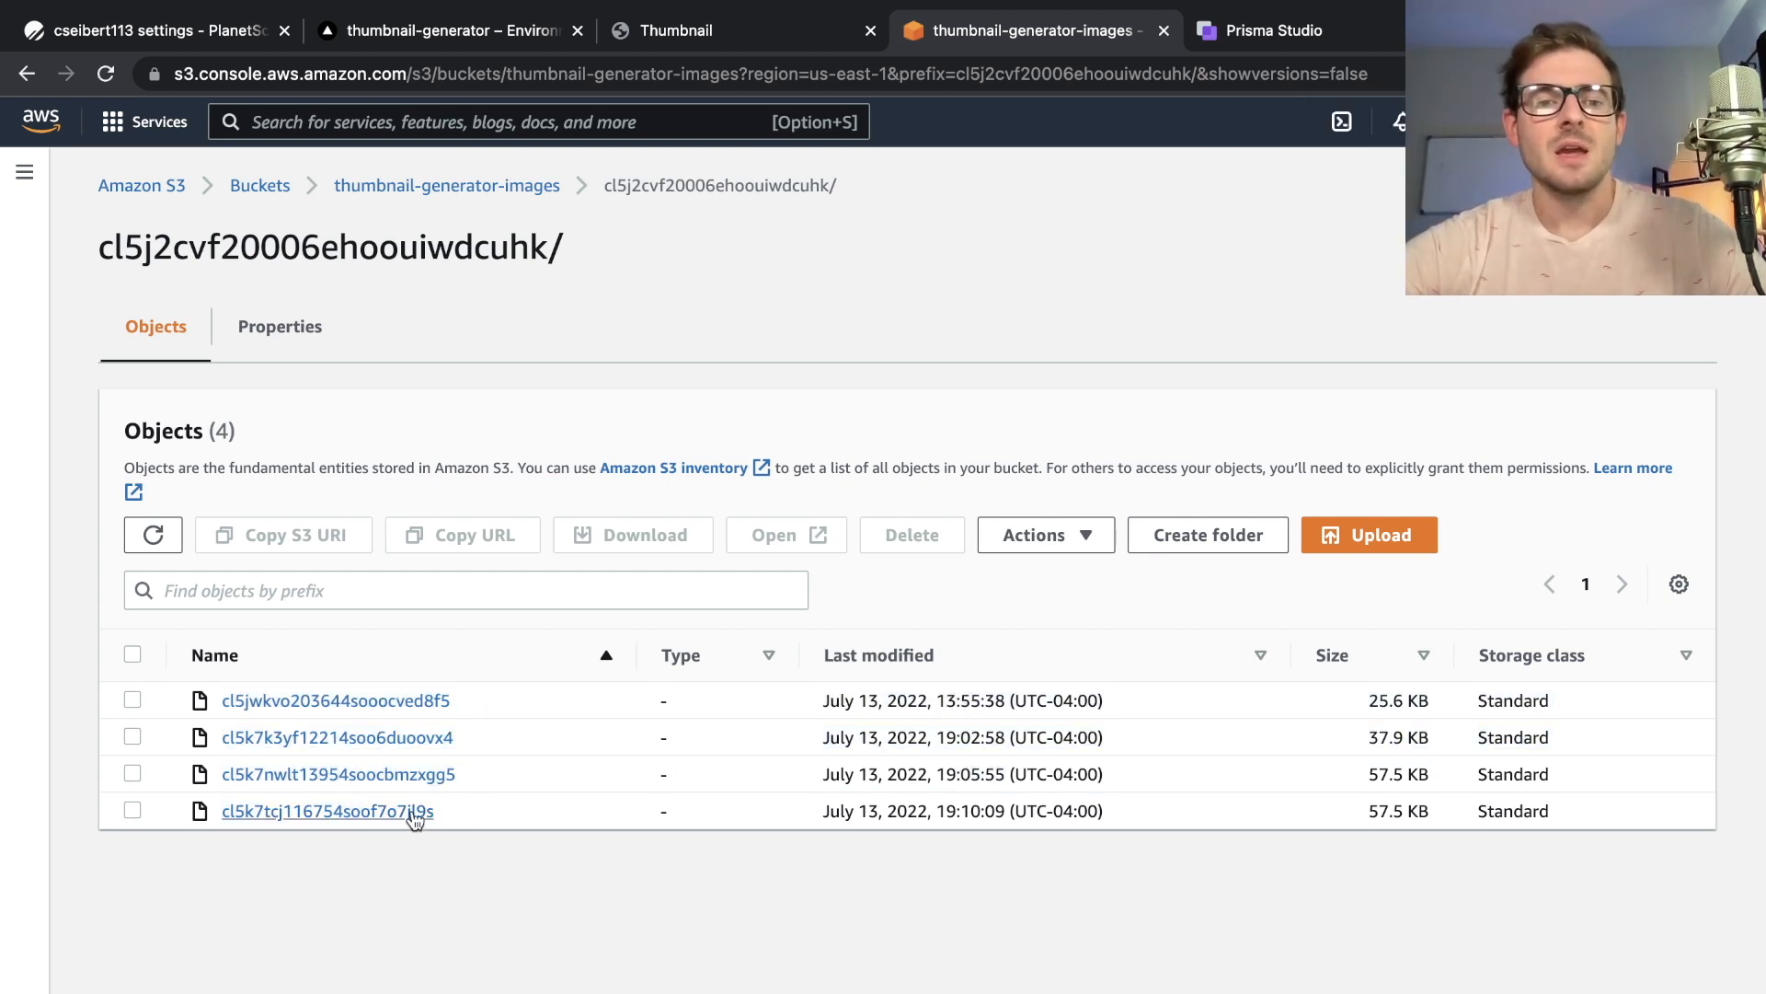
click(327, 810)
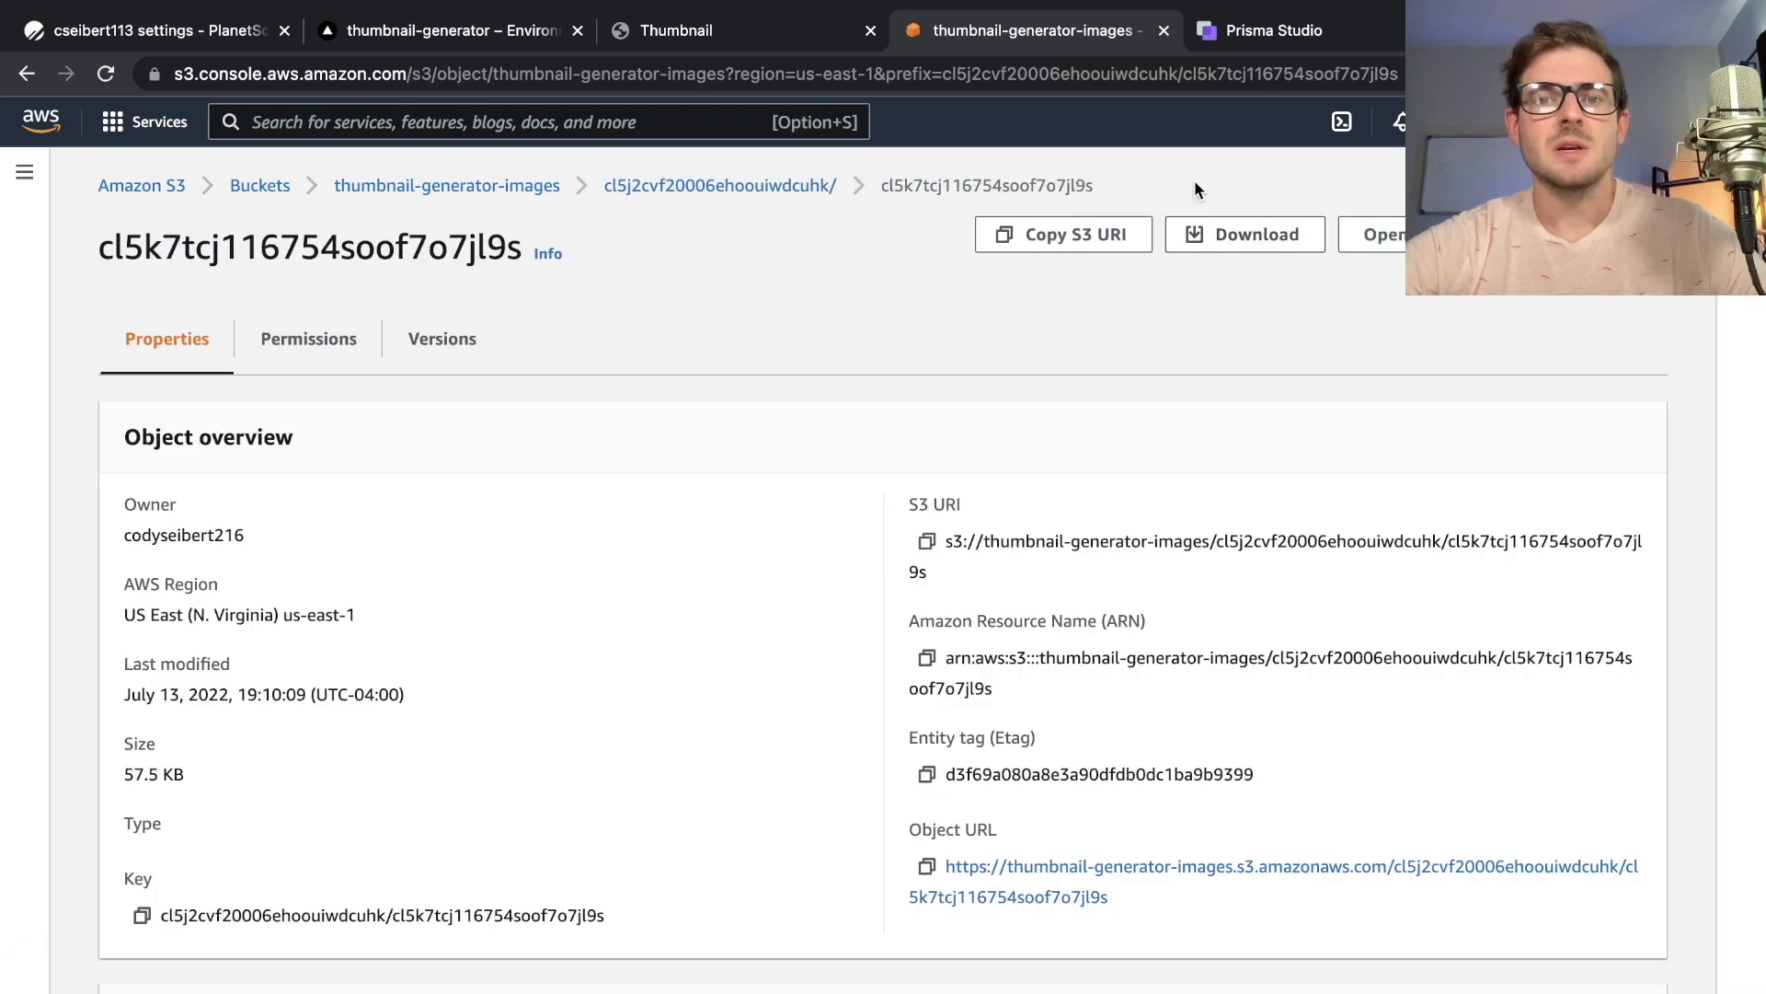
mouse_move(910, 335)
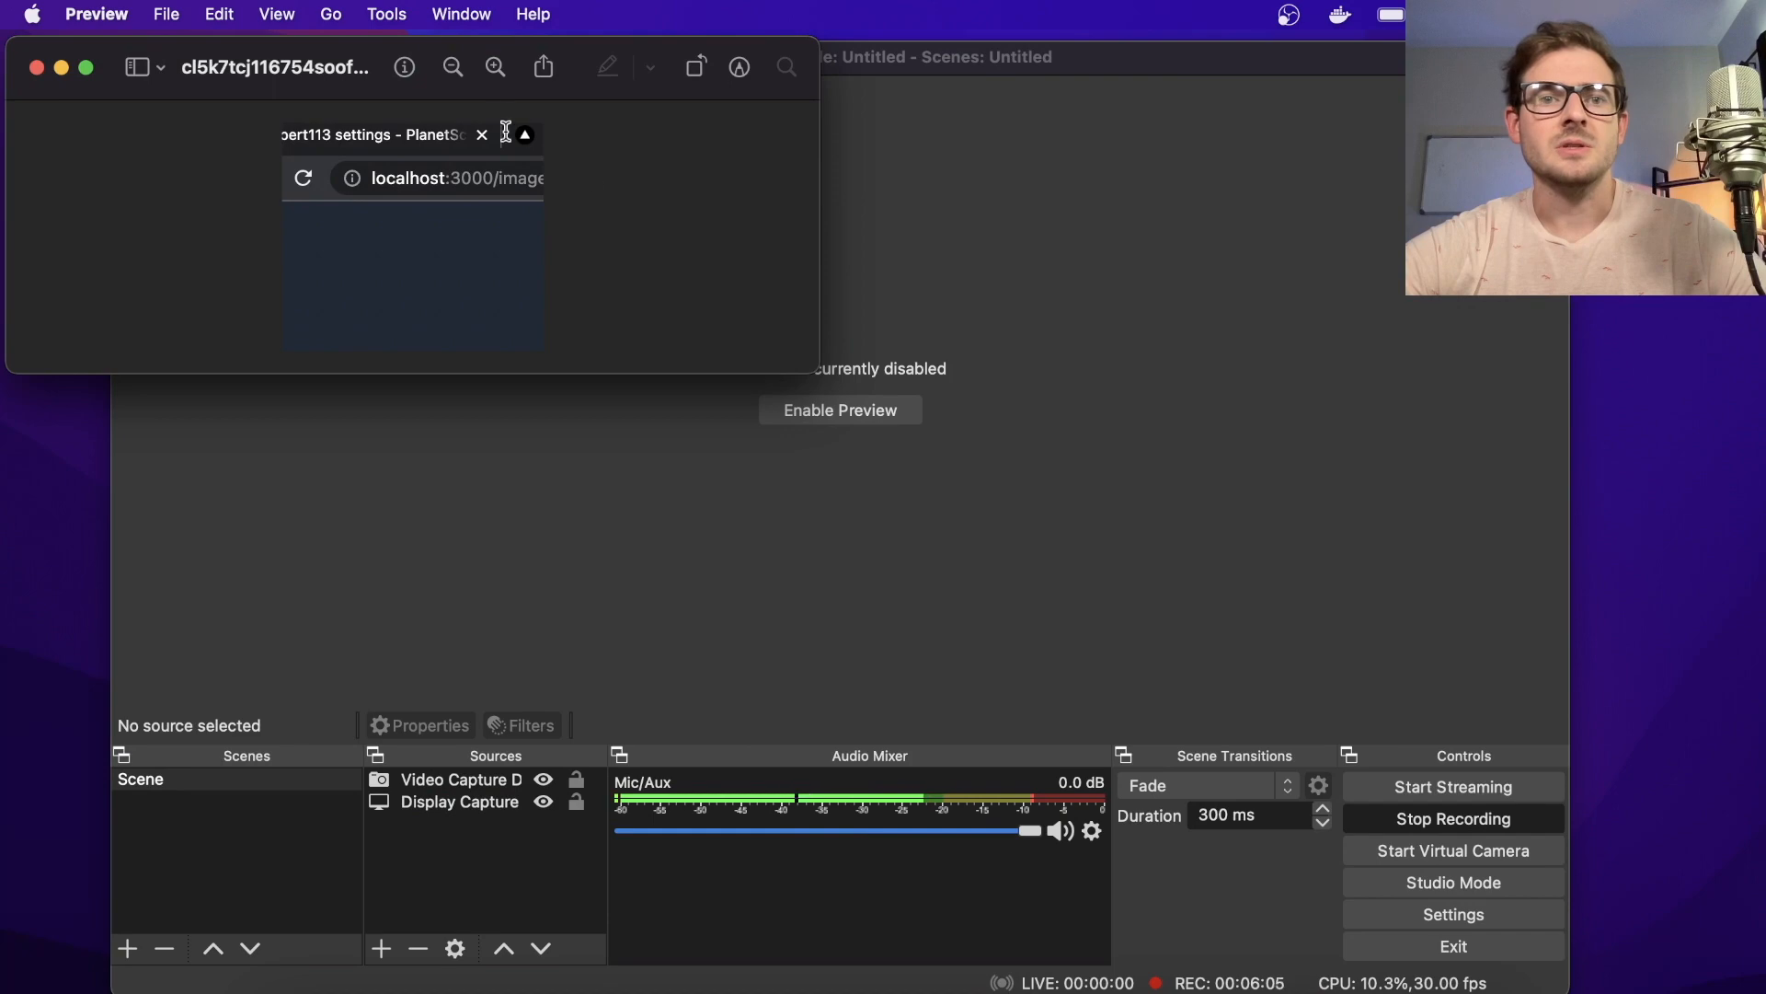
mouse_move(561, 200)
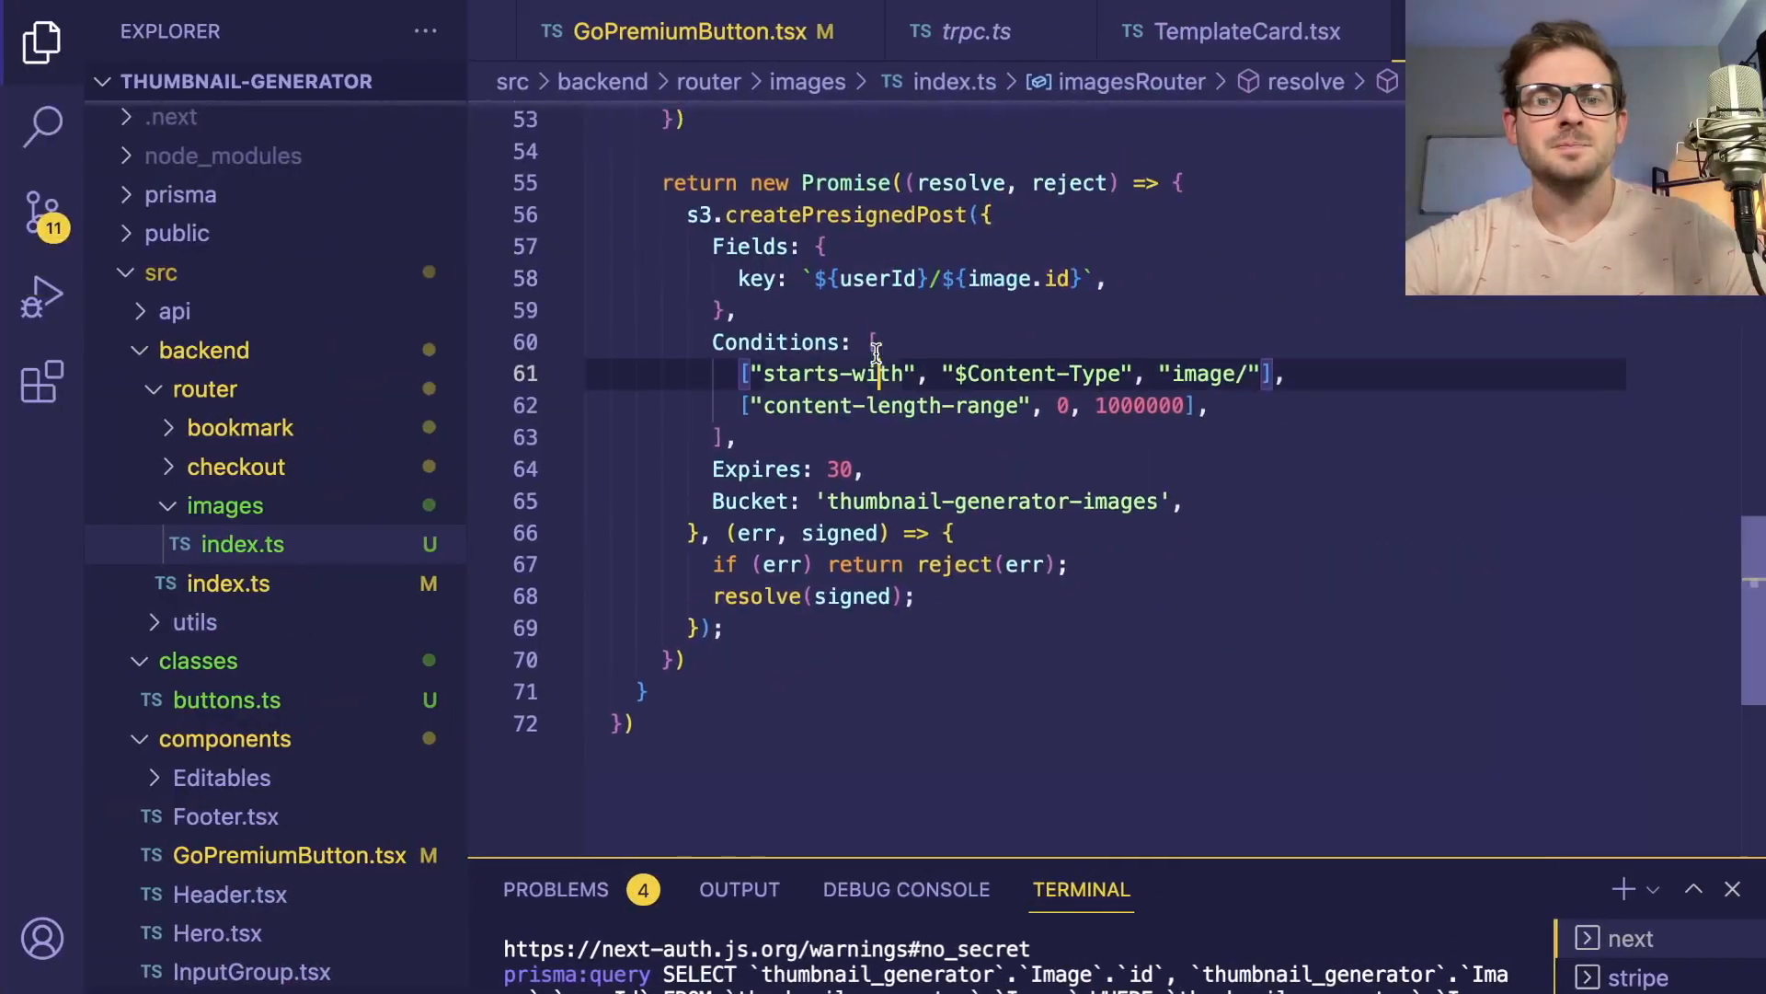
Scroll back up through the createPresignedPost code in the images router index.ts
scroll(up, 3)
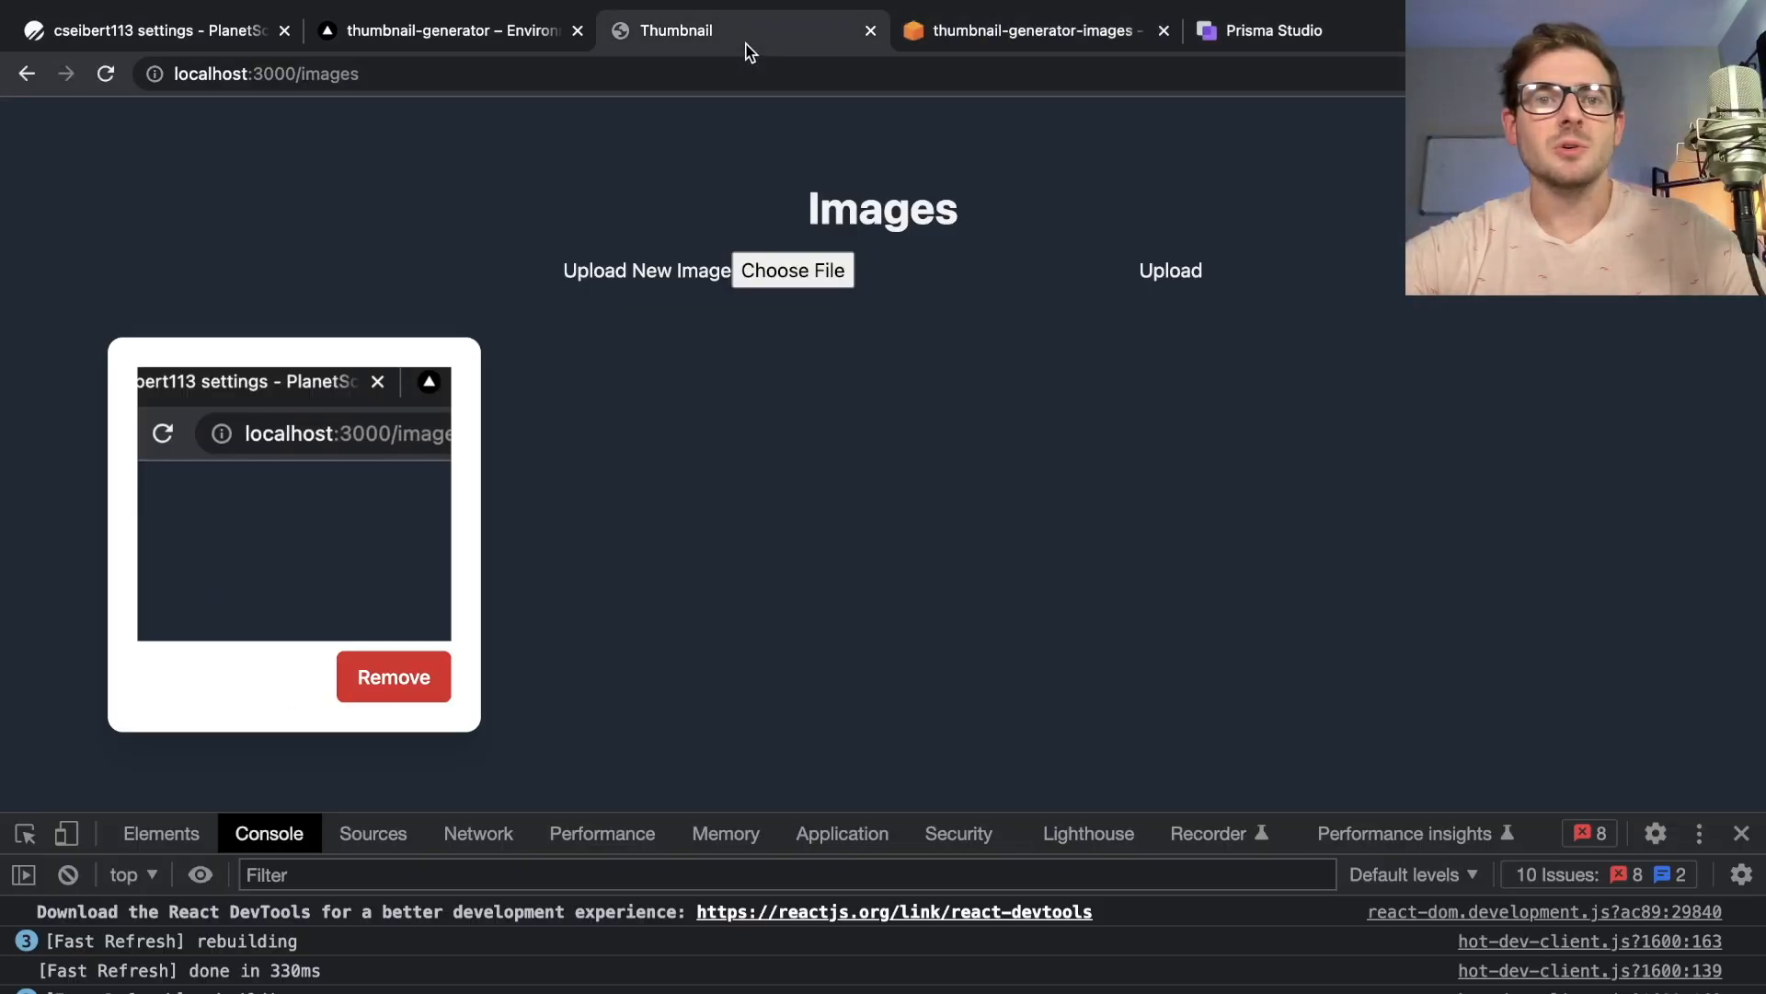
In the Network log, inspect image.createPresignedUrl's payload and preview, expanding its result
click(477, 833)
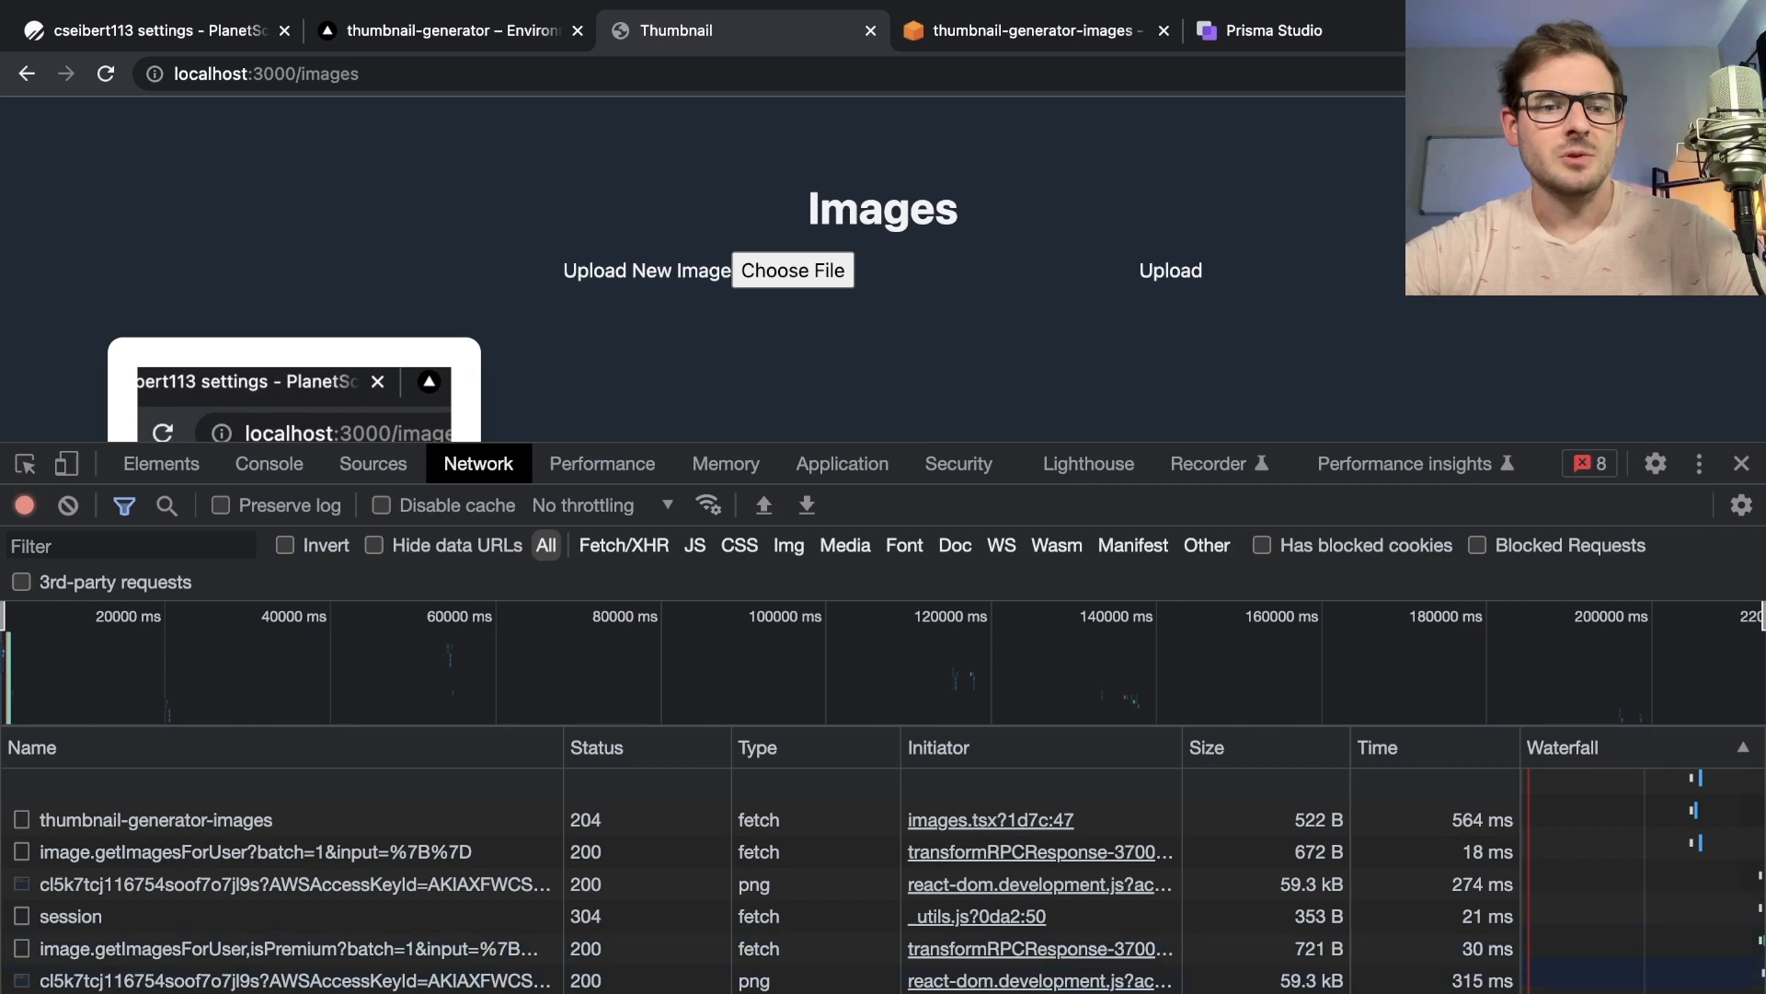
scroll(down, 3)
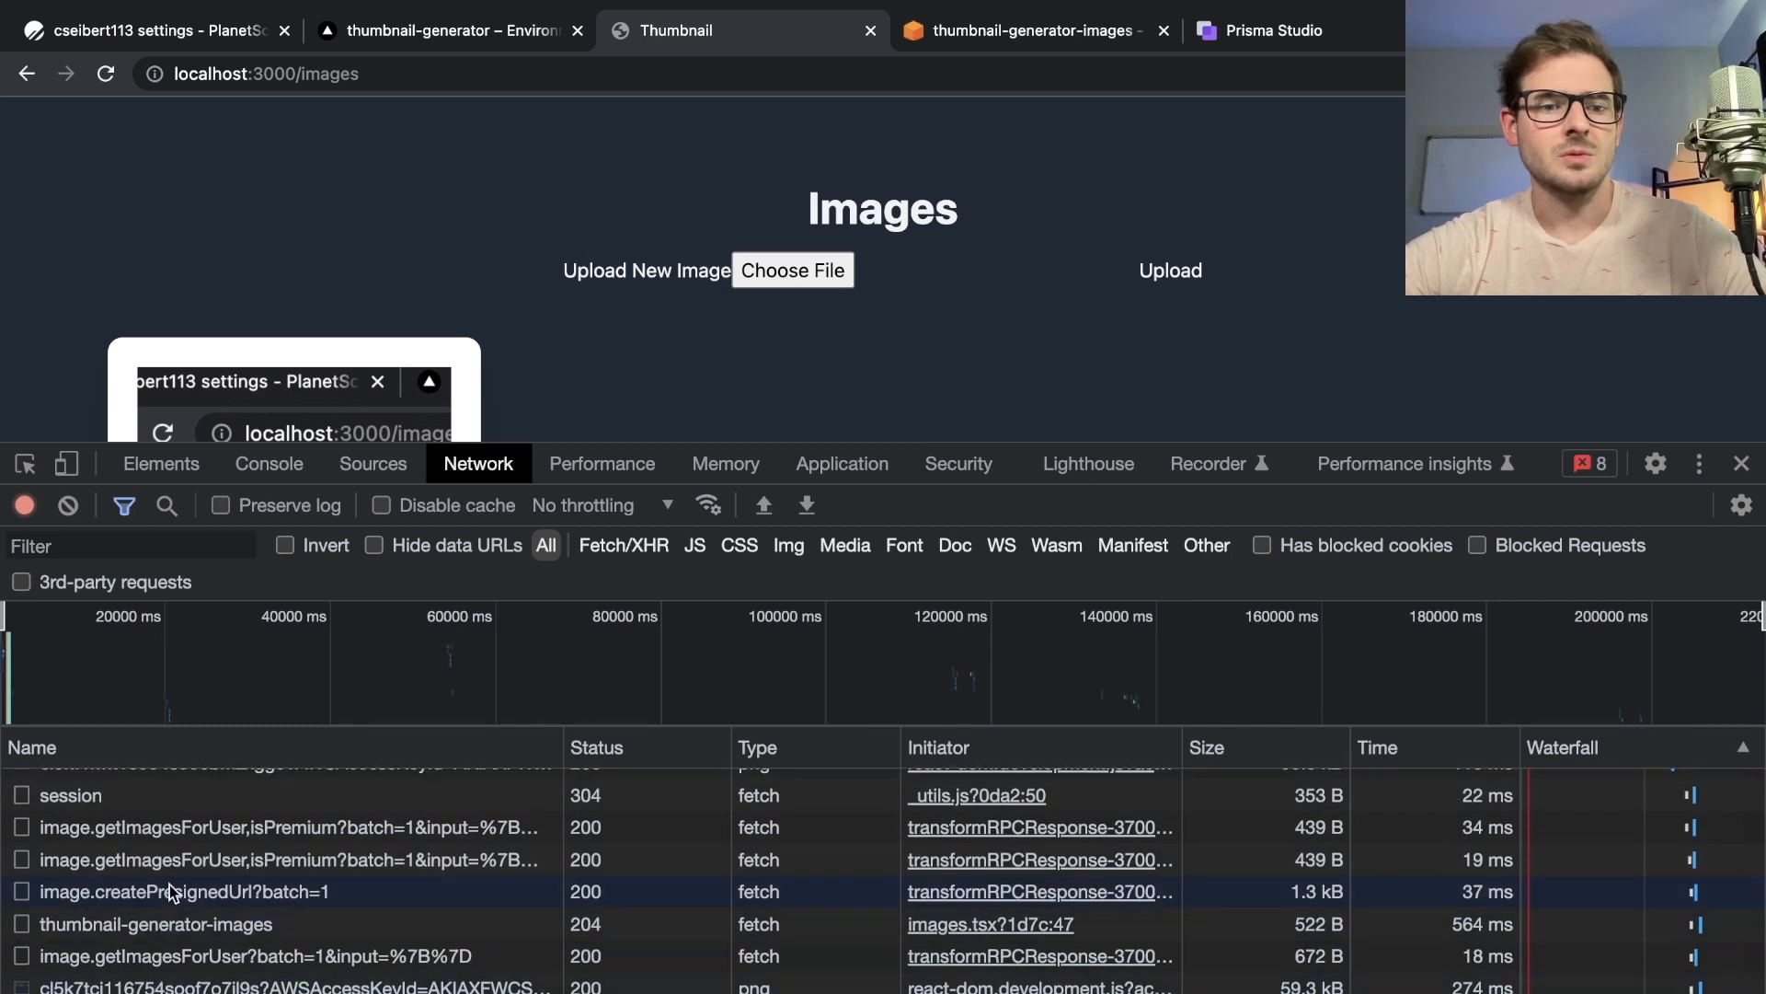
click(195, 891)
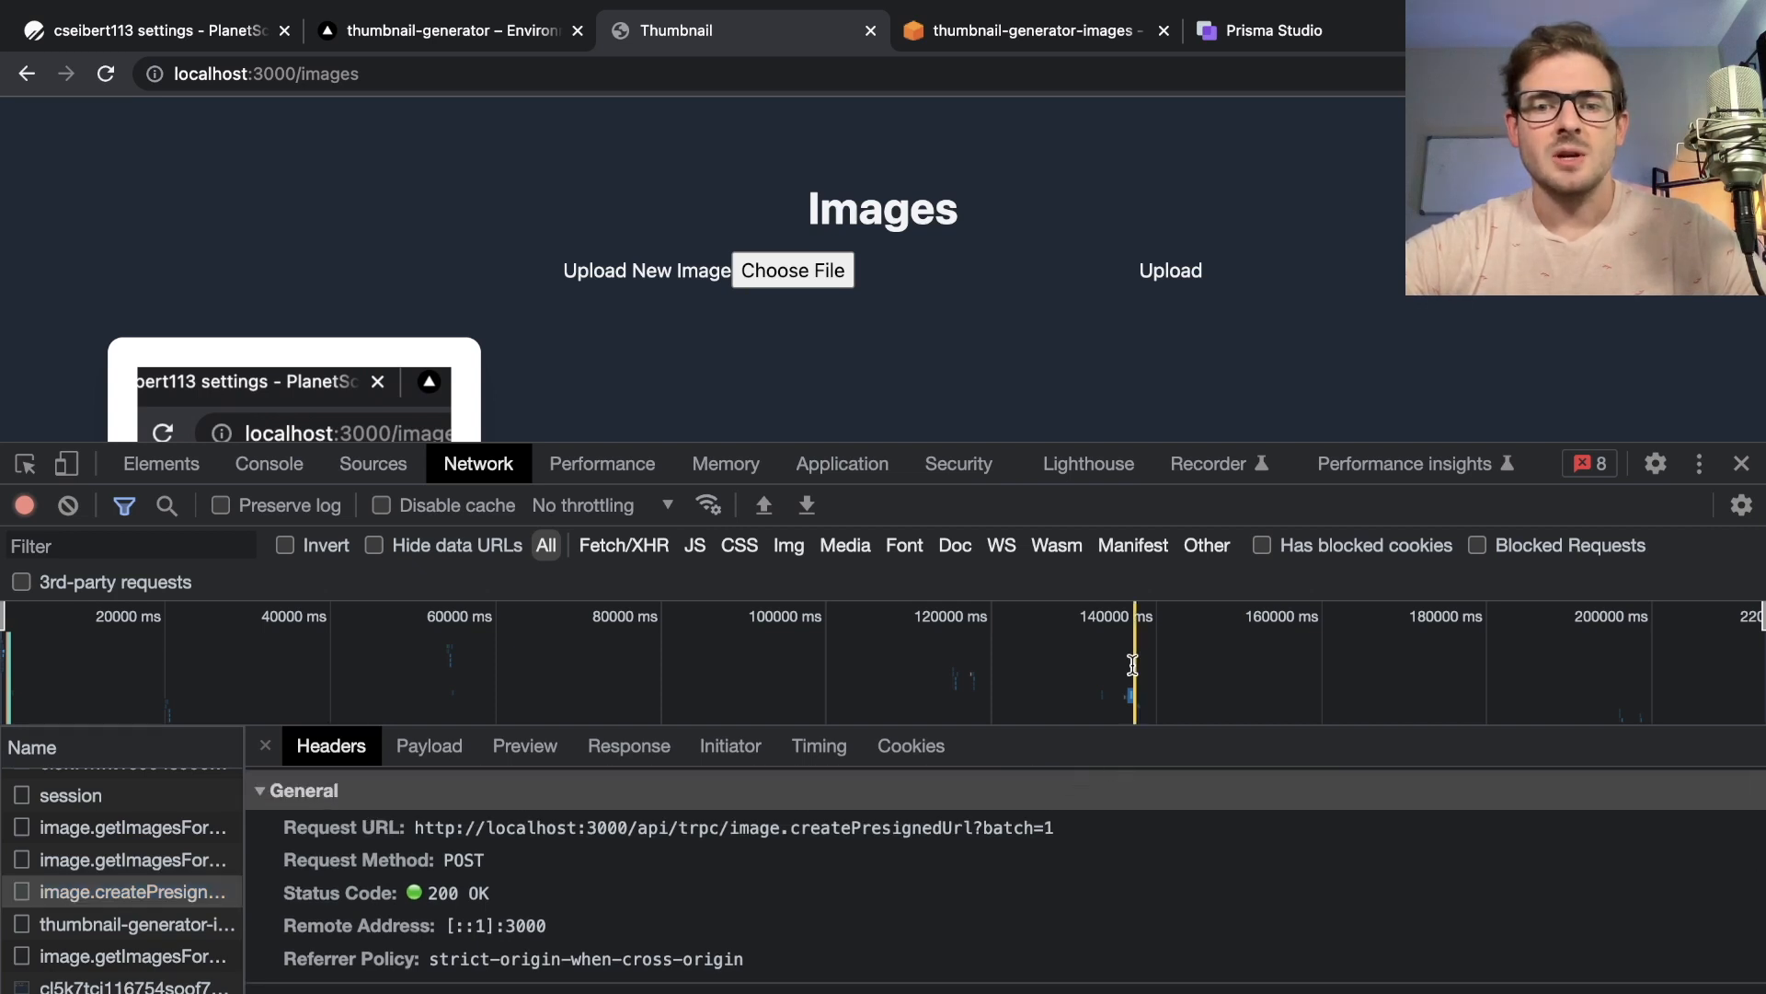
mouse_move(1531, 463)
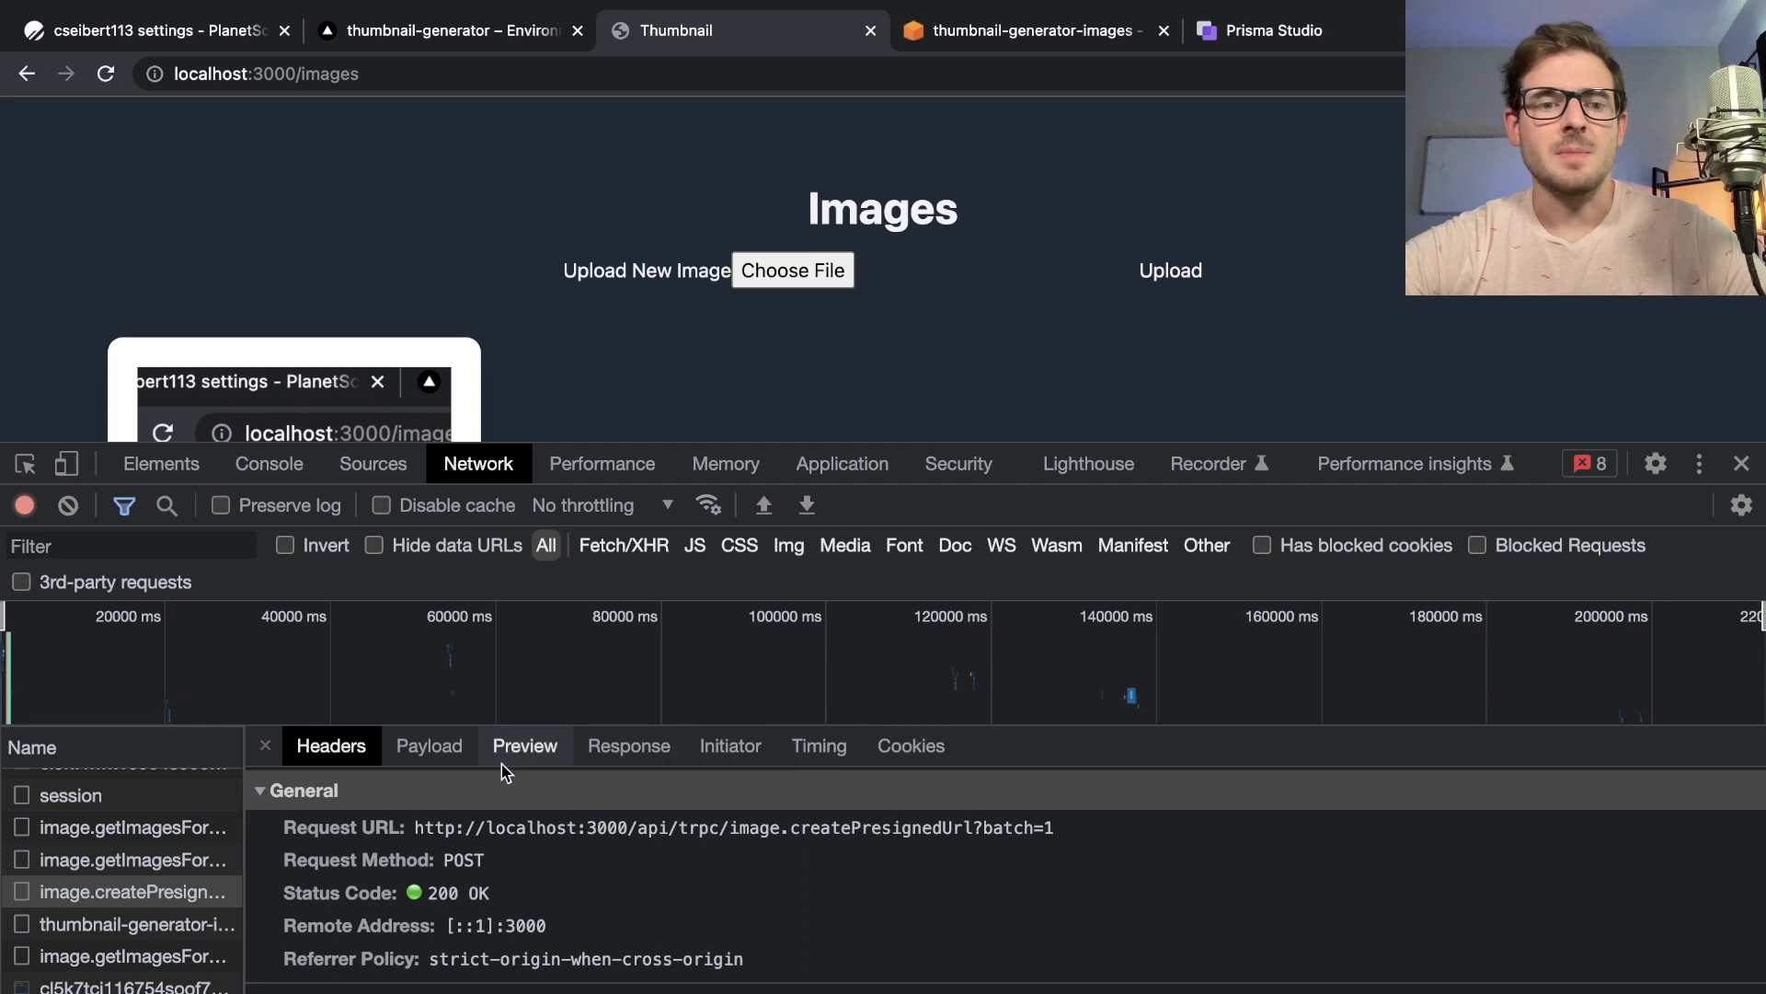
click(430, 744)
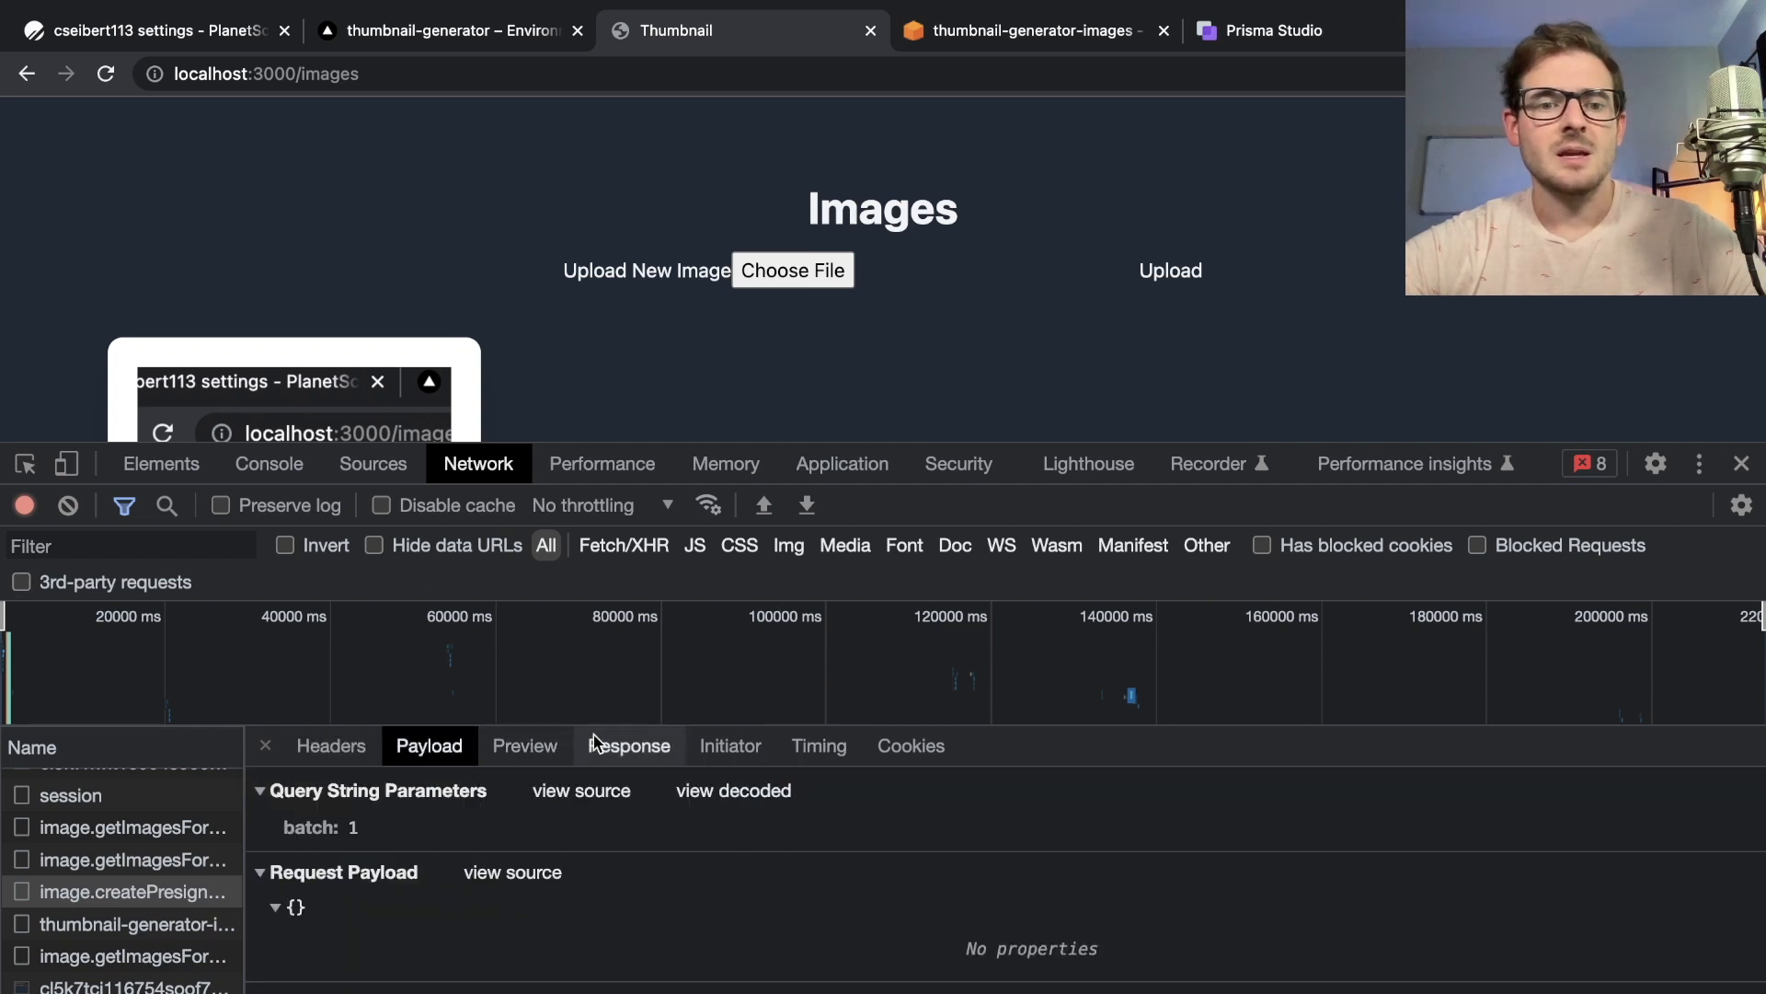
click(523, 745)
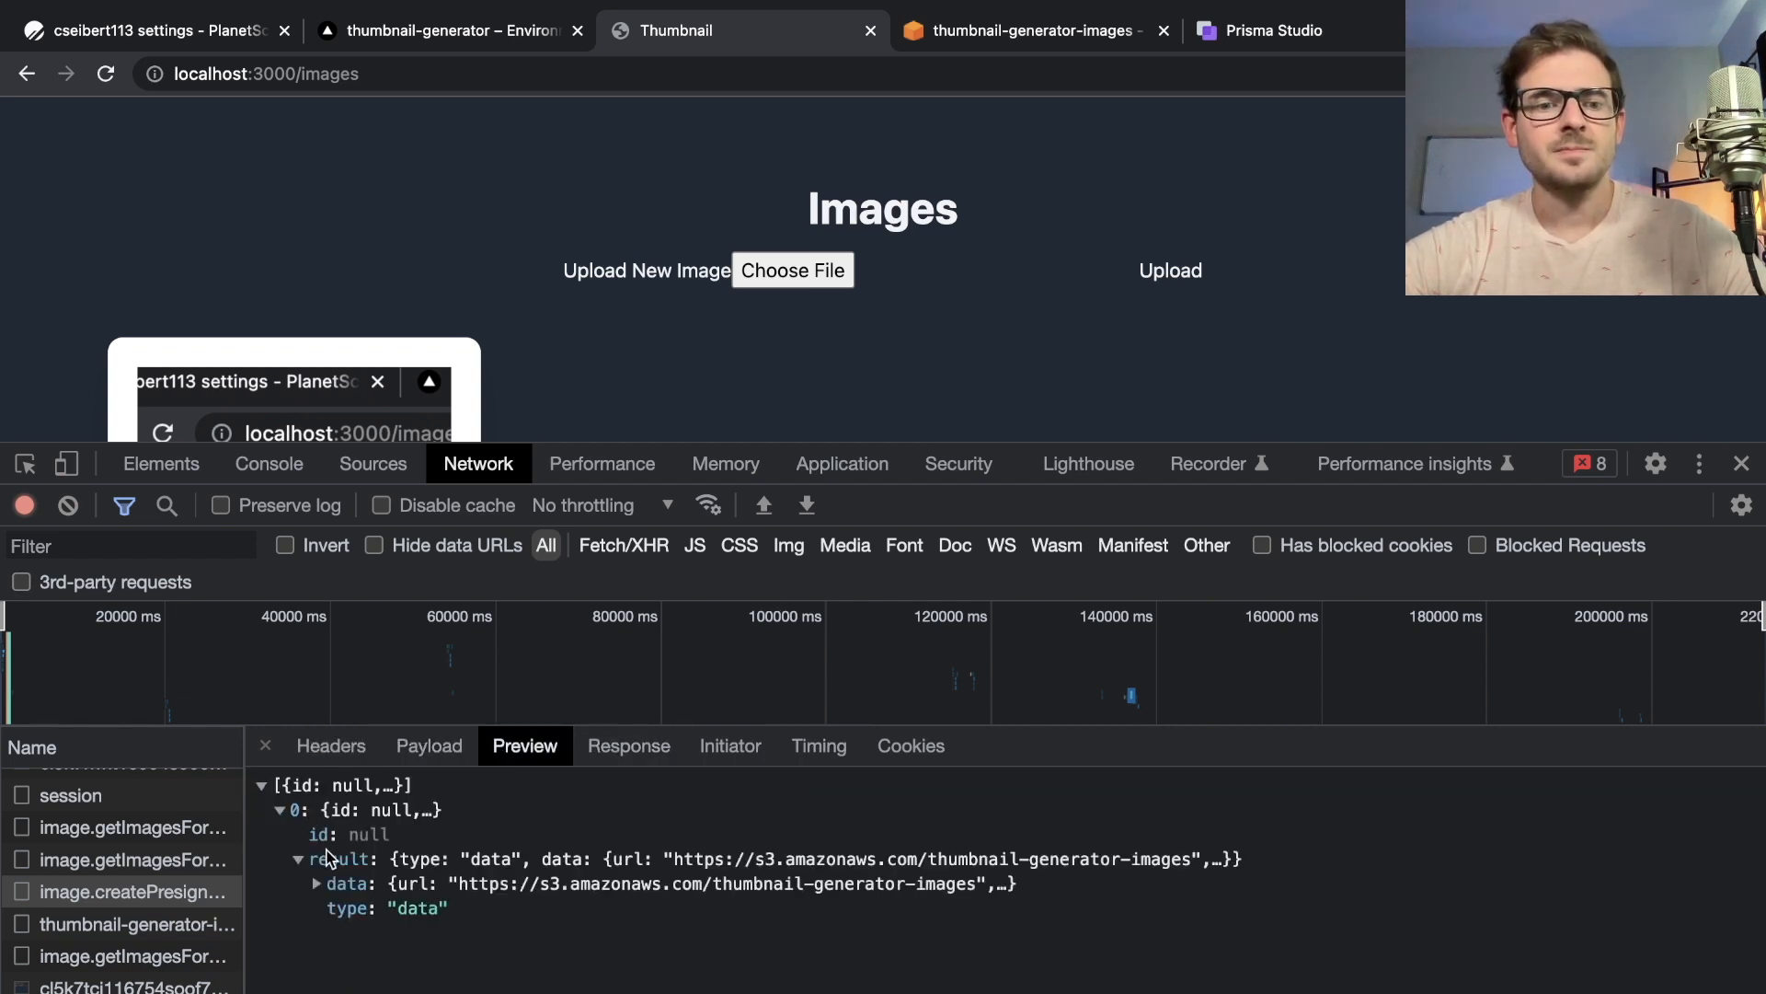
click(1404, 463)
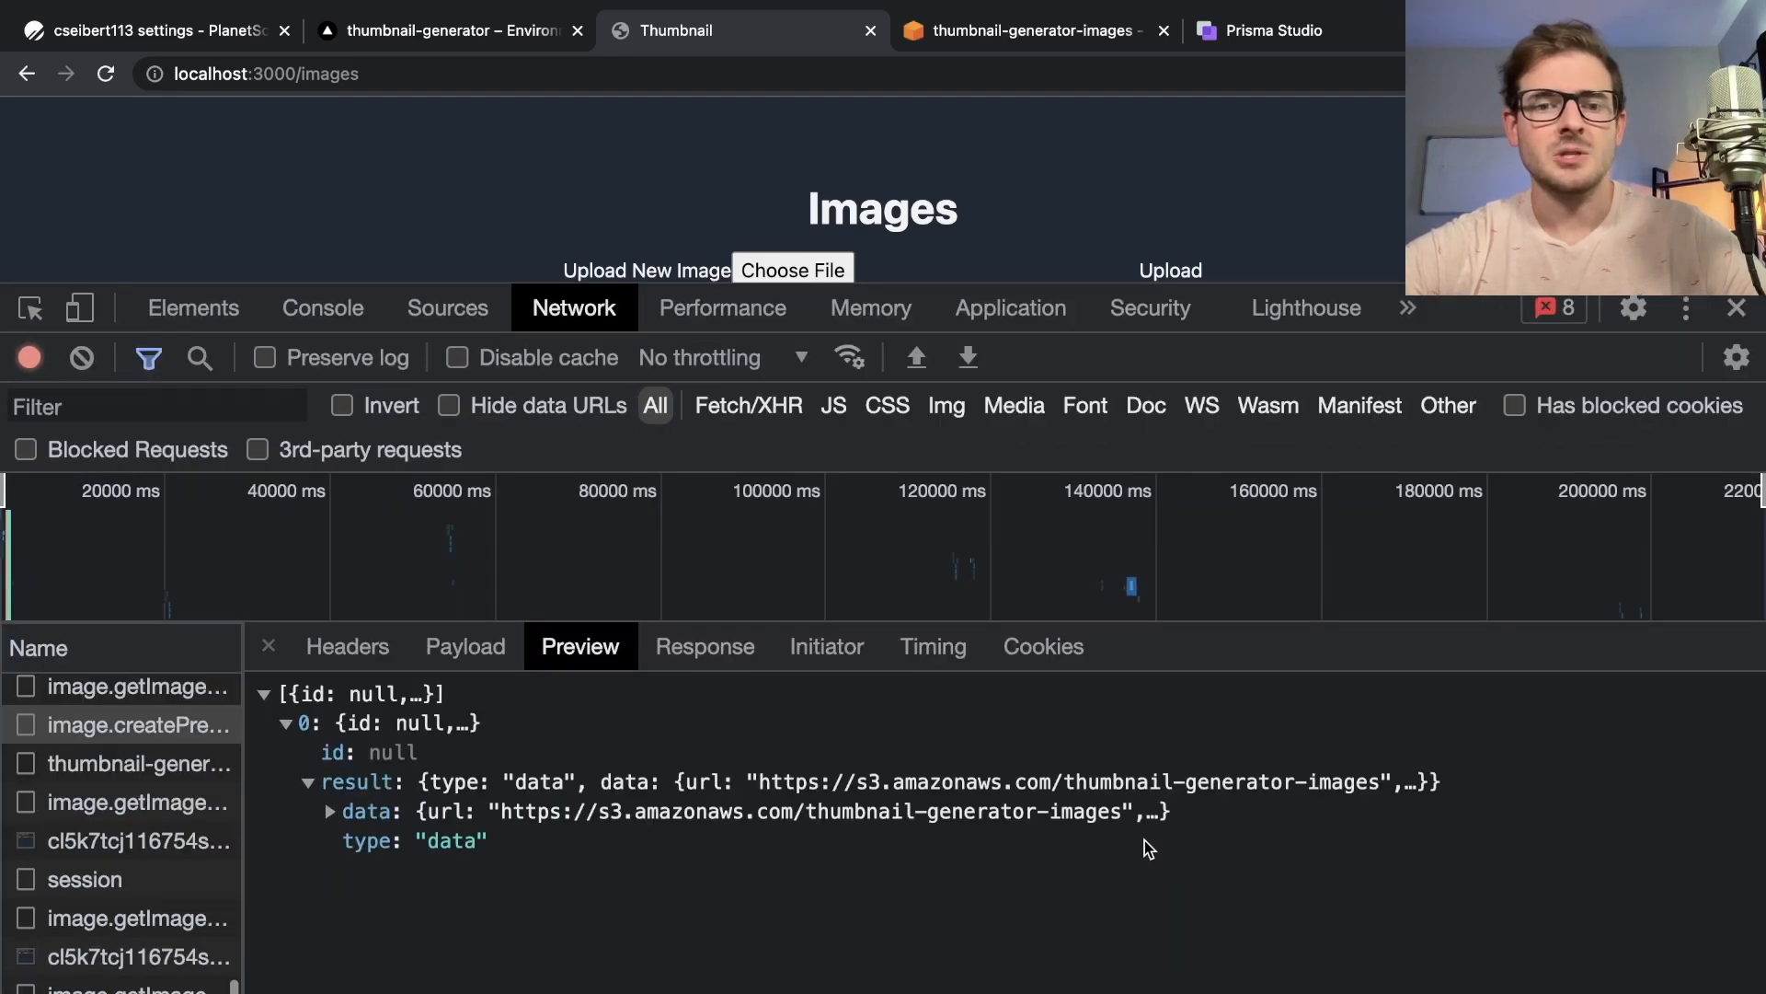
Expand the response data and its signed upload fields, then collapse result again
click(330, 812)
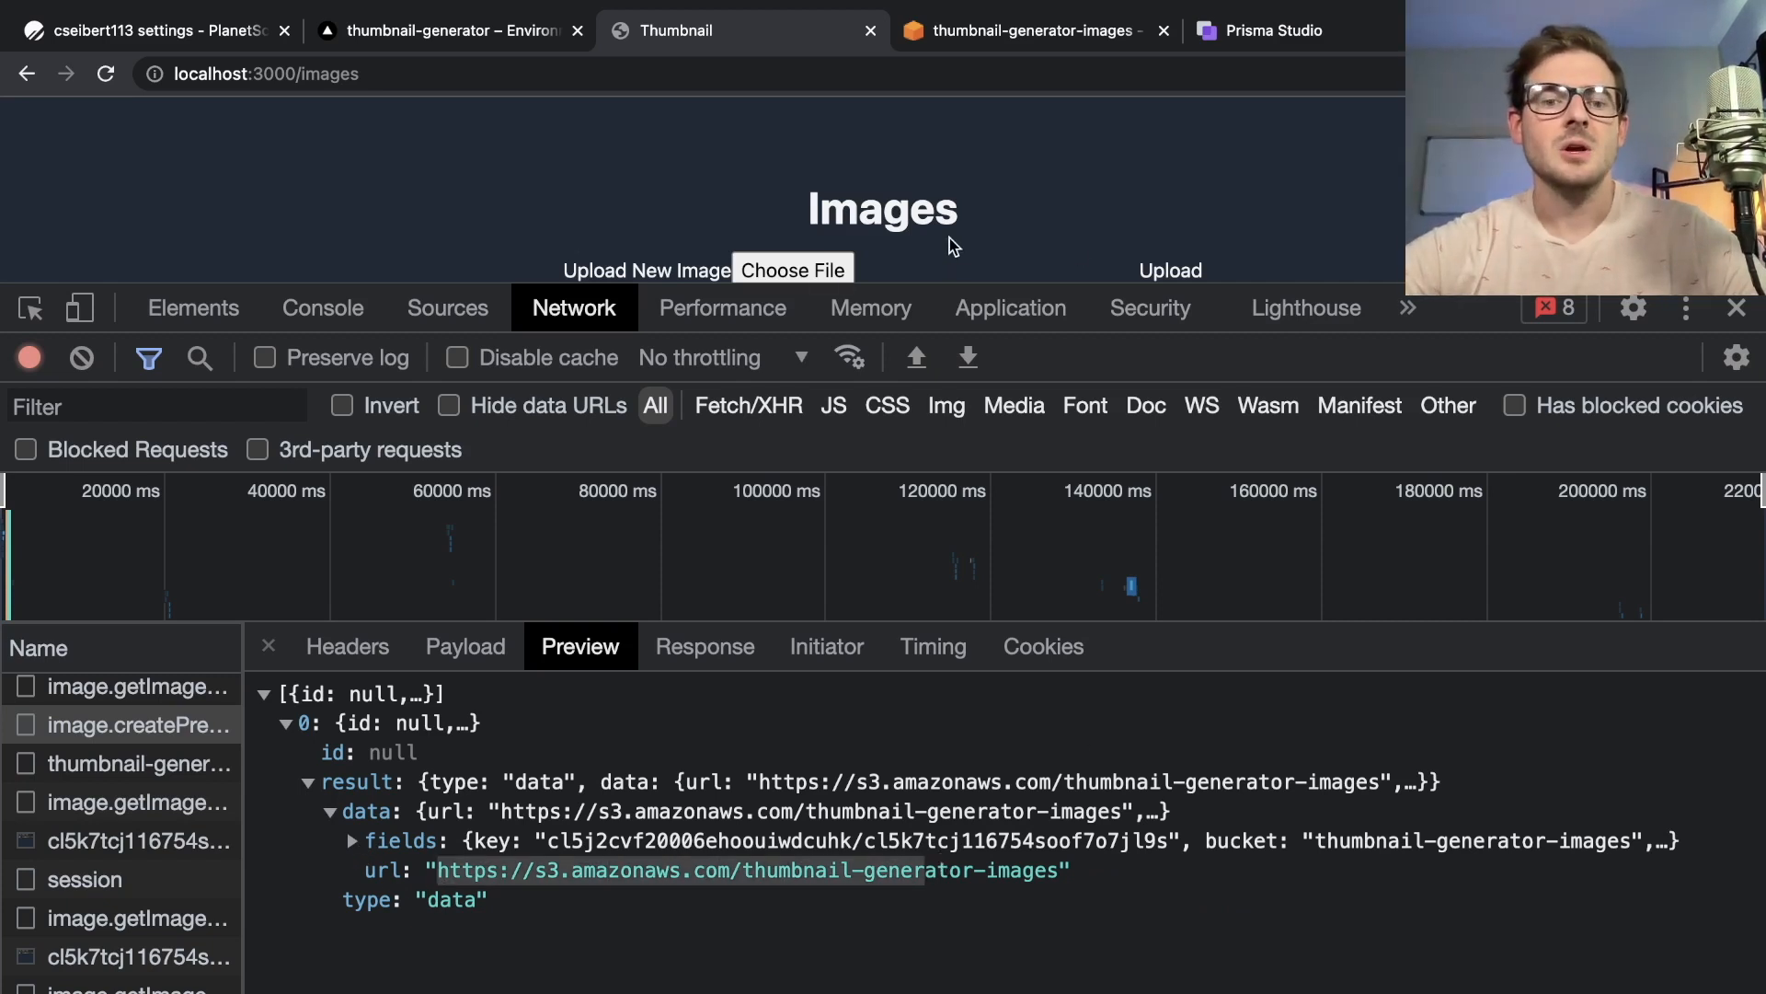
mouse_move(432, 842)
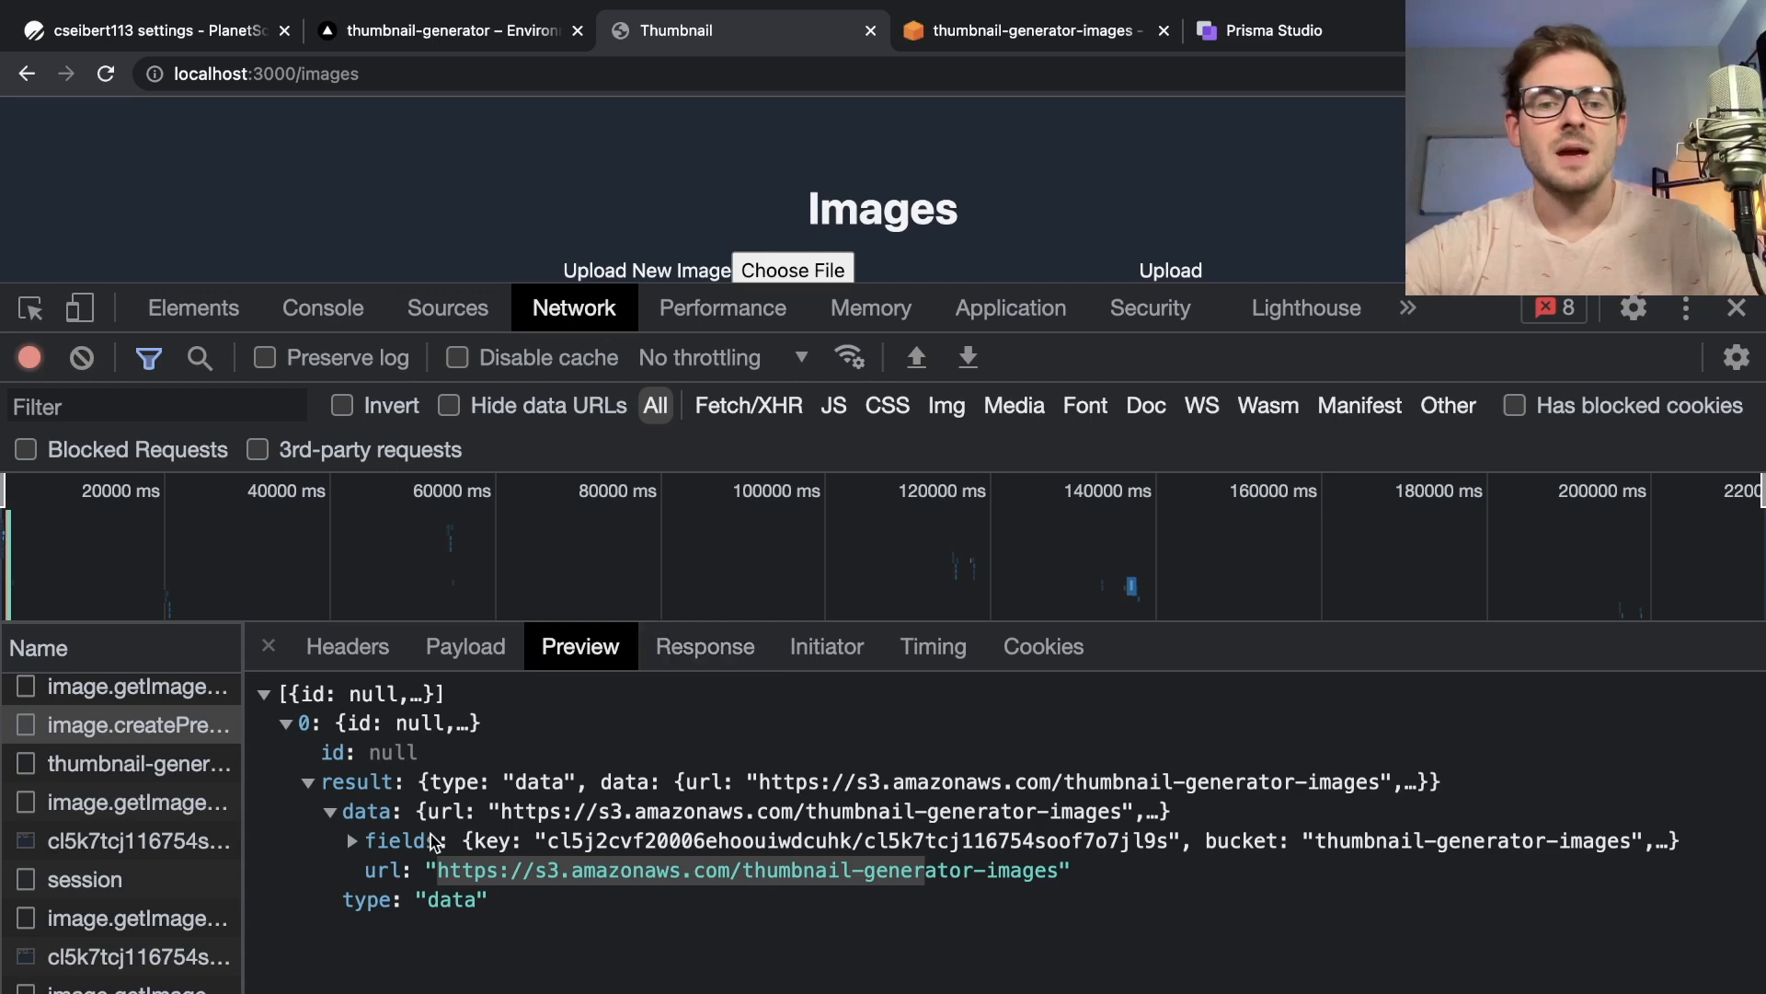
click(350, 840)
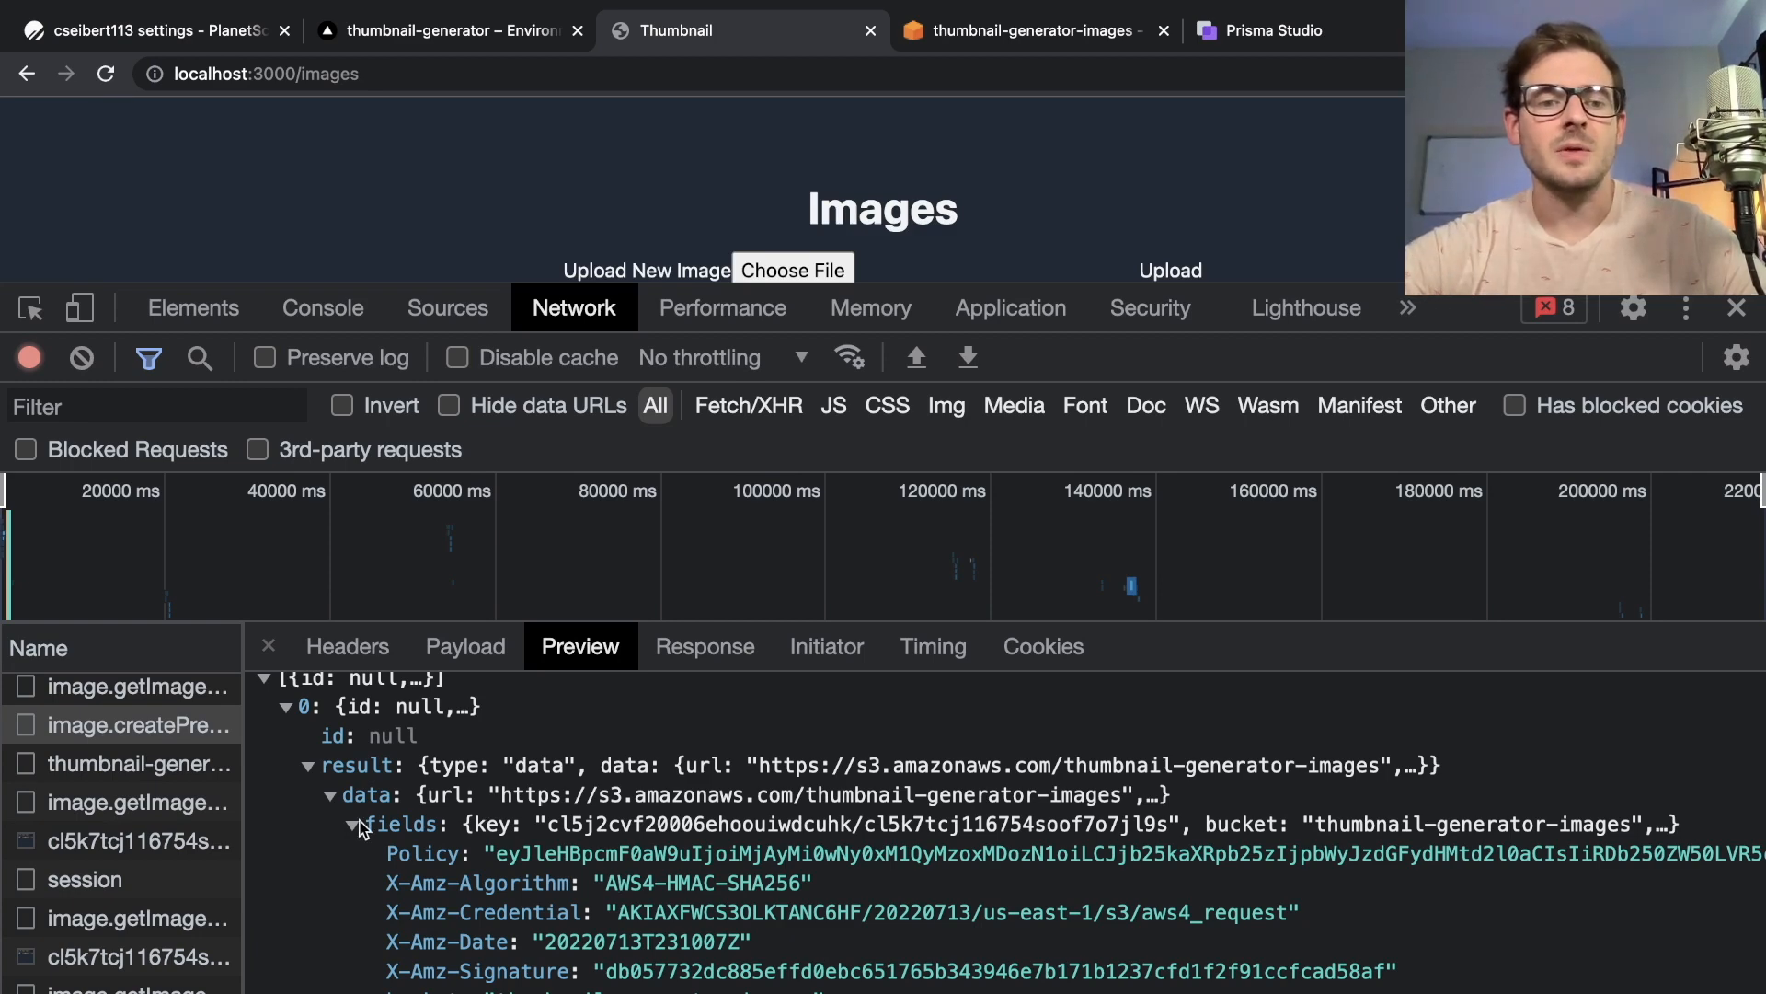
click(306, 782)
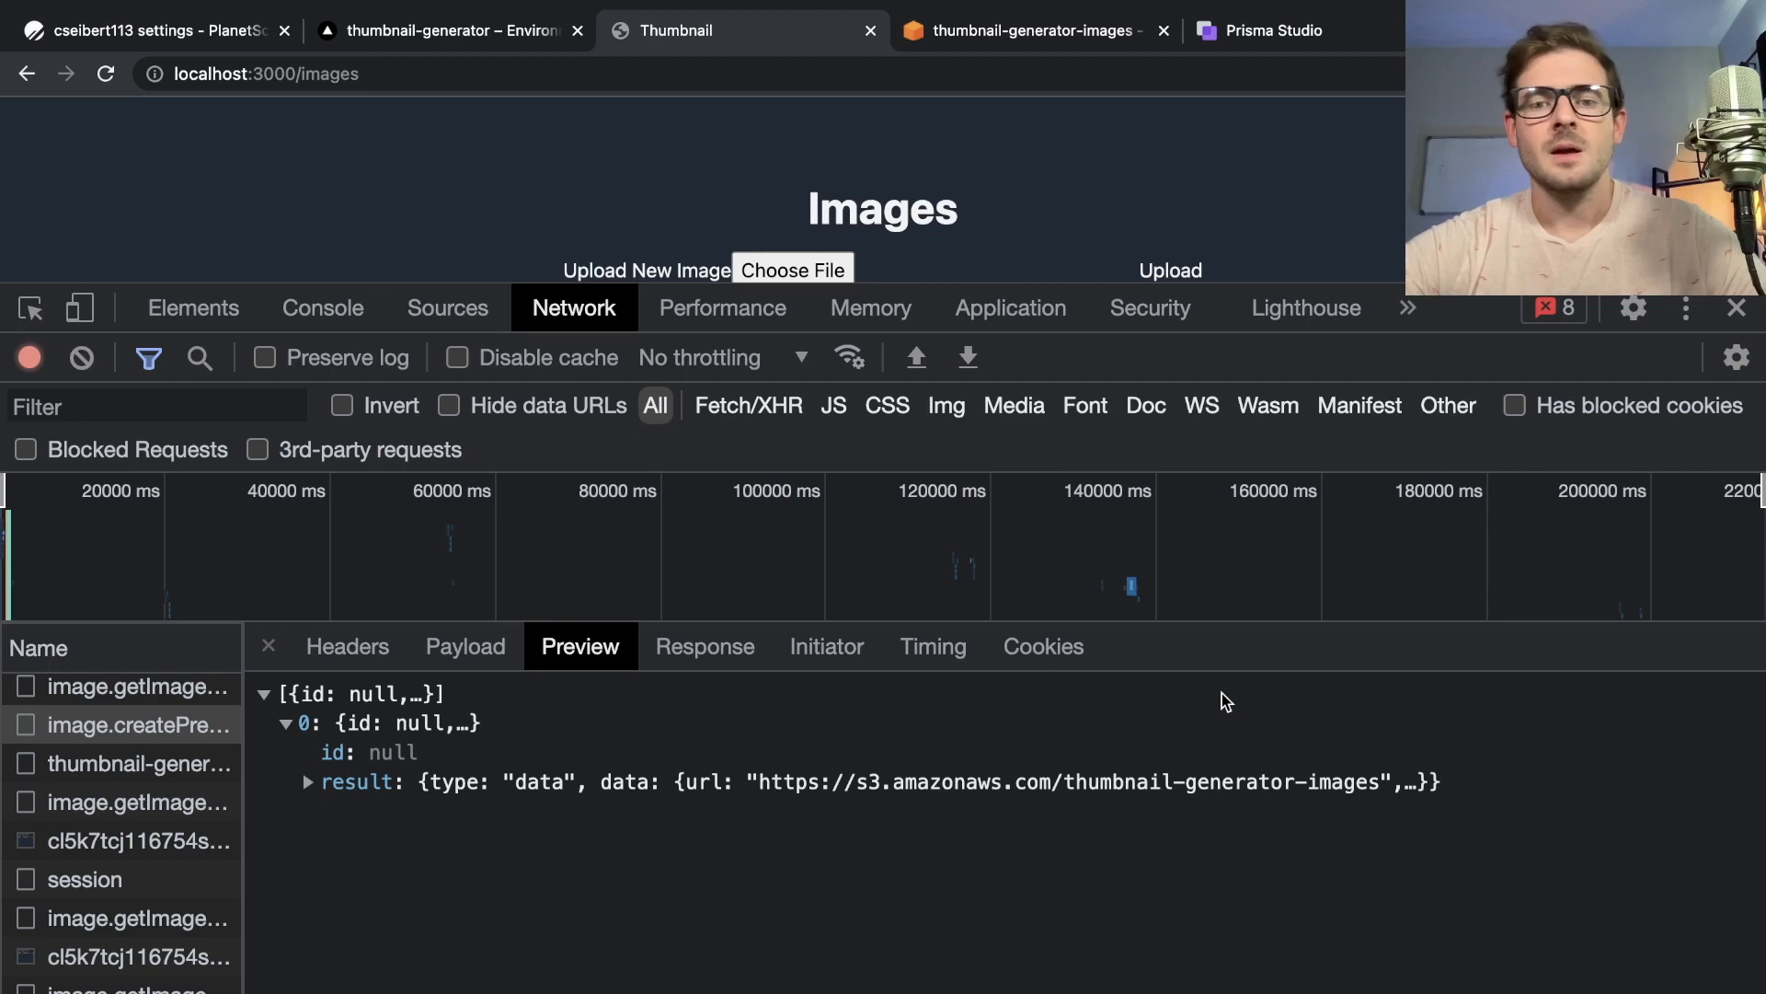
mouse_move(206, 465)
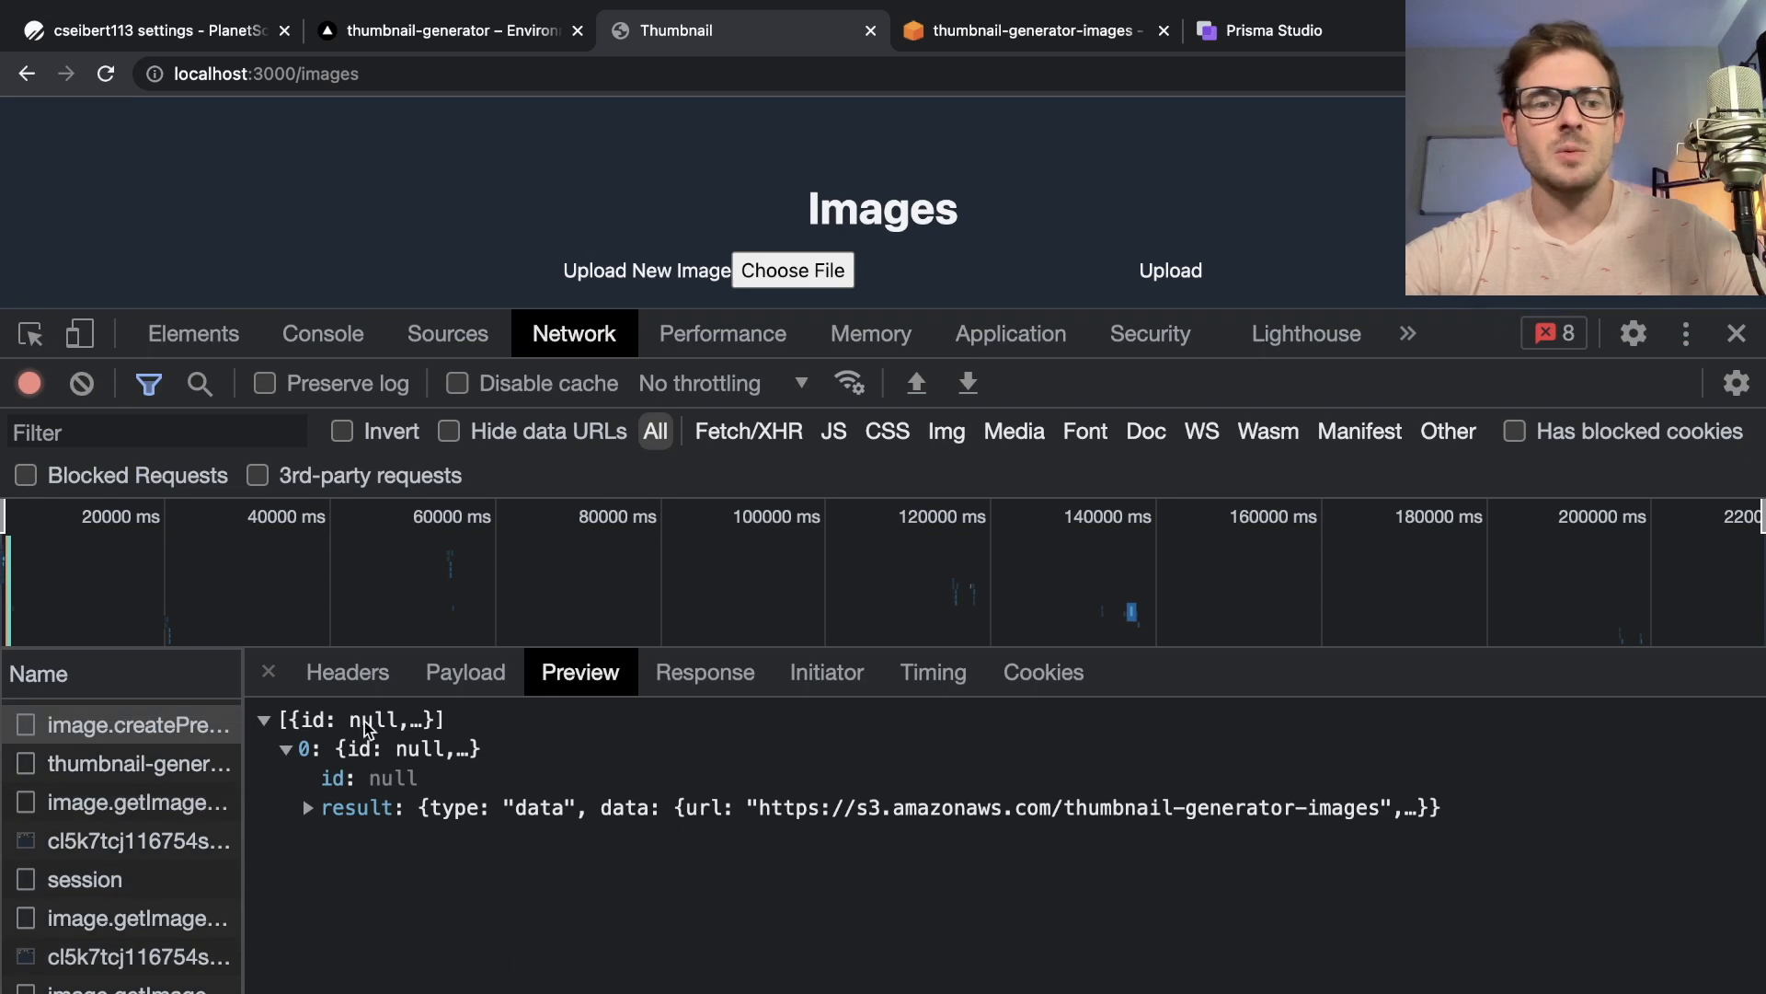
click(136, 802)
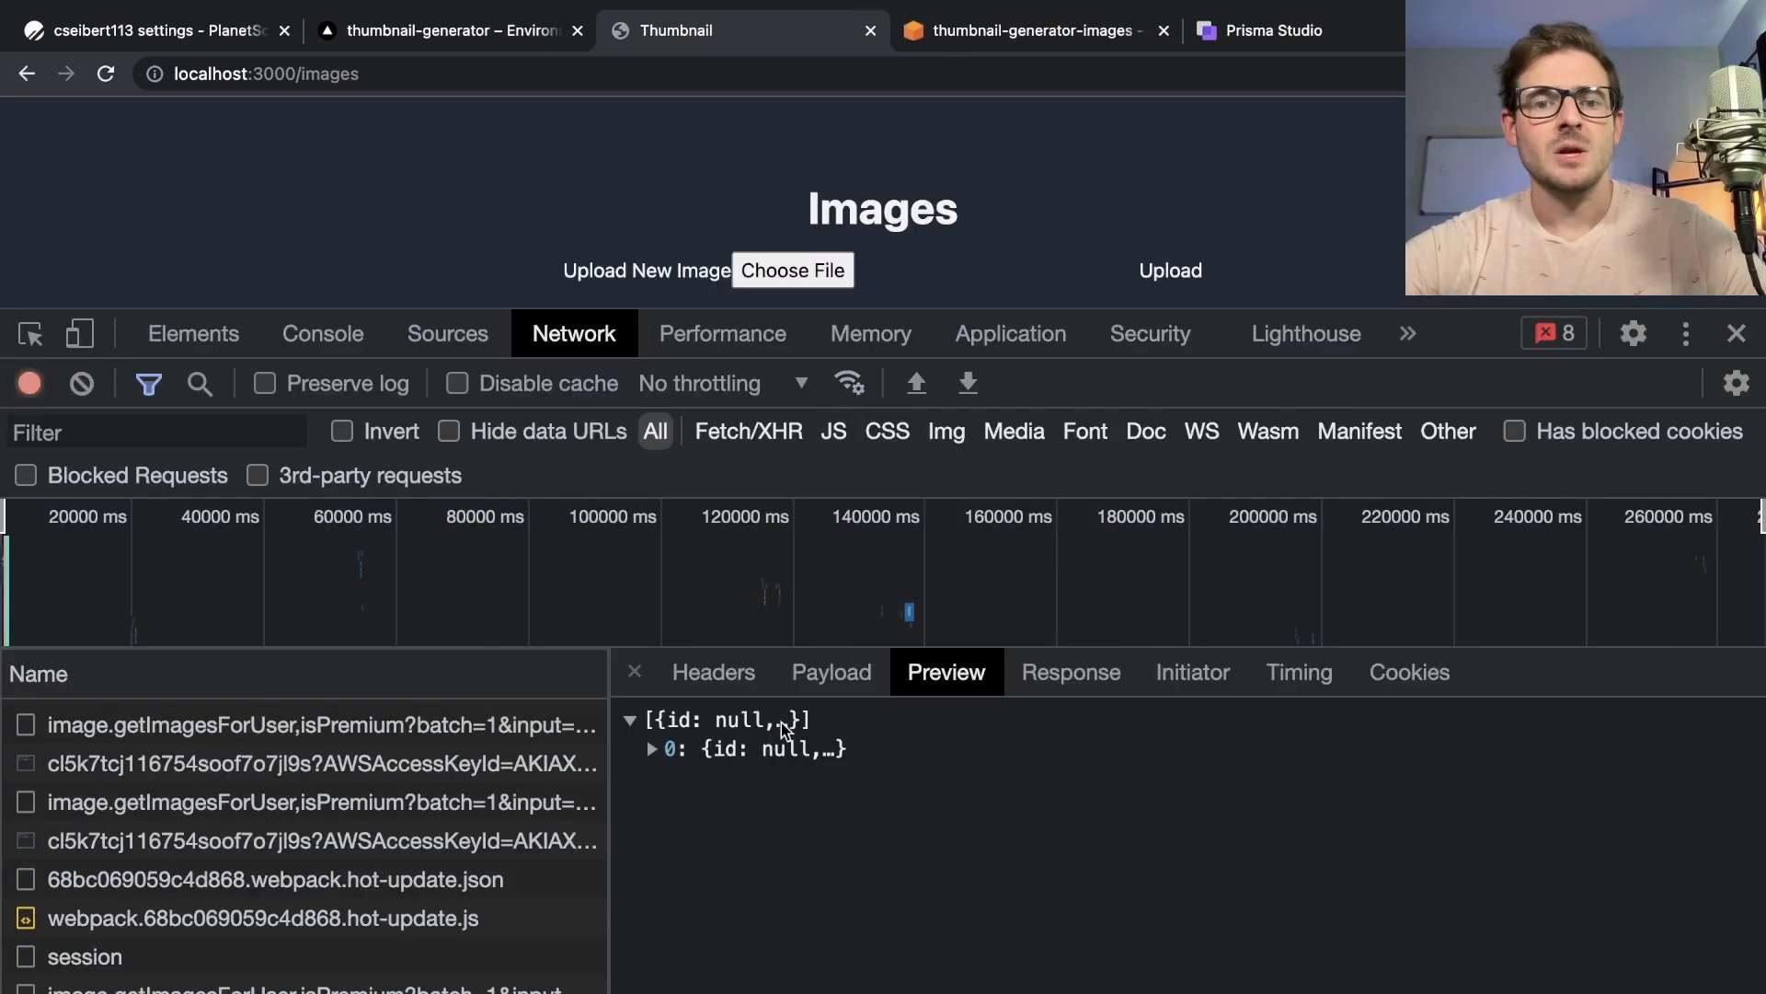
Expand the first image record in the images response to show its url, then close DevTools
click(651, 749)
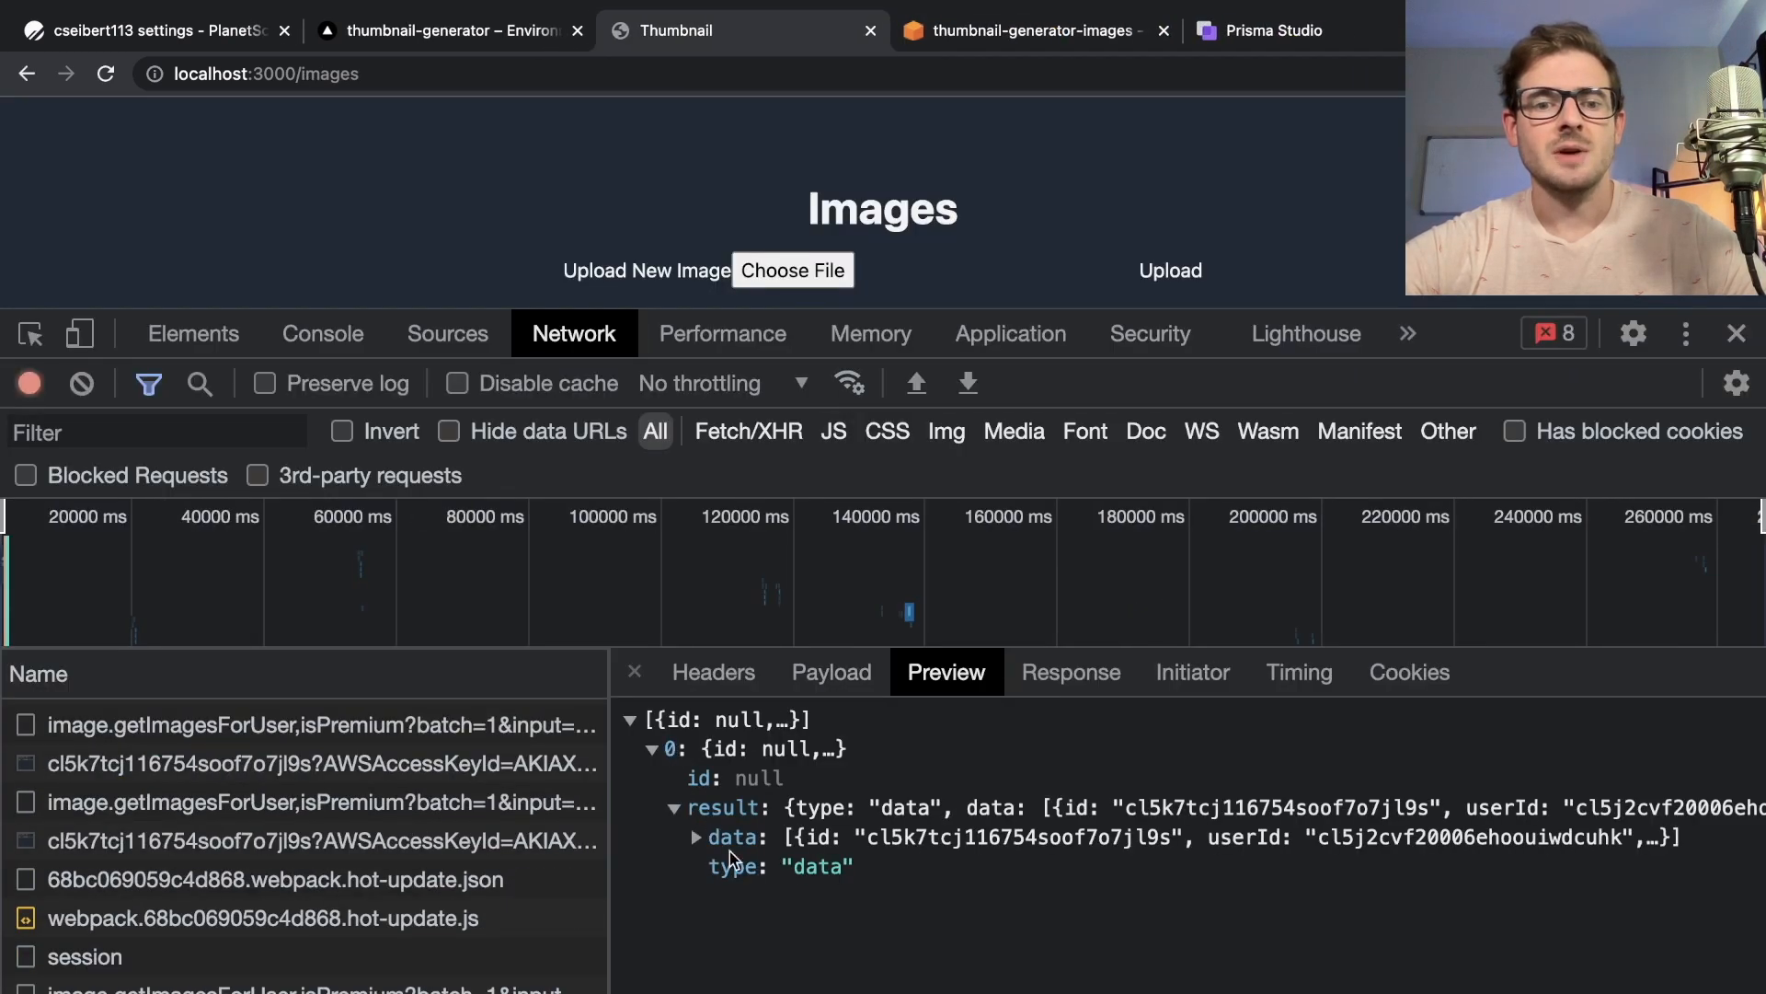
click(694, 837)
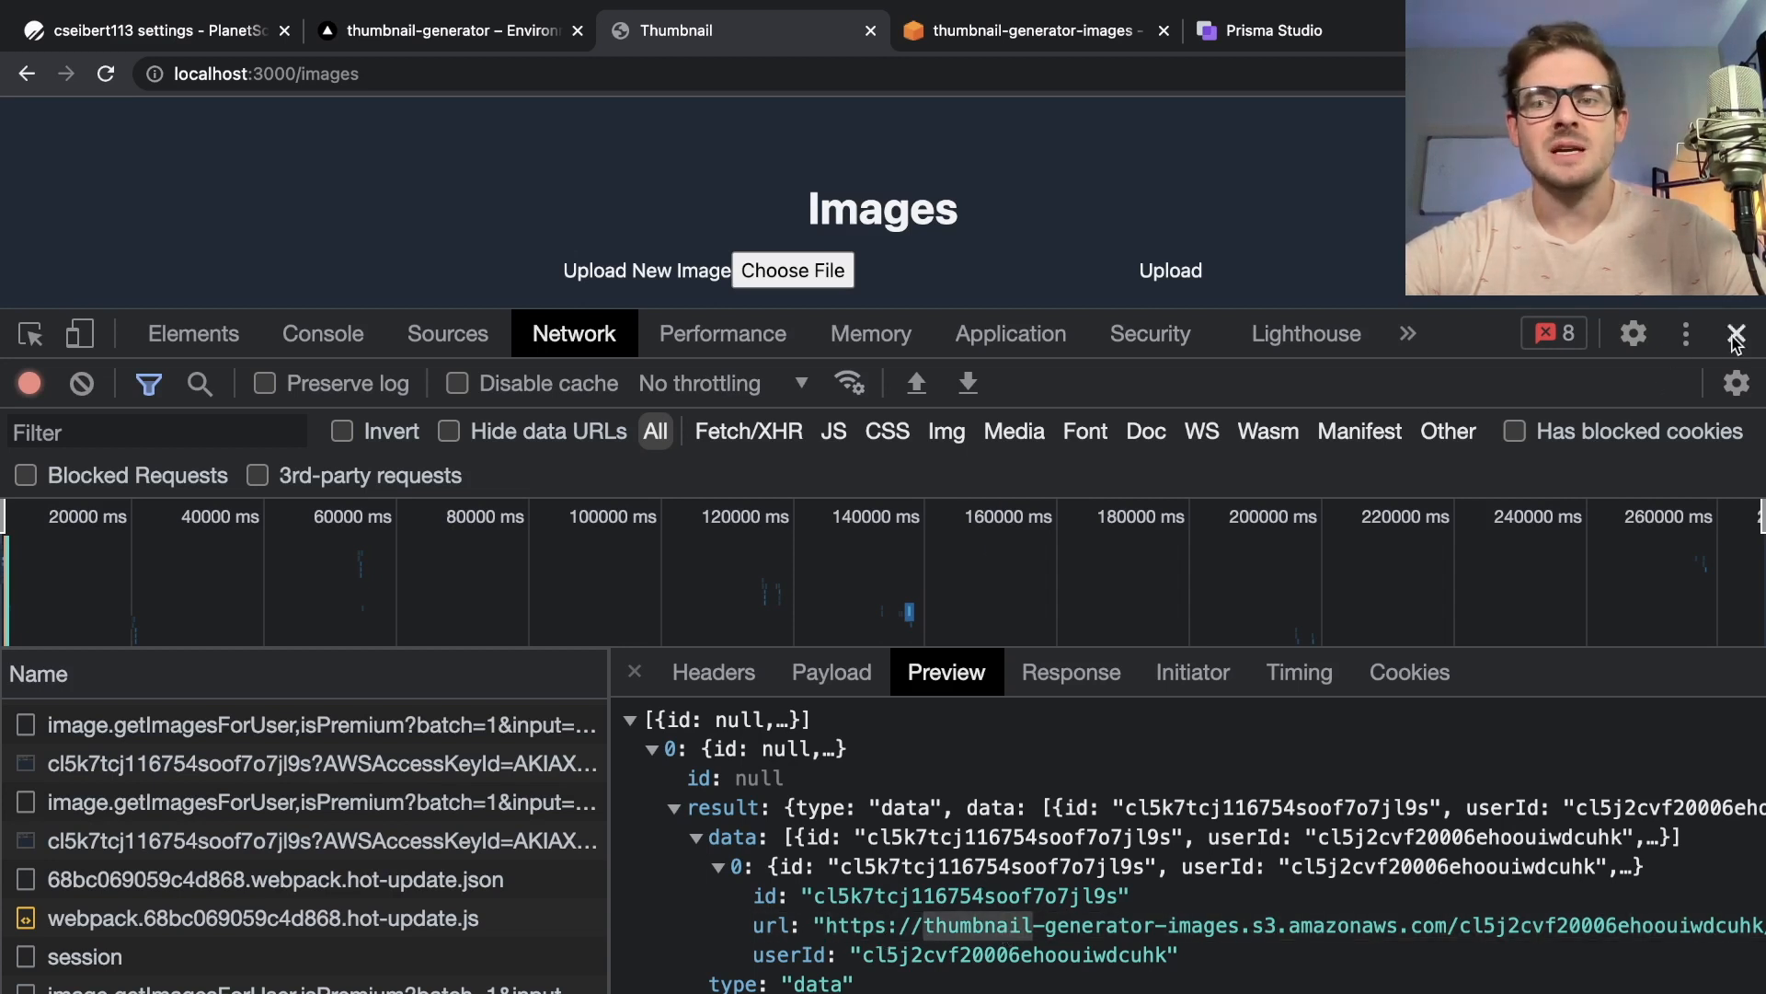
click(1733, 333)
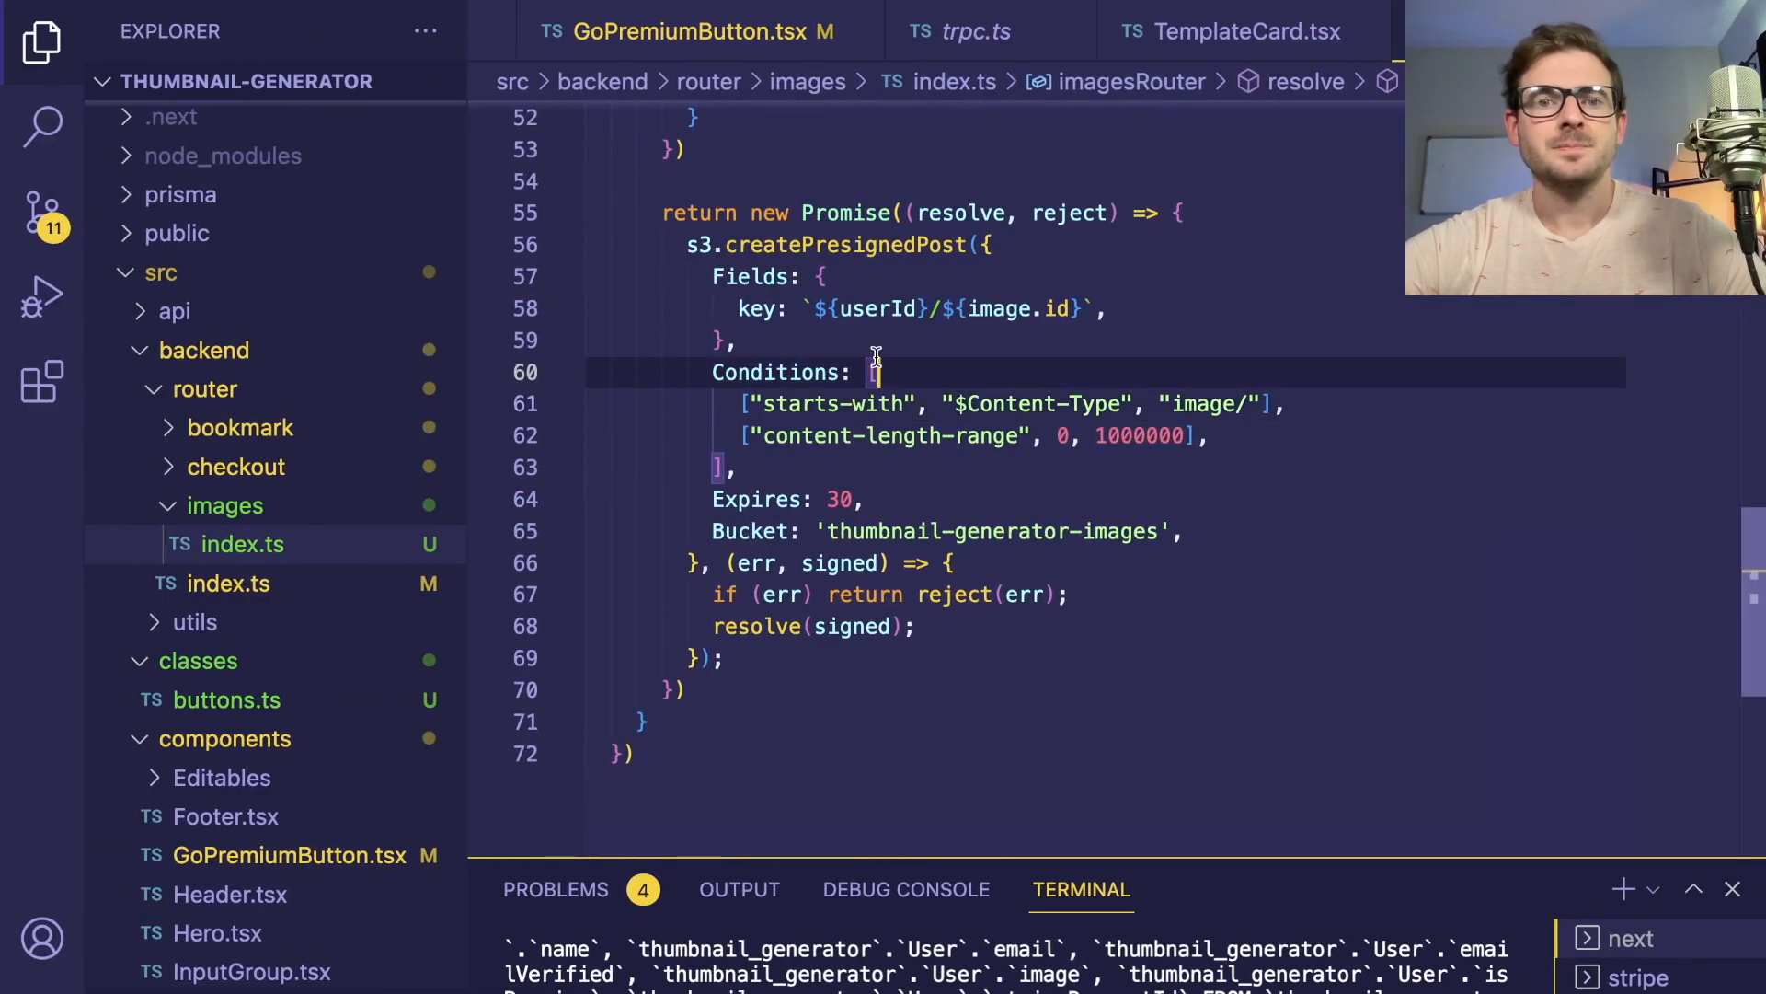
Select image.getImagesForUser in pages/images.tsx and search to its router definition
click(230, 543)
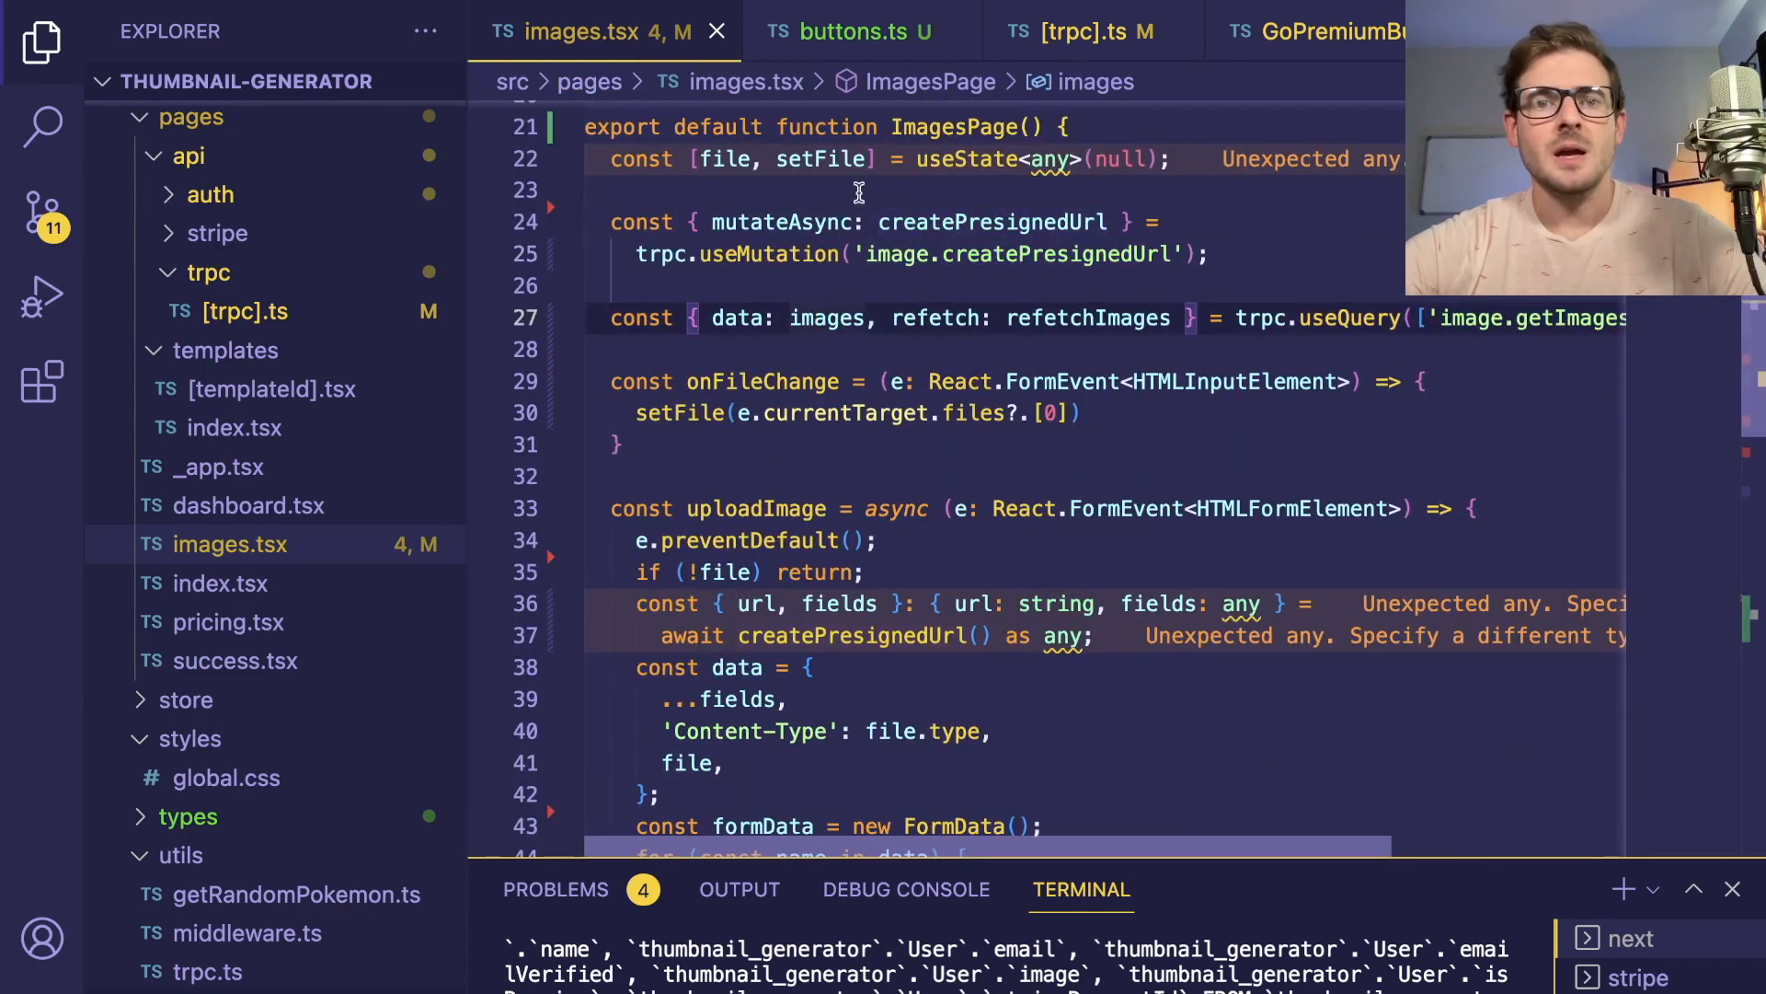
click(1236, 317)
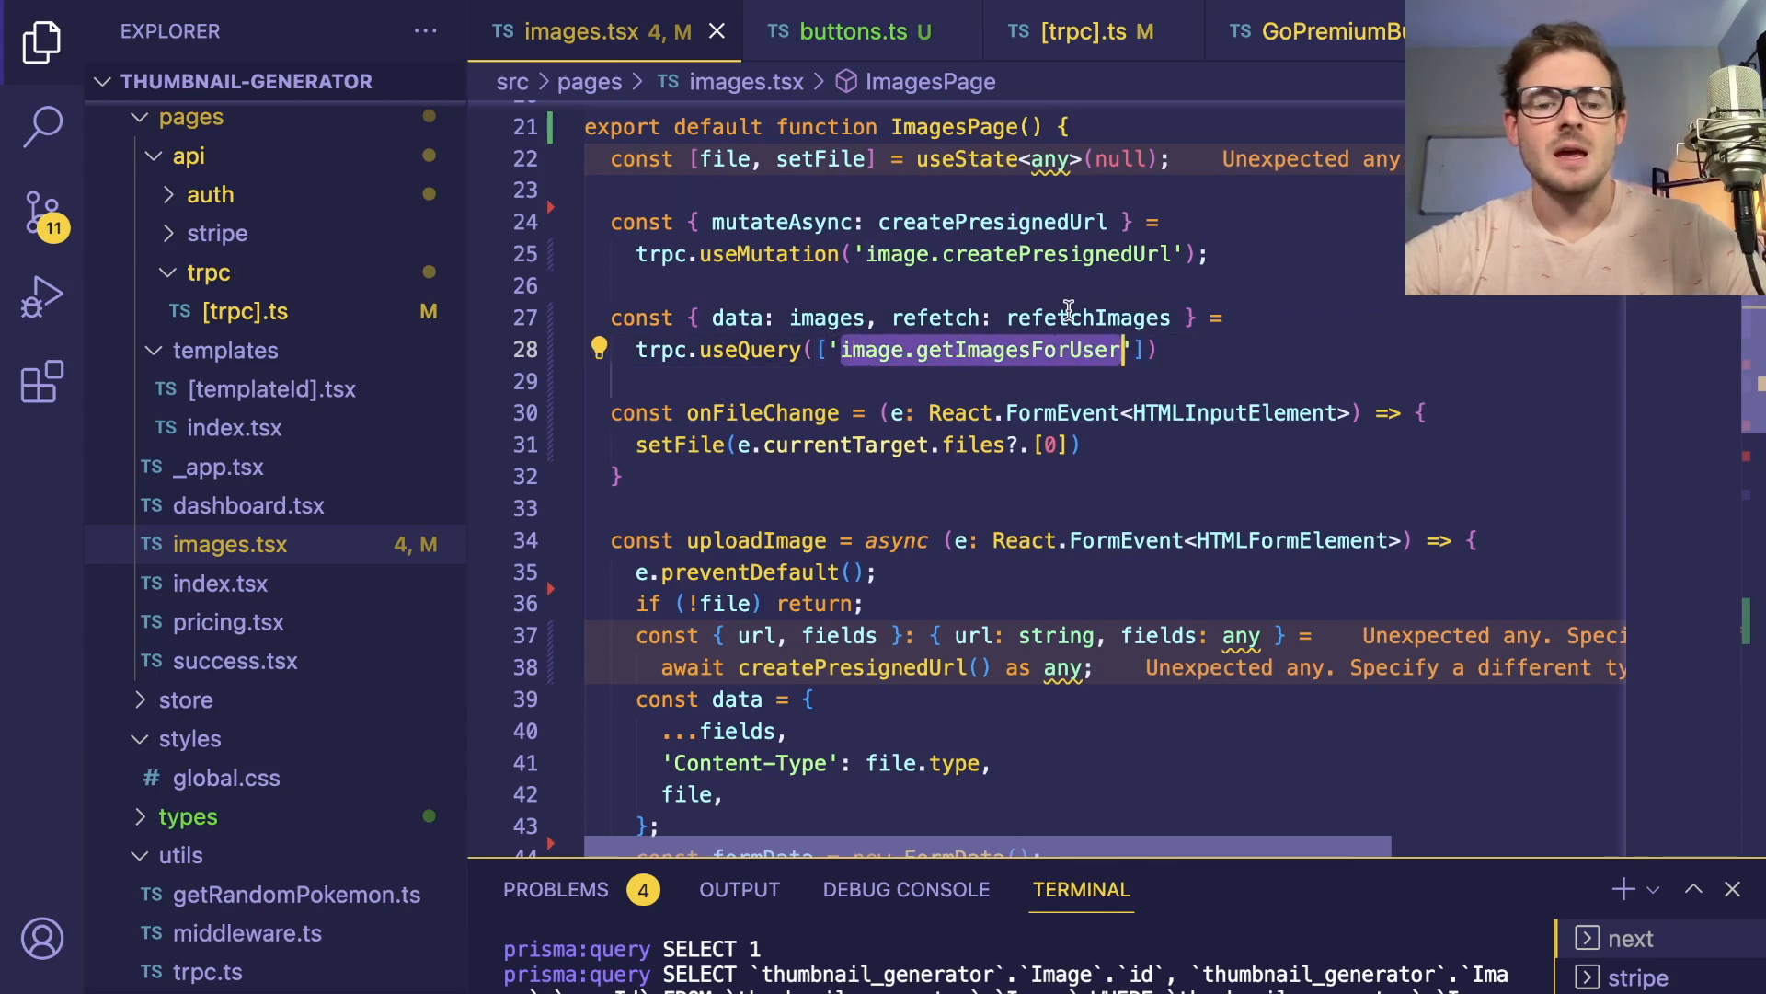
click(42, 124)
text(getImagesForUser)
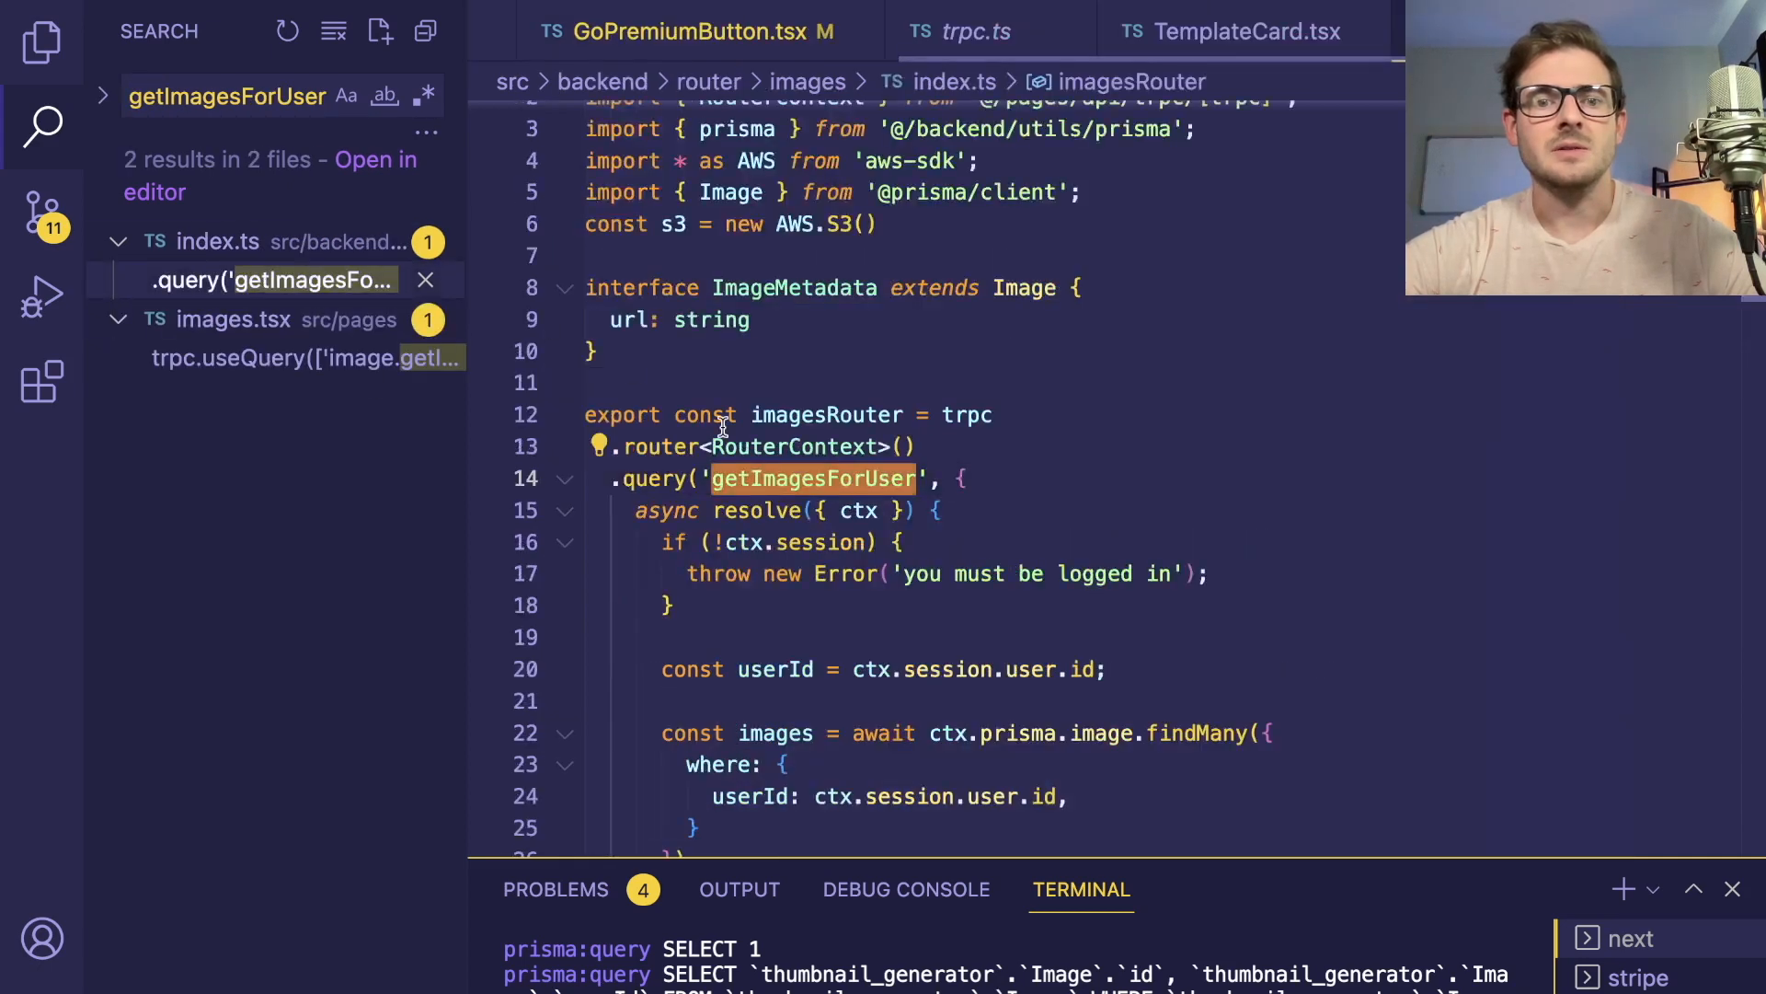
Scroll the getImagesForUser resolver, highlighting the bucket and key passed to getSignedUrlPromise
scroll(down, 3)
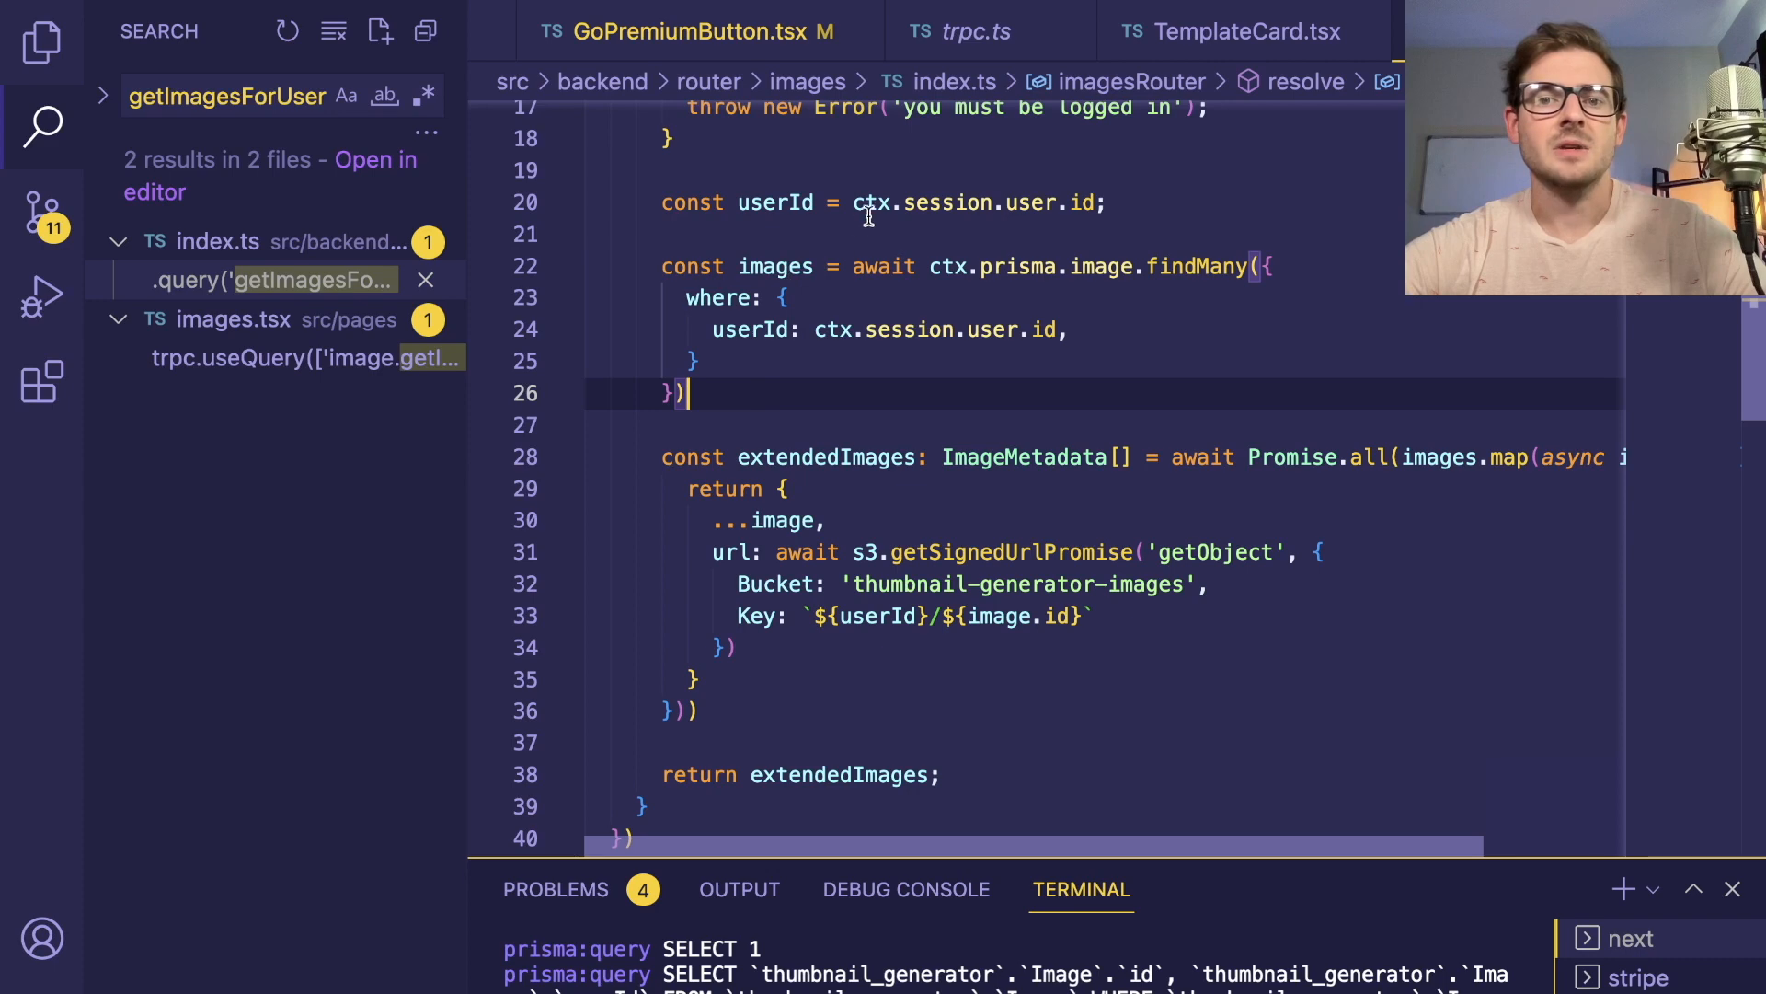
scroll(down, 3)
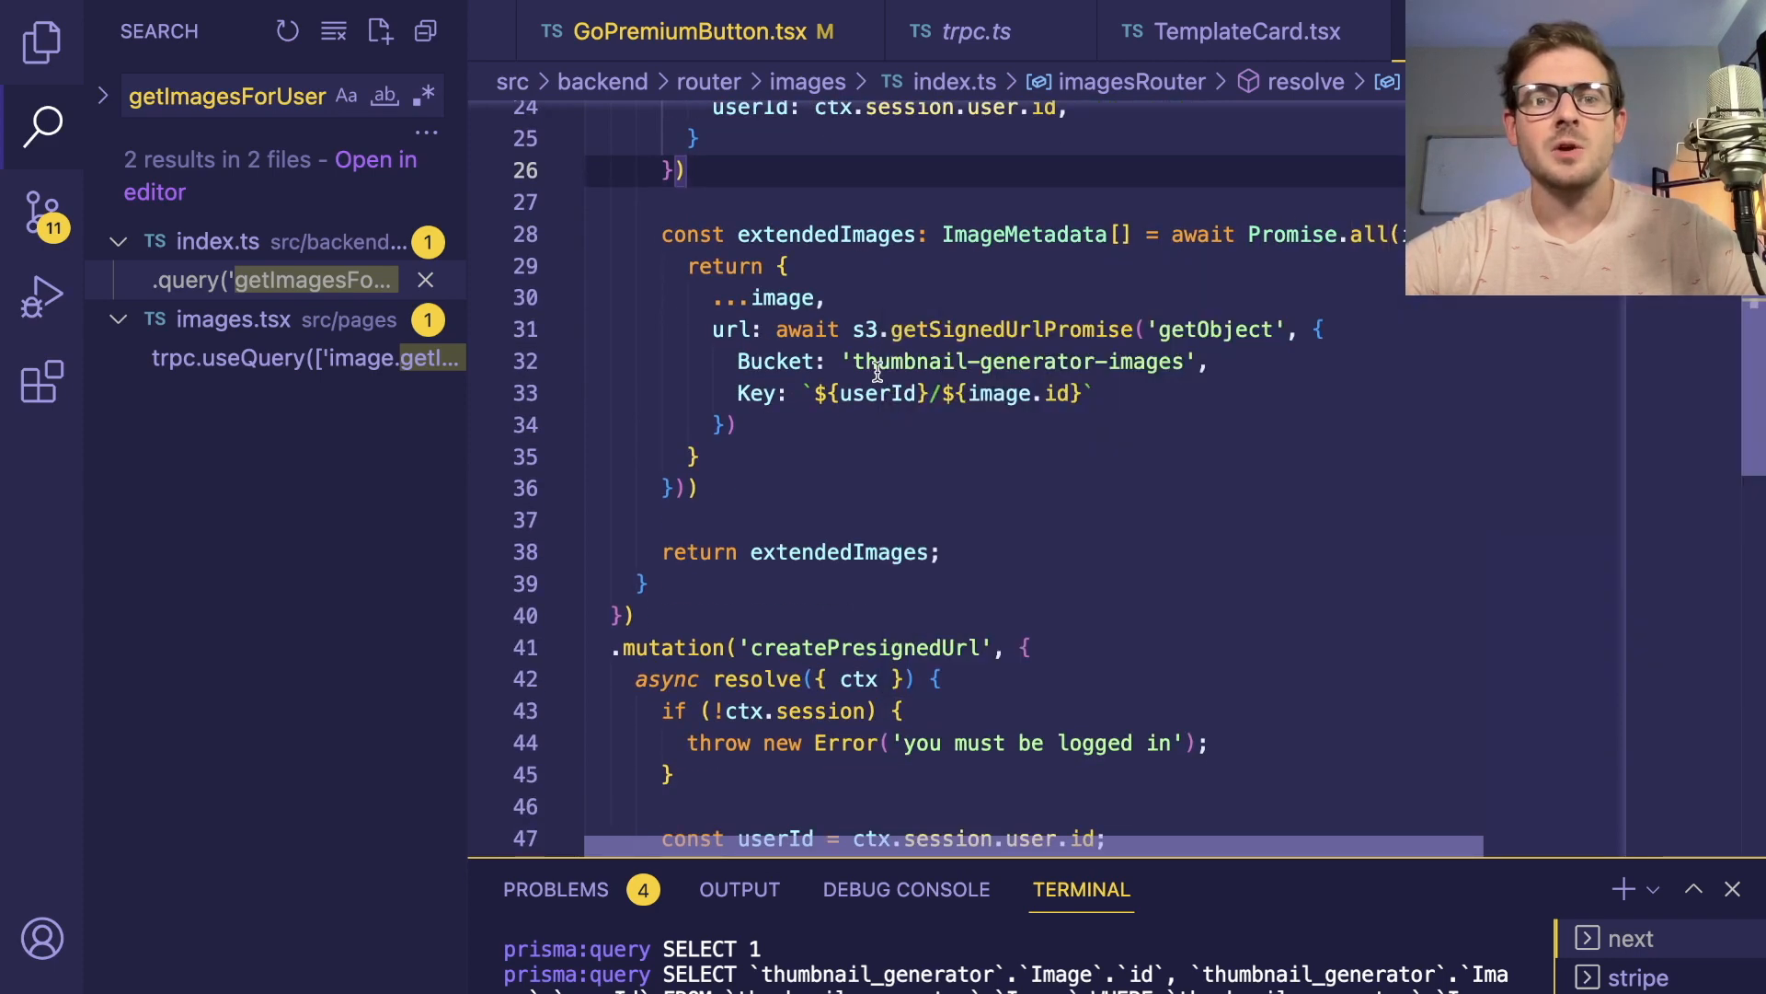
double_click(1010, 330)
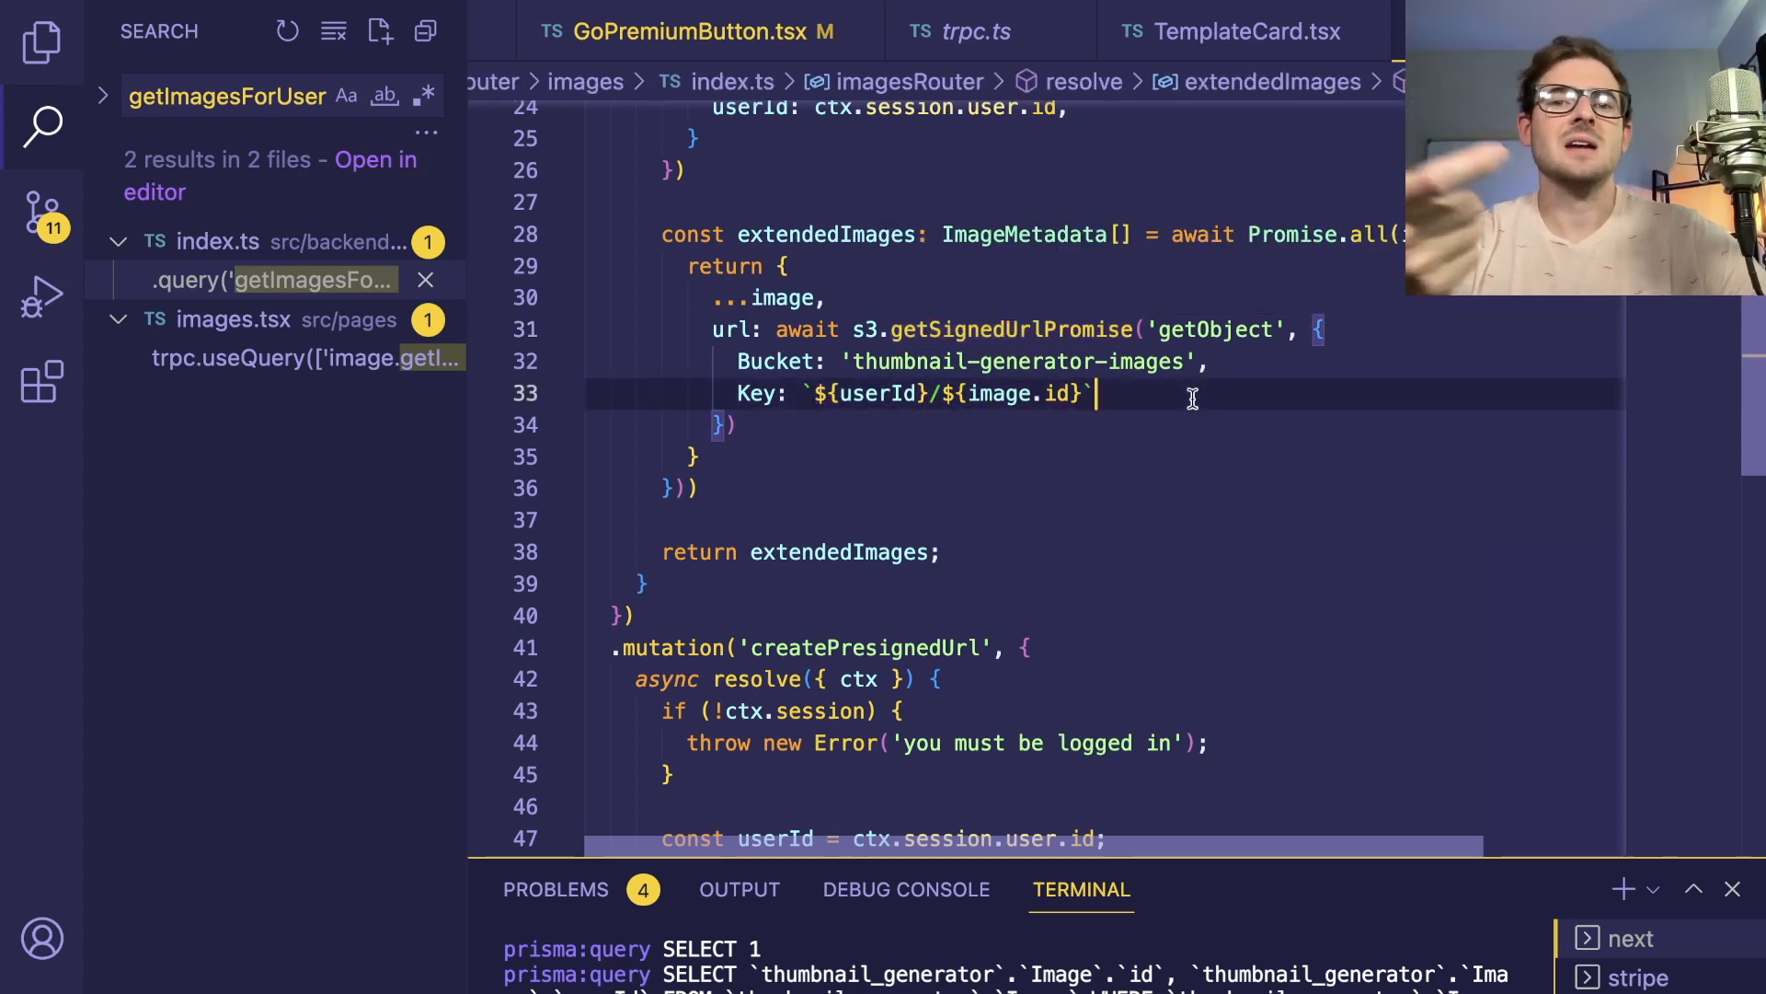
mouse_move(1014, 330)
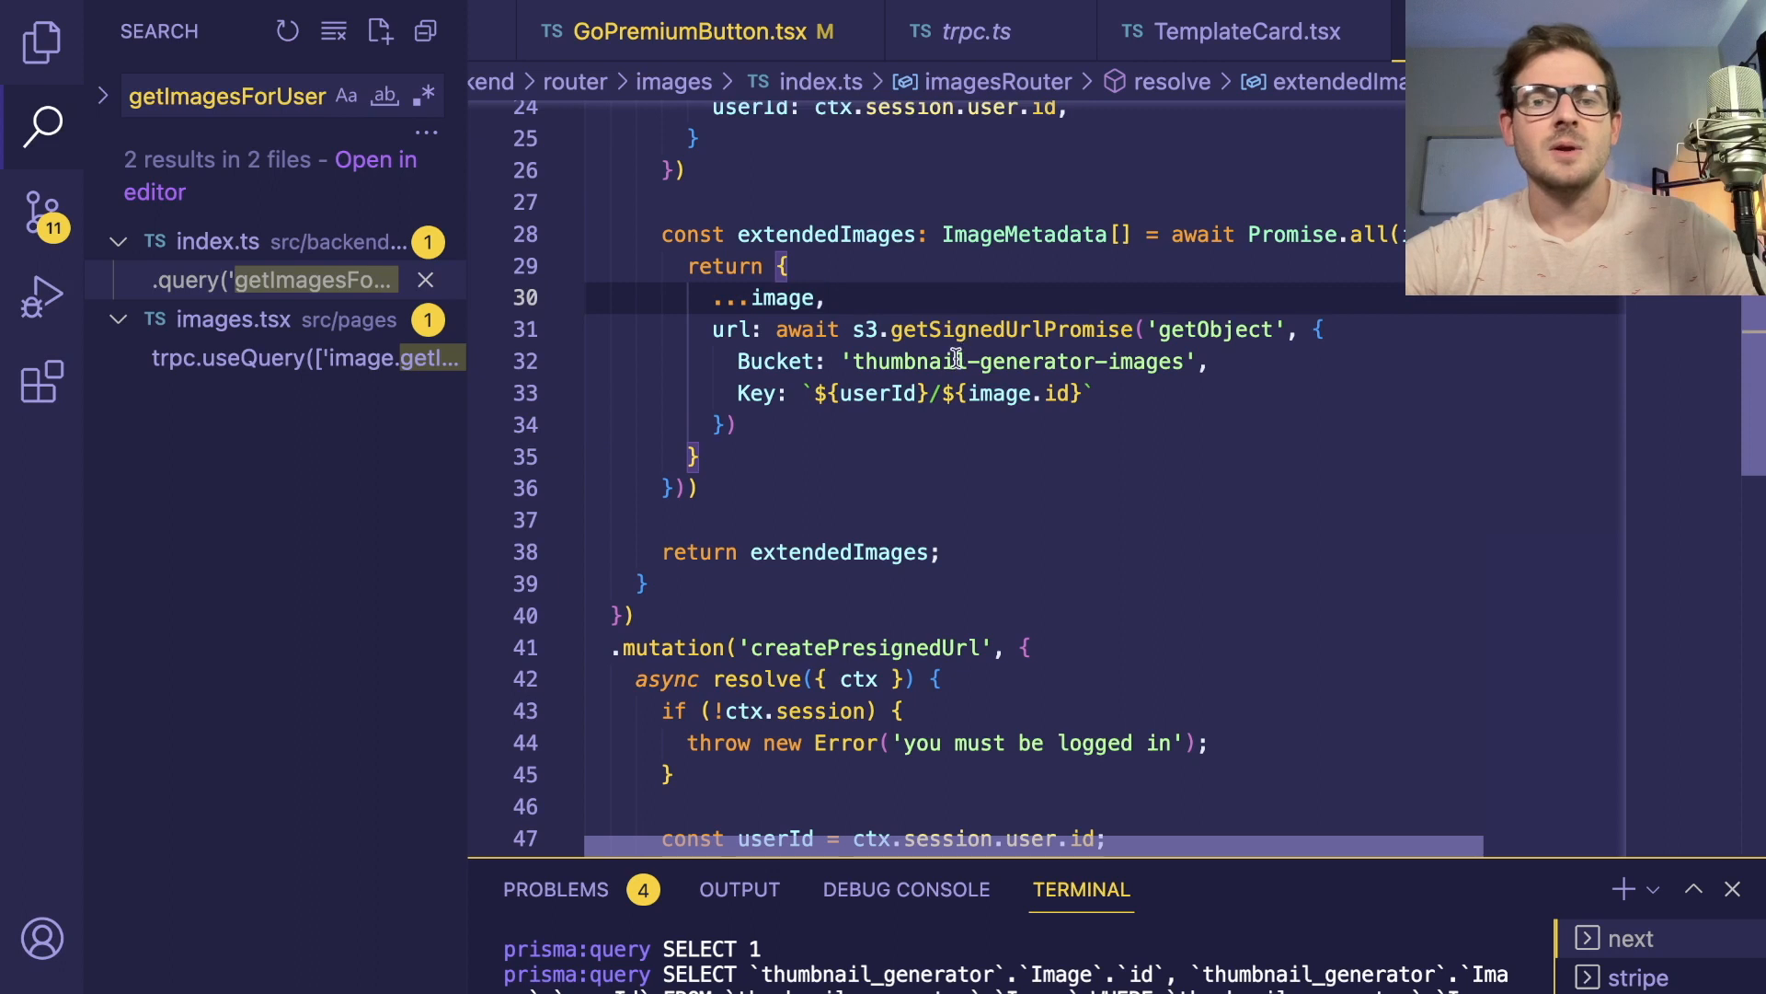
mouse_move(827, 235)
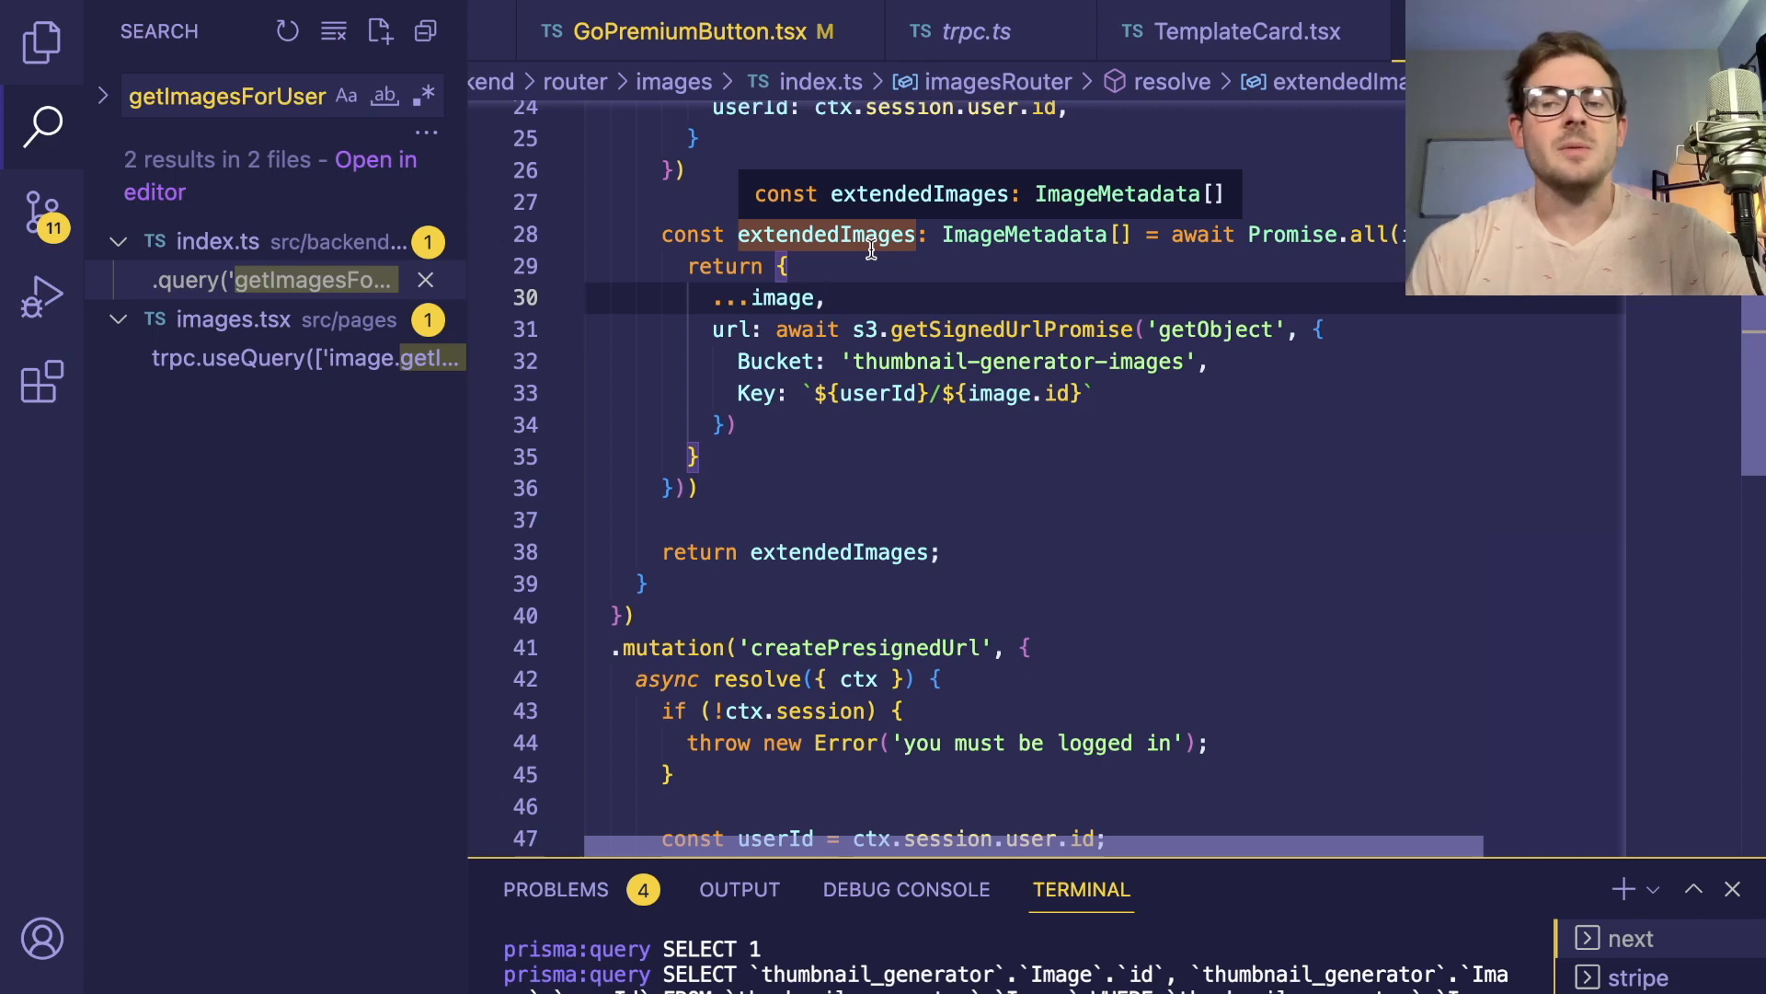
mouse_move(880, 301)
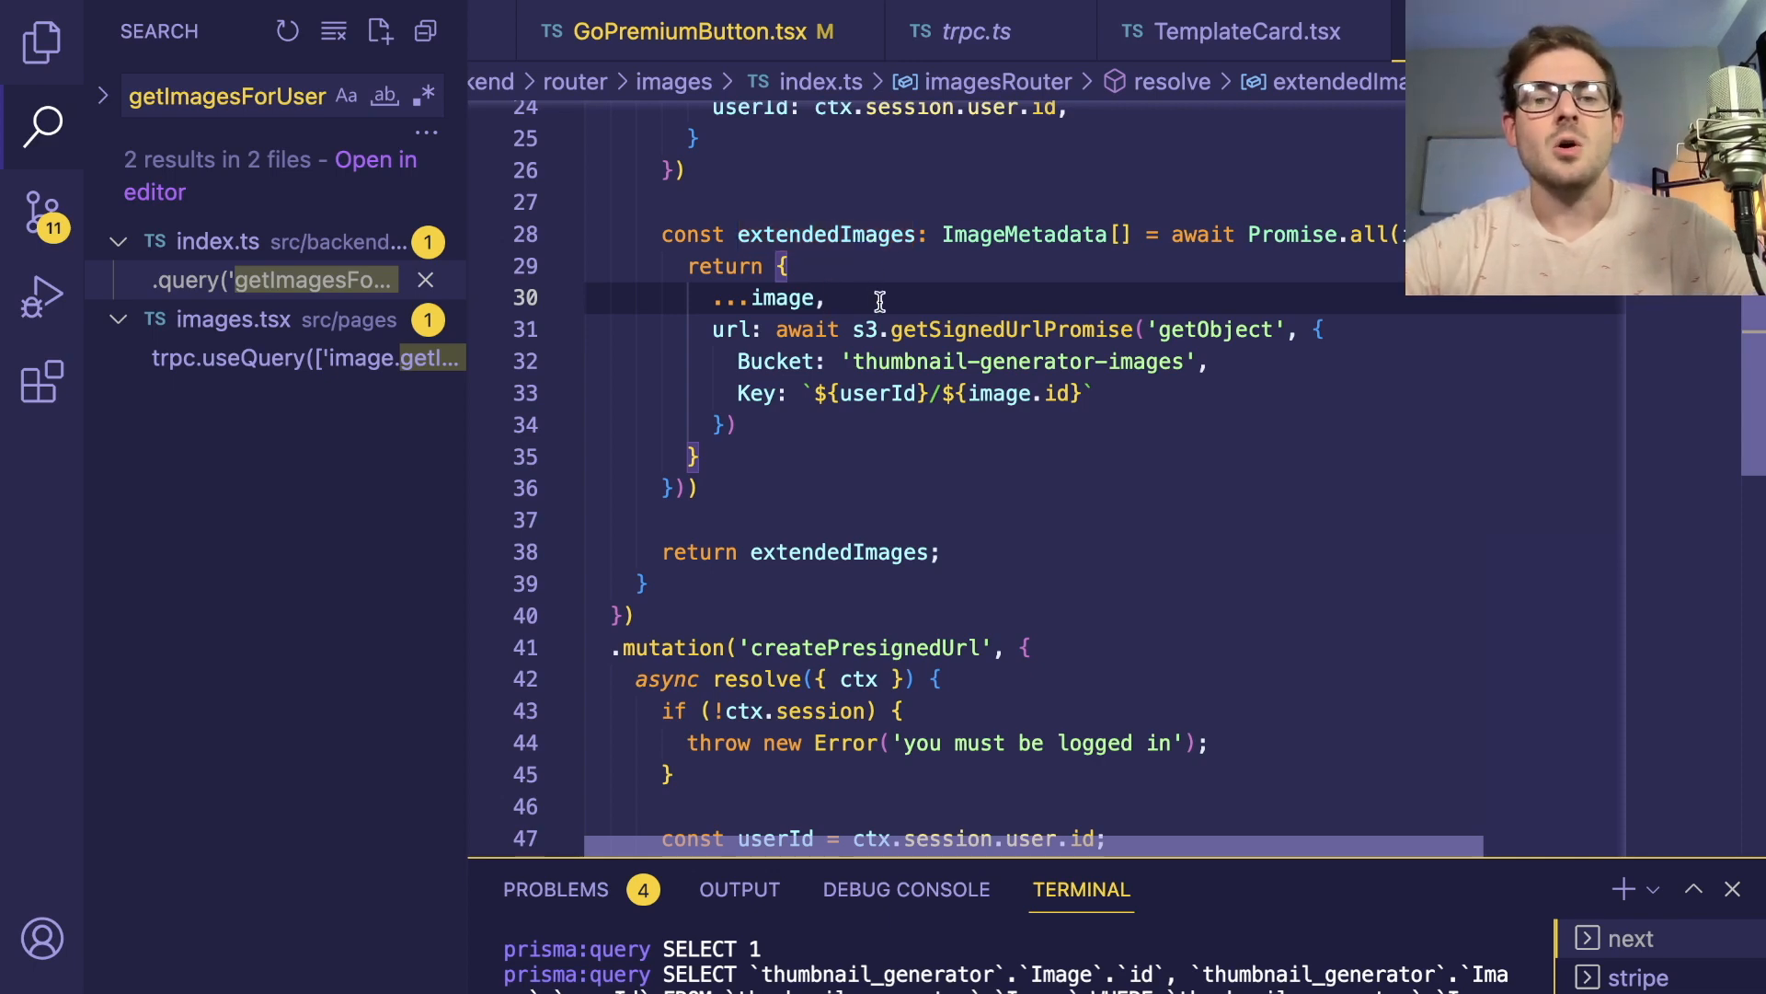
scroll(up, 3)
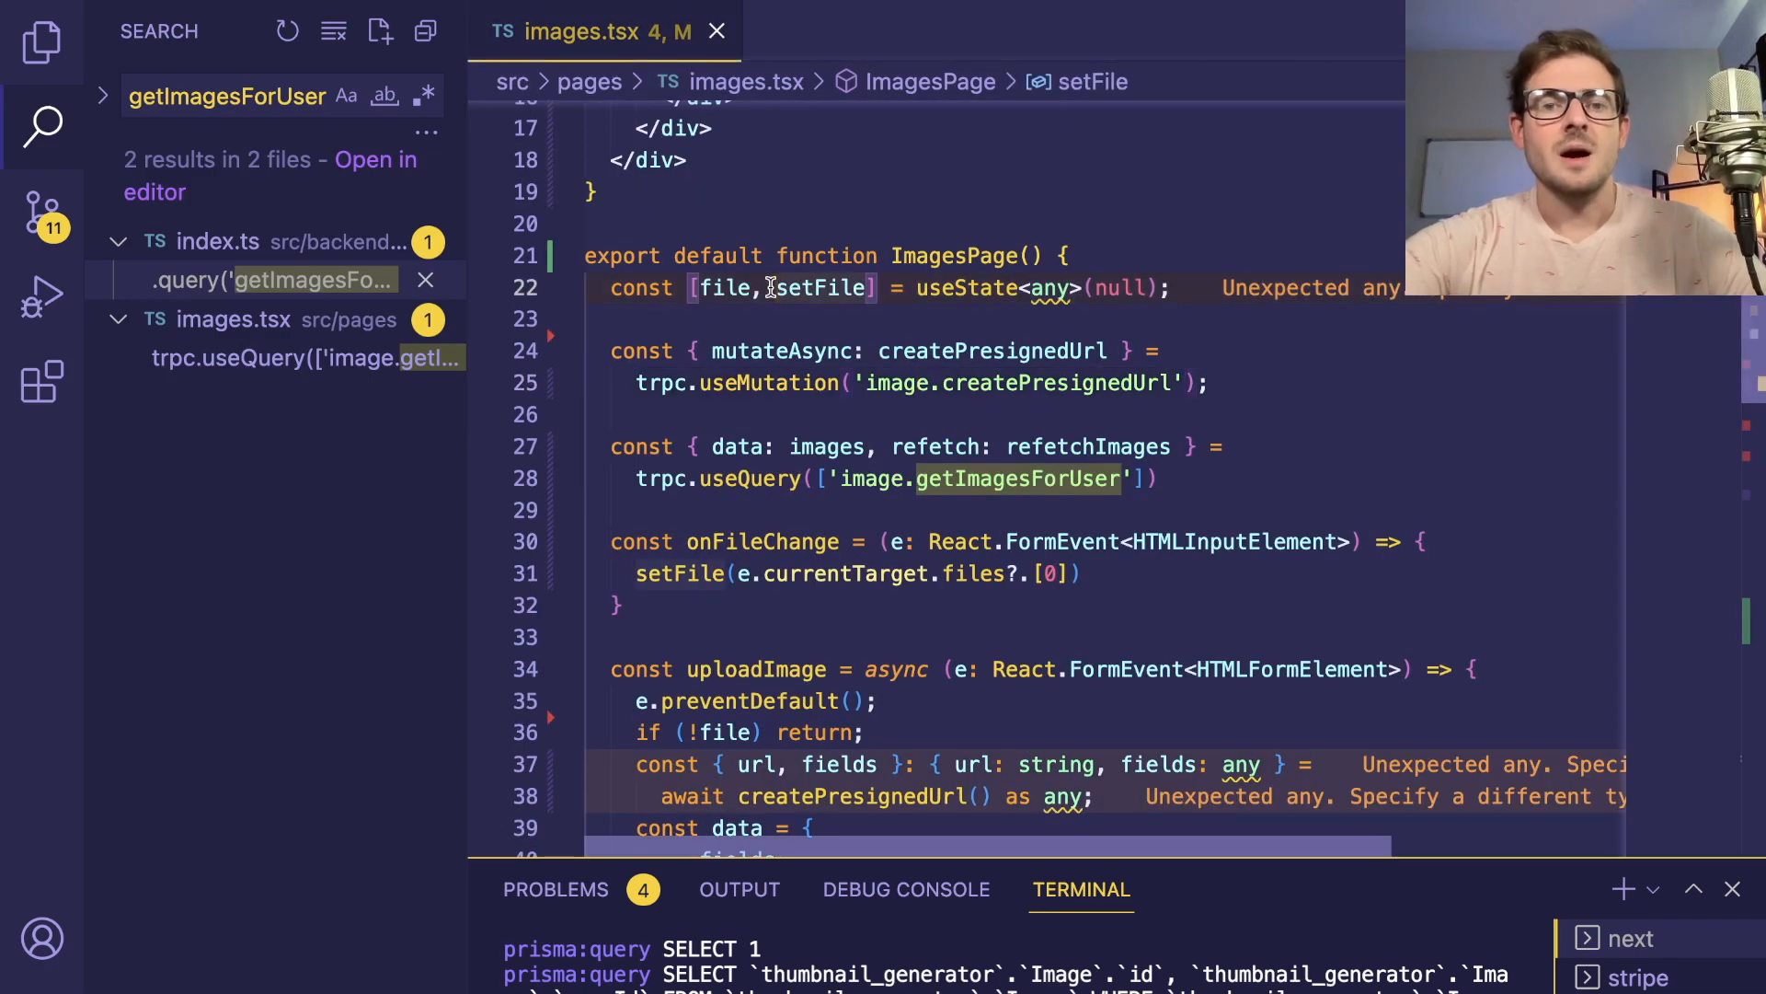
Find where the images variable is used and check each mapped image's type
scroll(down, 3)
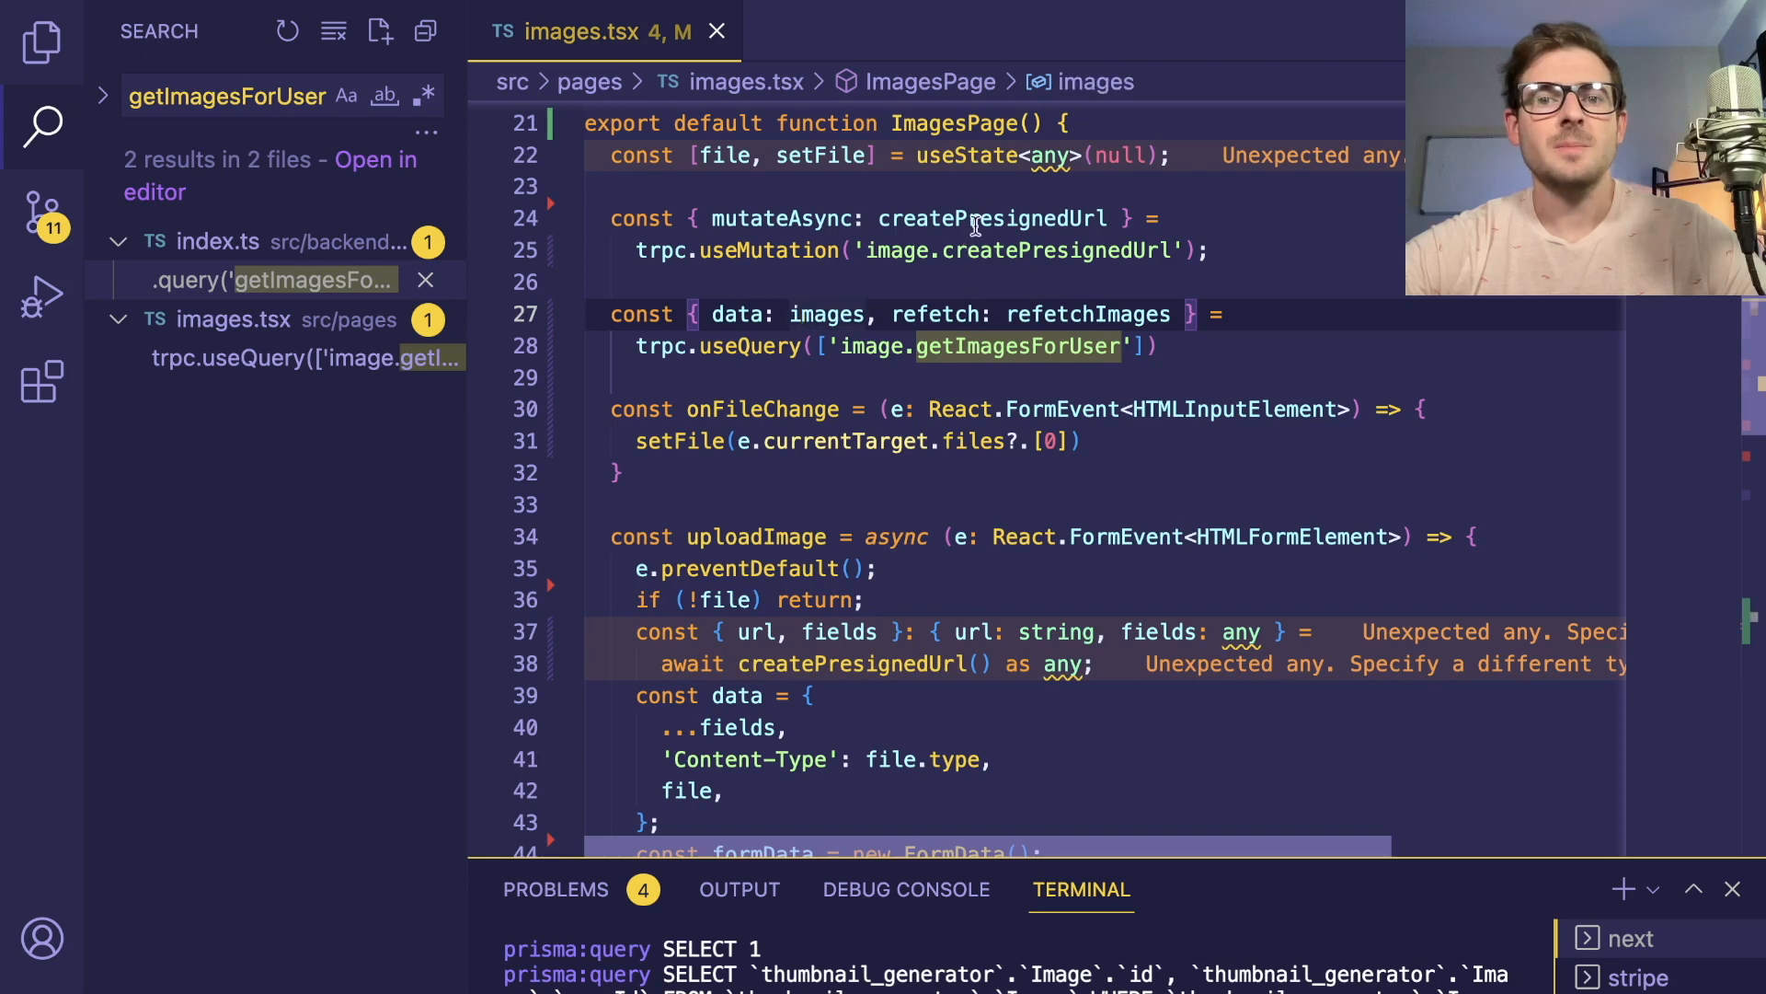
double_click(828, 315)
text(images.)
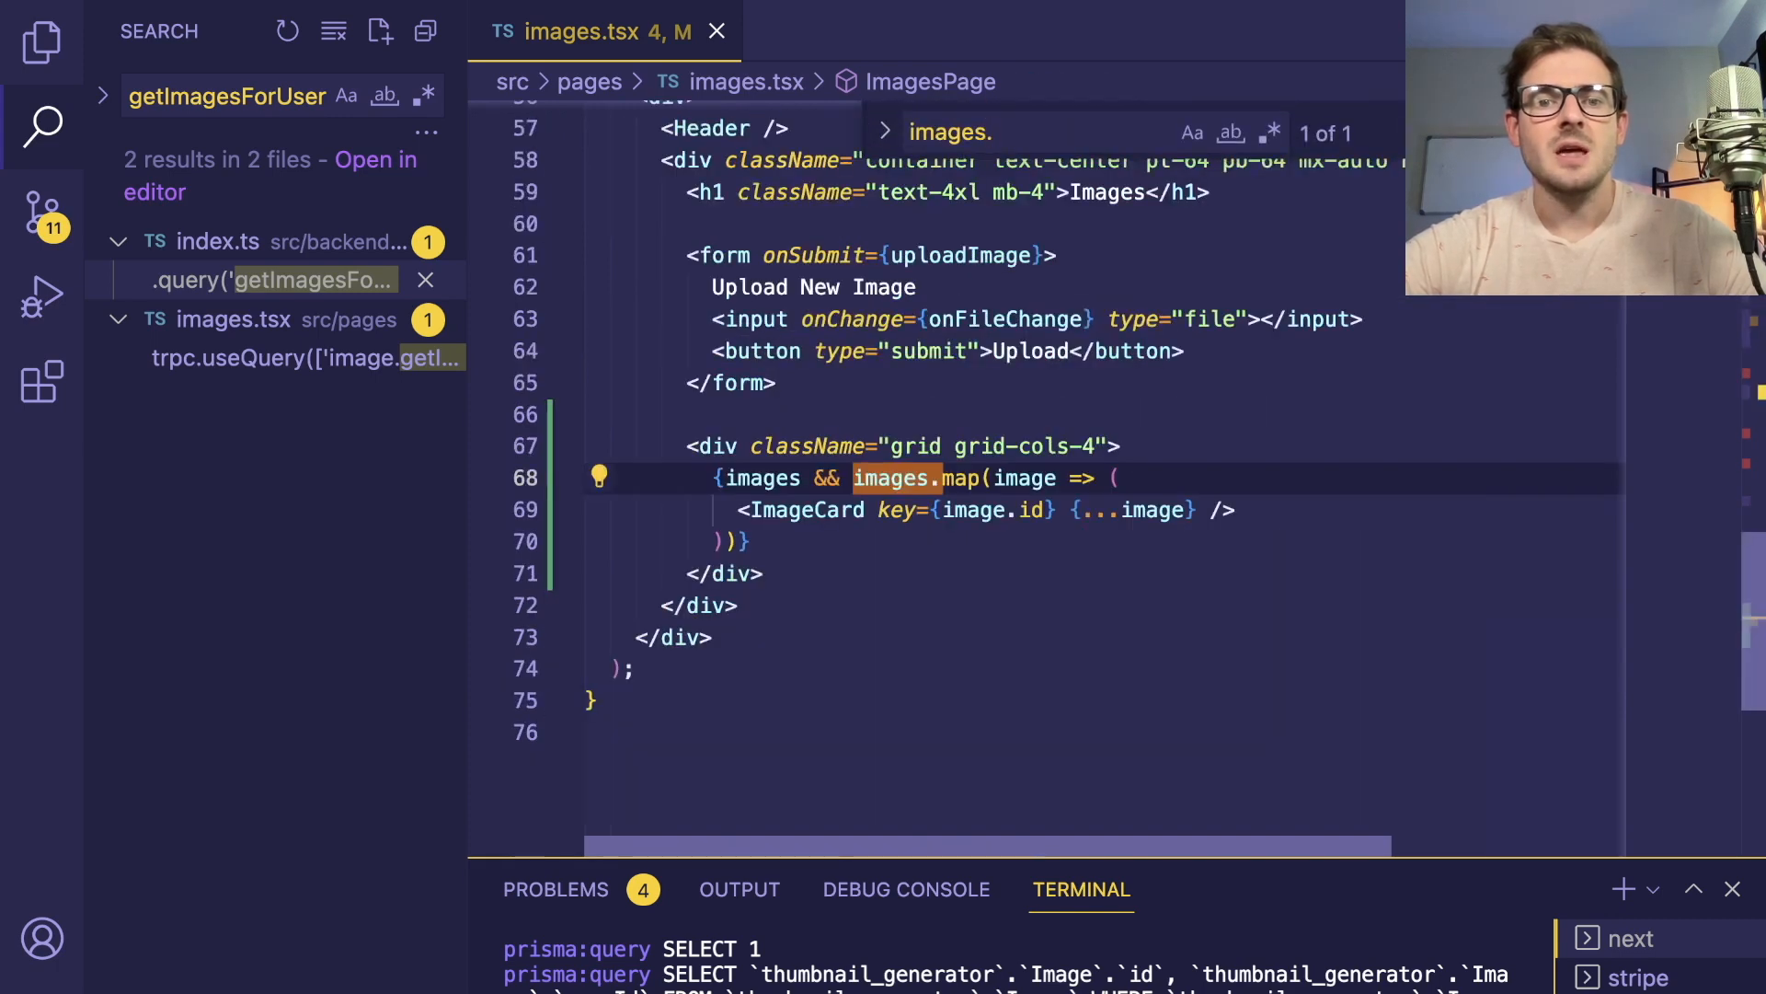
click(991, 509)
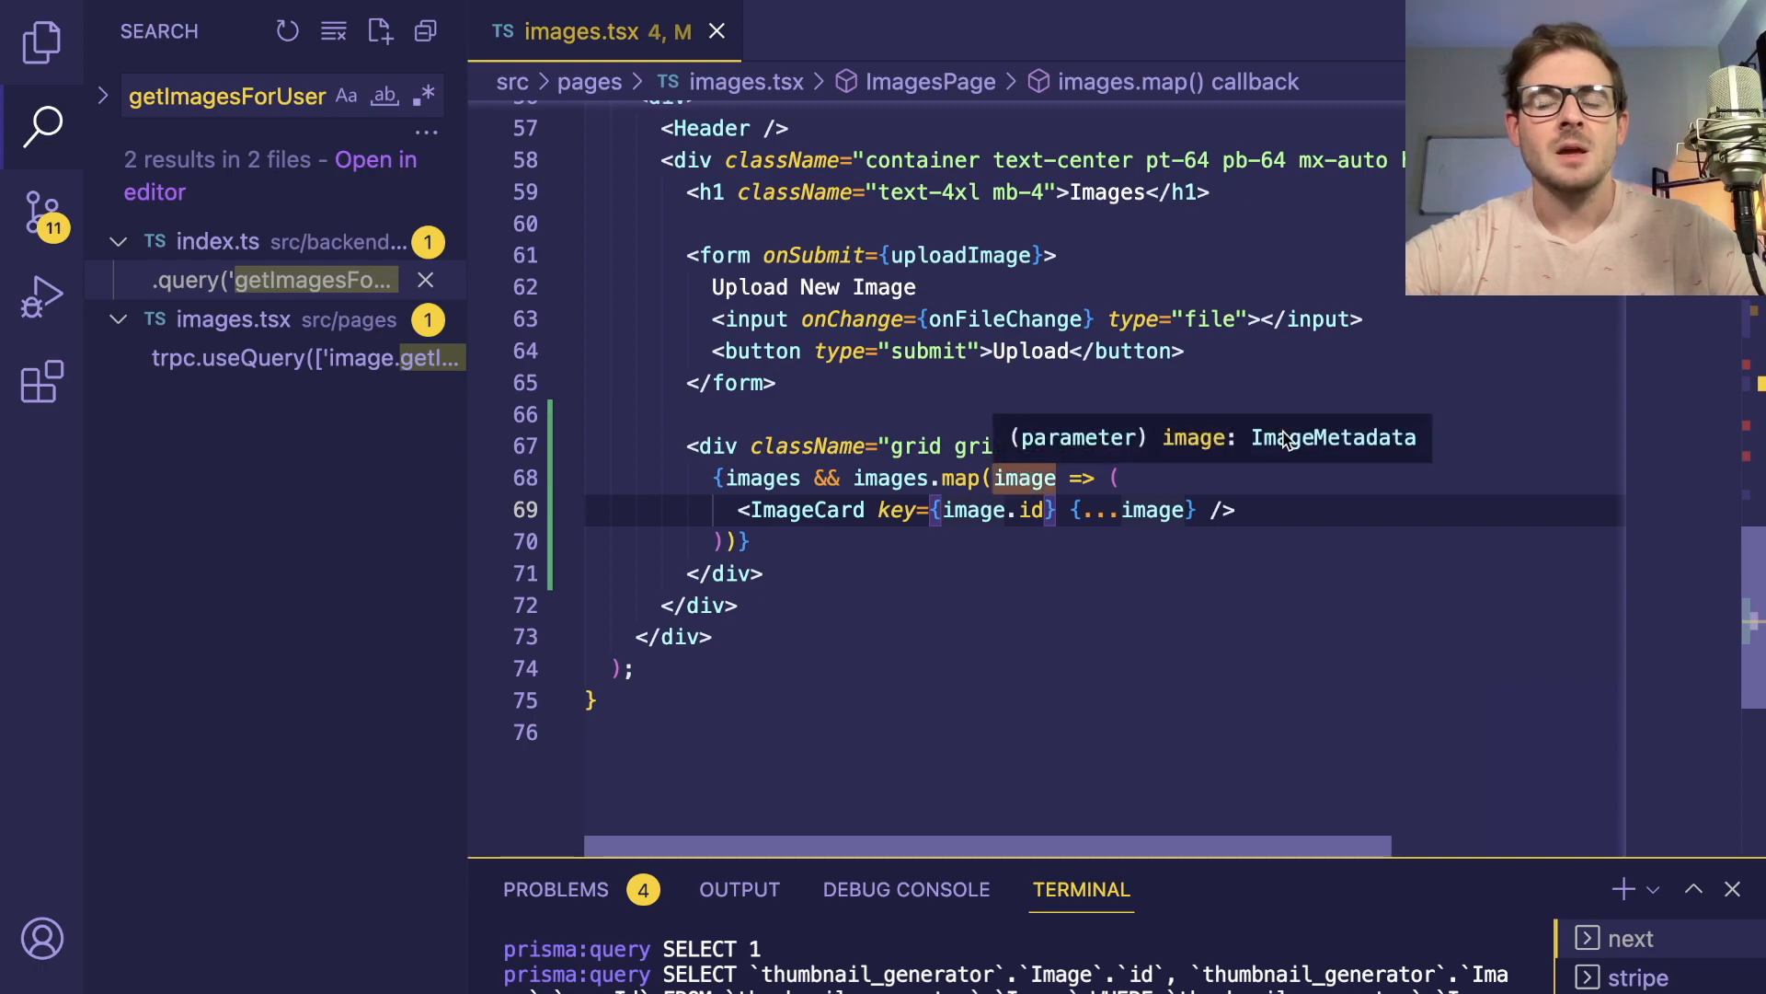
scroll(up, 3)
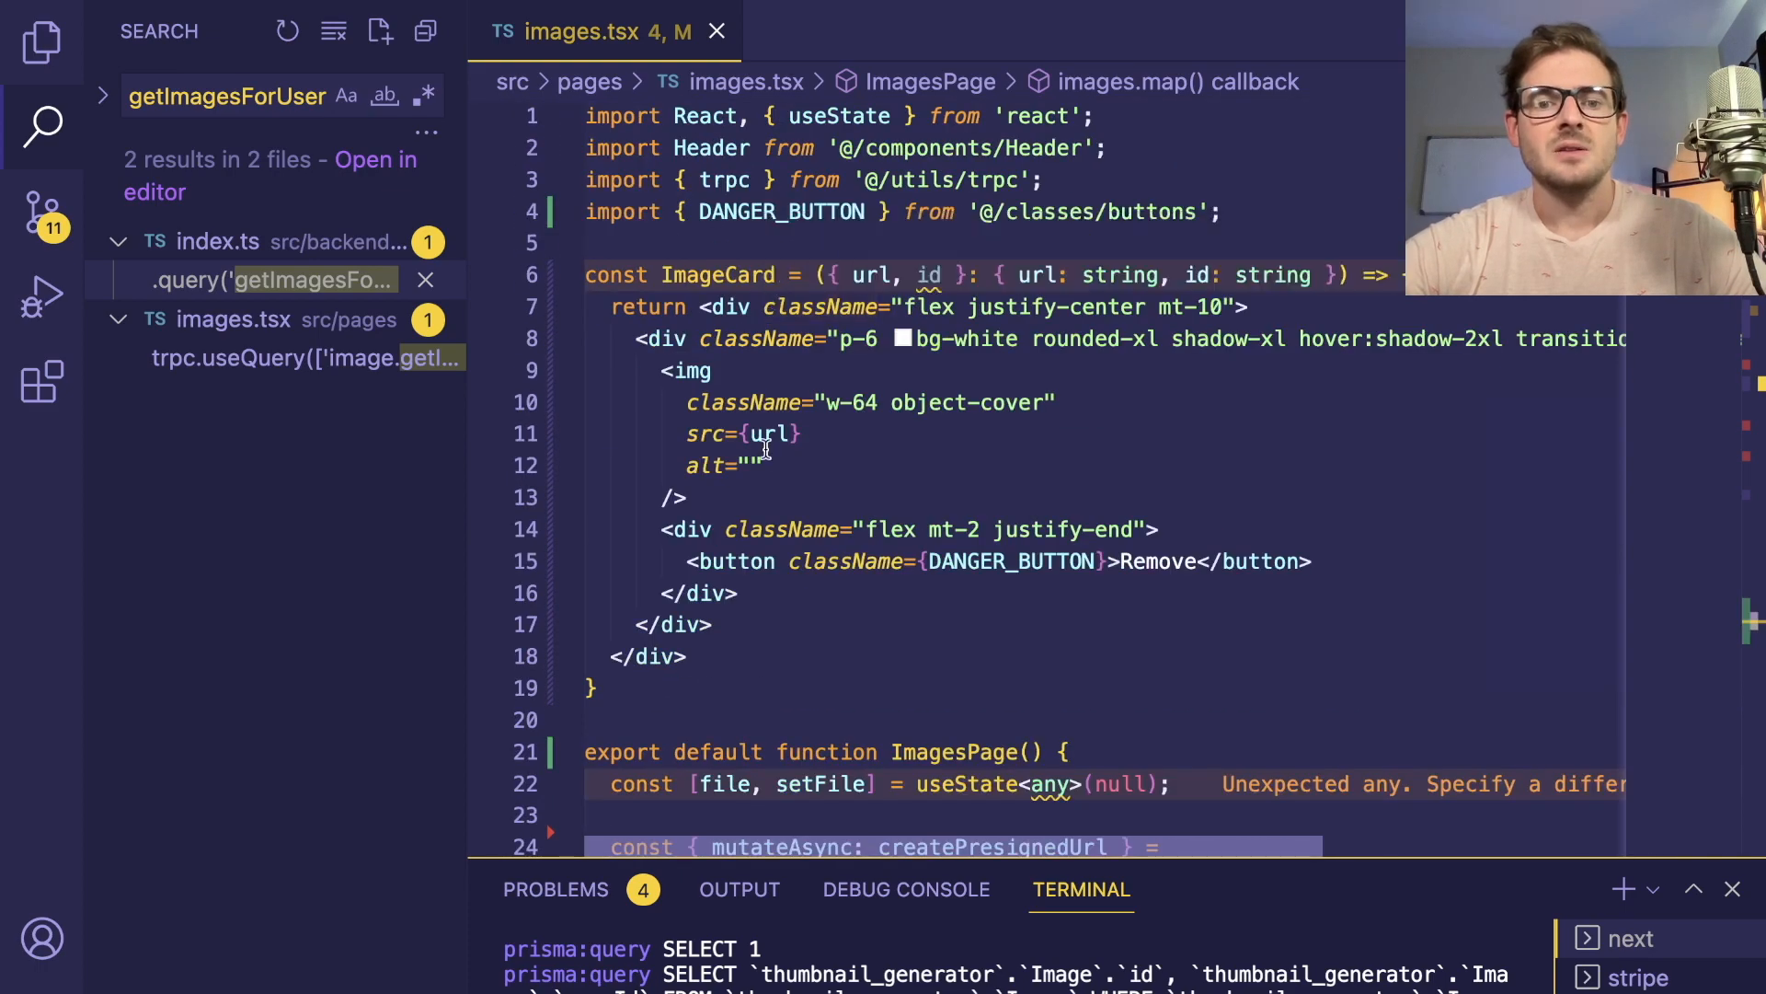
Open the ImageMetadata interface and its url field, then return to images.tsx
click(709, 370)
text(ImageMeta)
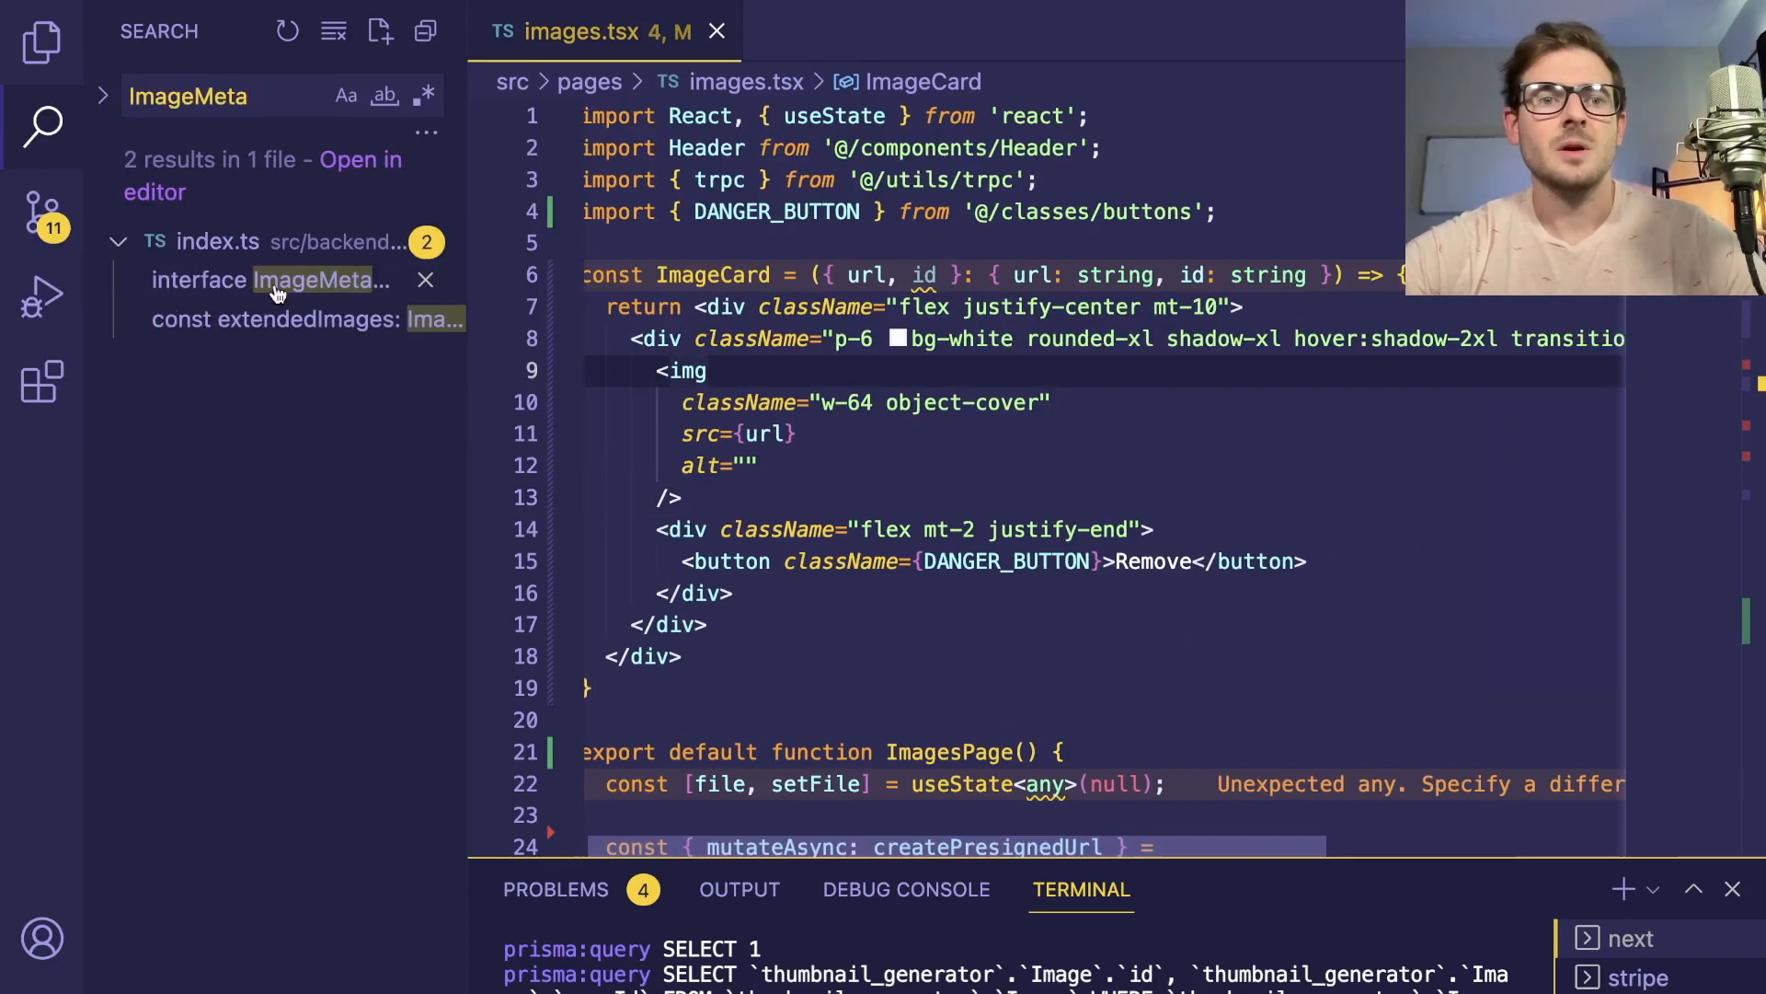
click(270, 280)
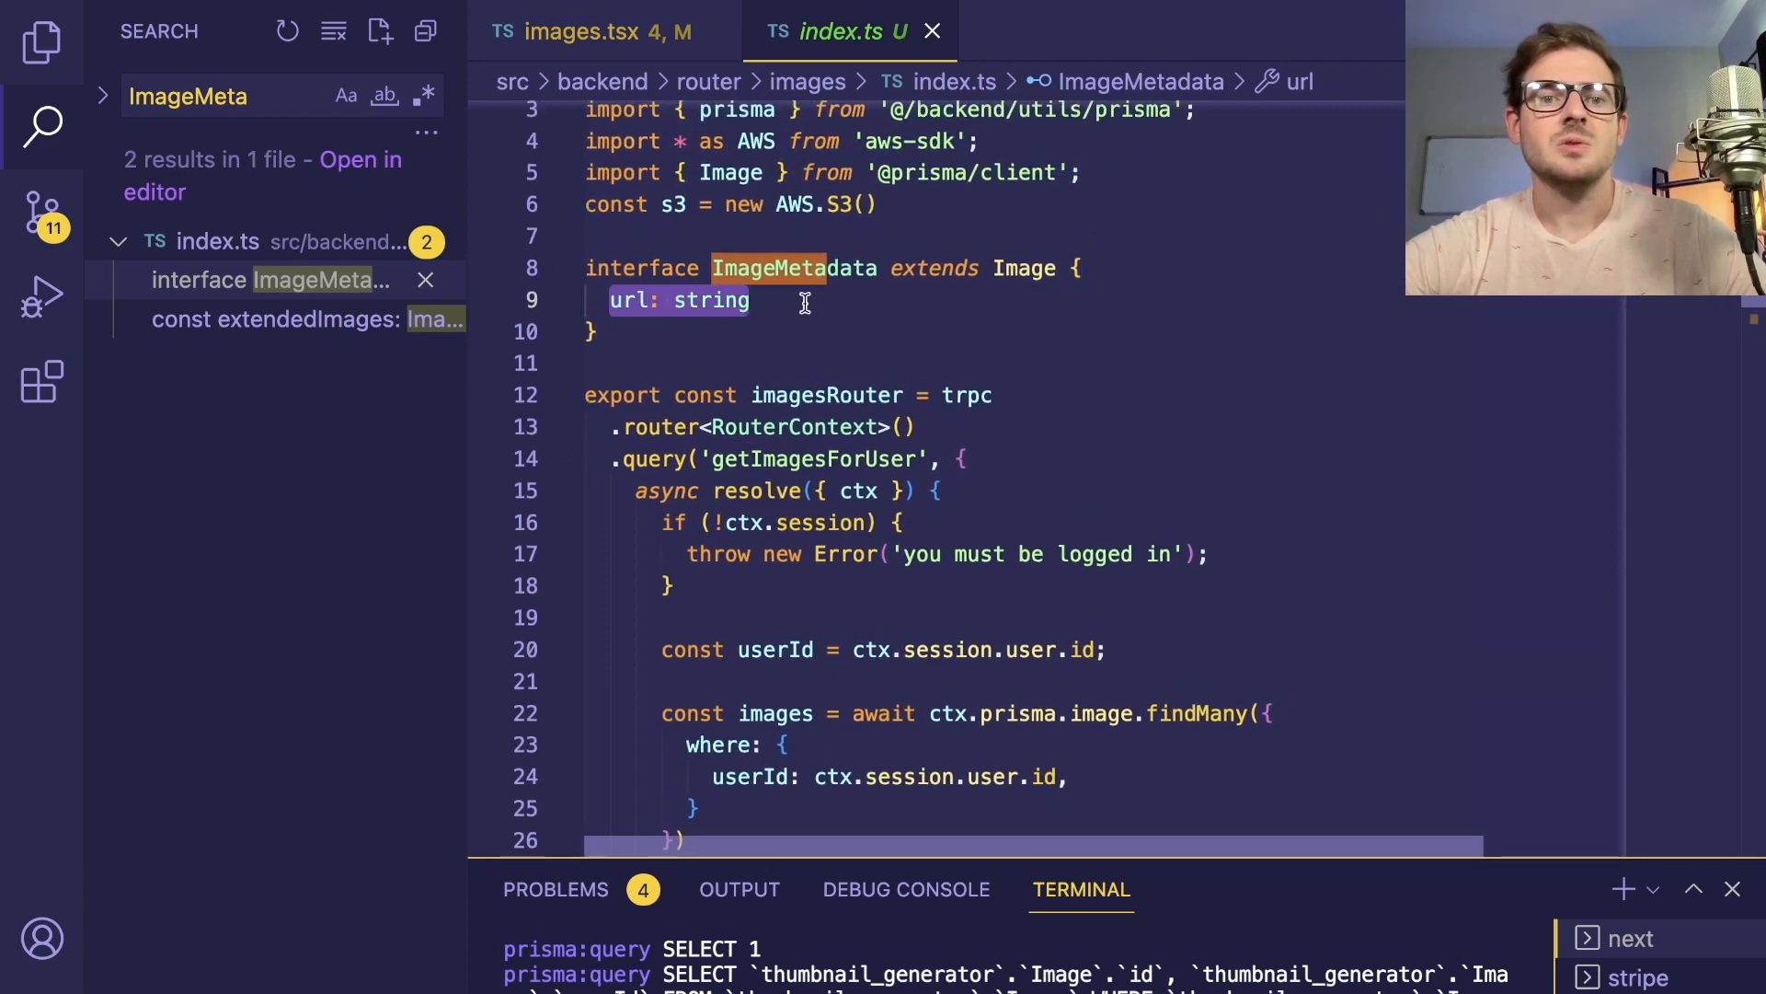
click(597, 31)
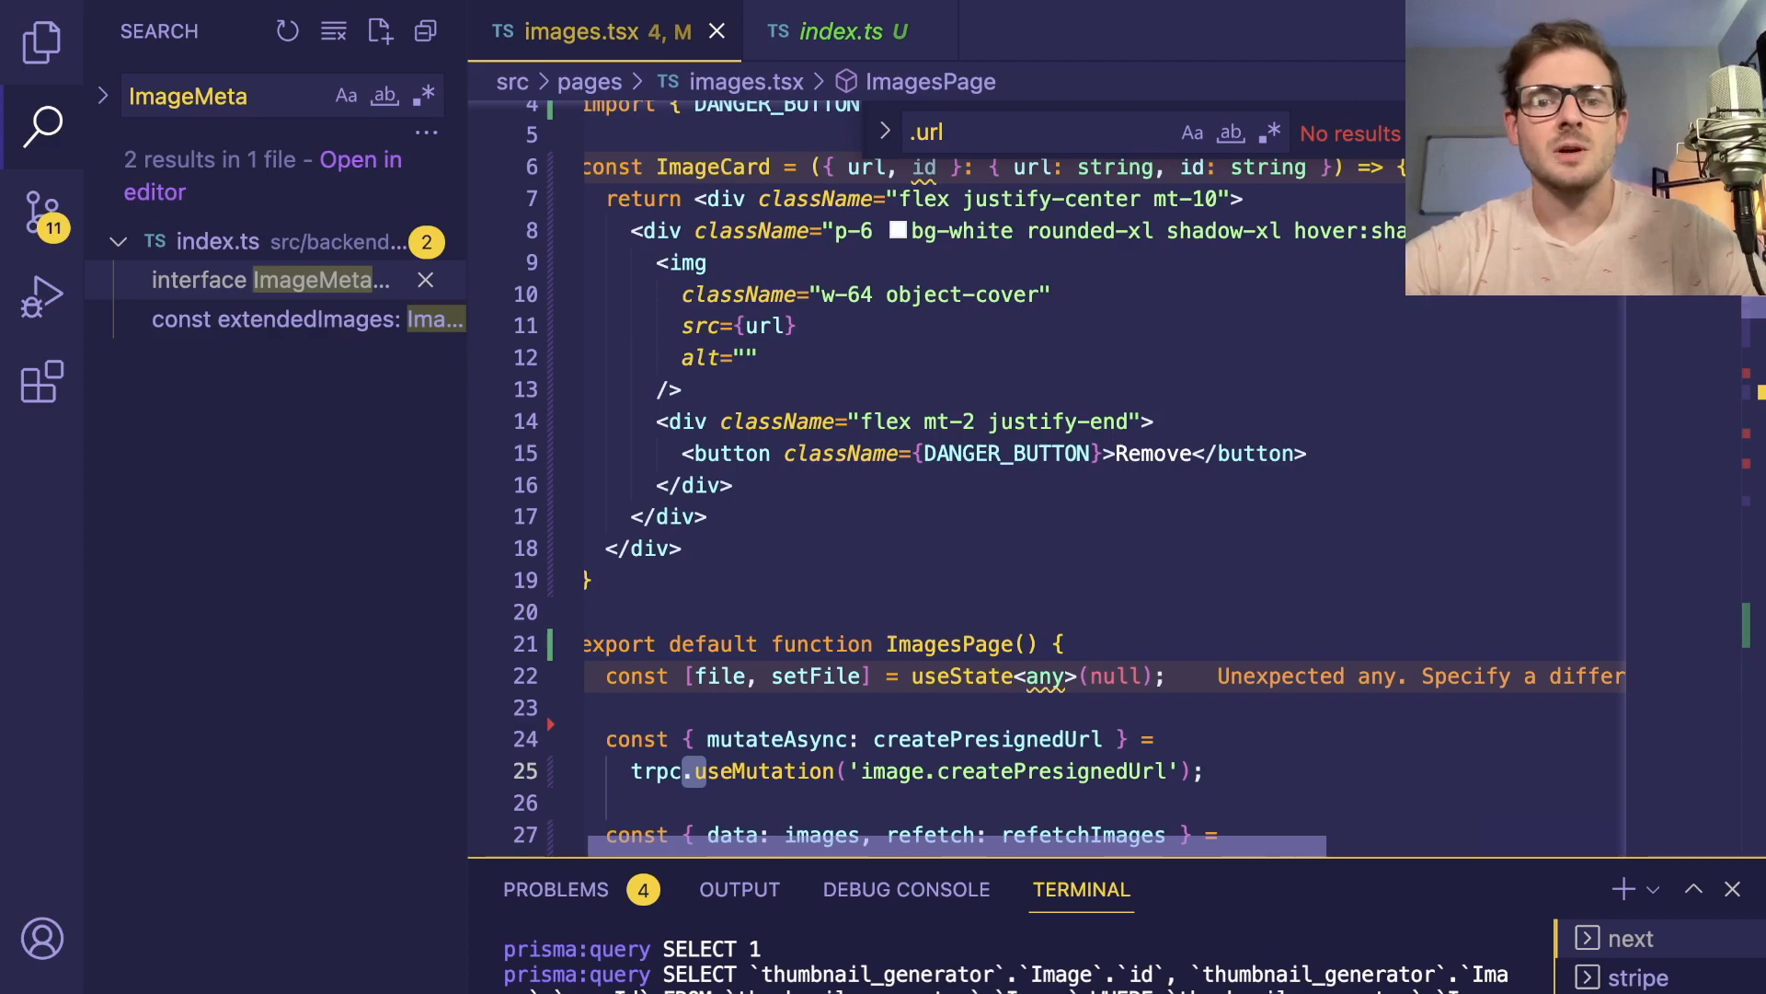
scroll(down, 3)
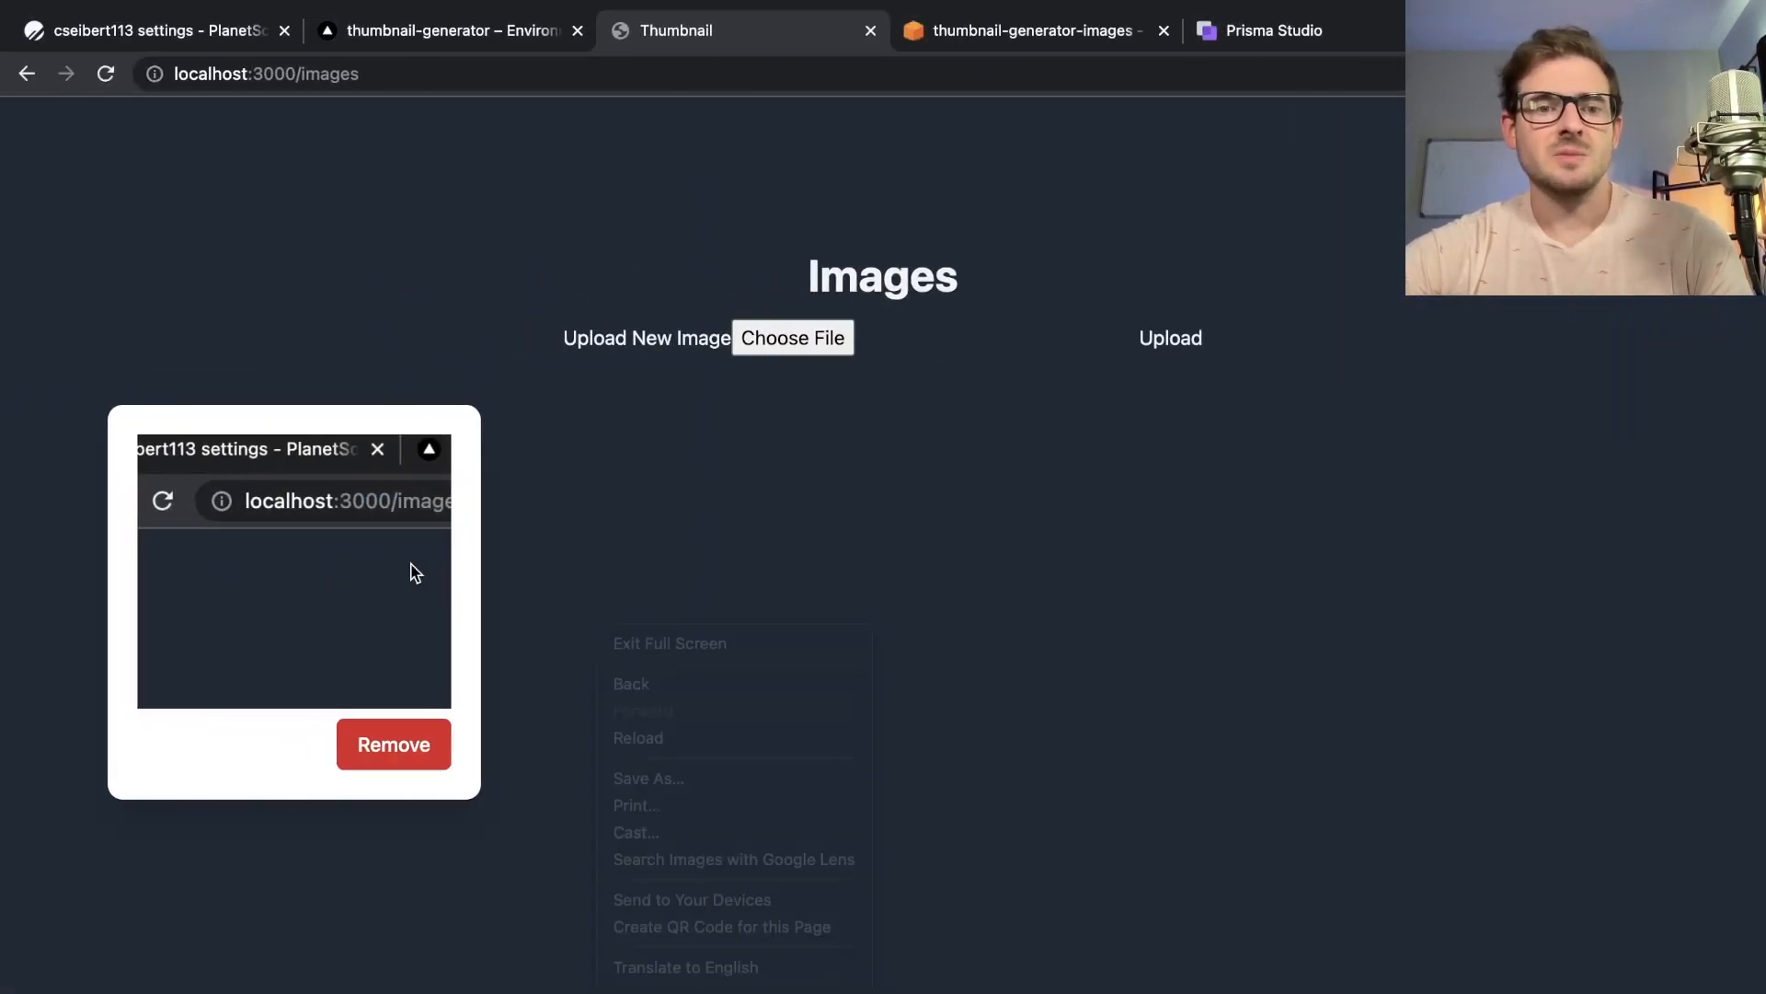
Inspect the thumbnail img element to confirm its signed S3 src, then close DevTools
click(643, 709)
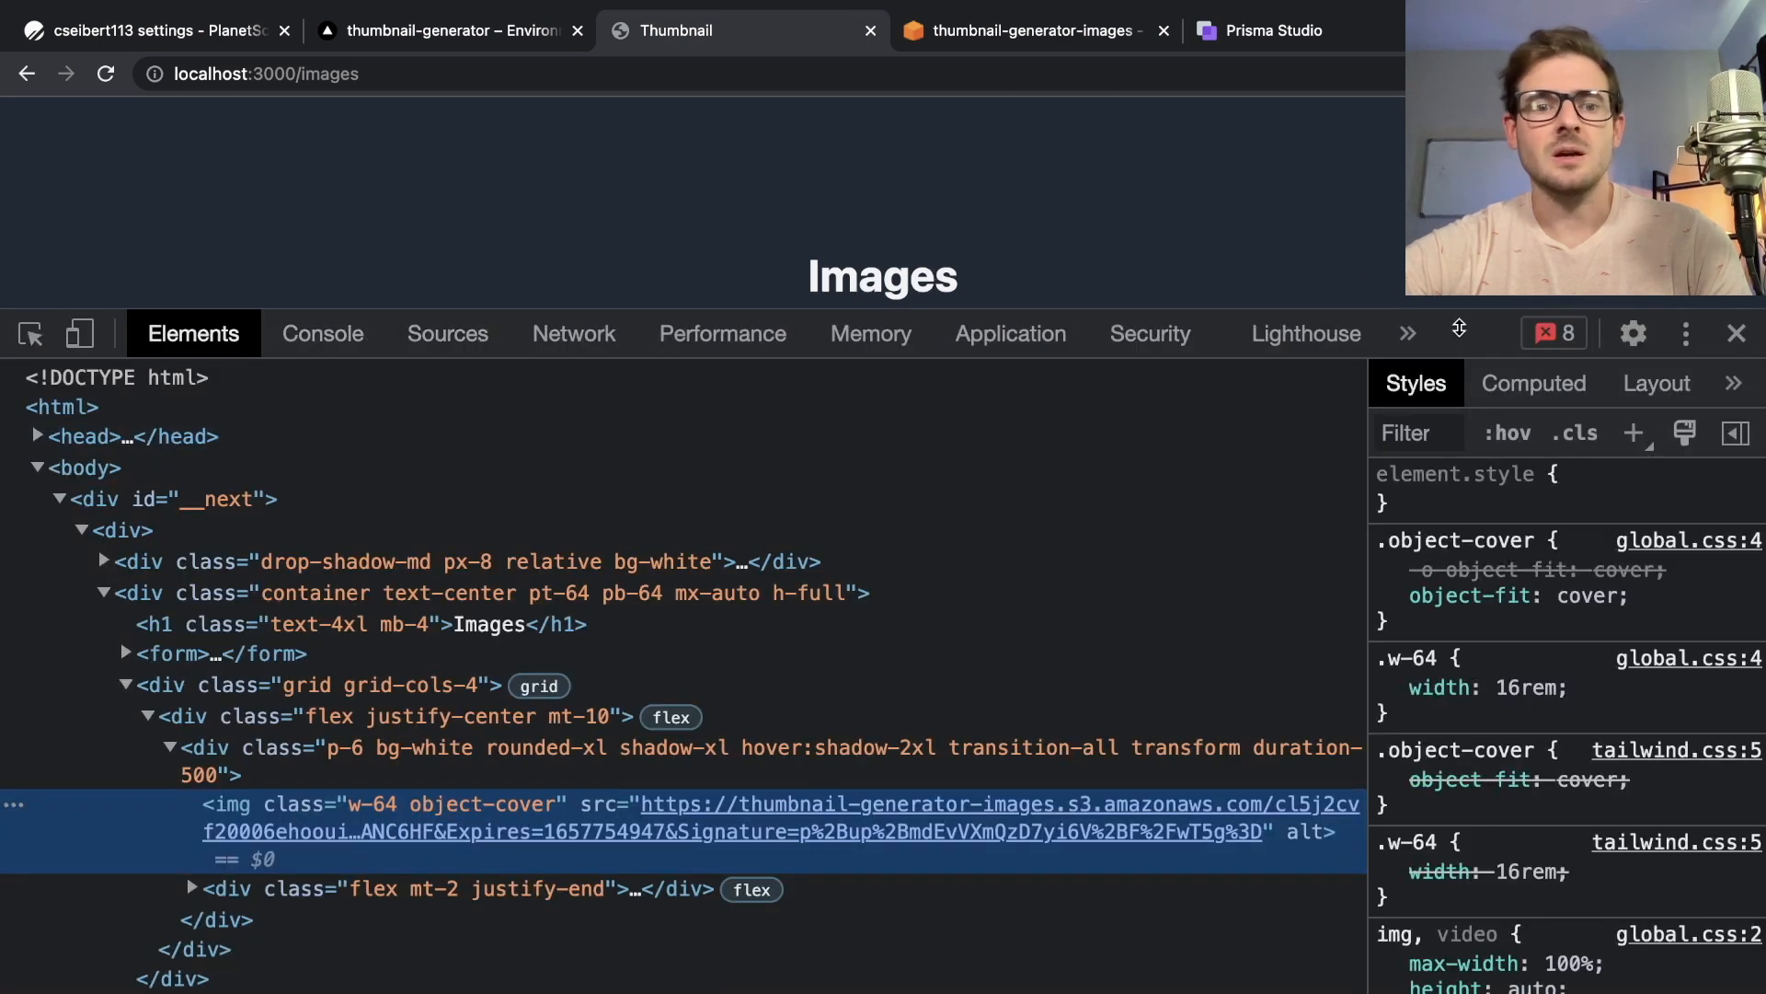
mouse_move(698, 804)
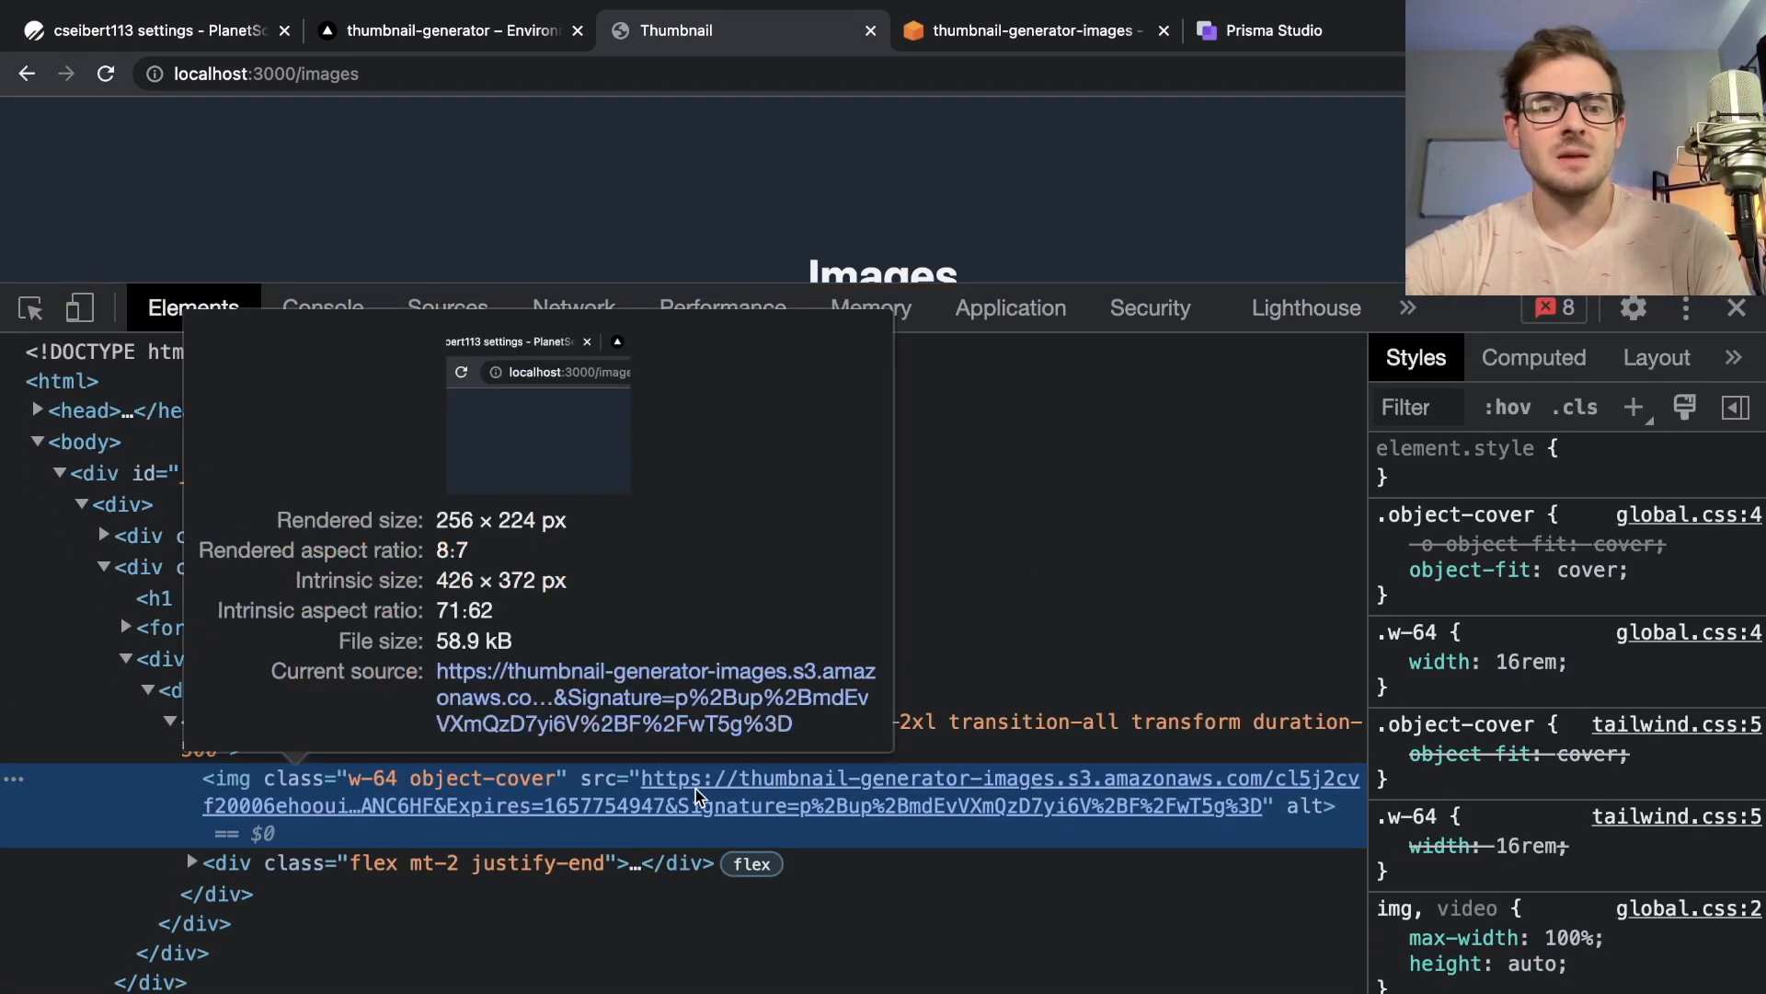
mouse_move(1288, 785)
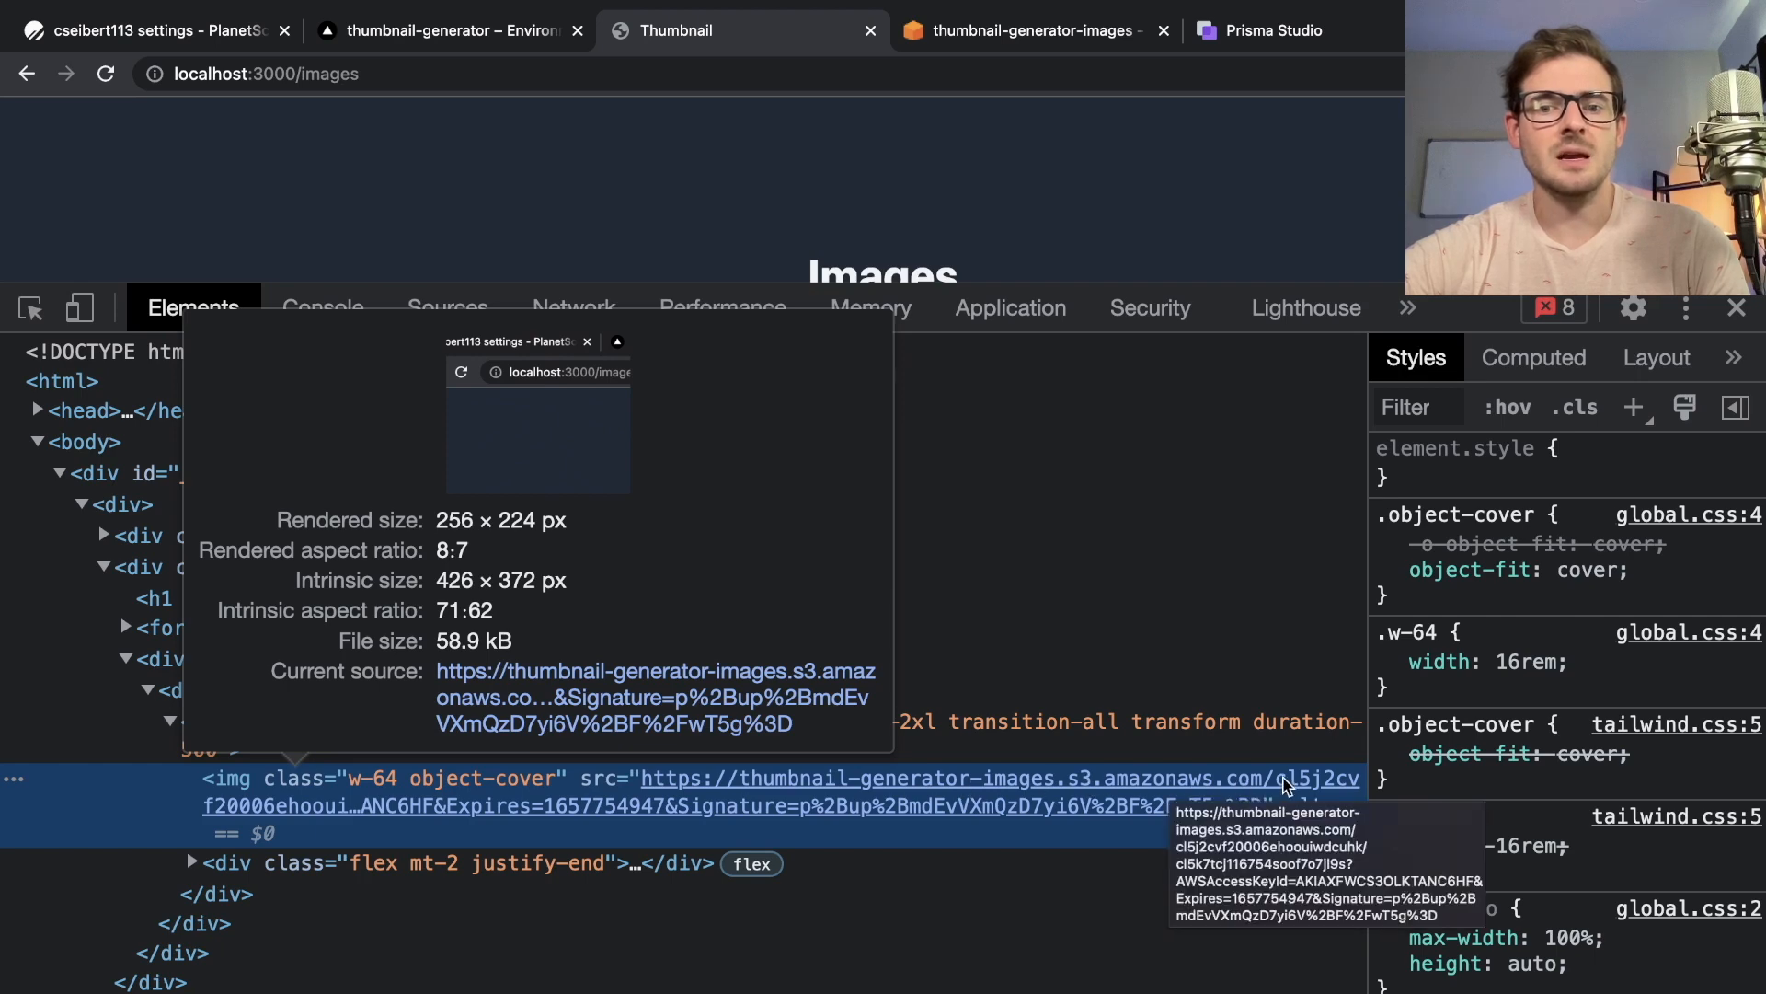
mouse_move(1177, 806)
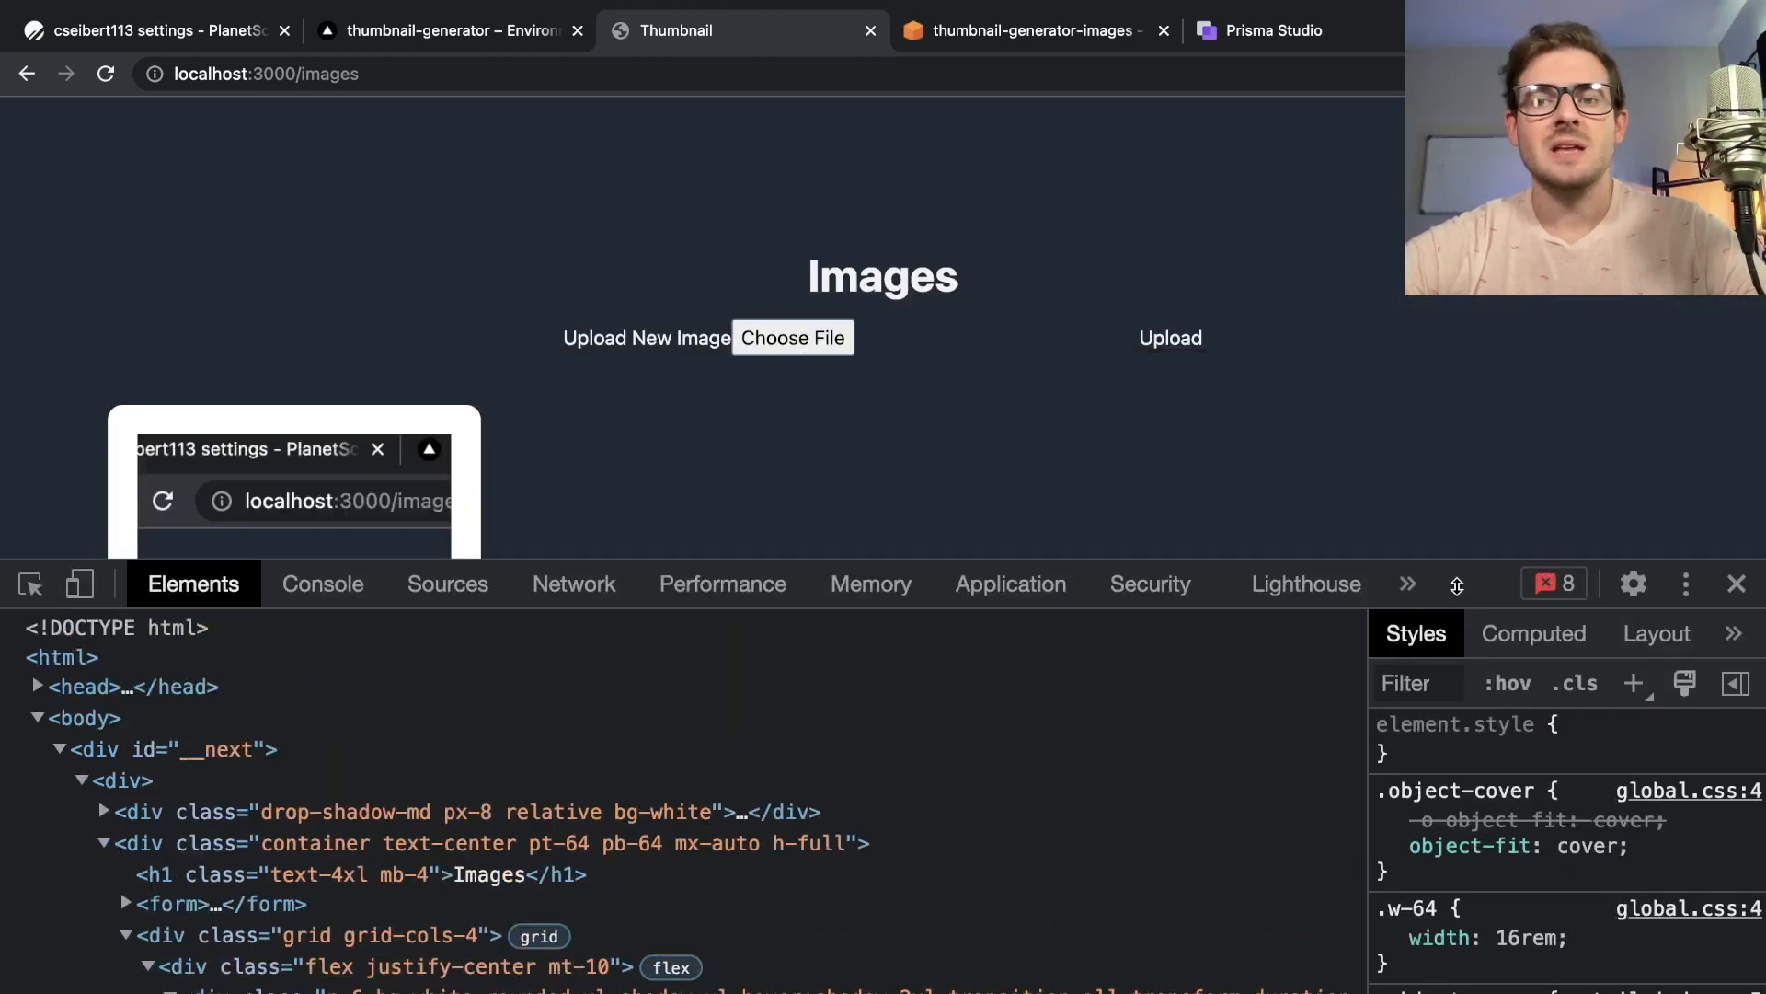
click(1736, 583)
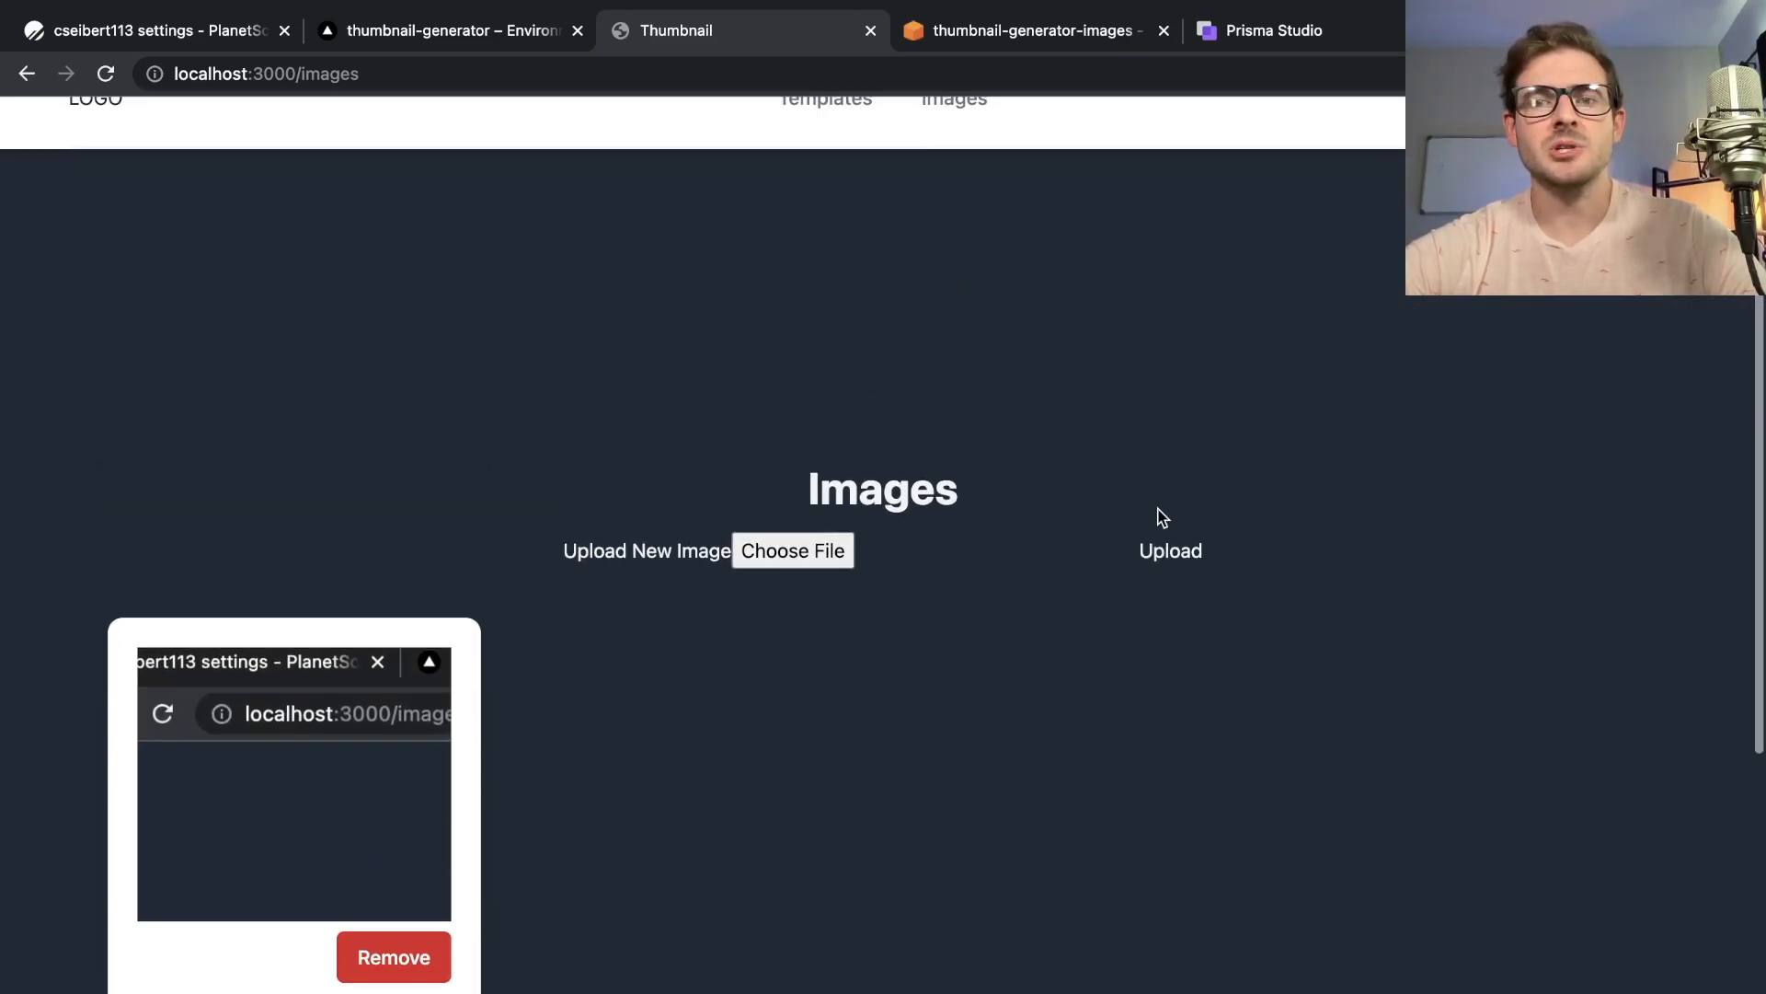
scroll(up, 3)
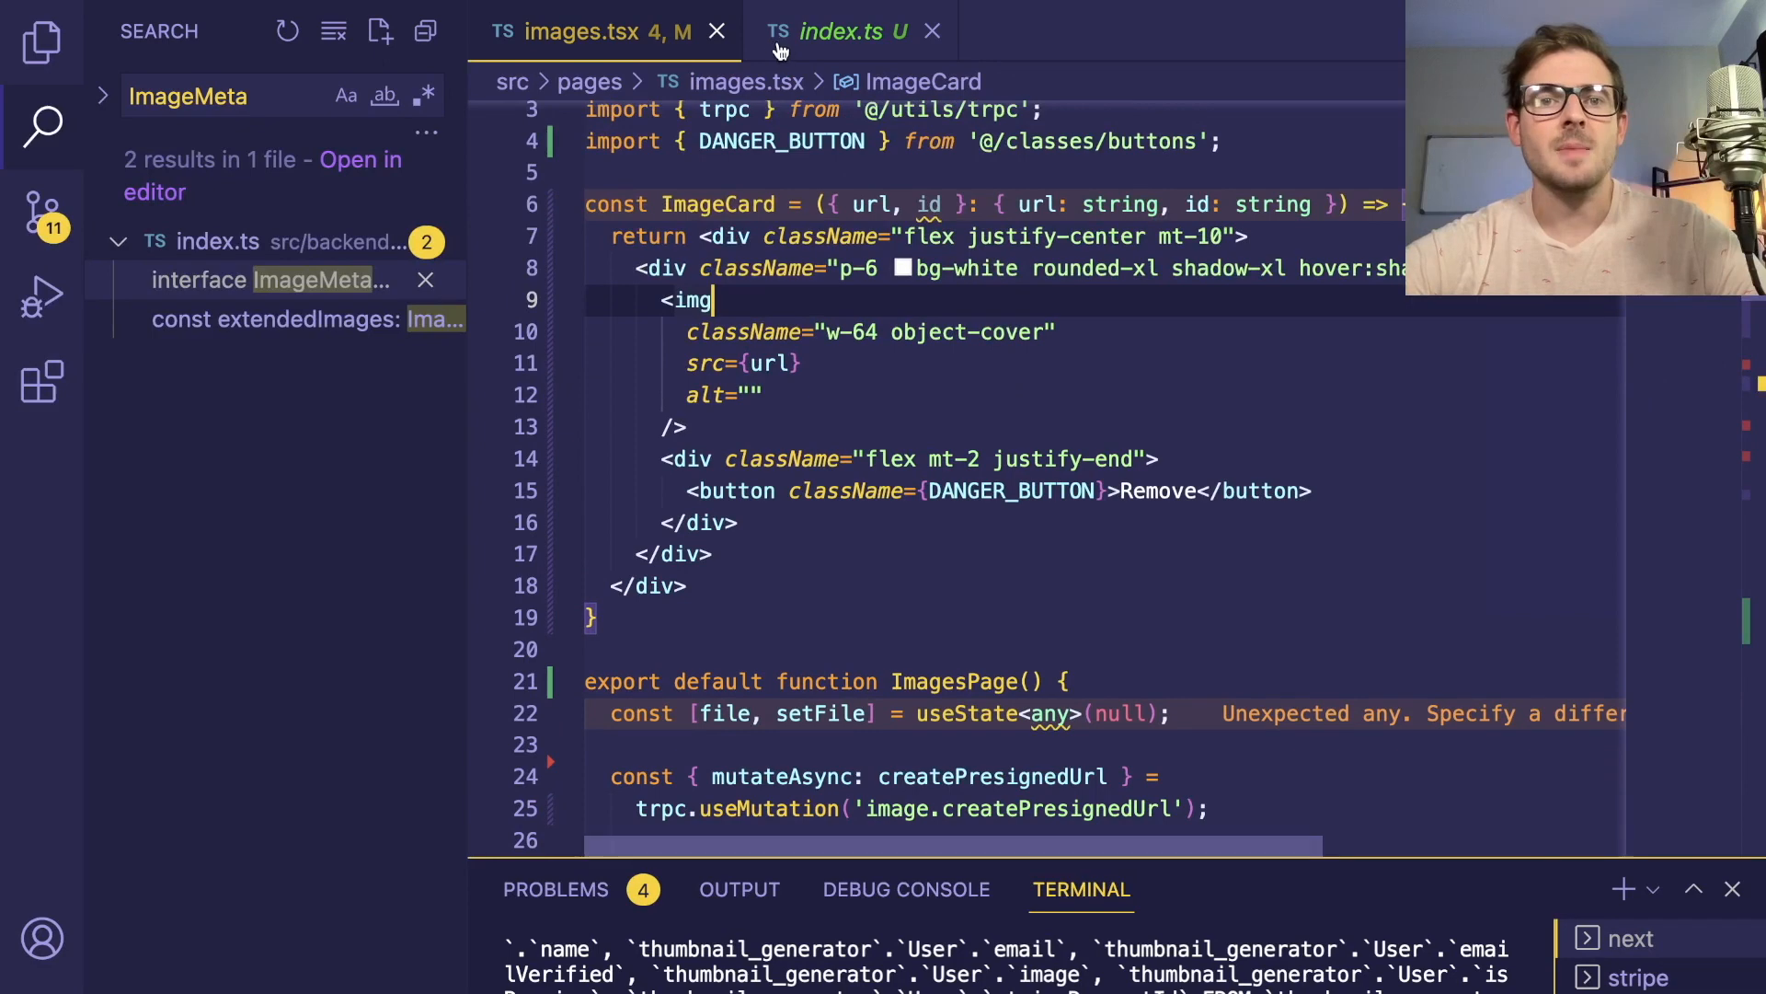
Glance at the images router, then open the thumbnail-generator-images bucket in the S3 console
click(838, 31)
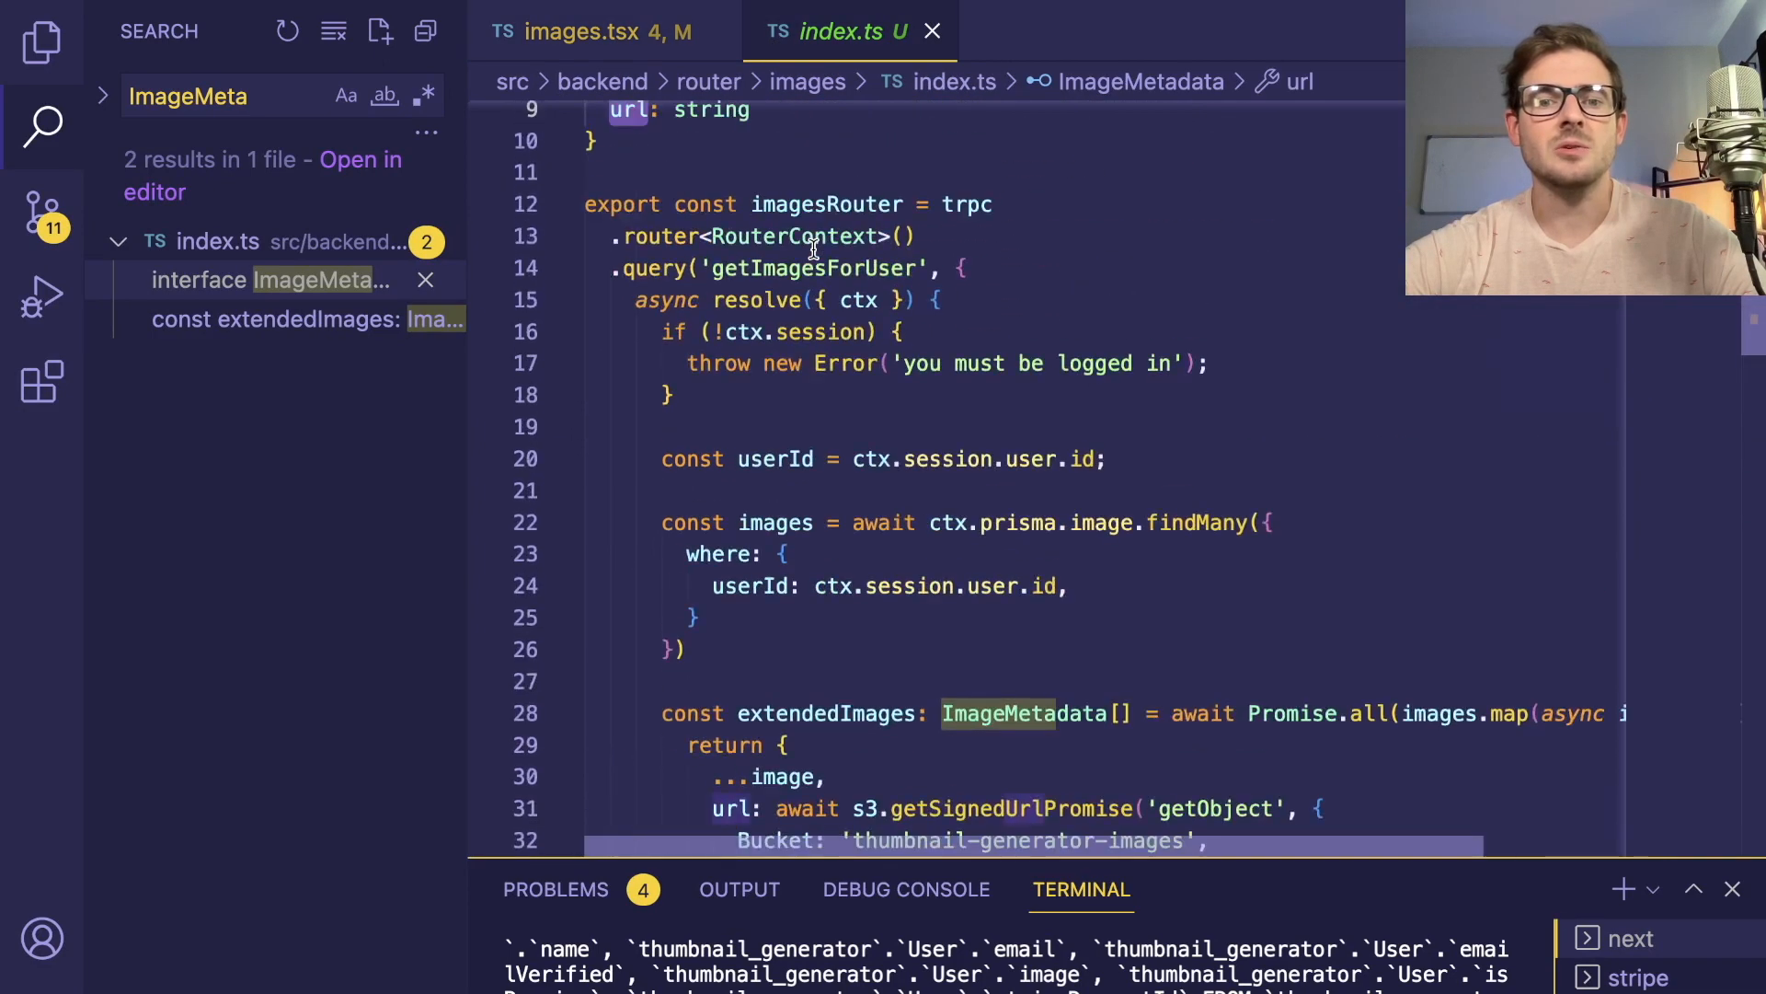
scroll(down, 3)
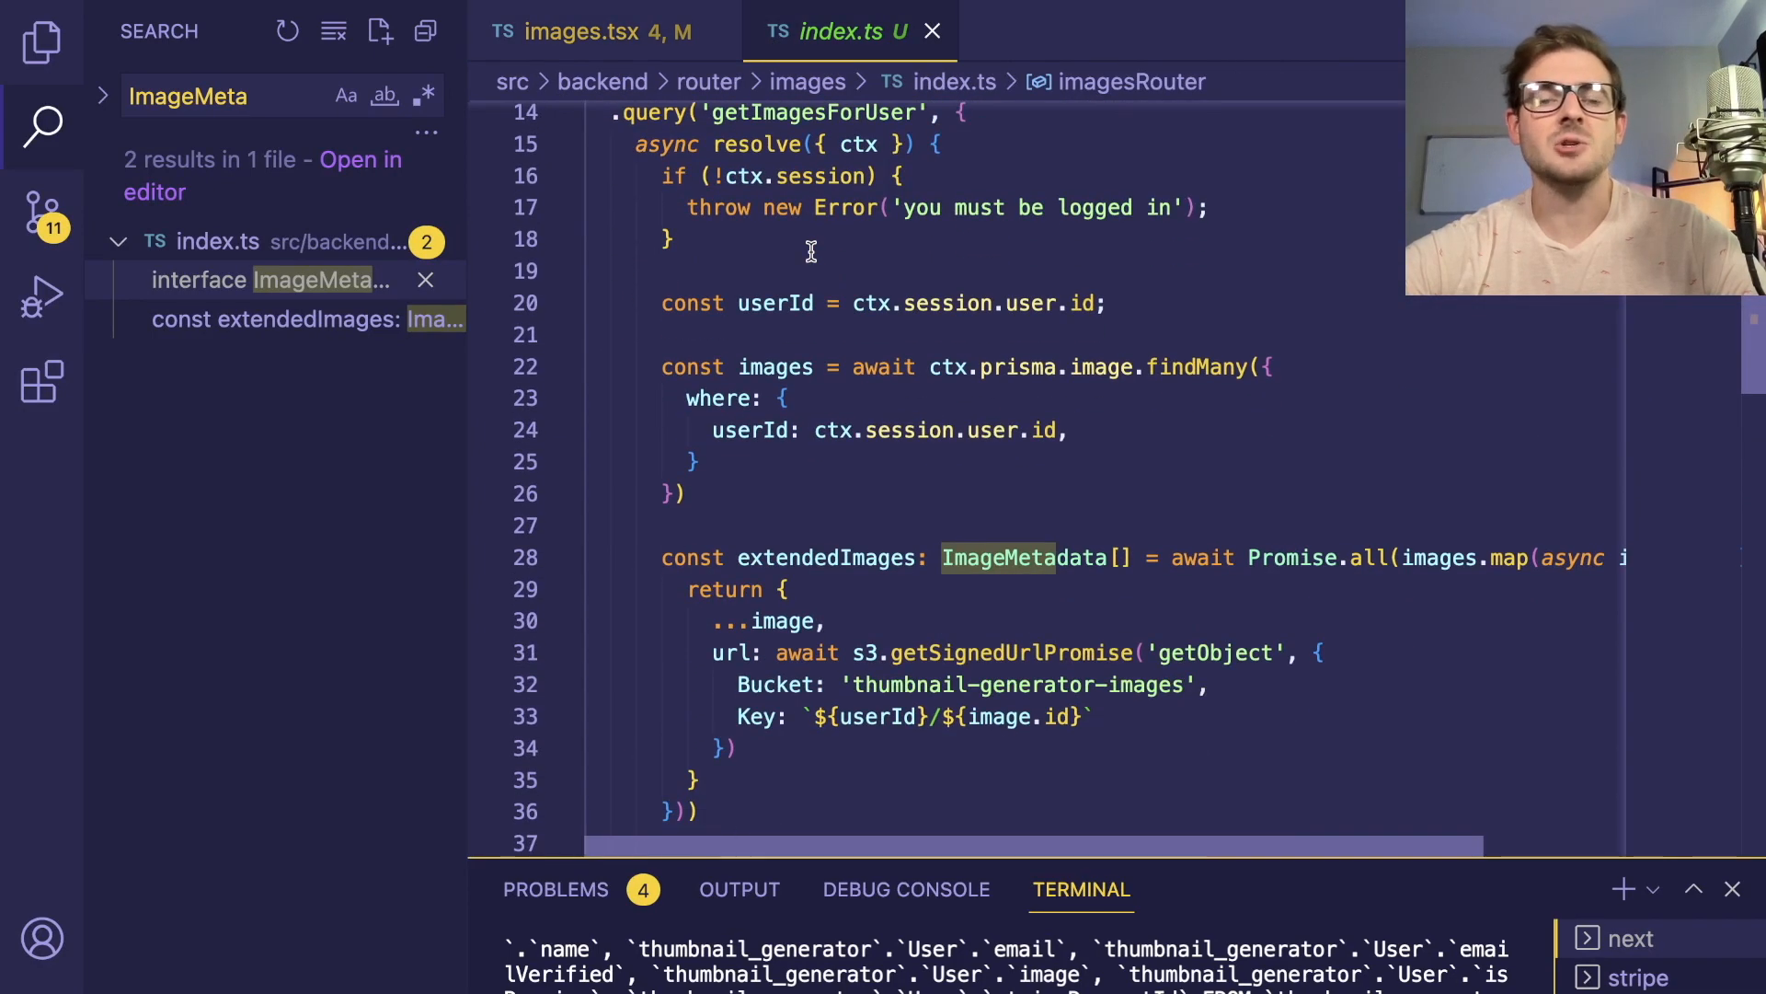
click(766, 270)
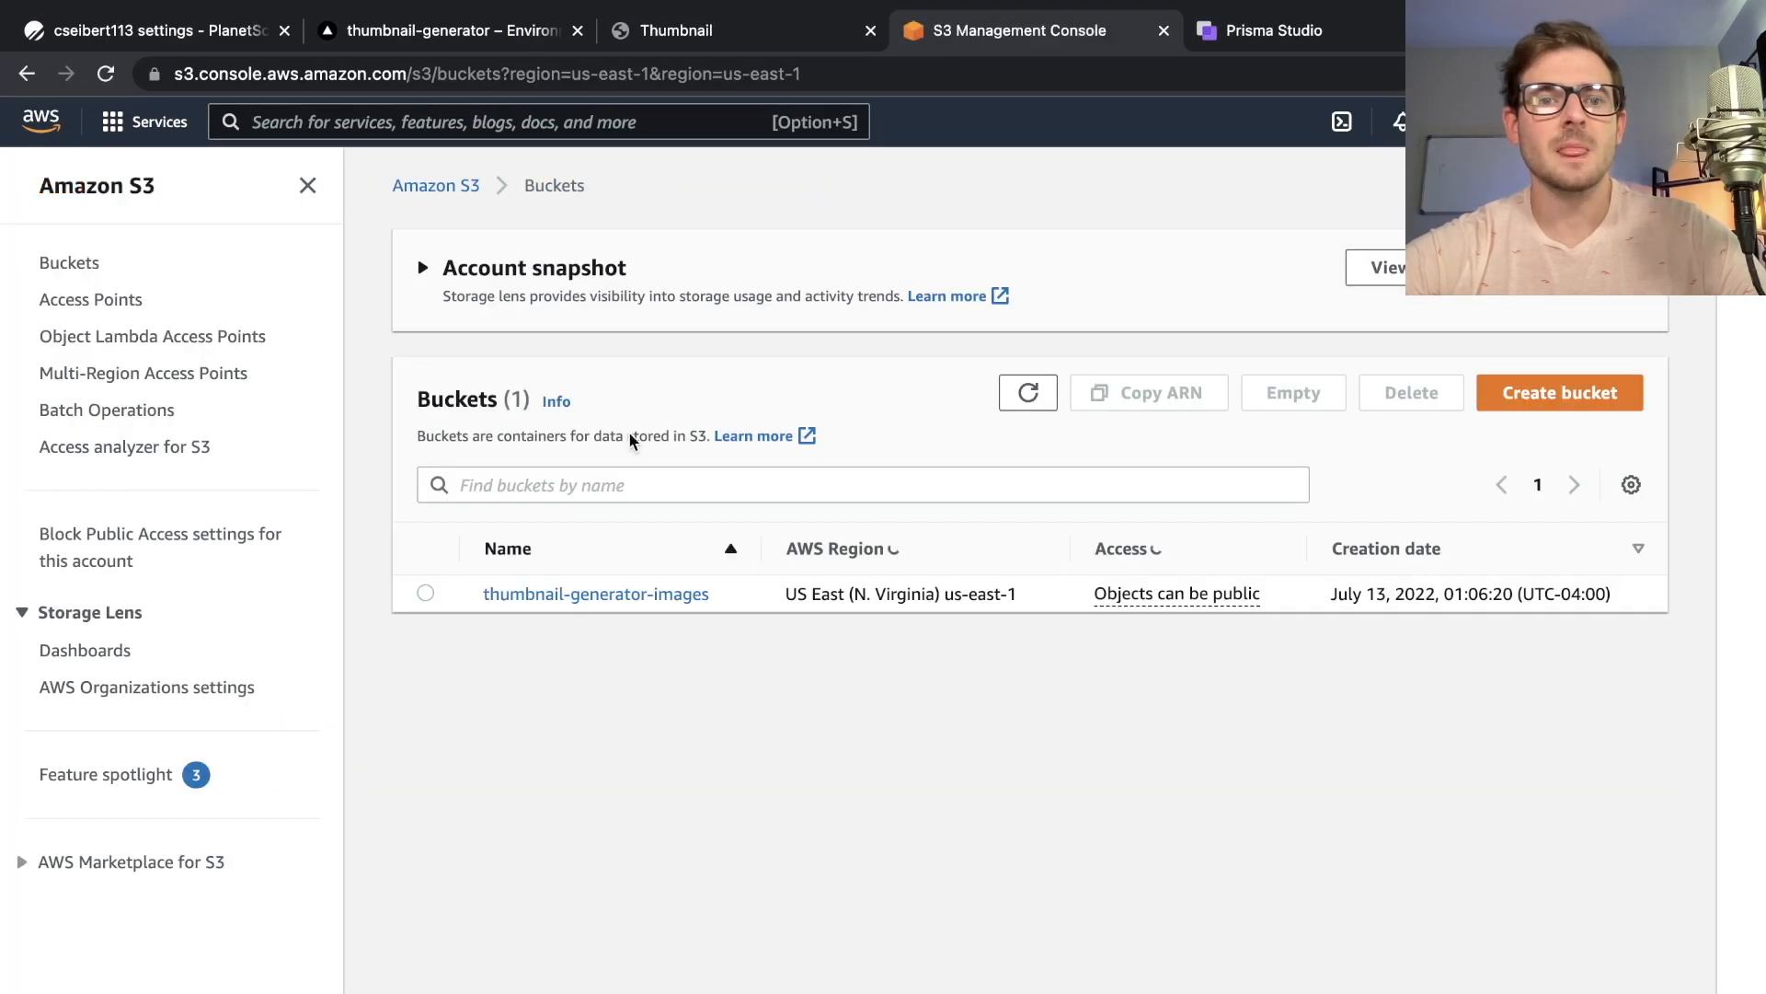
click(595, 593)
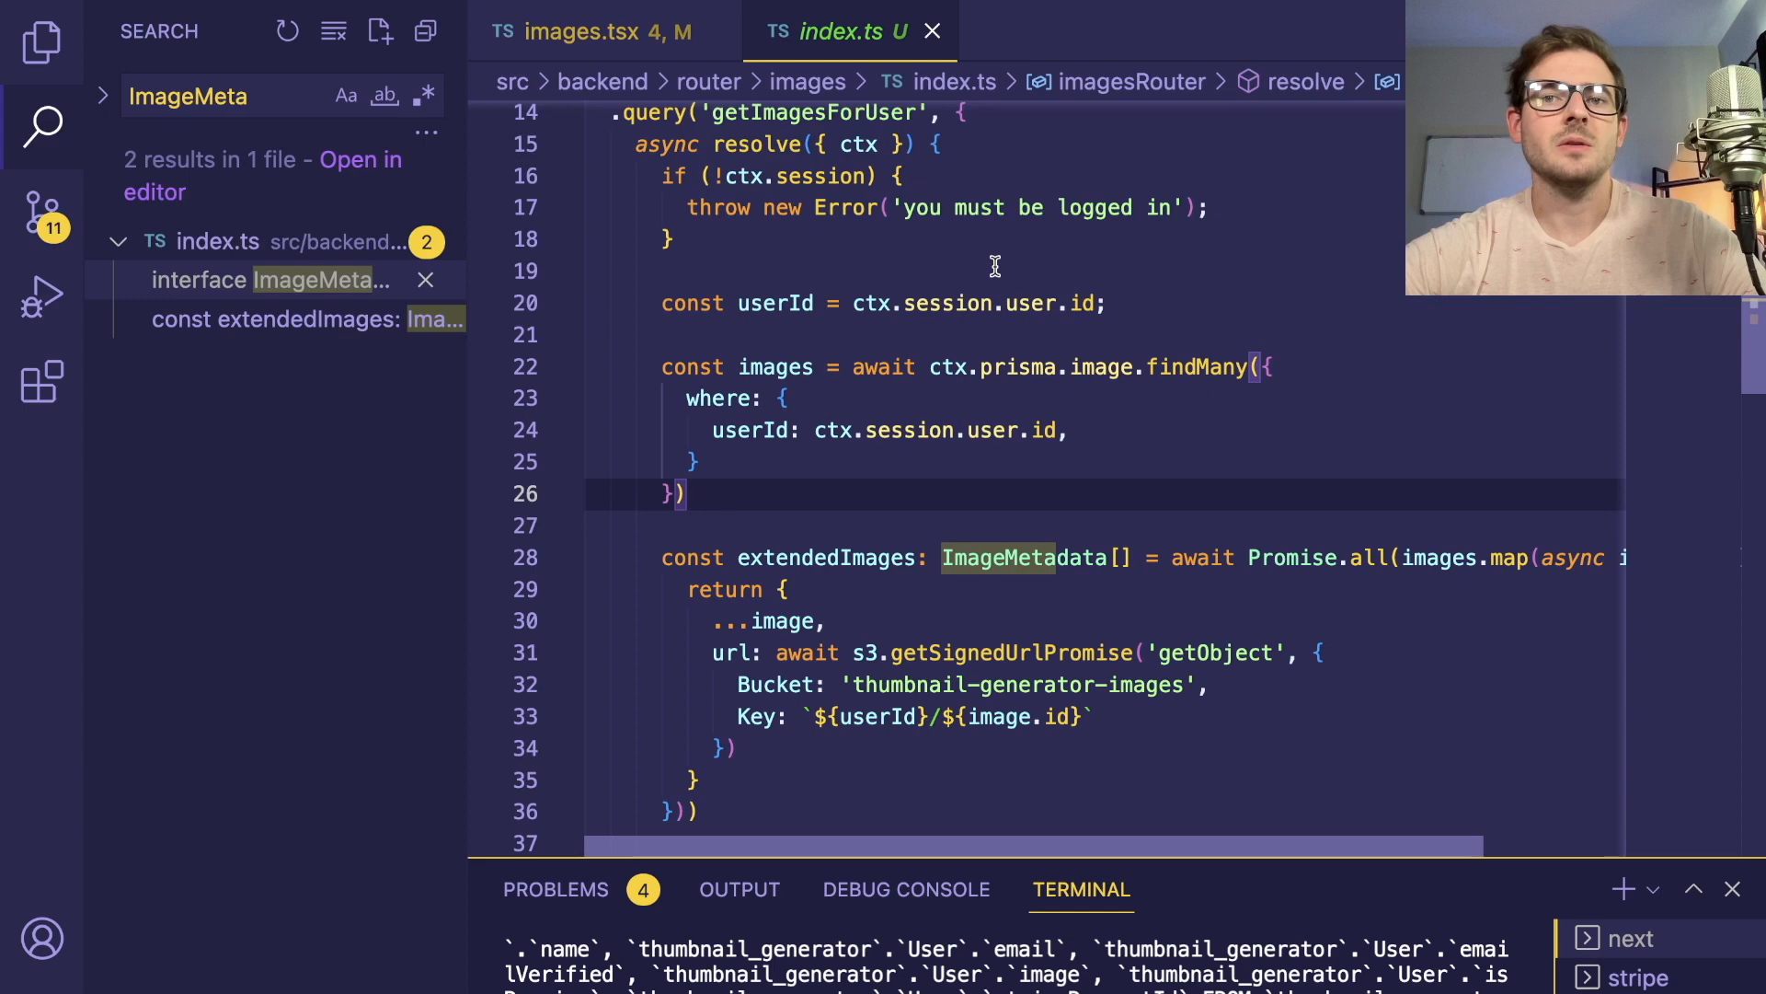
click(884, 238)
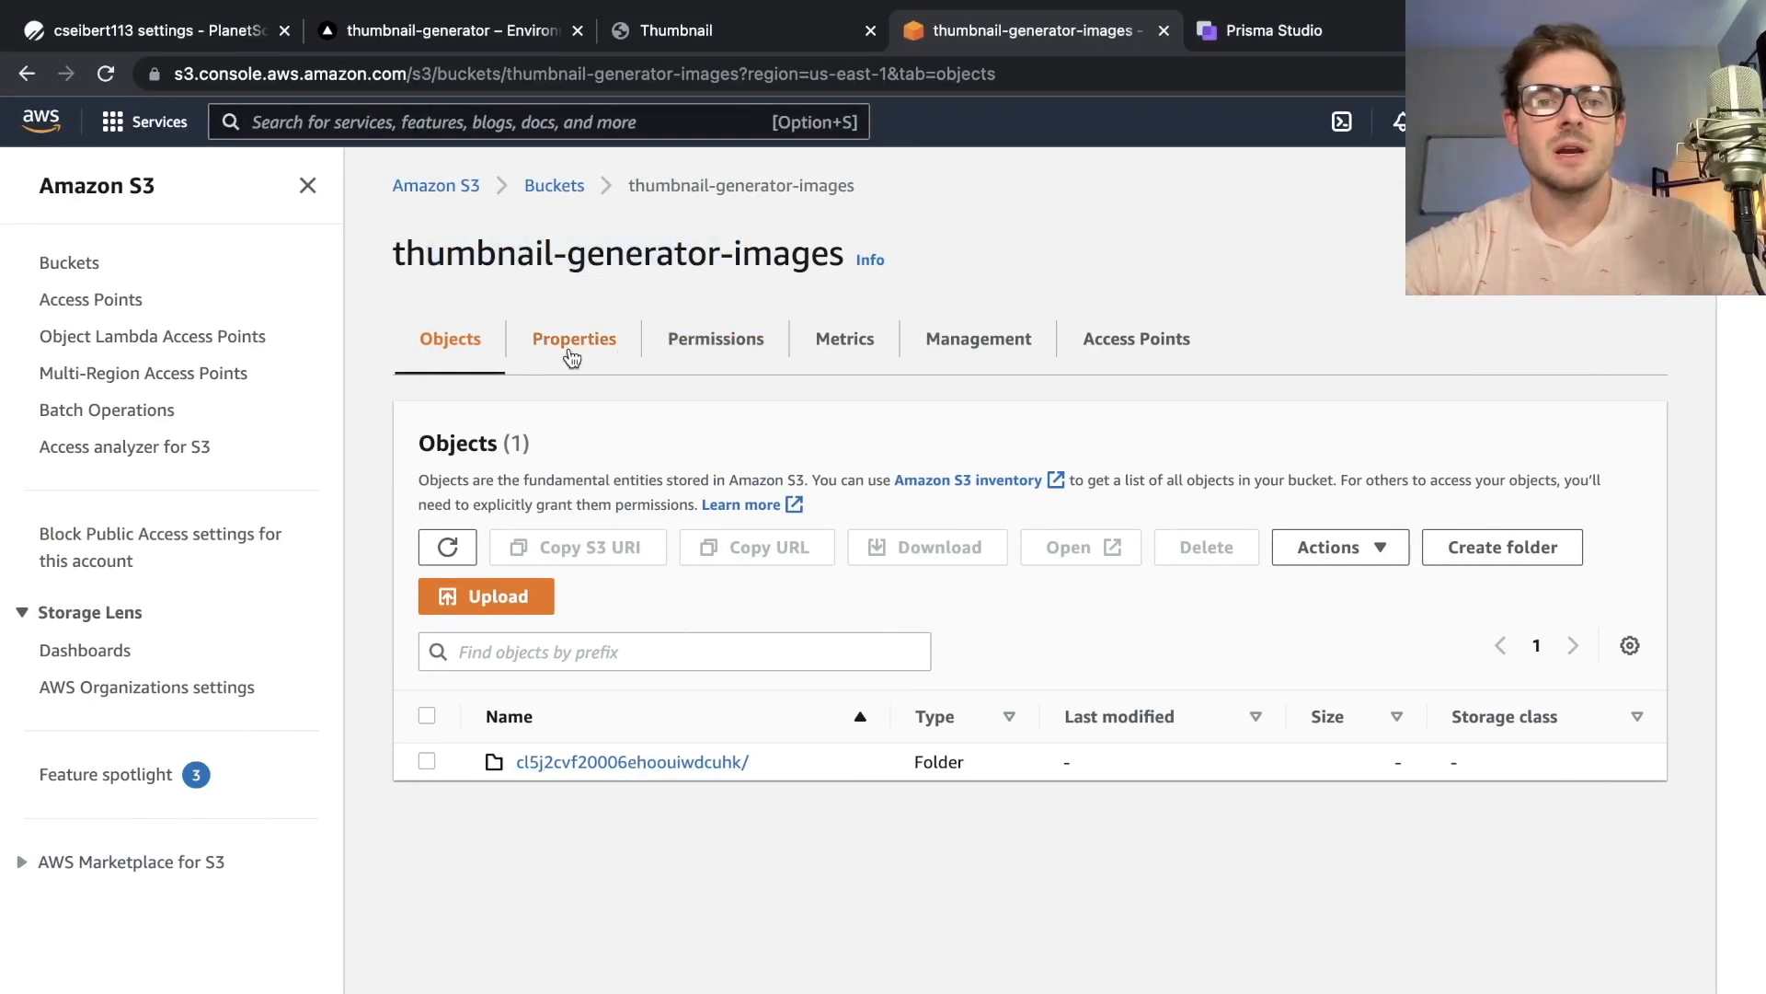
Scroll through the bucket's Permissions tab, reviewing its ACL and CORS rules
click(714, 338)
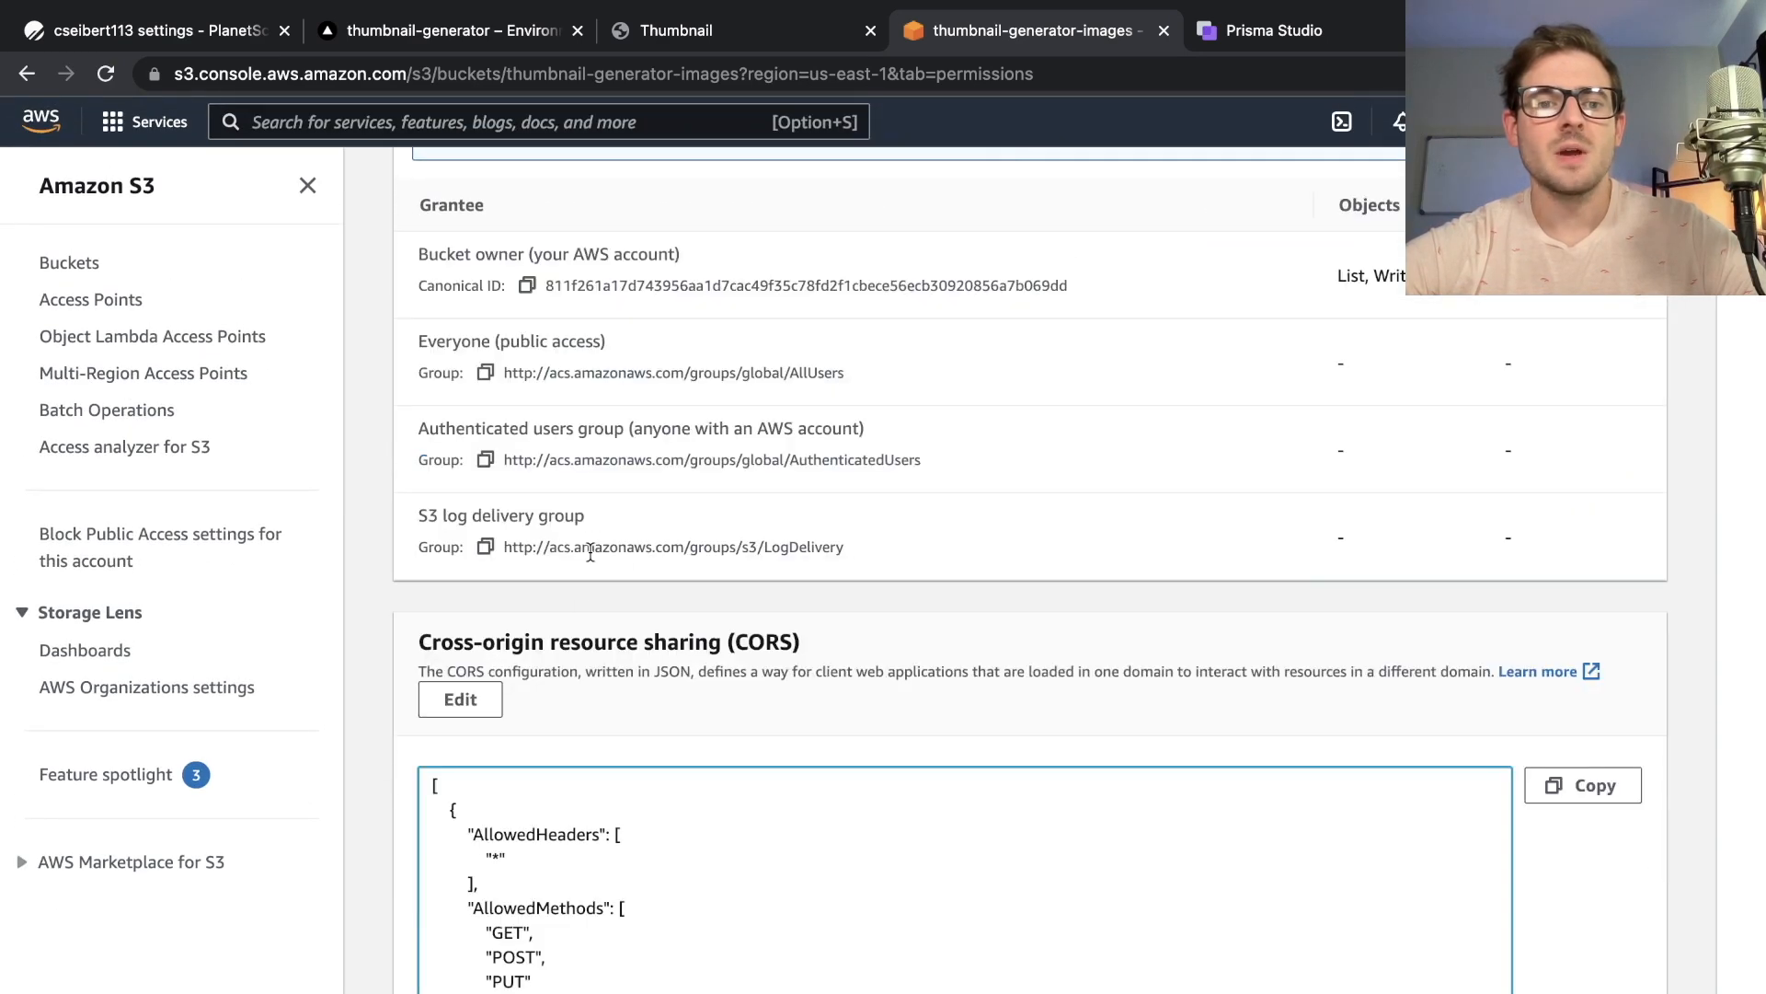
scroll(down, 3)
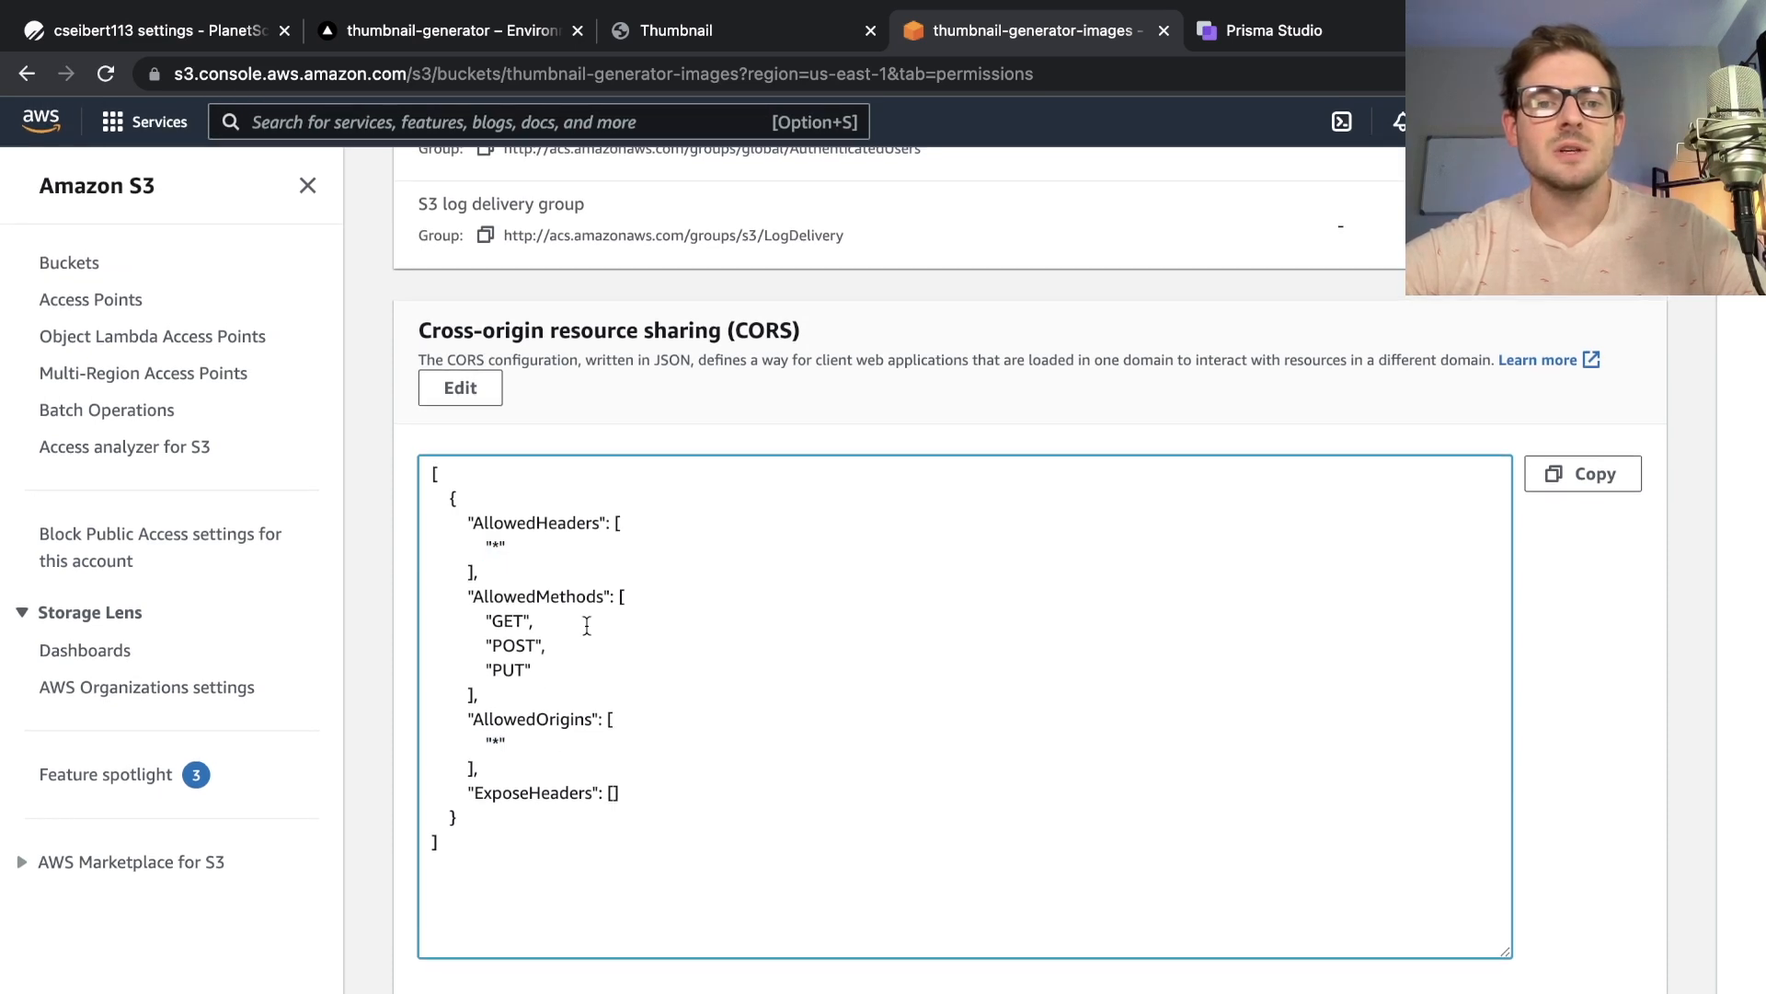
mouse_move(601, 664)
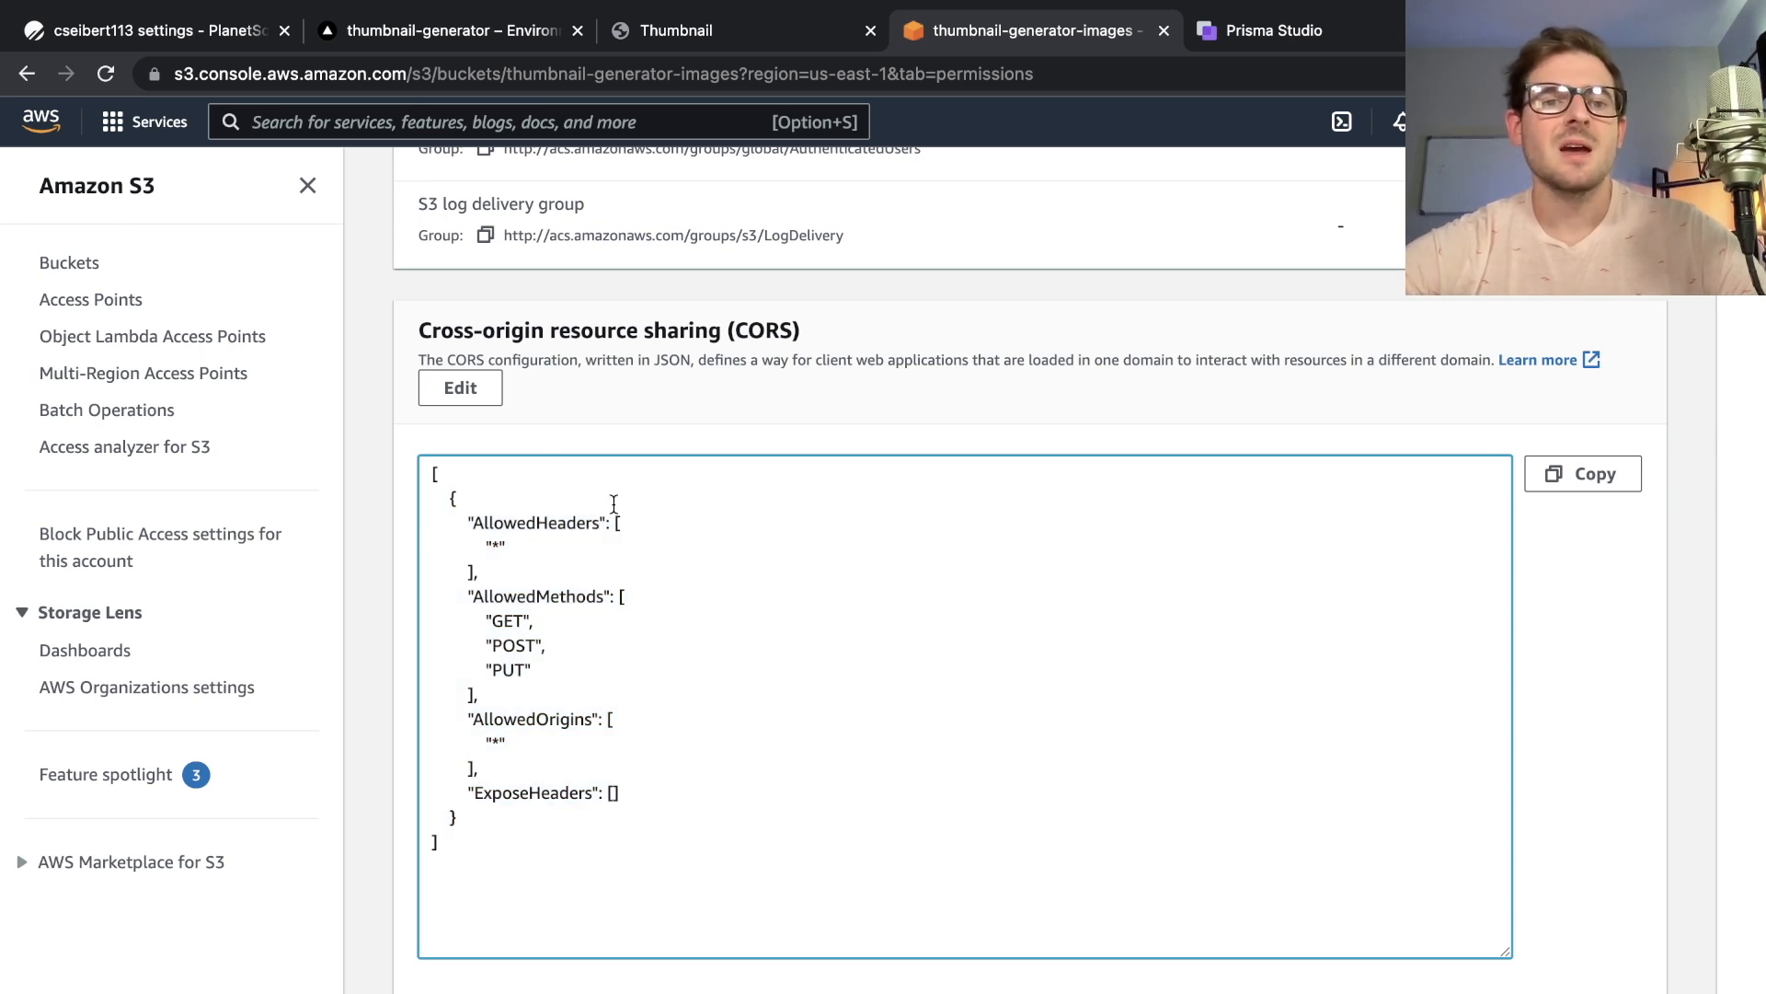
mouse_move(470, 743)
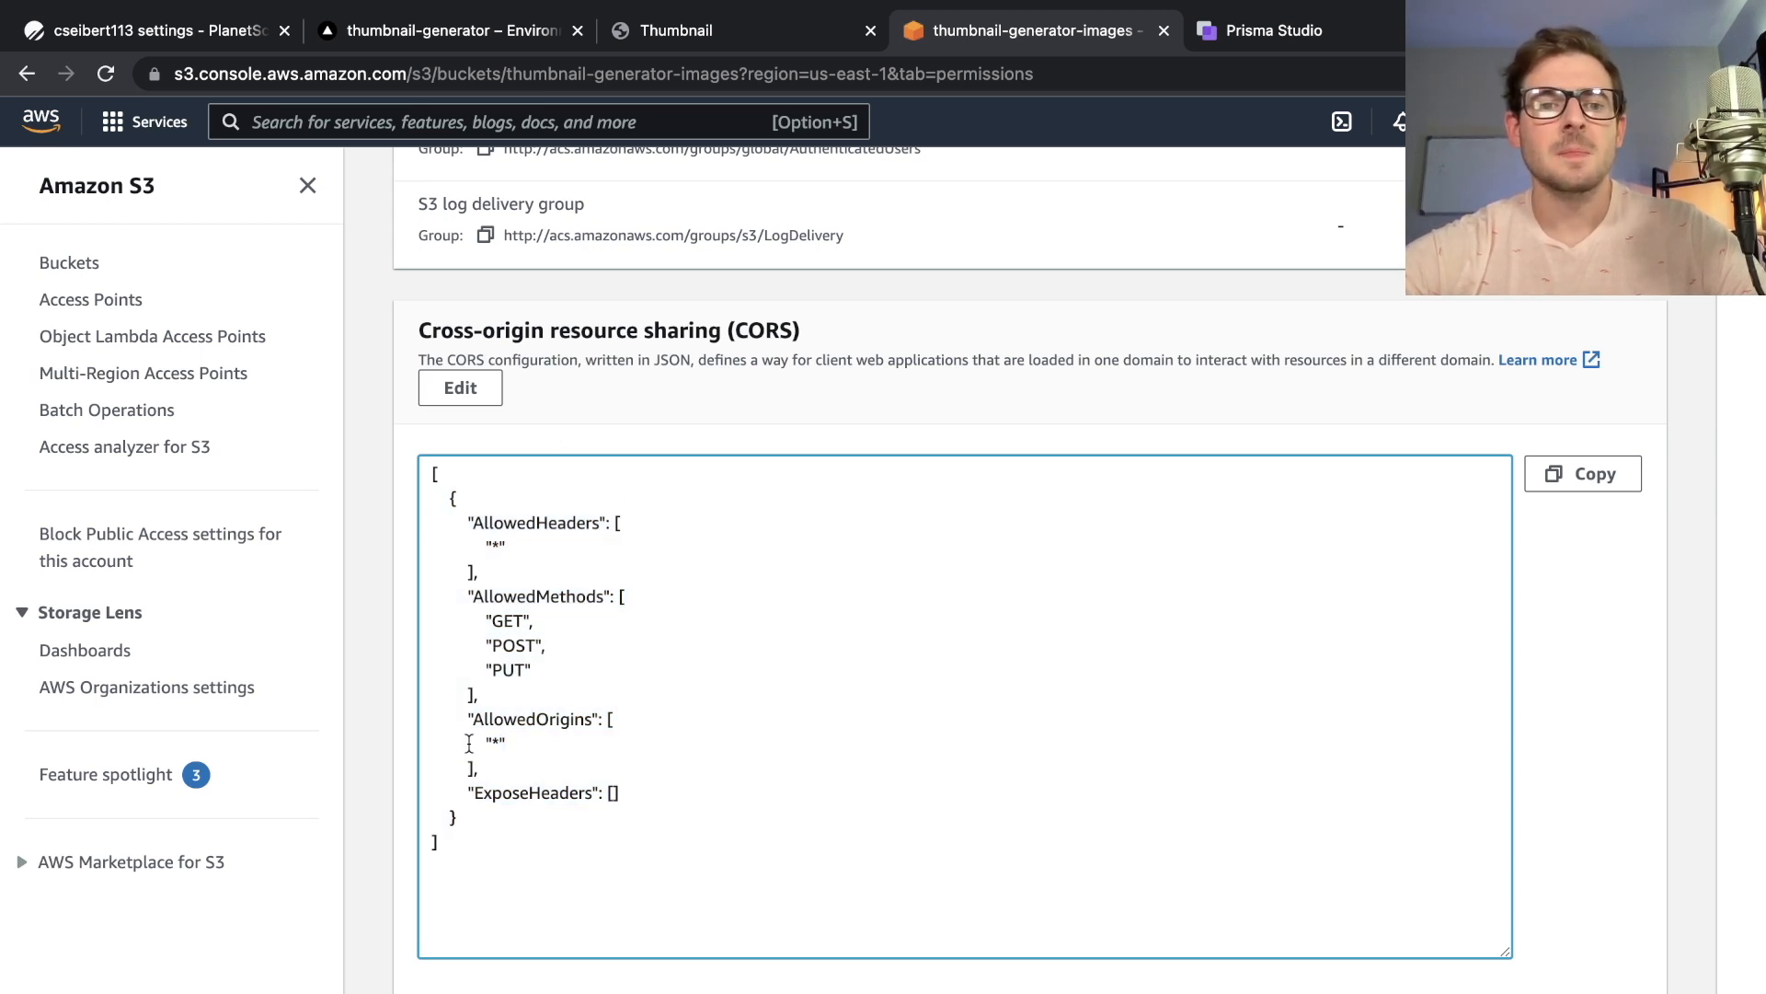
mouse_move(684, 543)
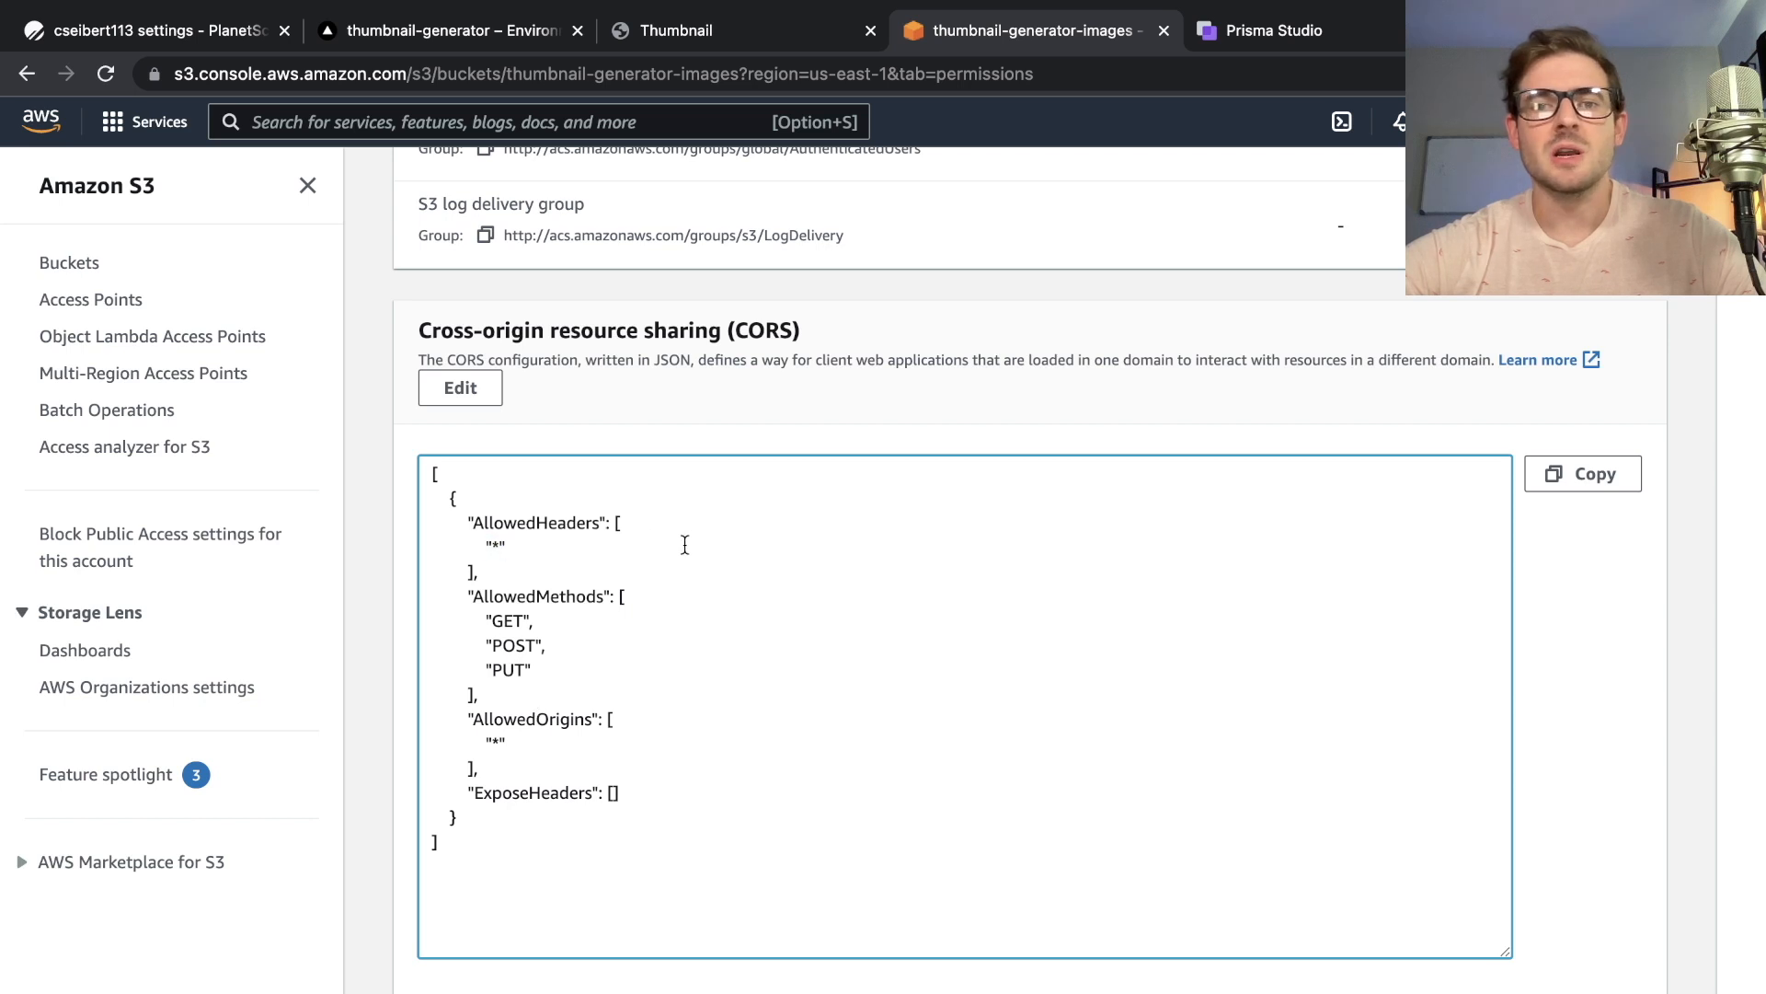
double_click(494, 742)
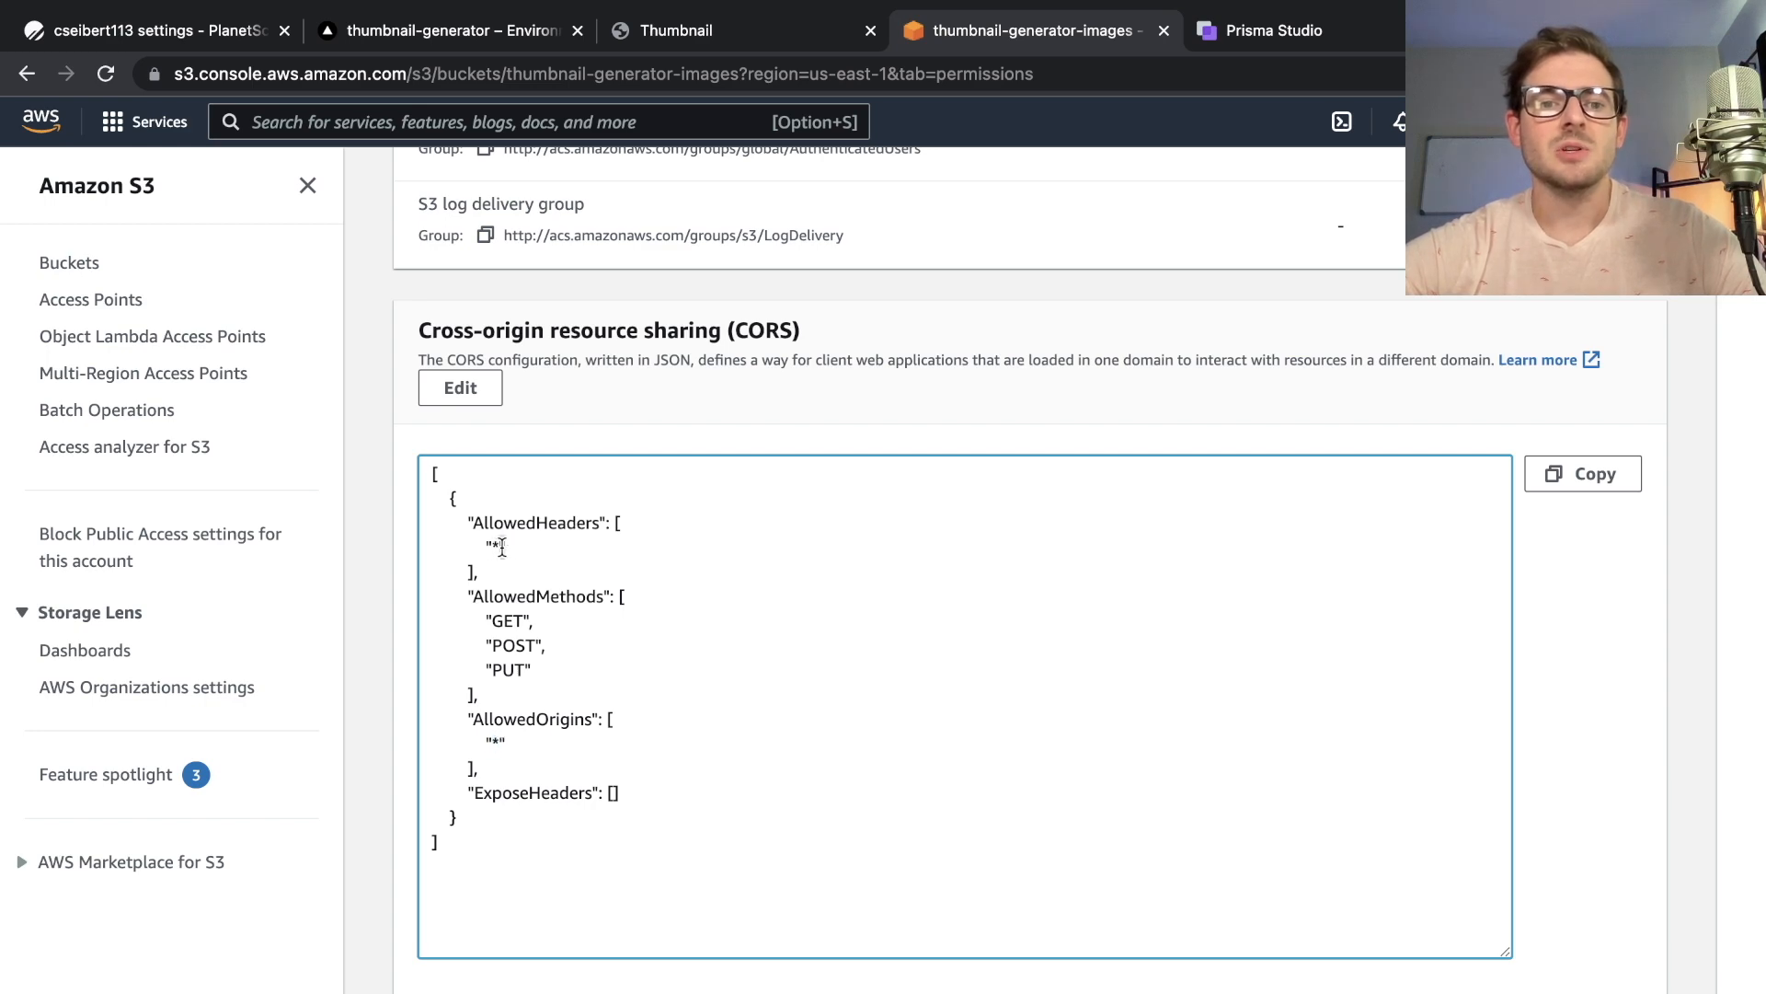
scroll(up, 3)
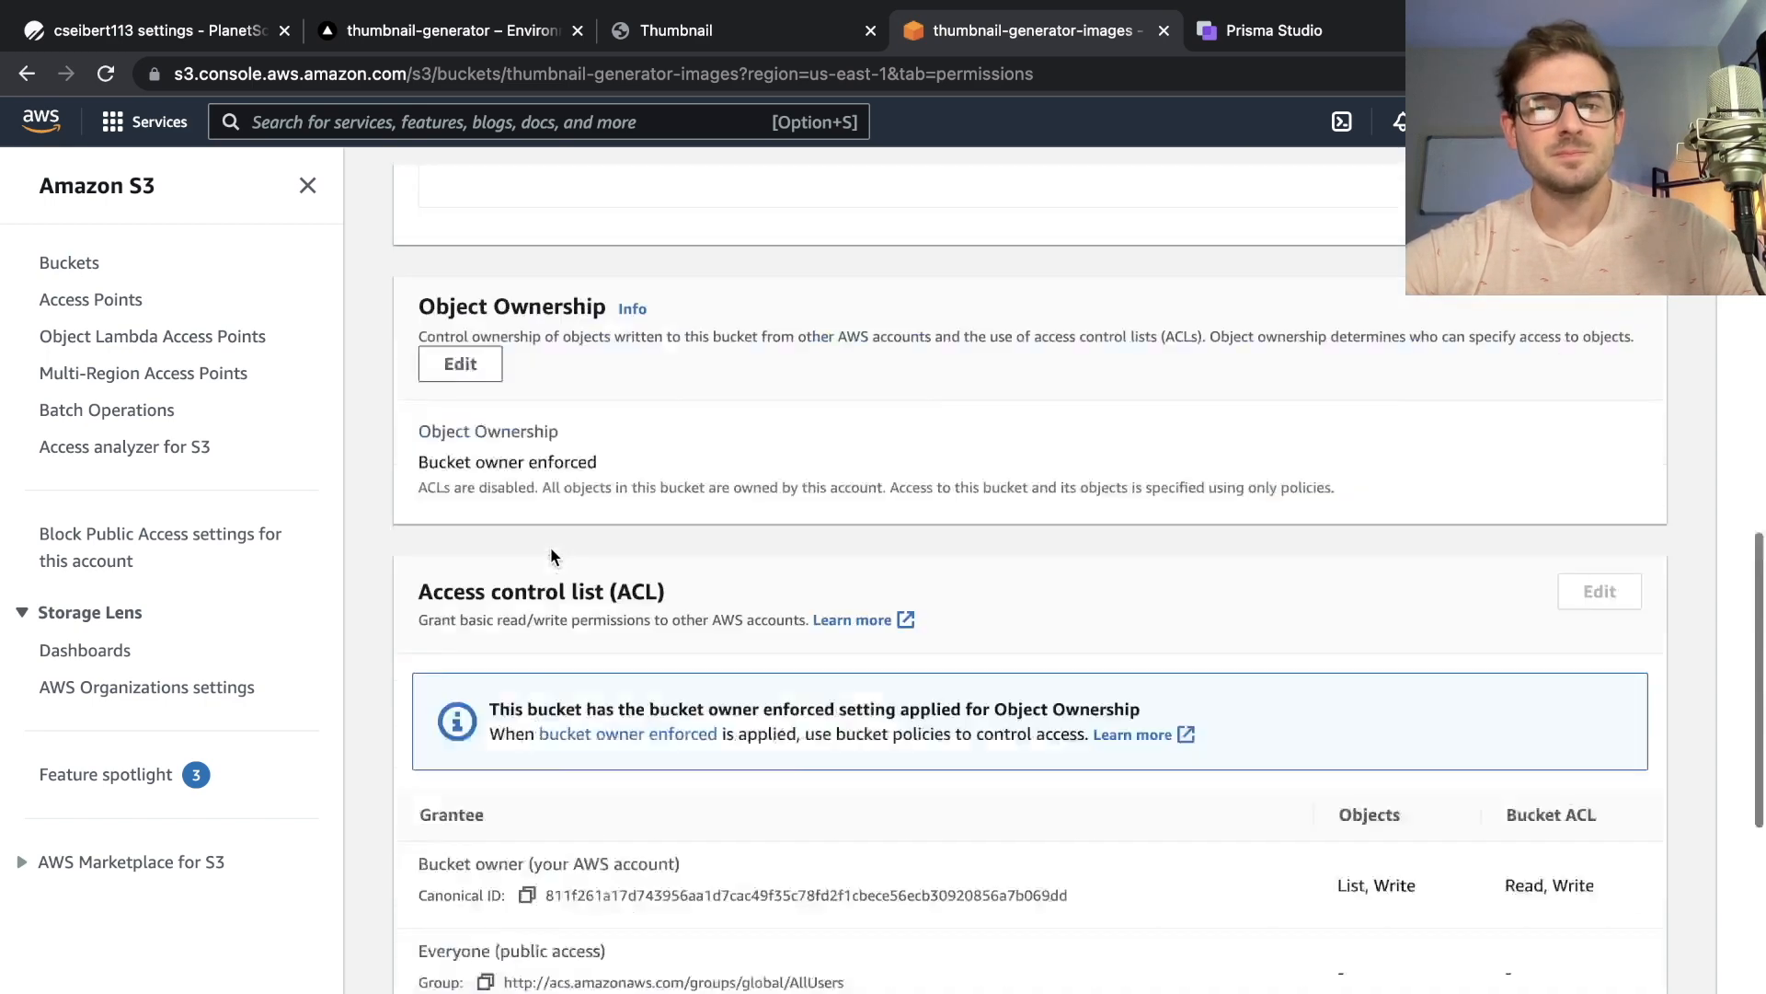
scroll(up, 3)
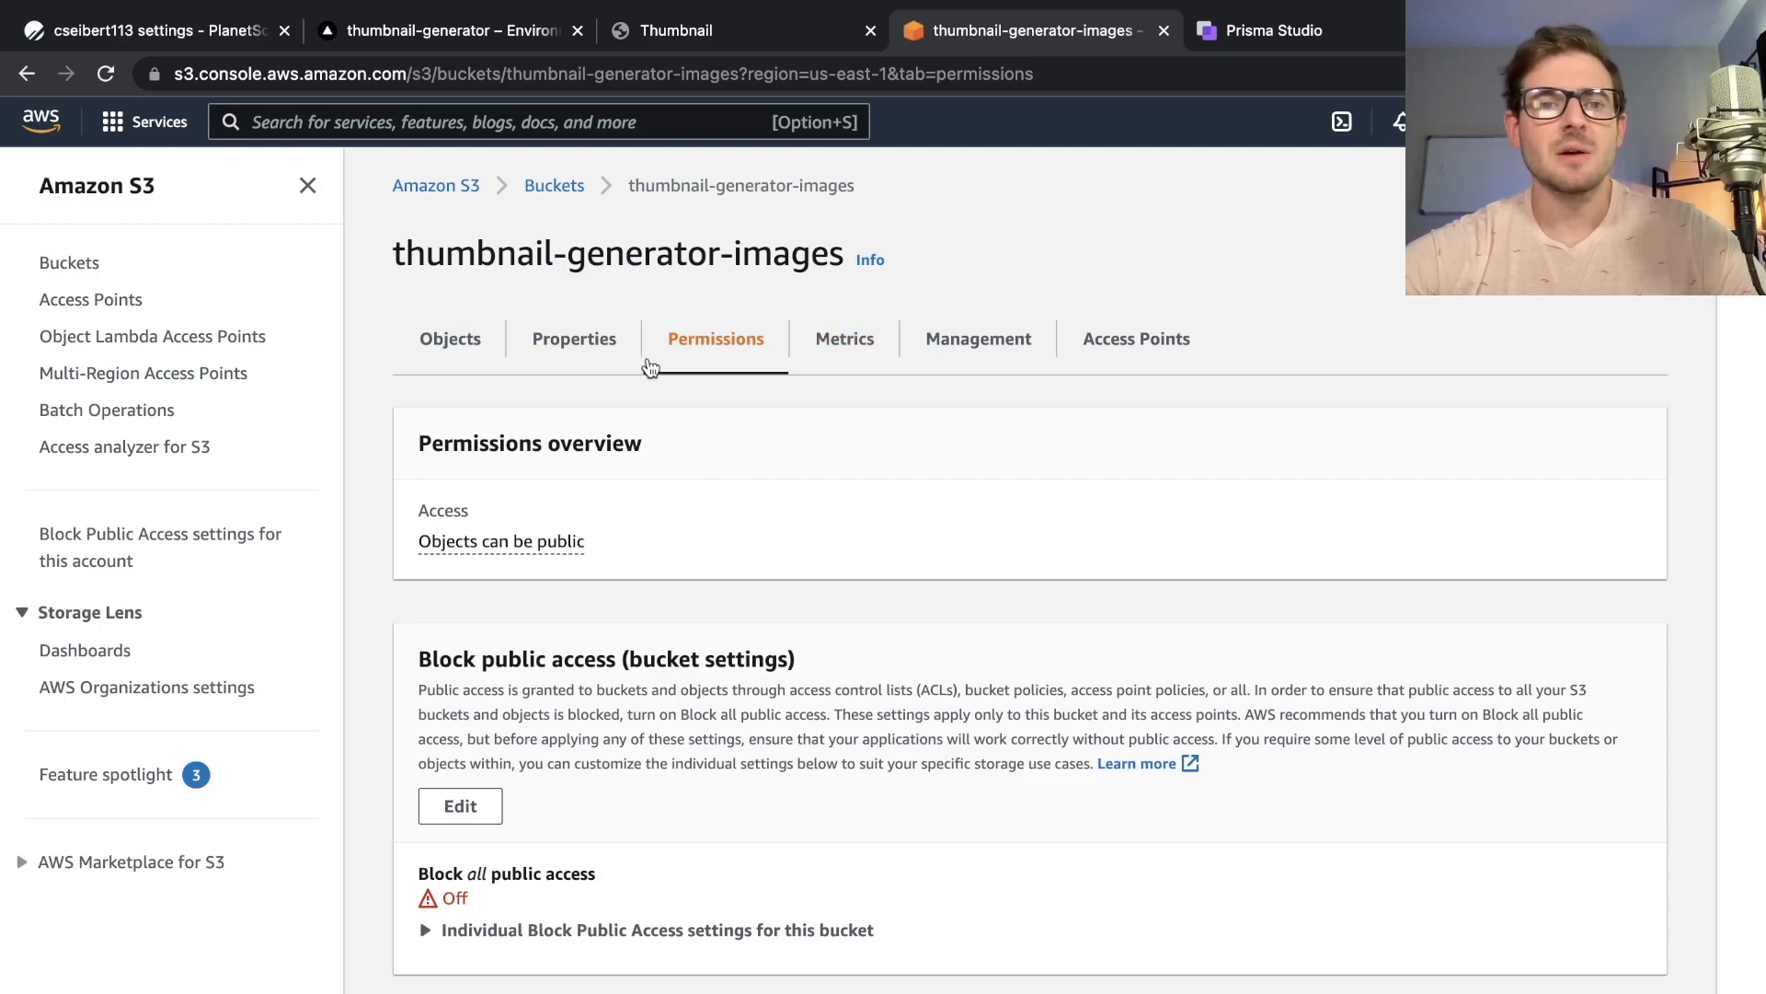
Look over the bucket's general Properties tab
click(574, 338)
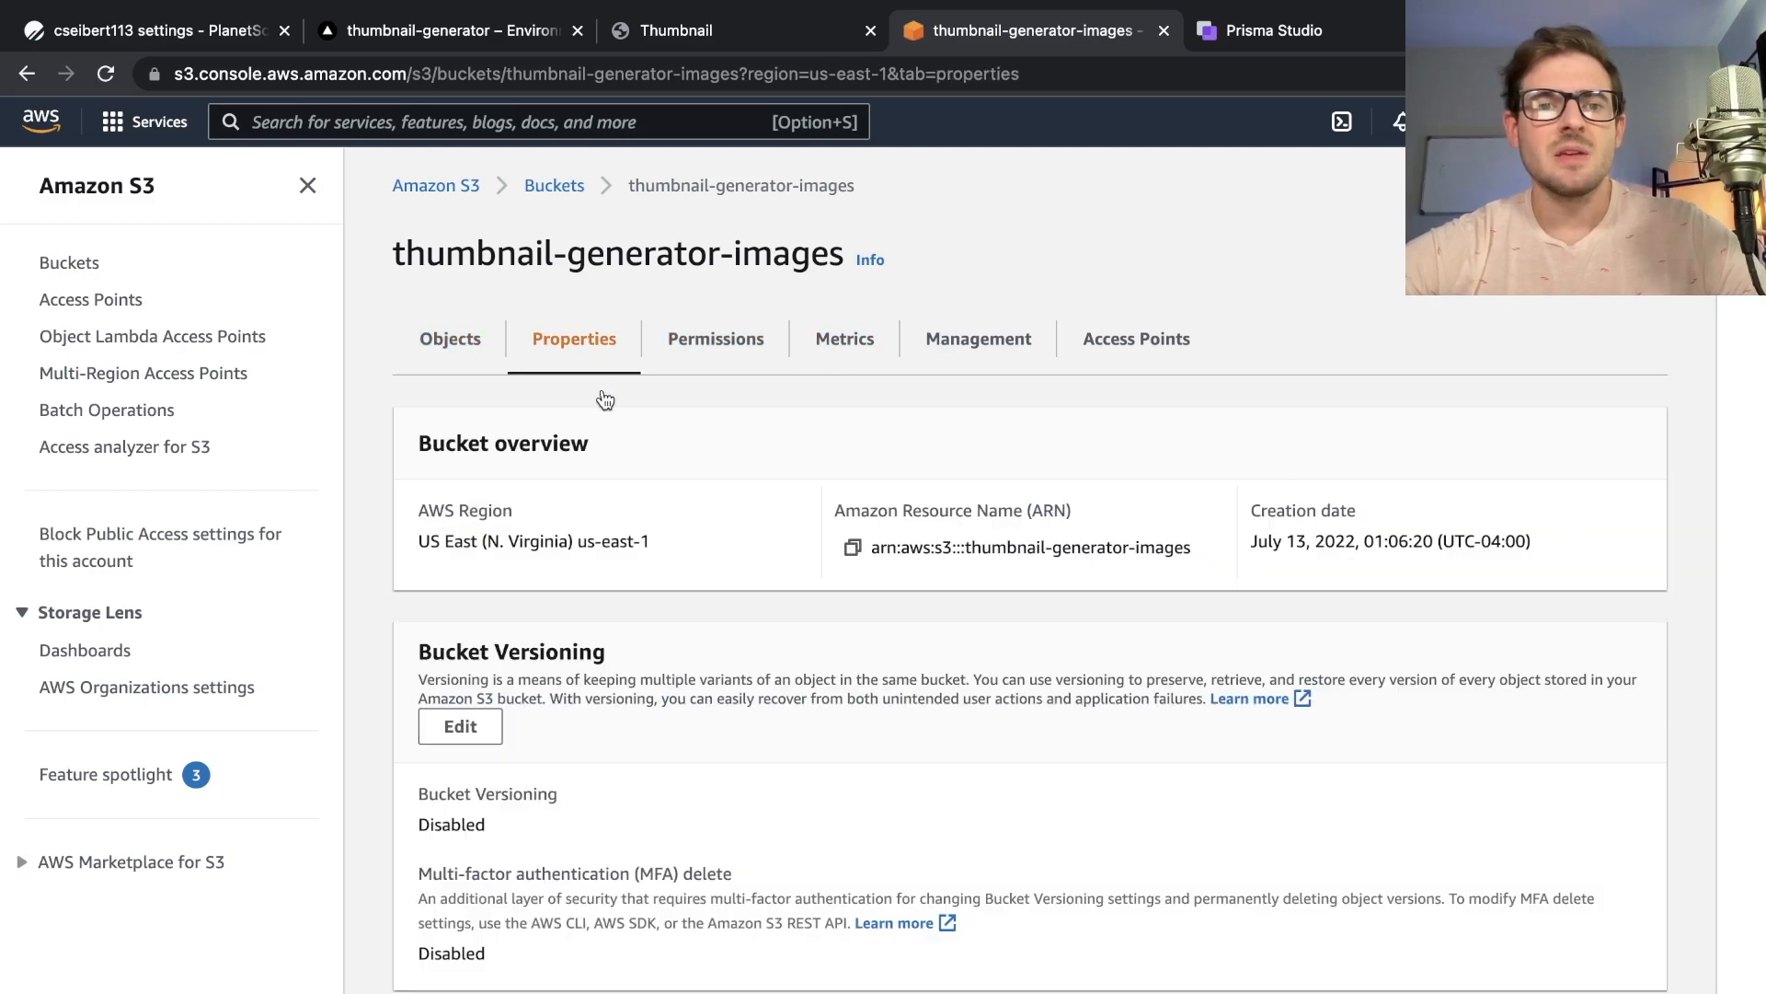
scroll(down, 3)
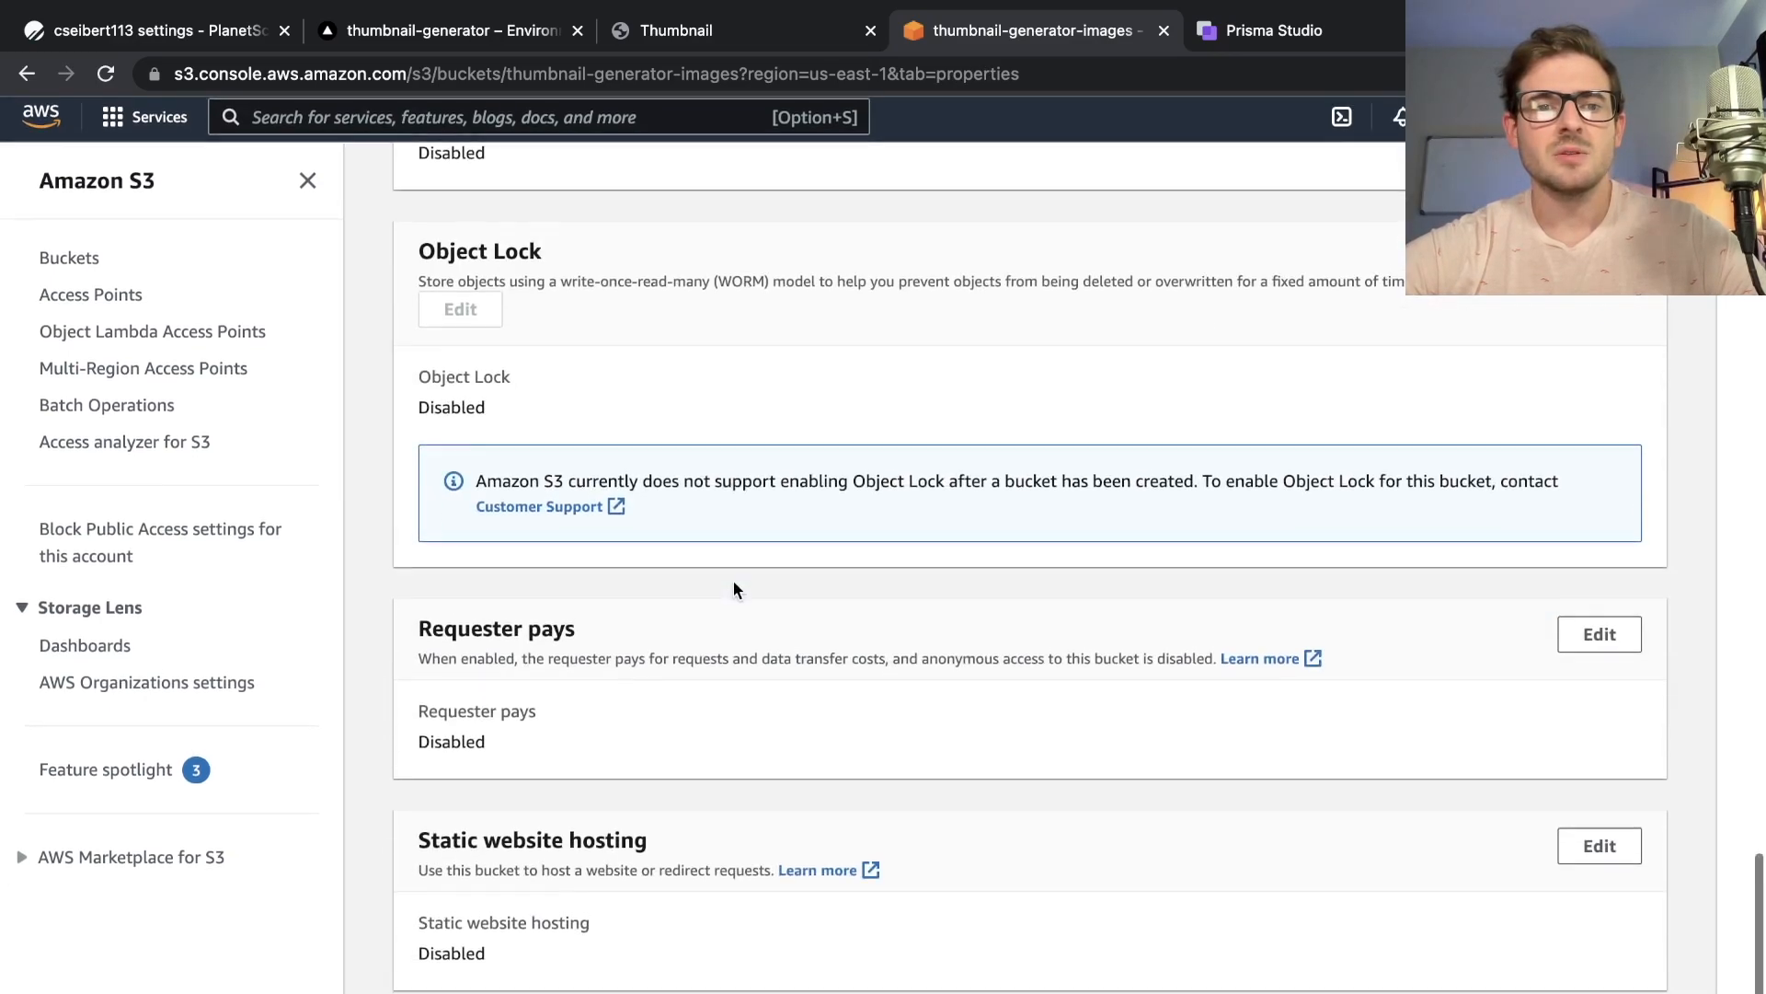
scroll(up, 3)
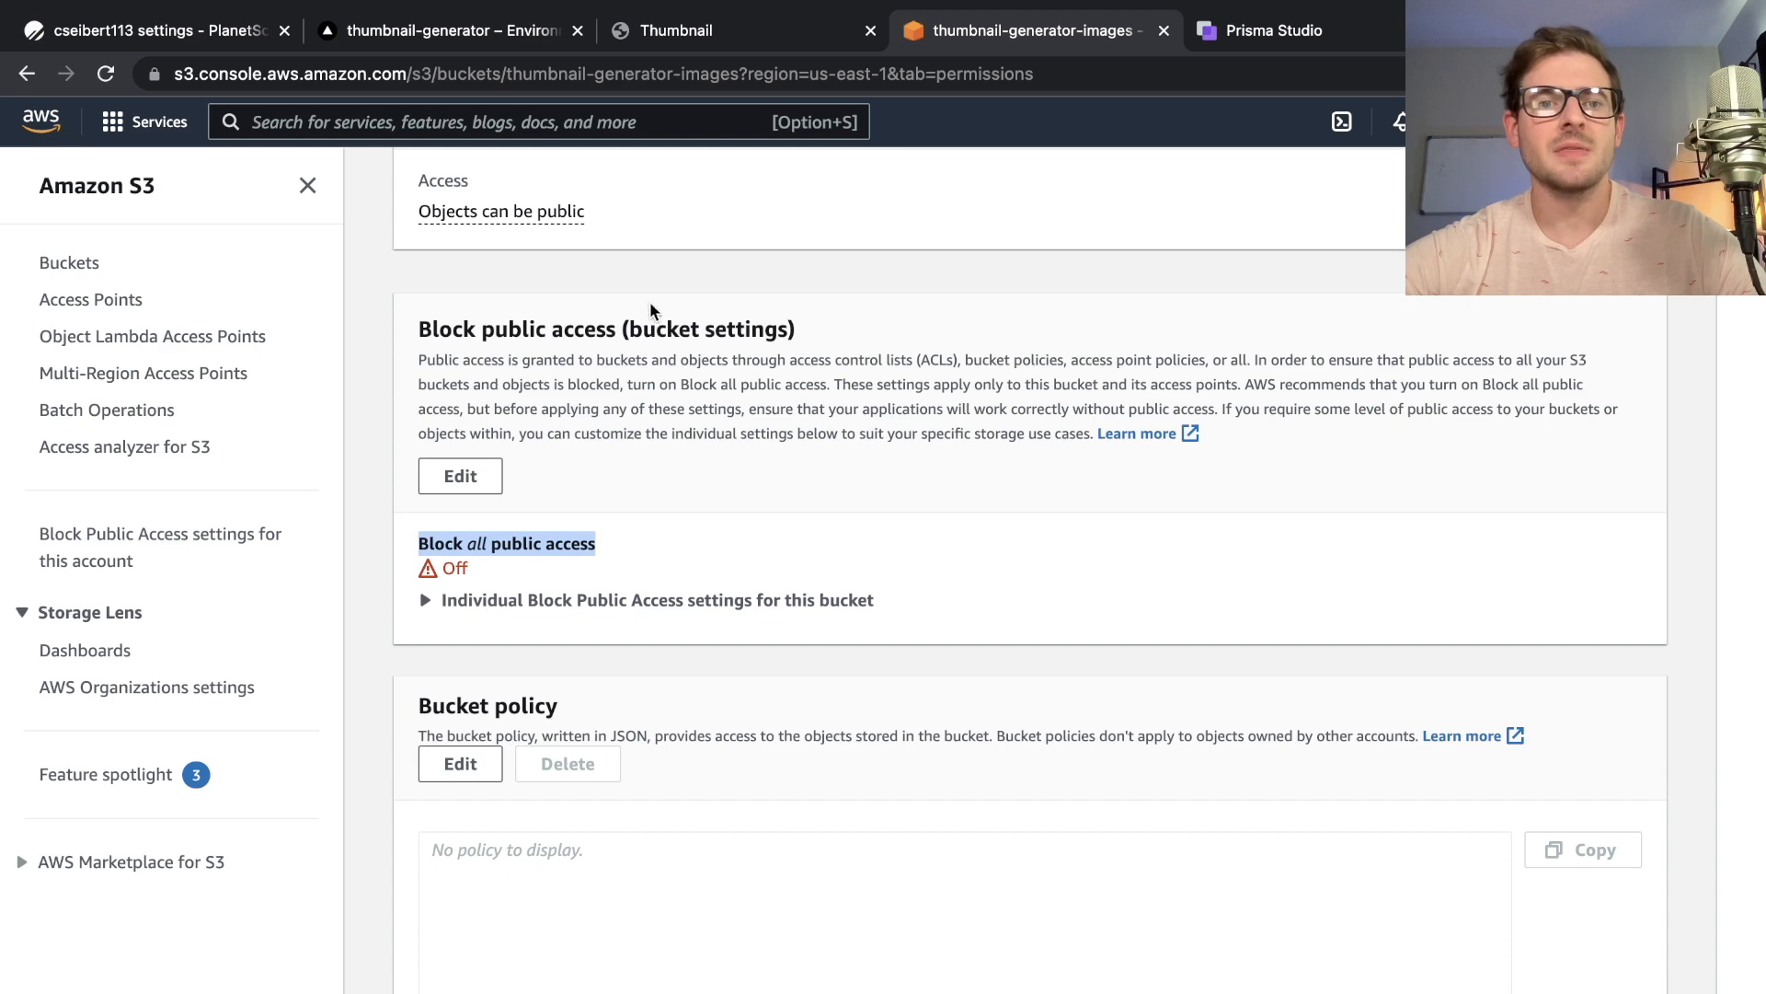
mouse_move(631, 388)
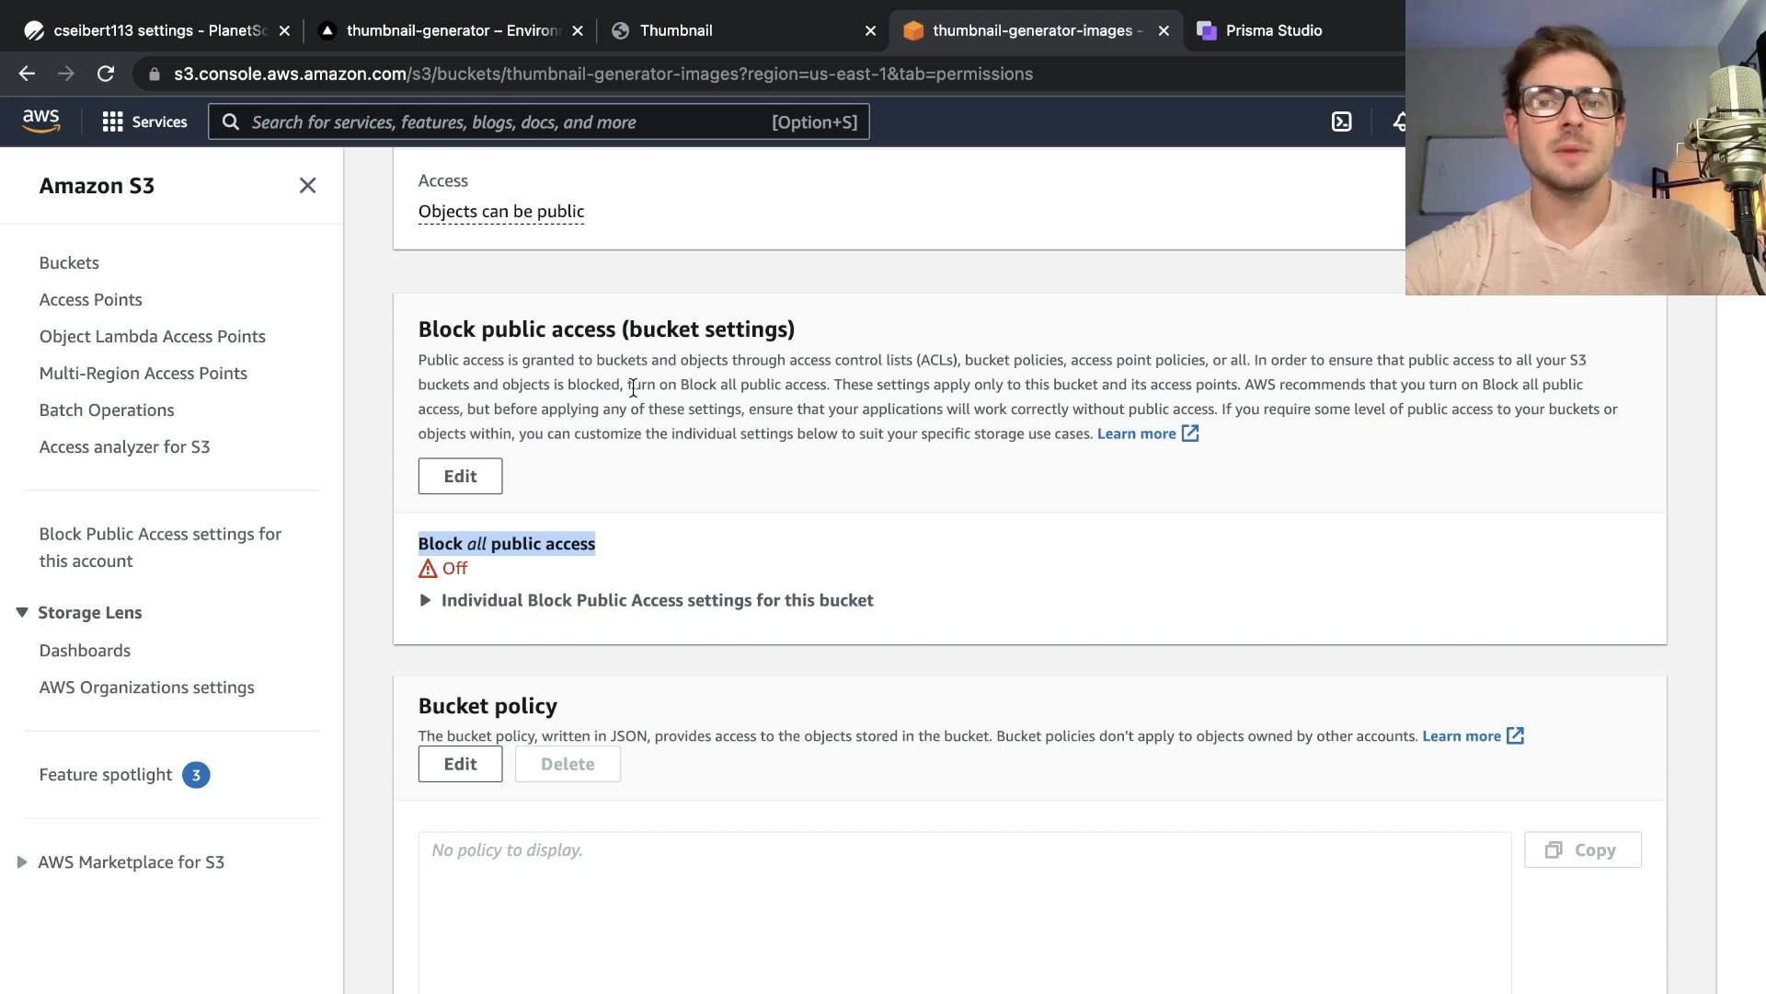
Enable Block all public access on thumbnail-generator-images, typing 'confirm' to approve
click(460, 476)
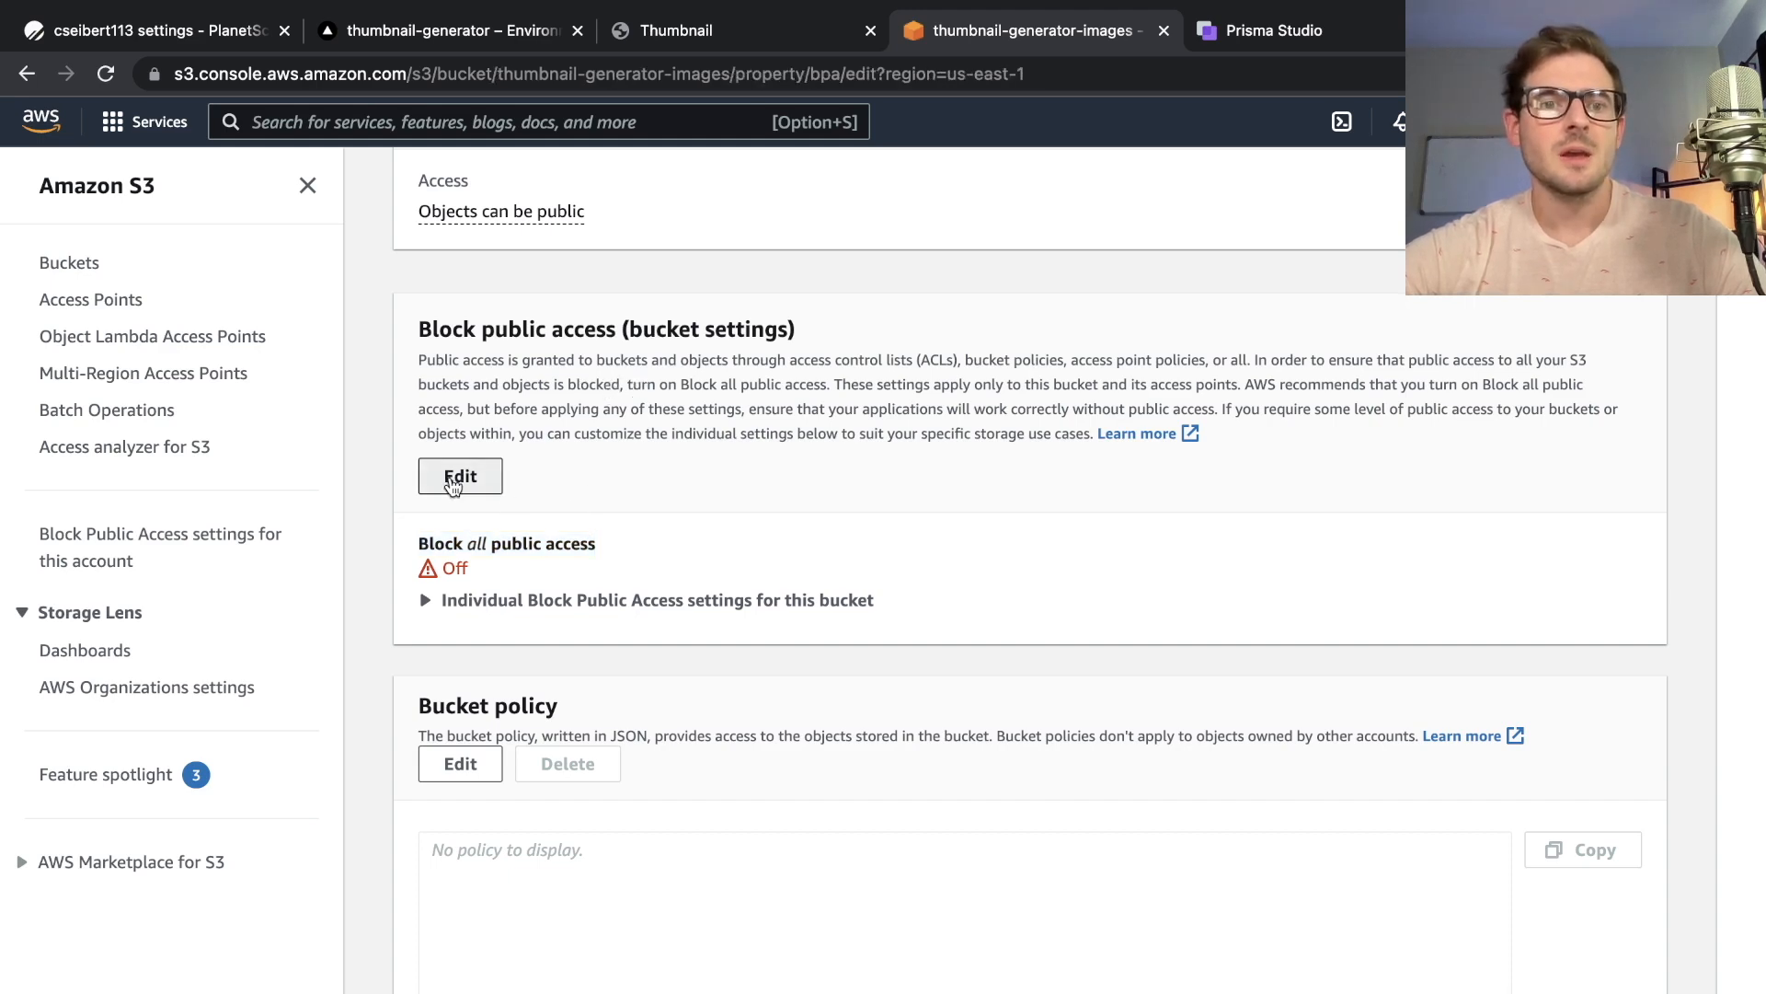
click(460, 476)
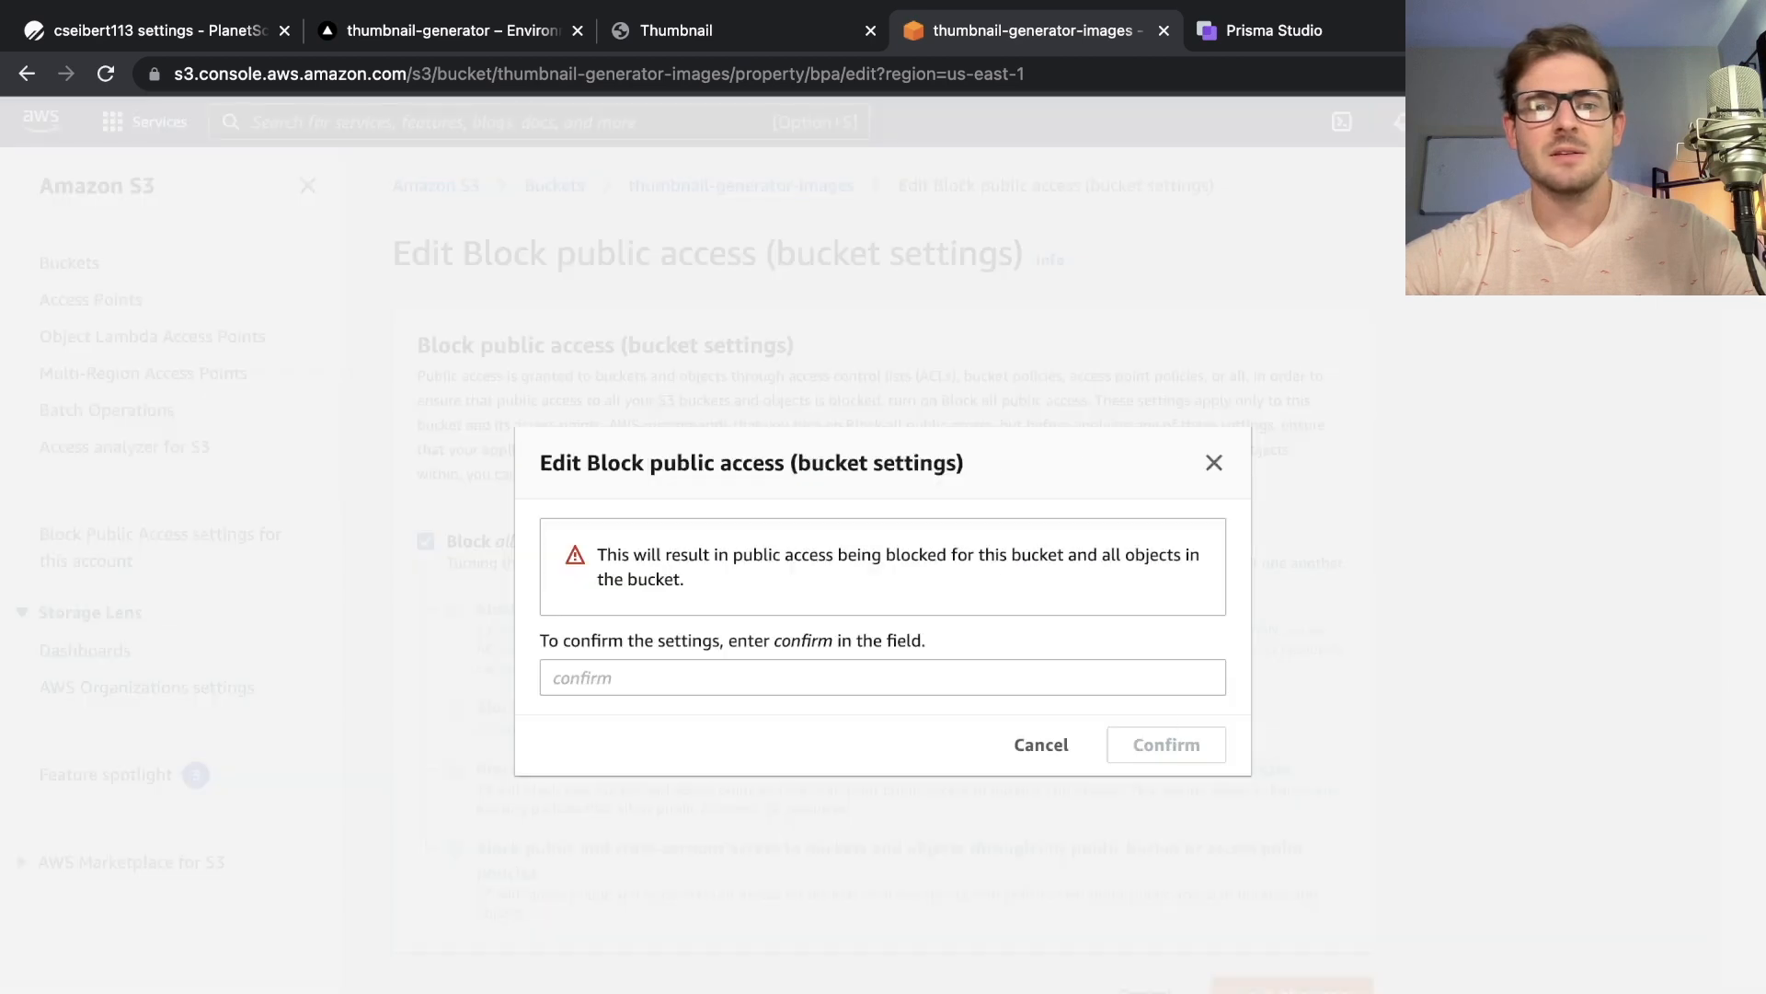
text(cofir)
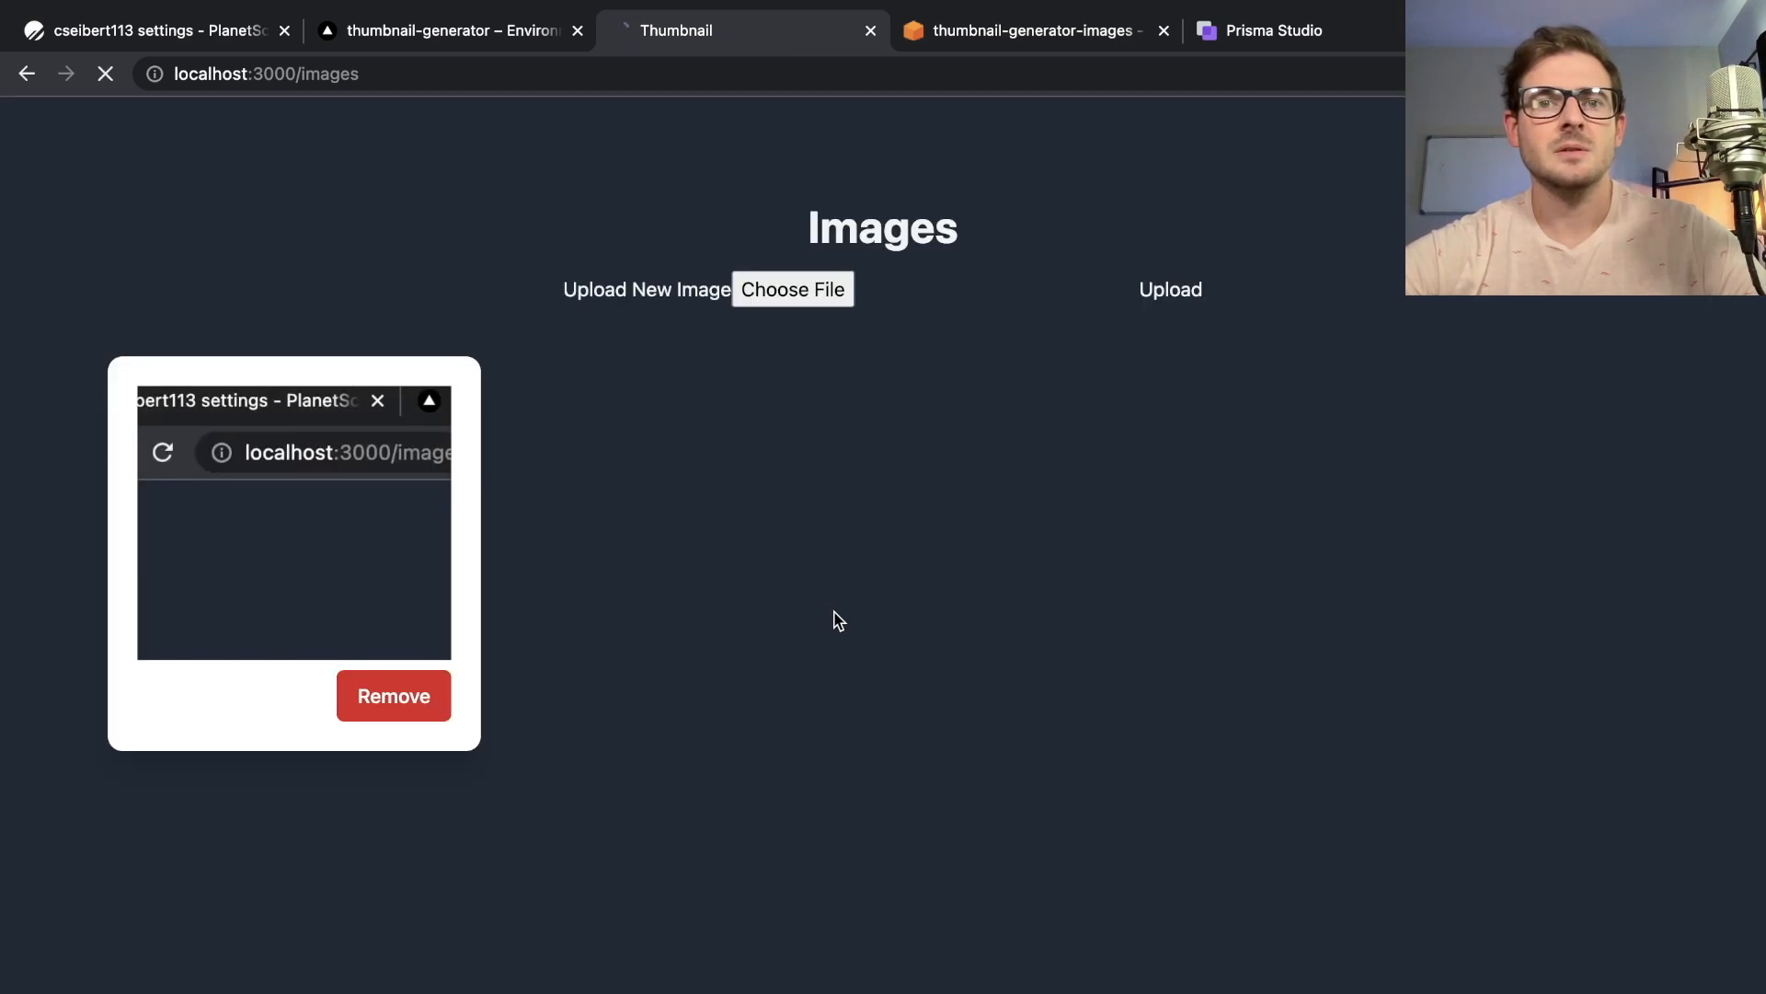
click(1029, 30)
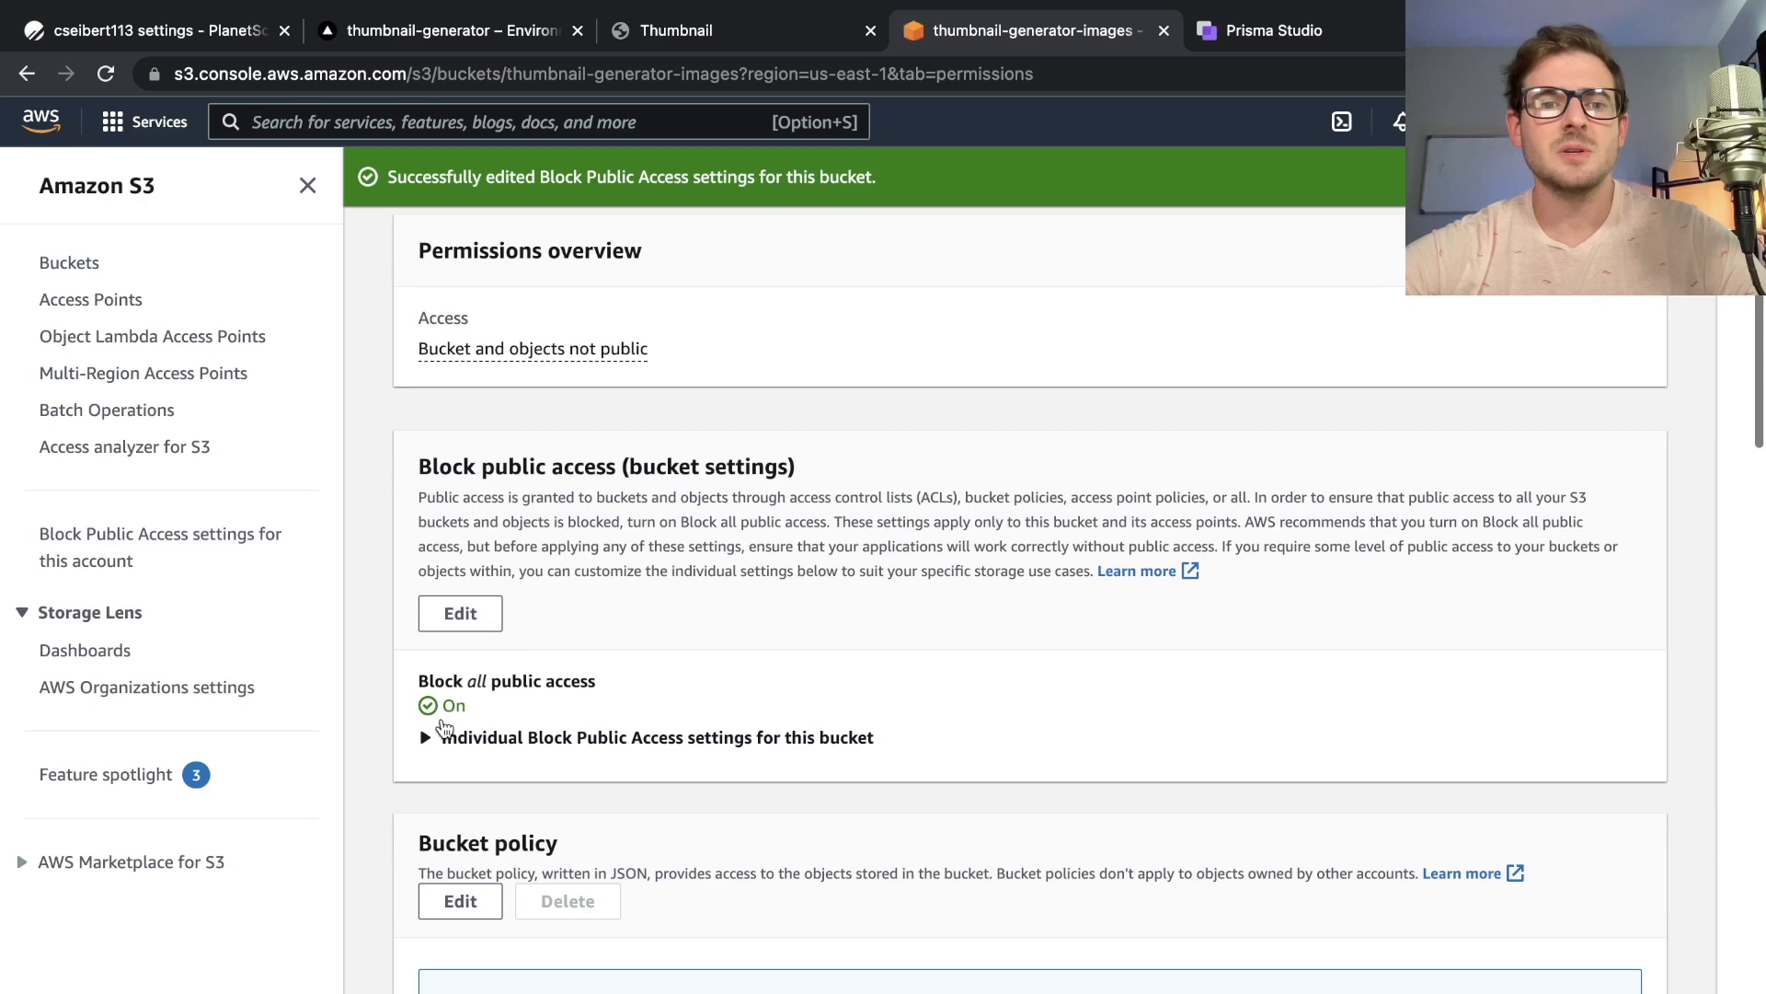
scroll(up, 3)
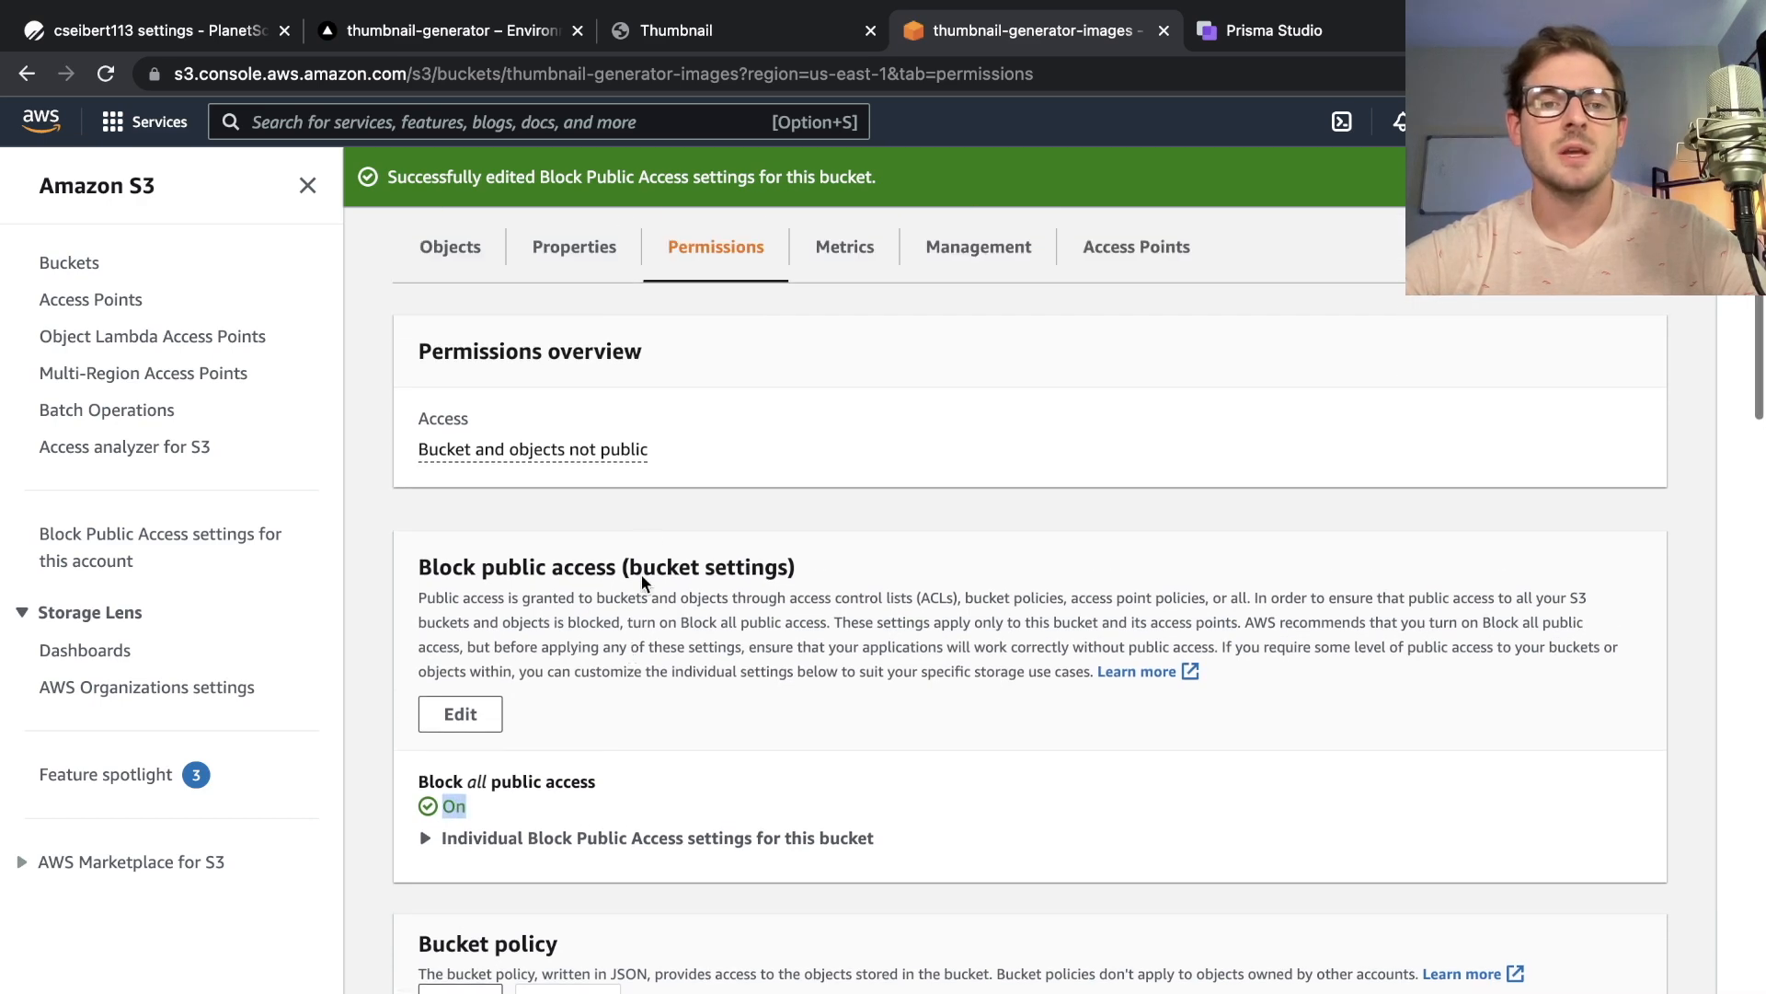
click(573, 246)
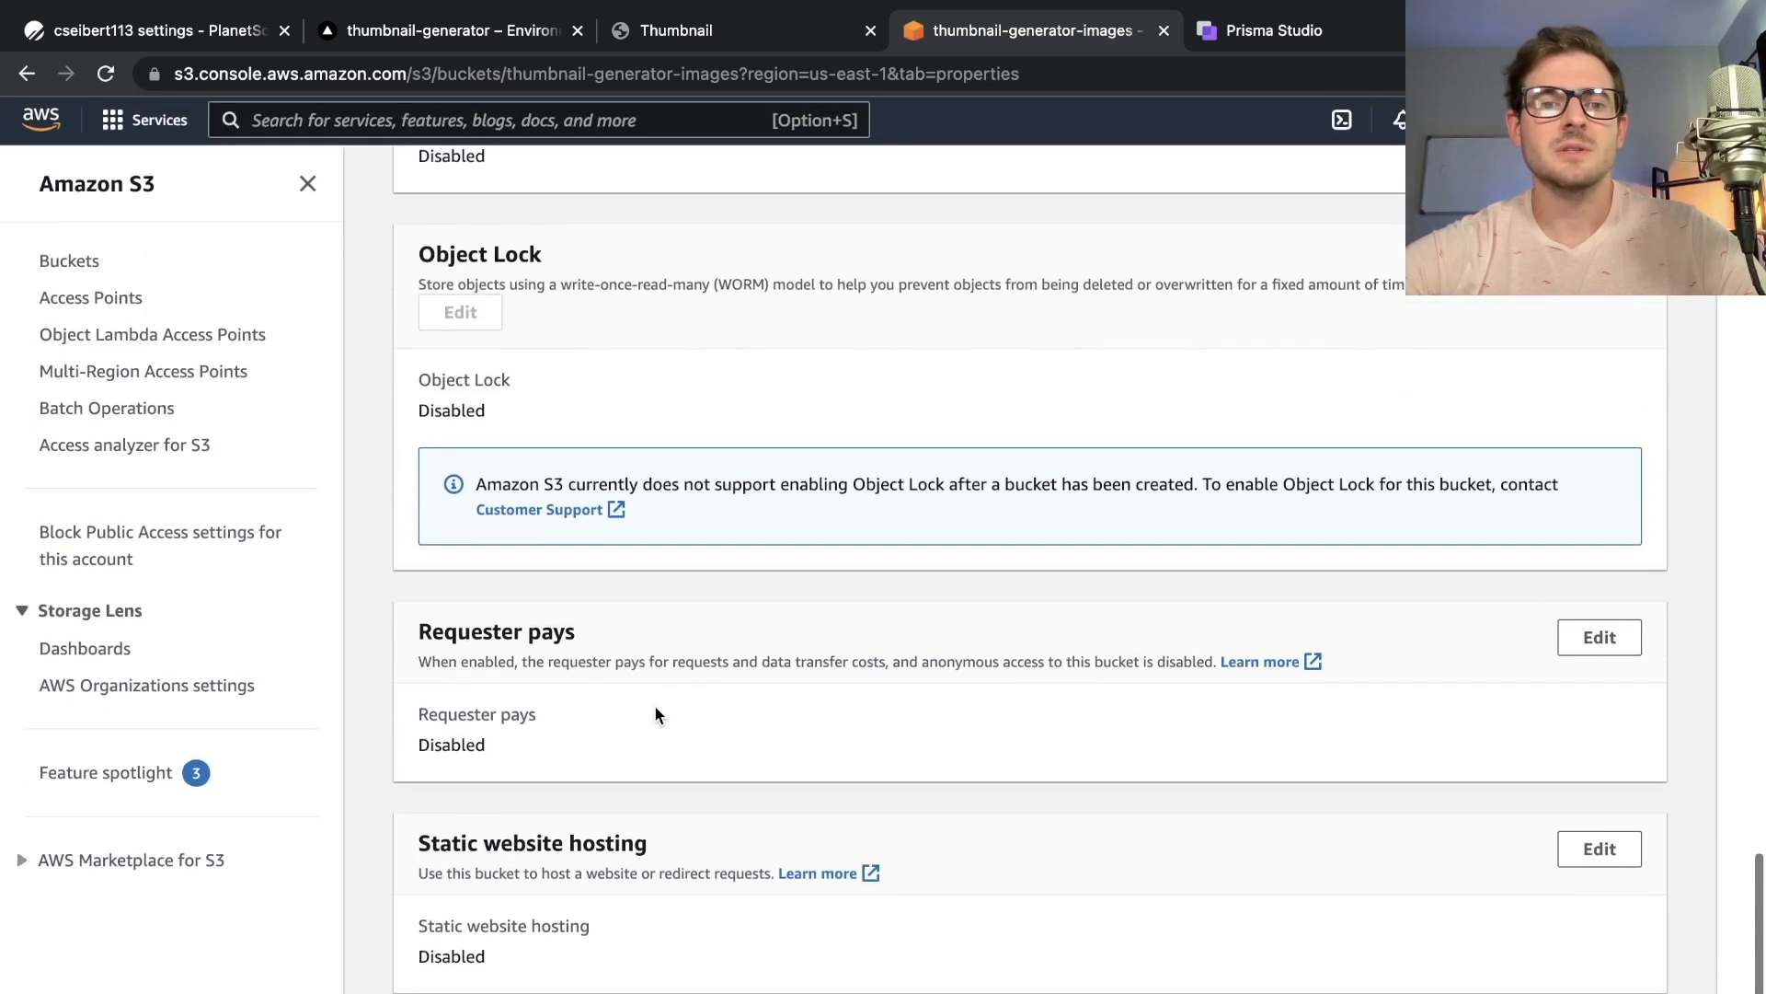
Scroll the localhost:3000/images page to view the uploaded image card
click(676, 30)
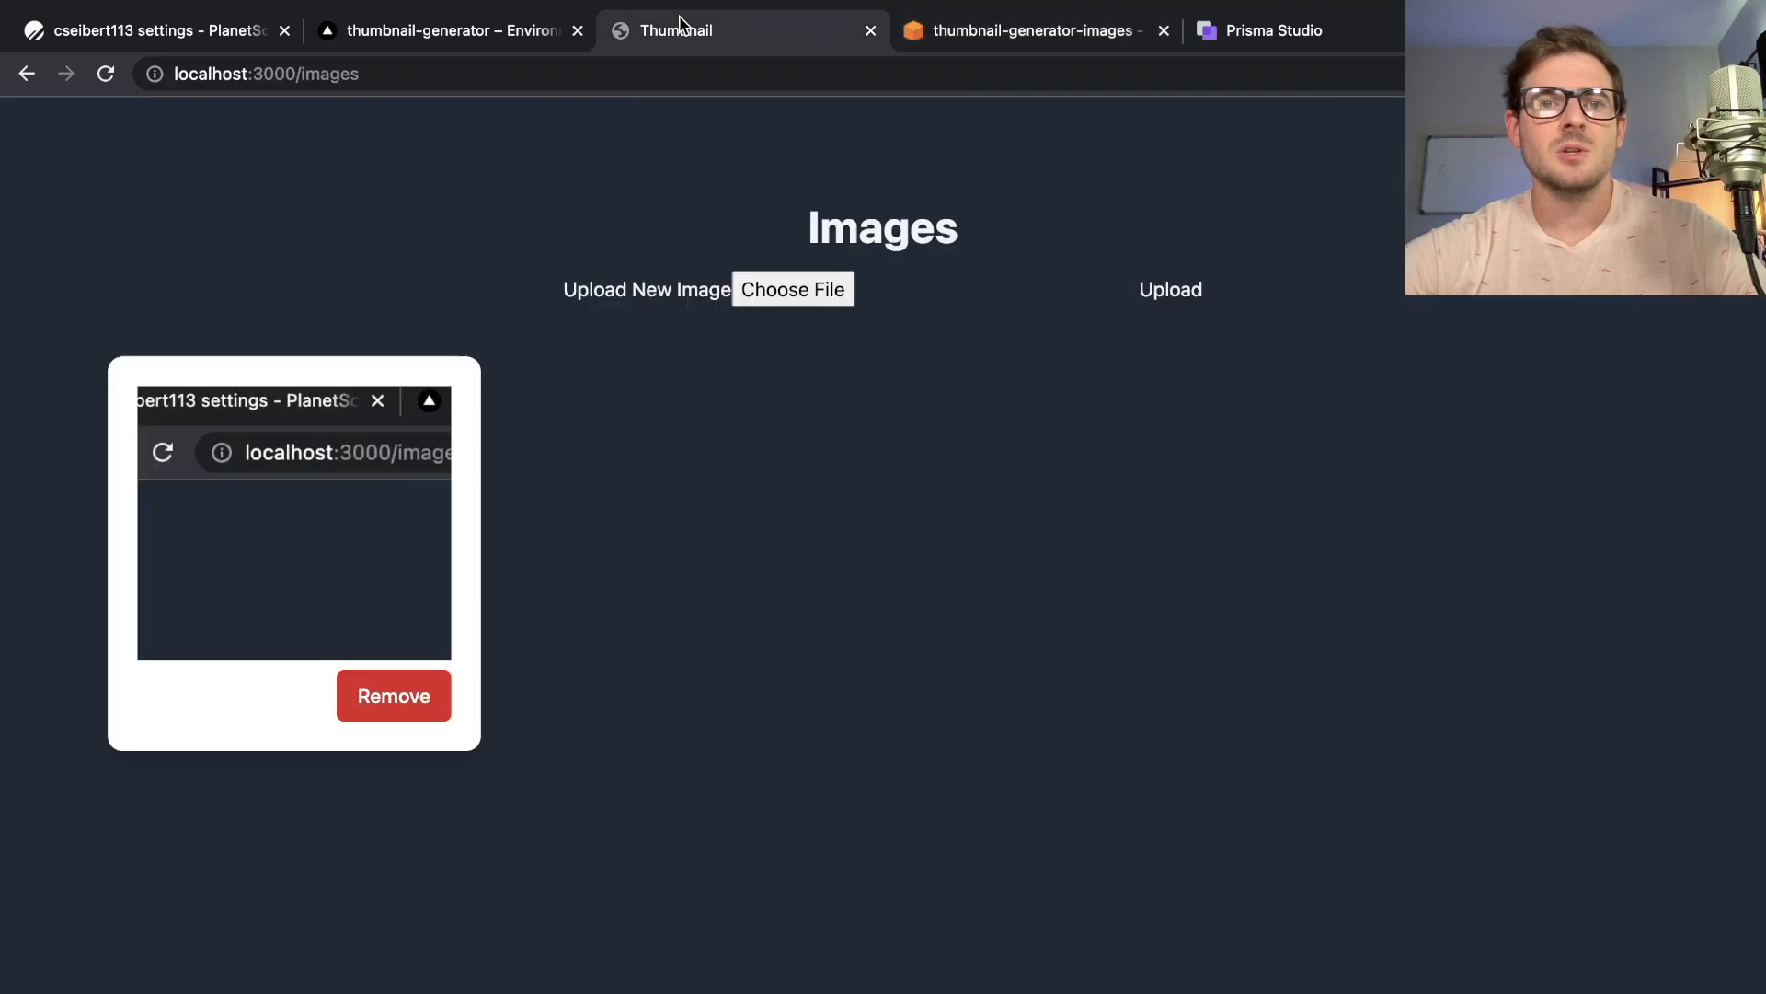
mouse_move(732, 533)
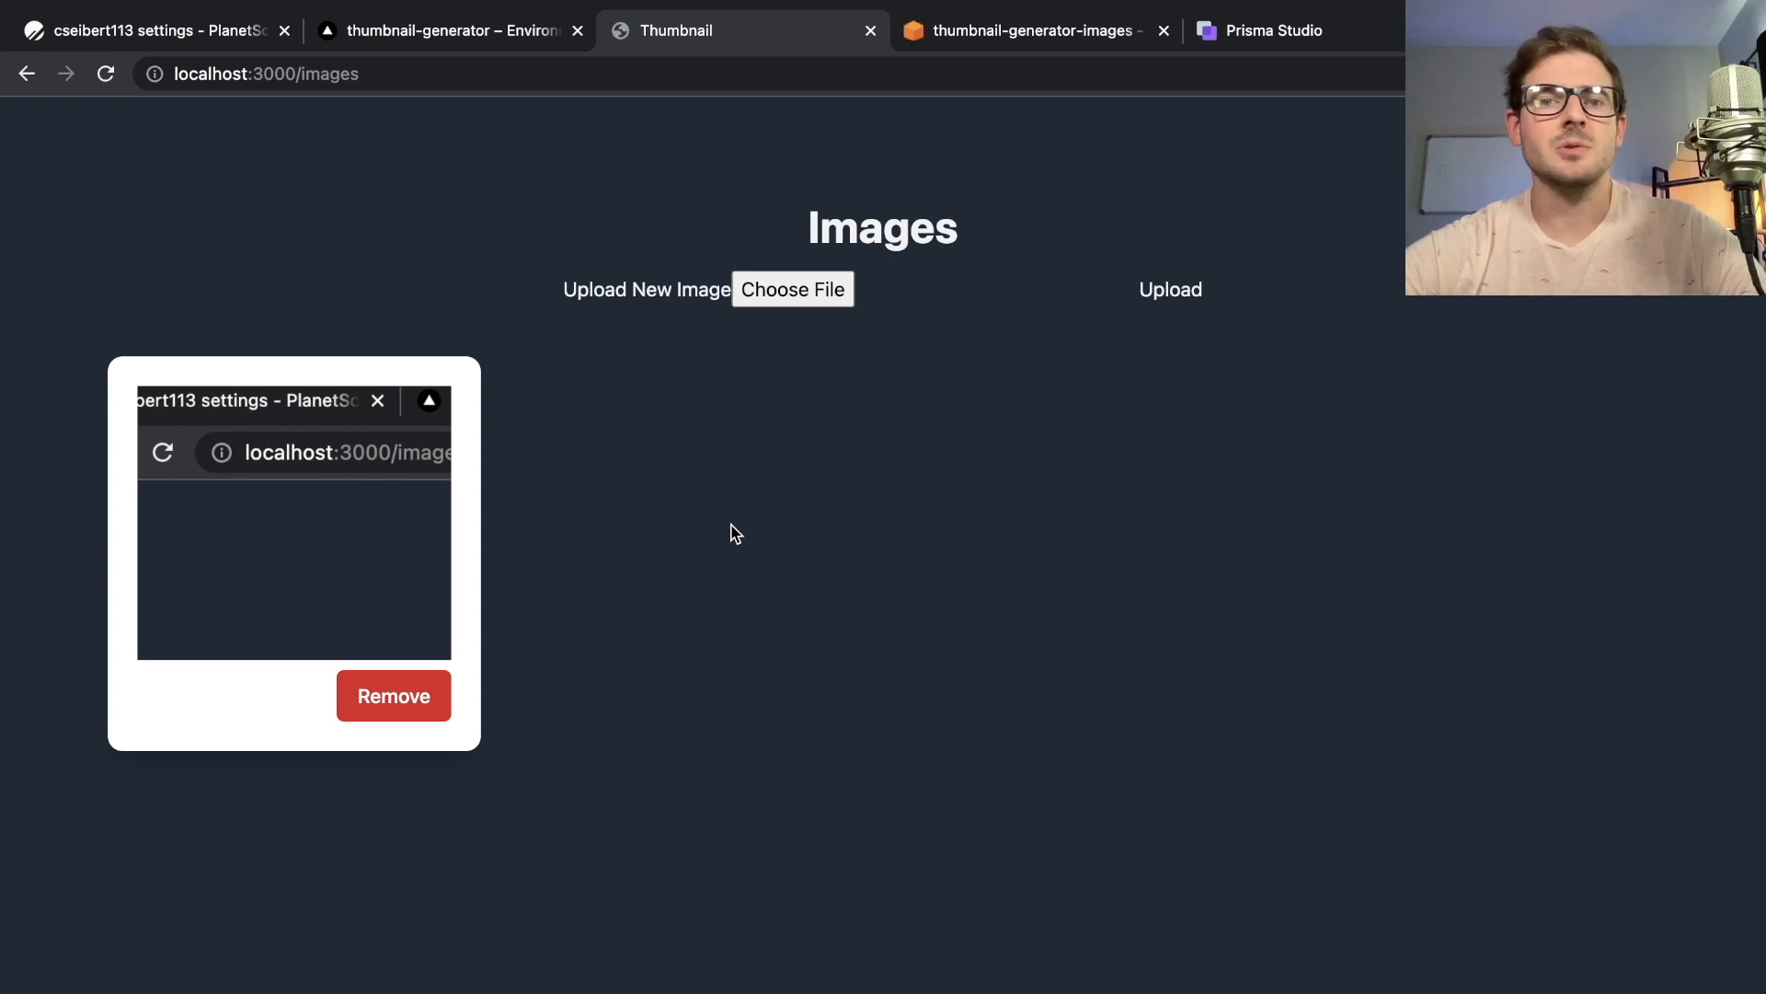
scroll(down, 3)
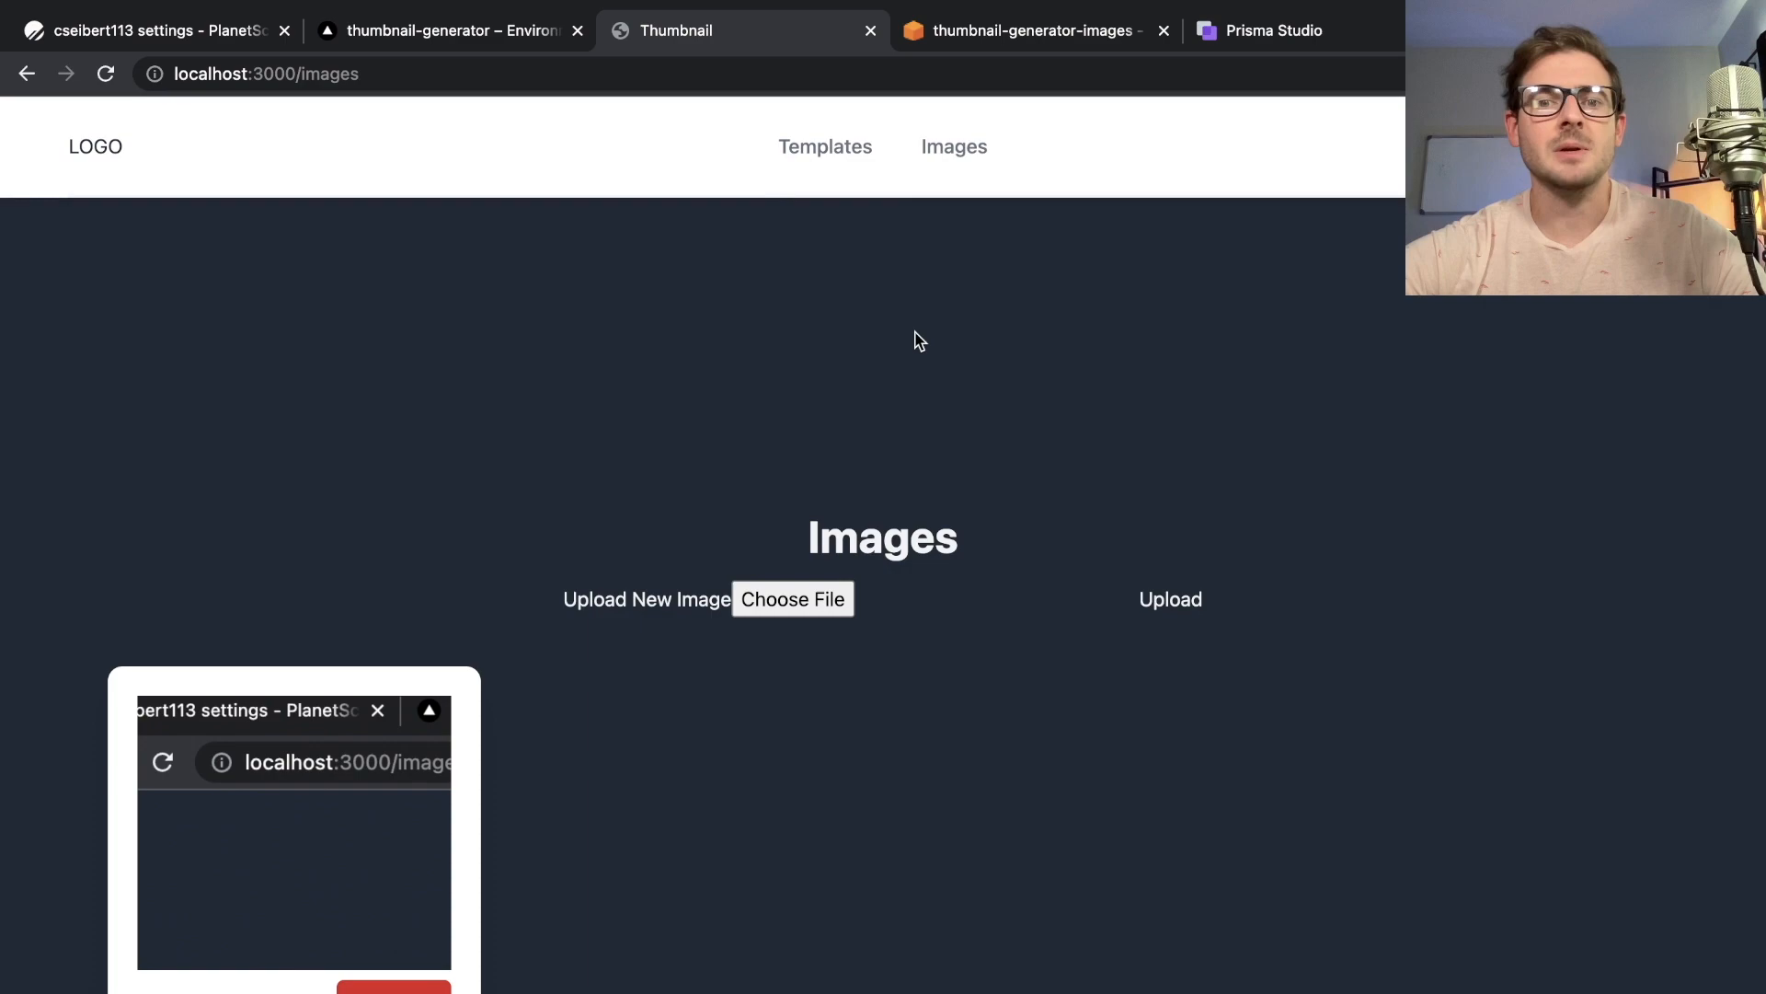
scroll(down, 3)
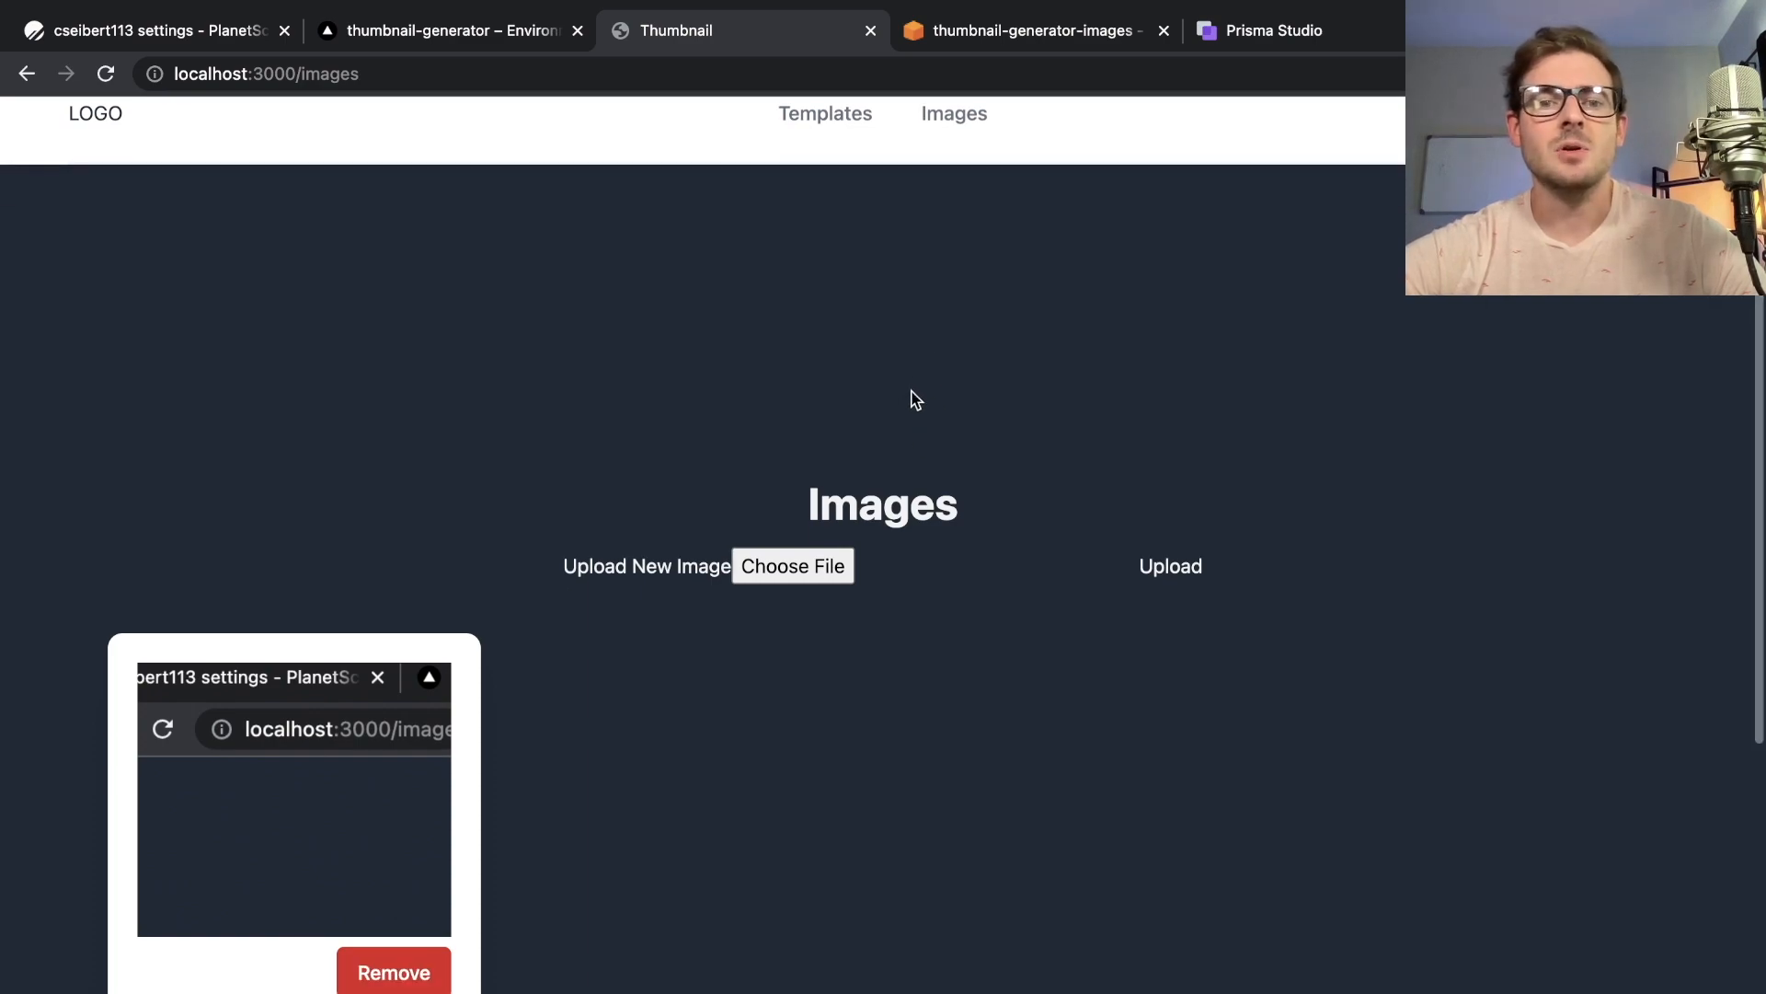